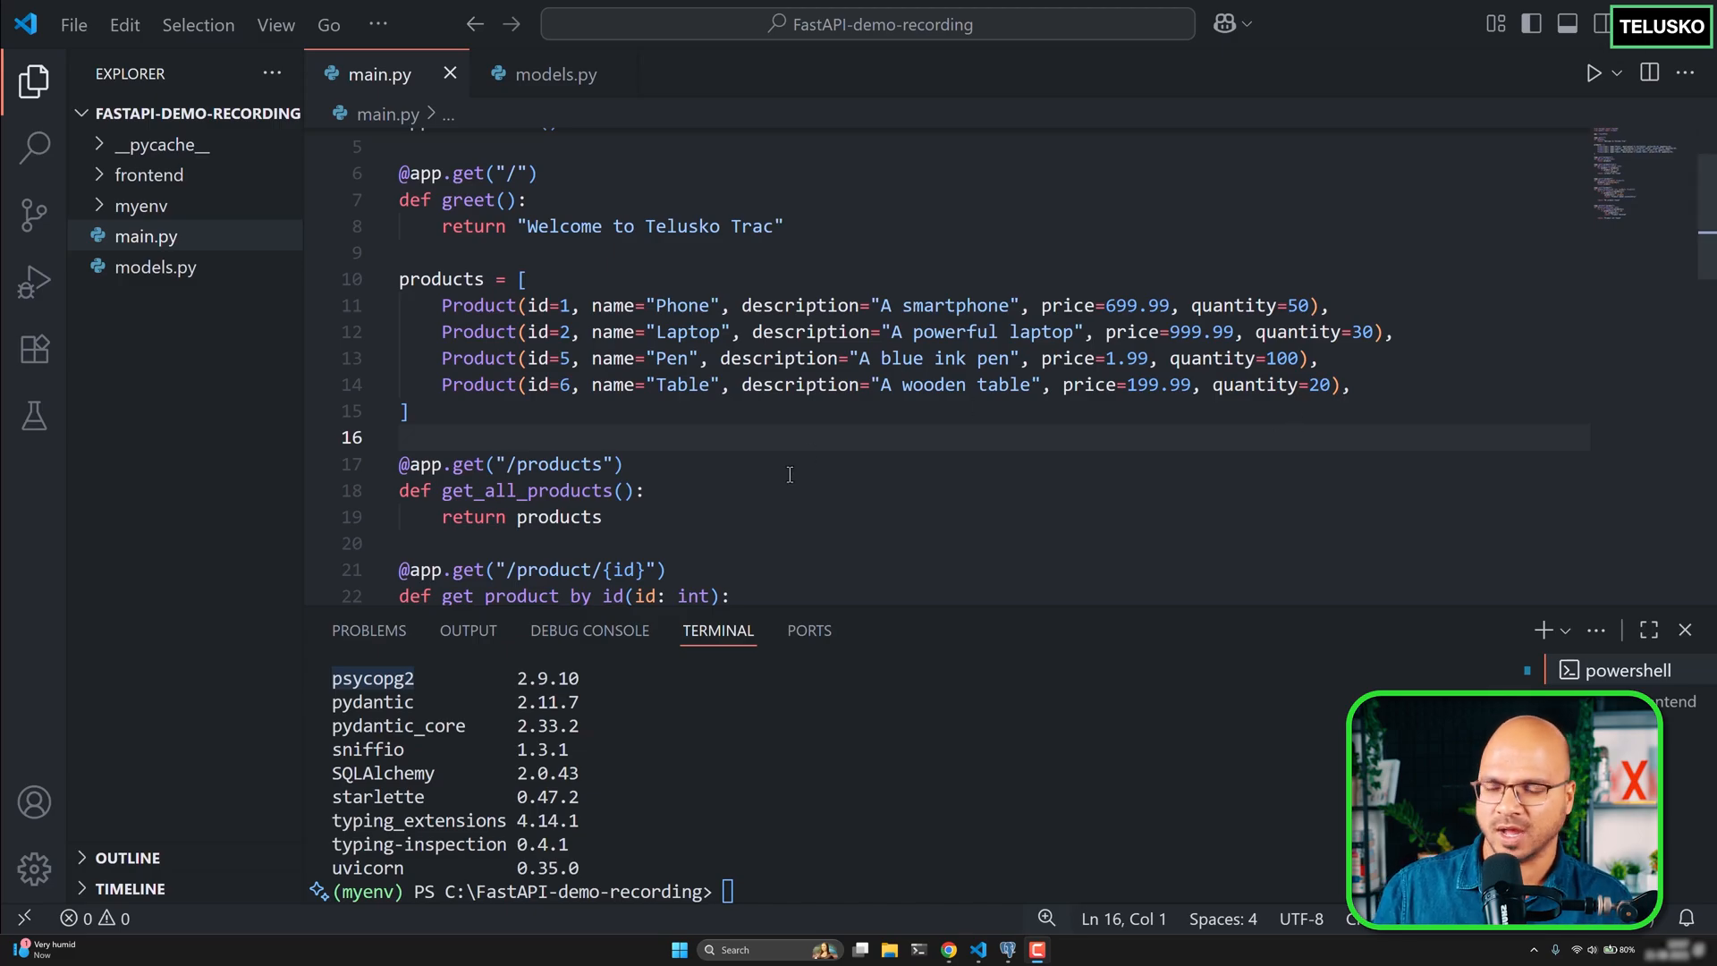
- Add '# db connection' and '# query' comment lines inside get_all_products in main.py
scroll(down, 3)
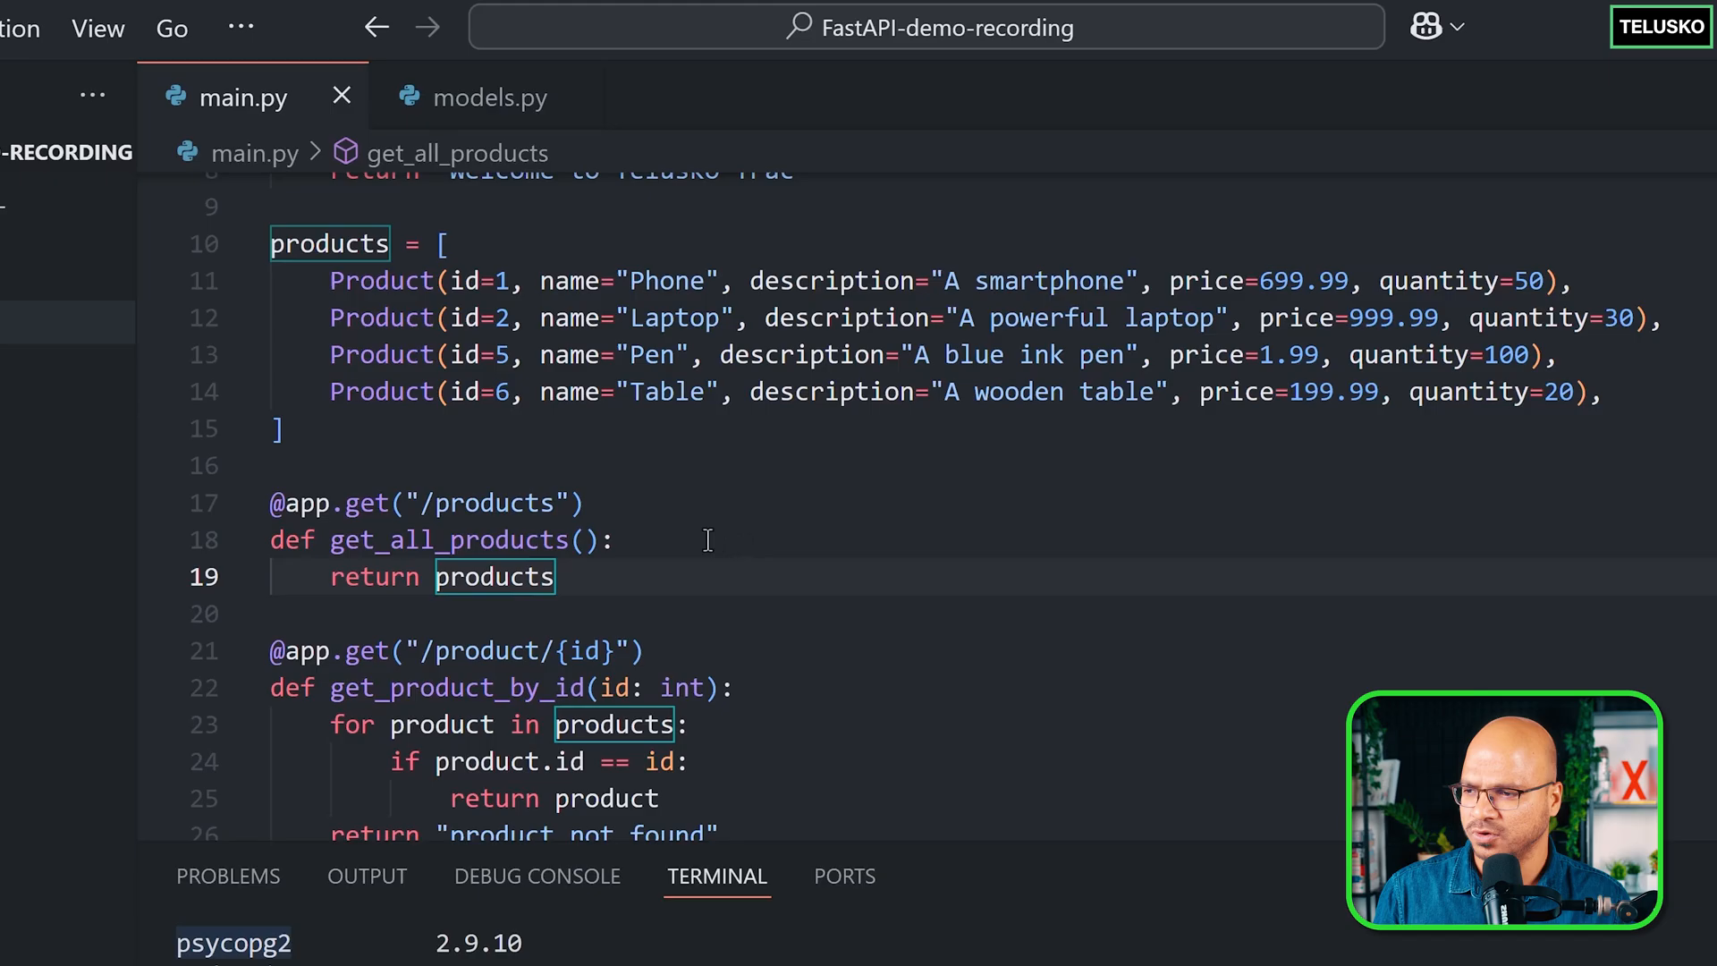
key(Enter)
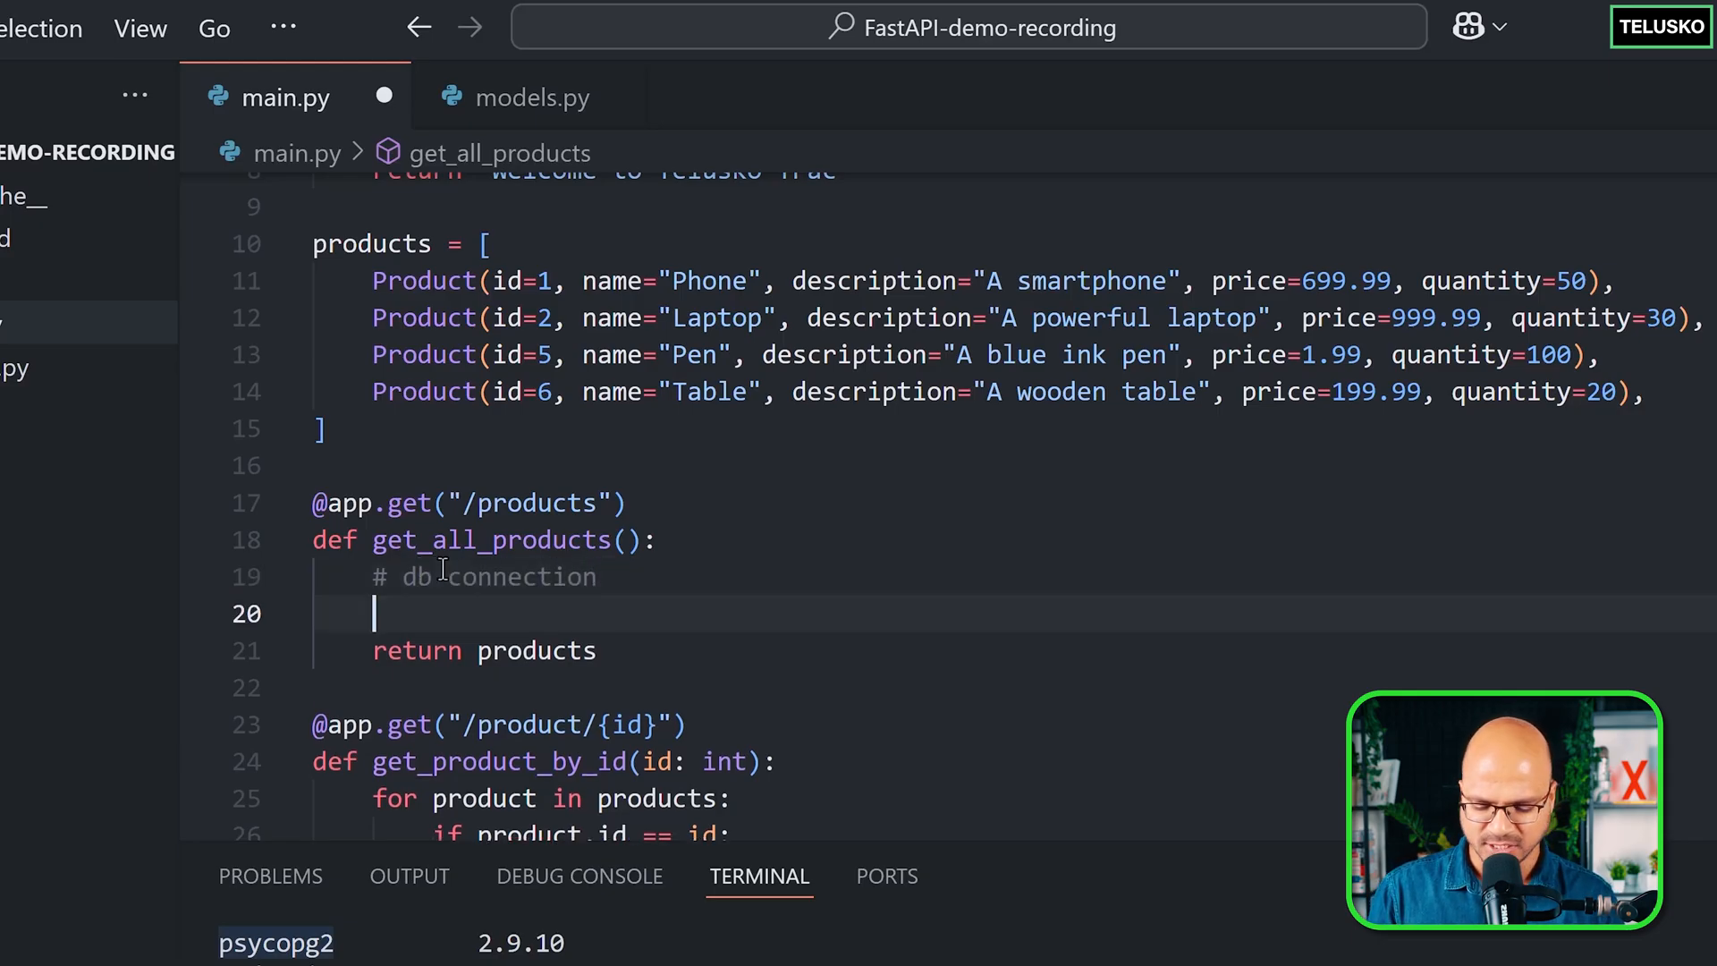
text(#)
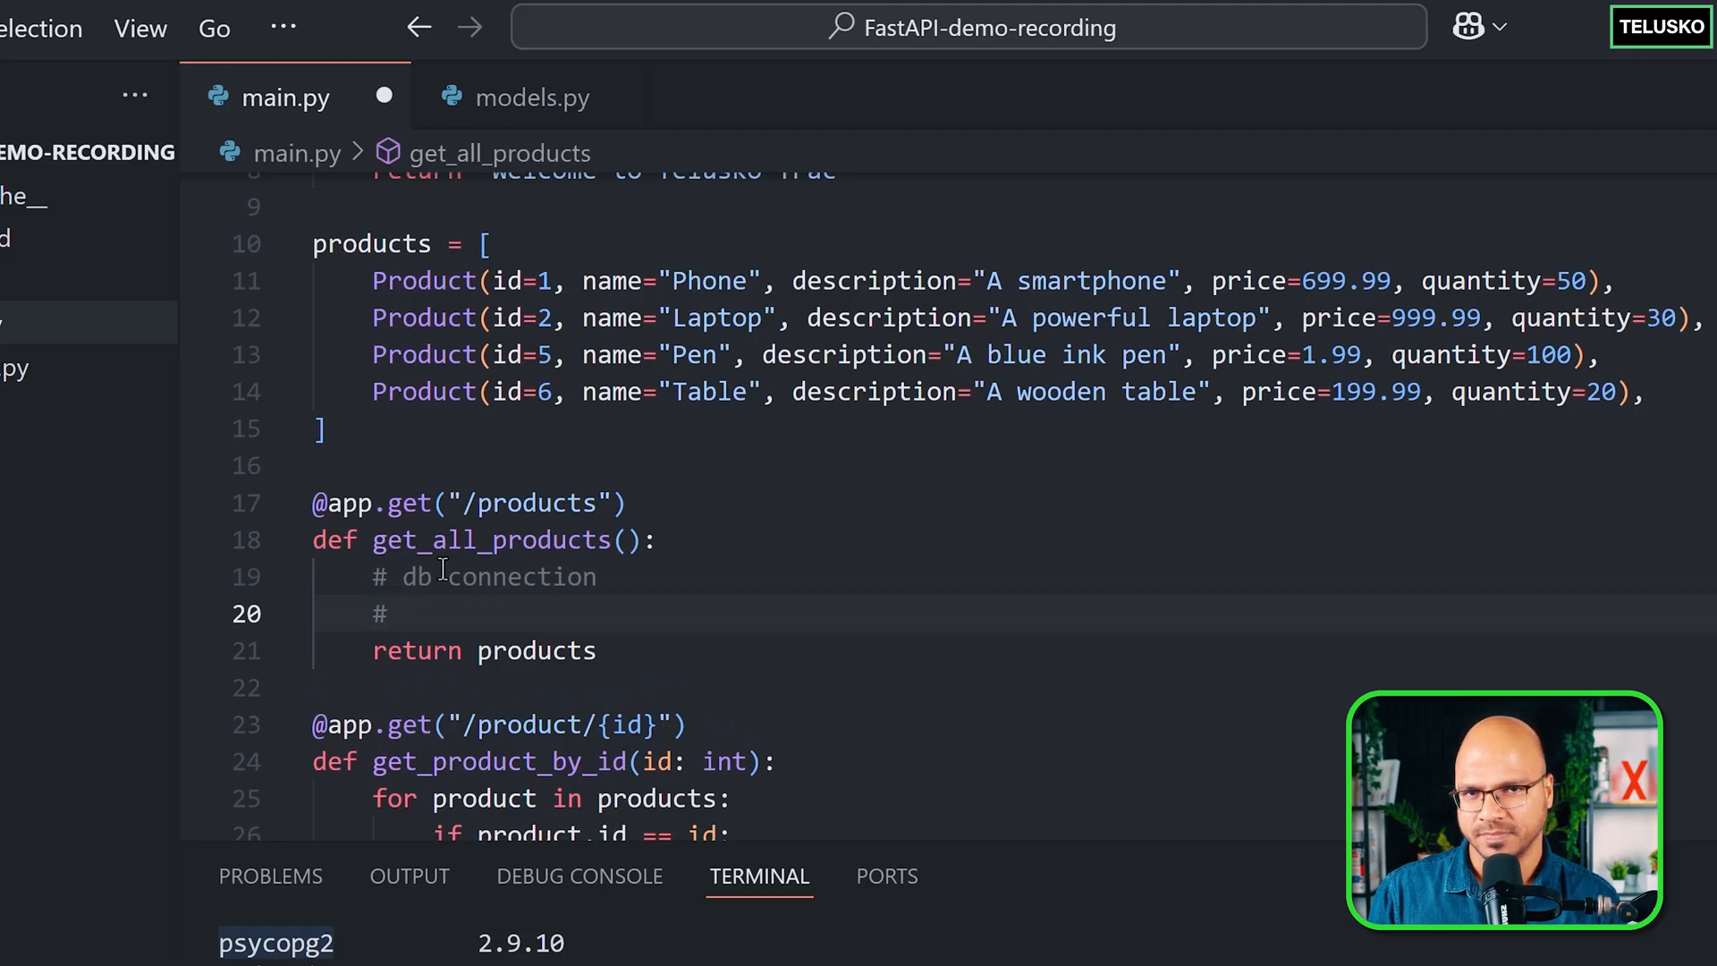
text(query)
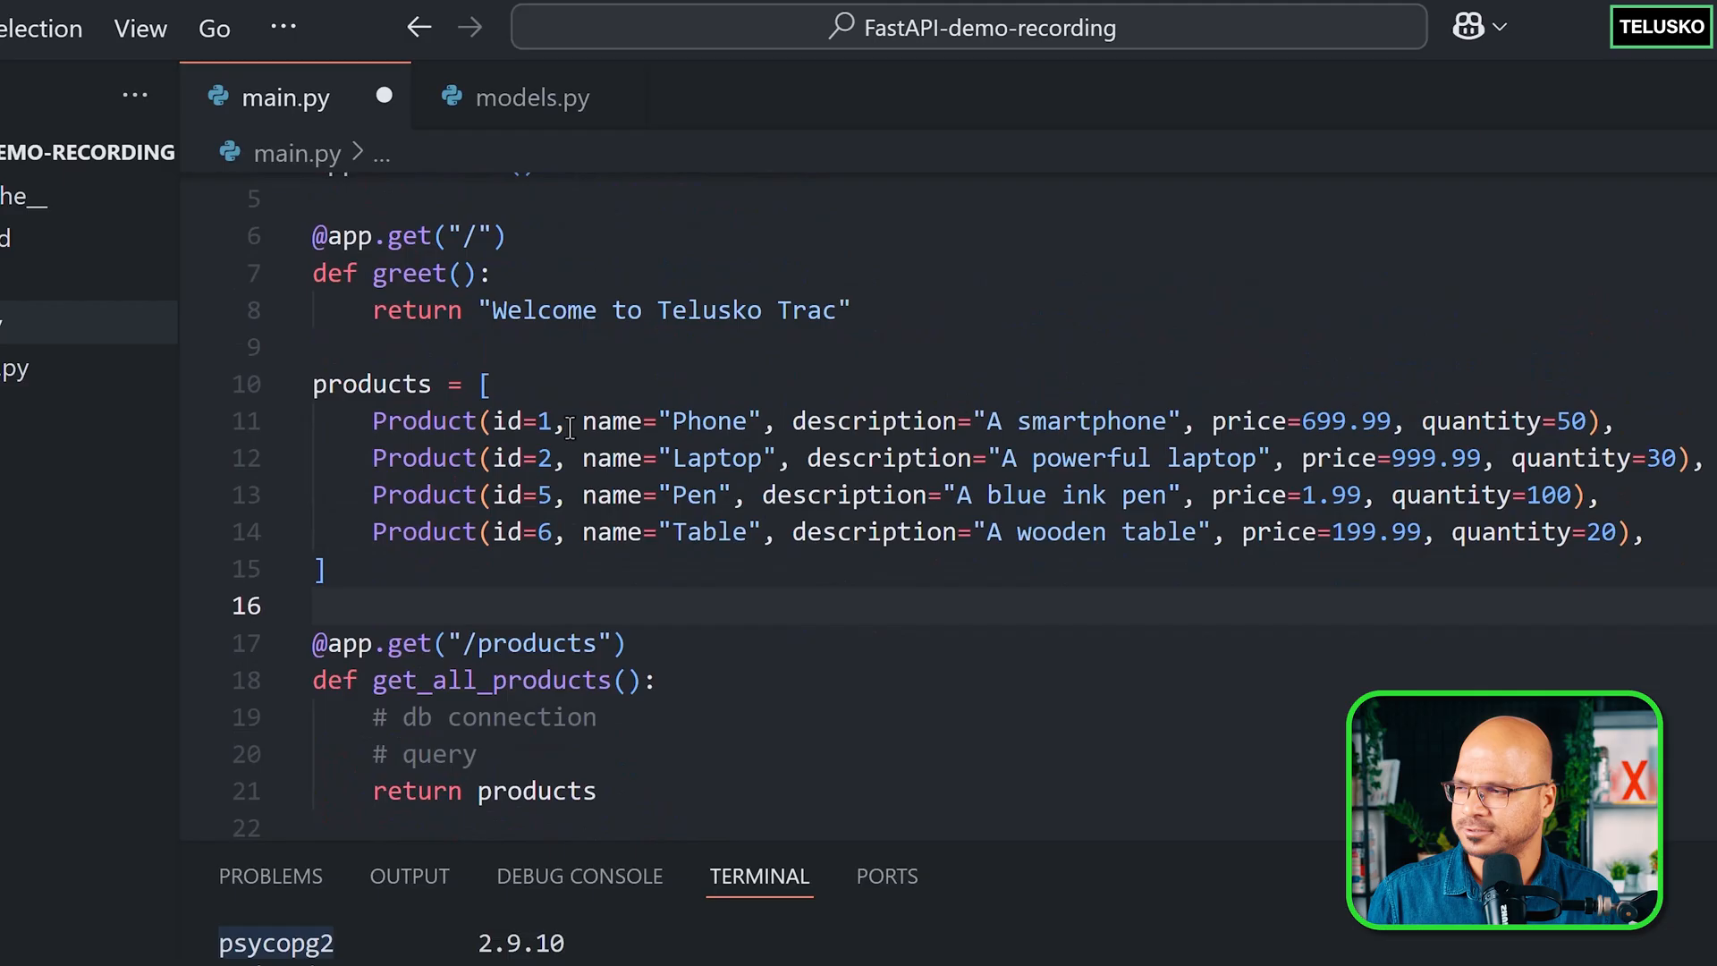
- Create a new project file named database.py
text(d)
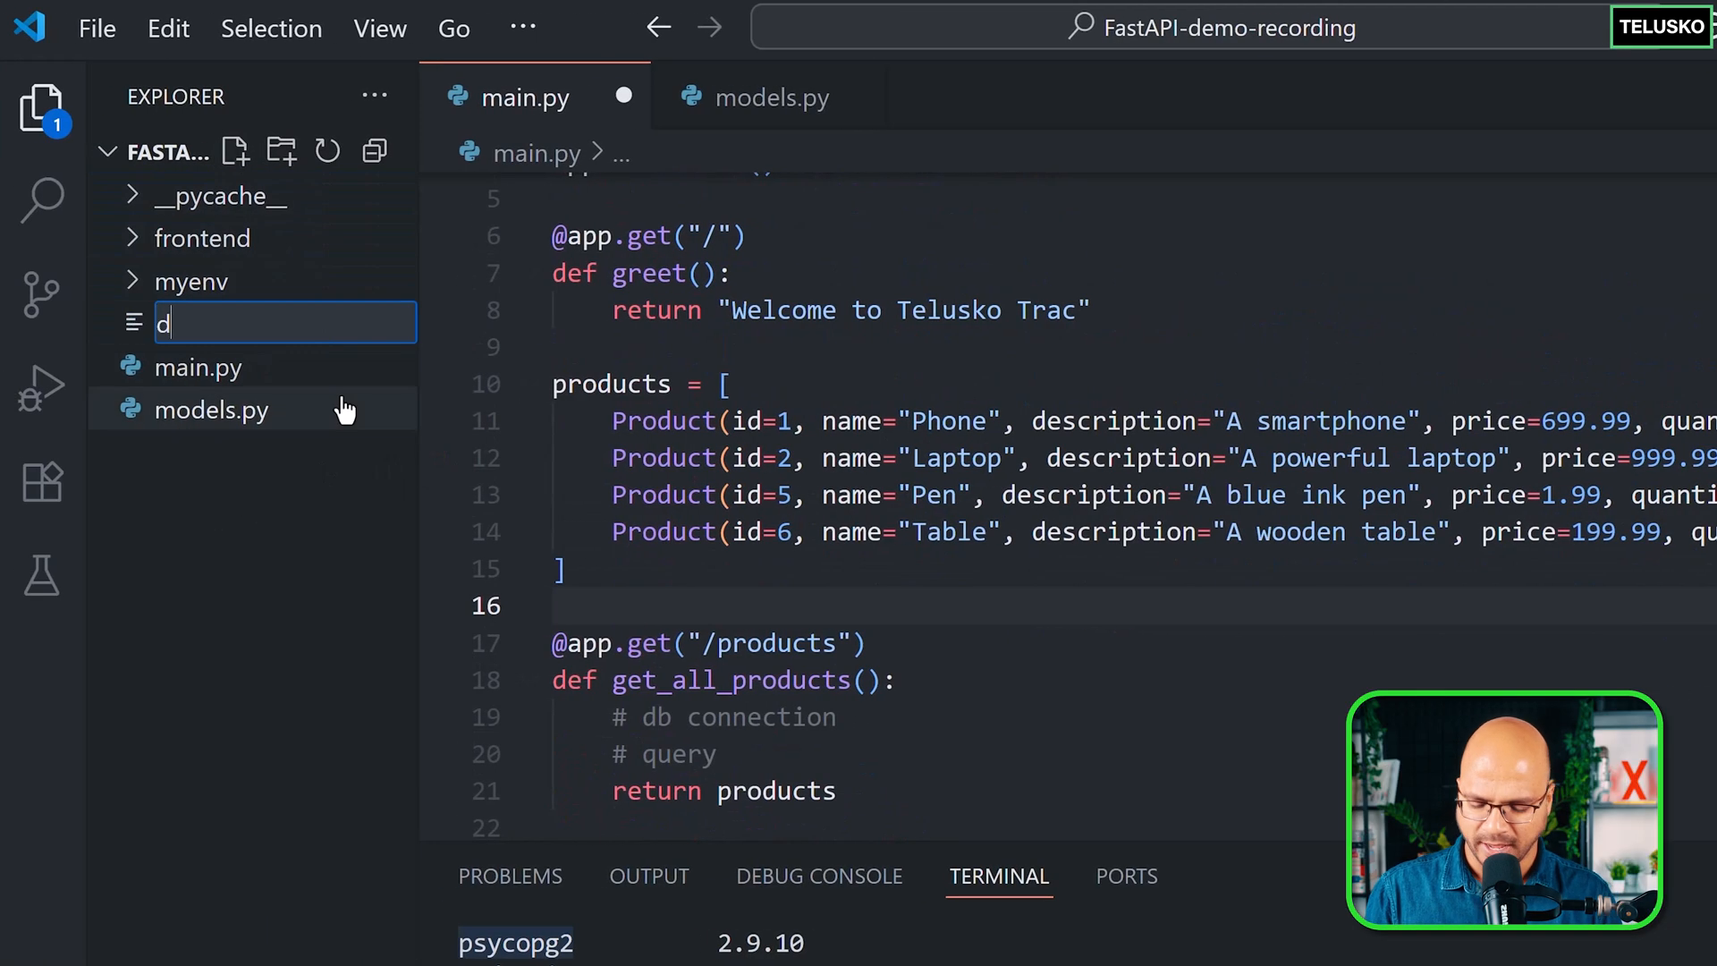
text(atabase)
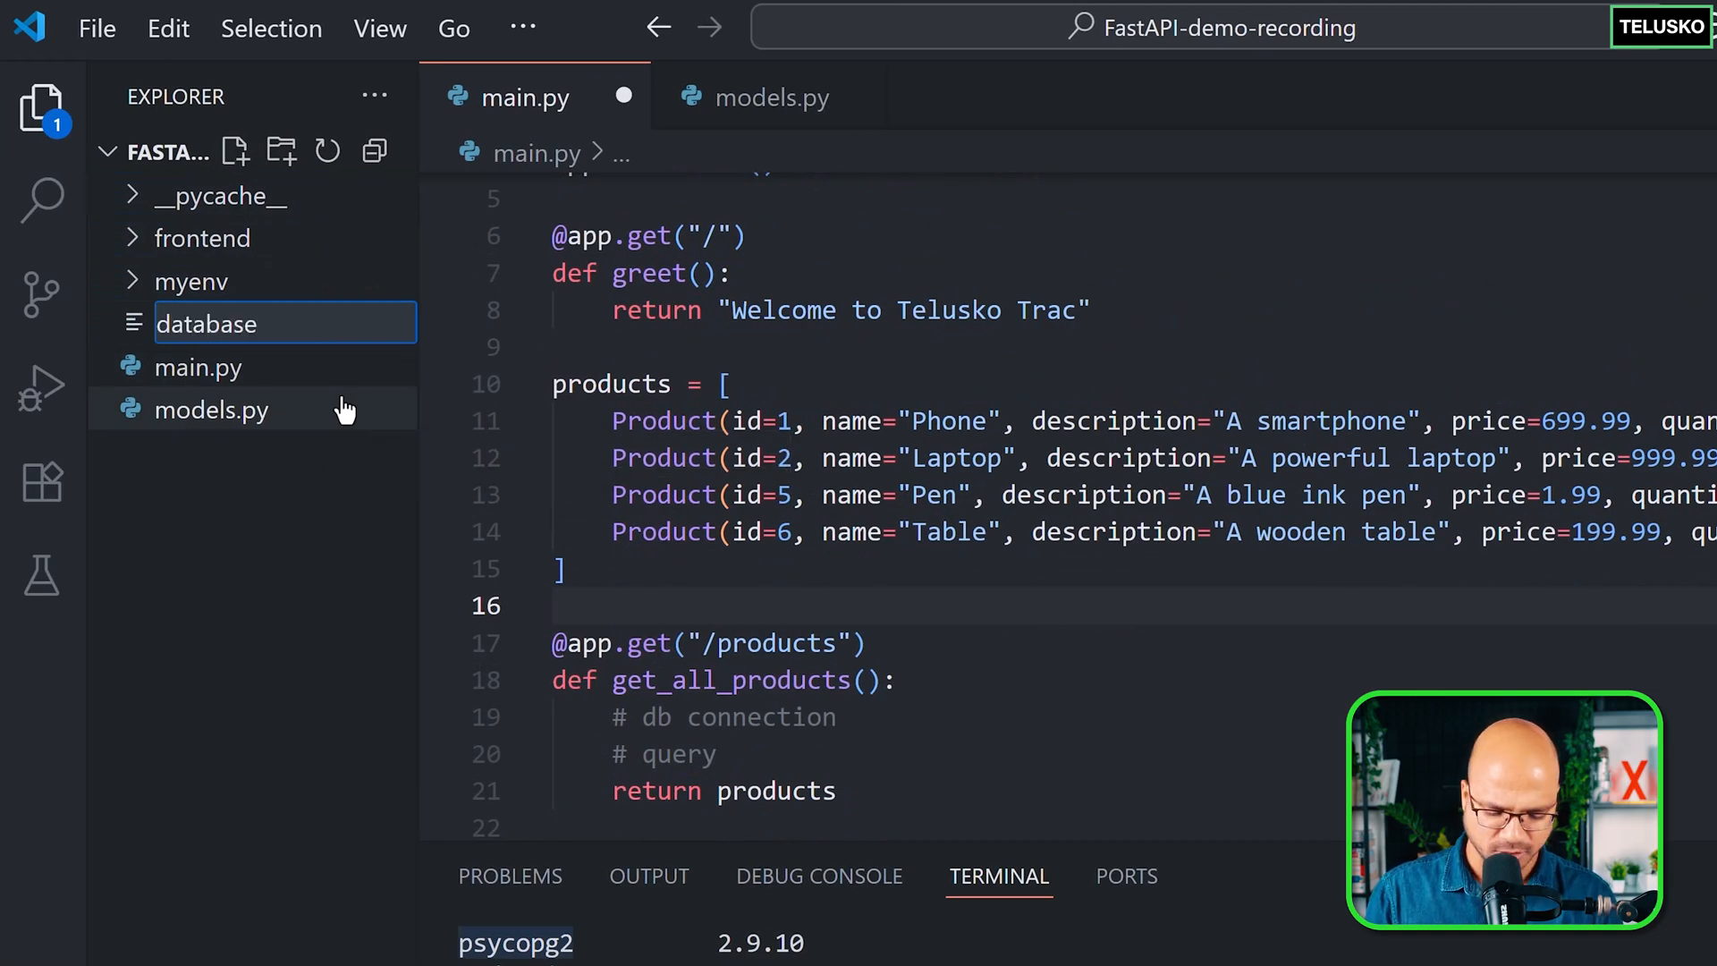
text(.py)
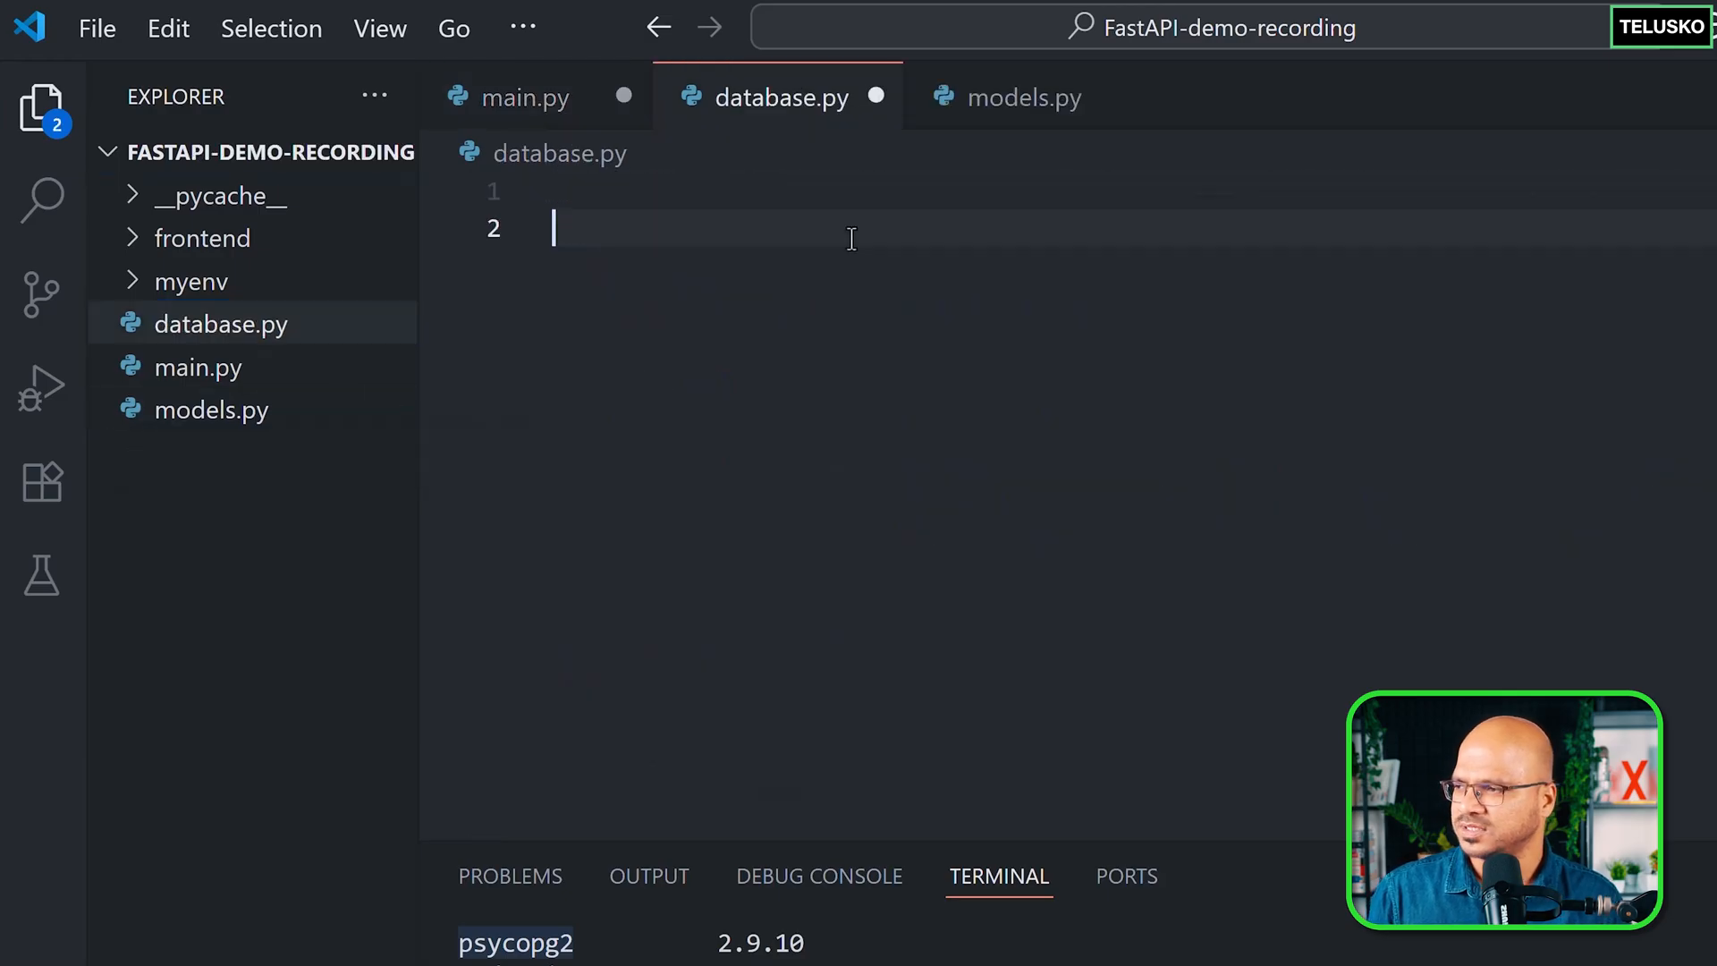
mouse_move(843, 320)
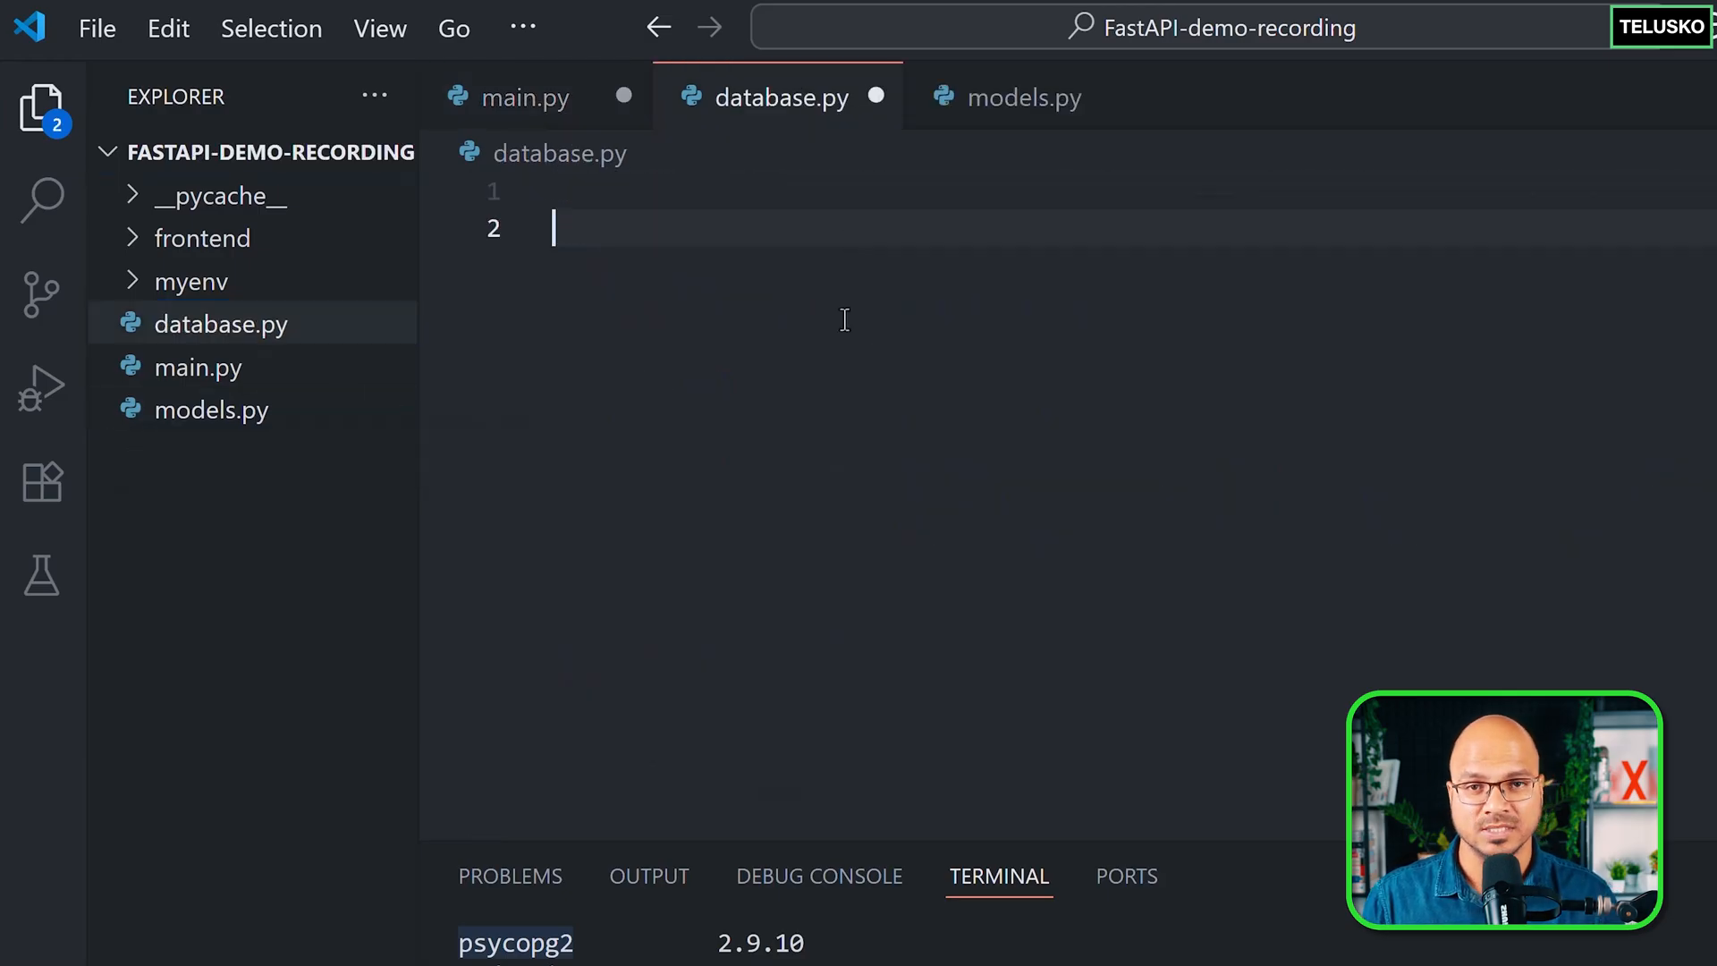
- Write SessionLocal on line 3 of database.py, then return to main.py
key(enter)
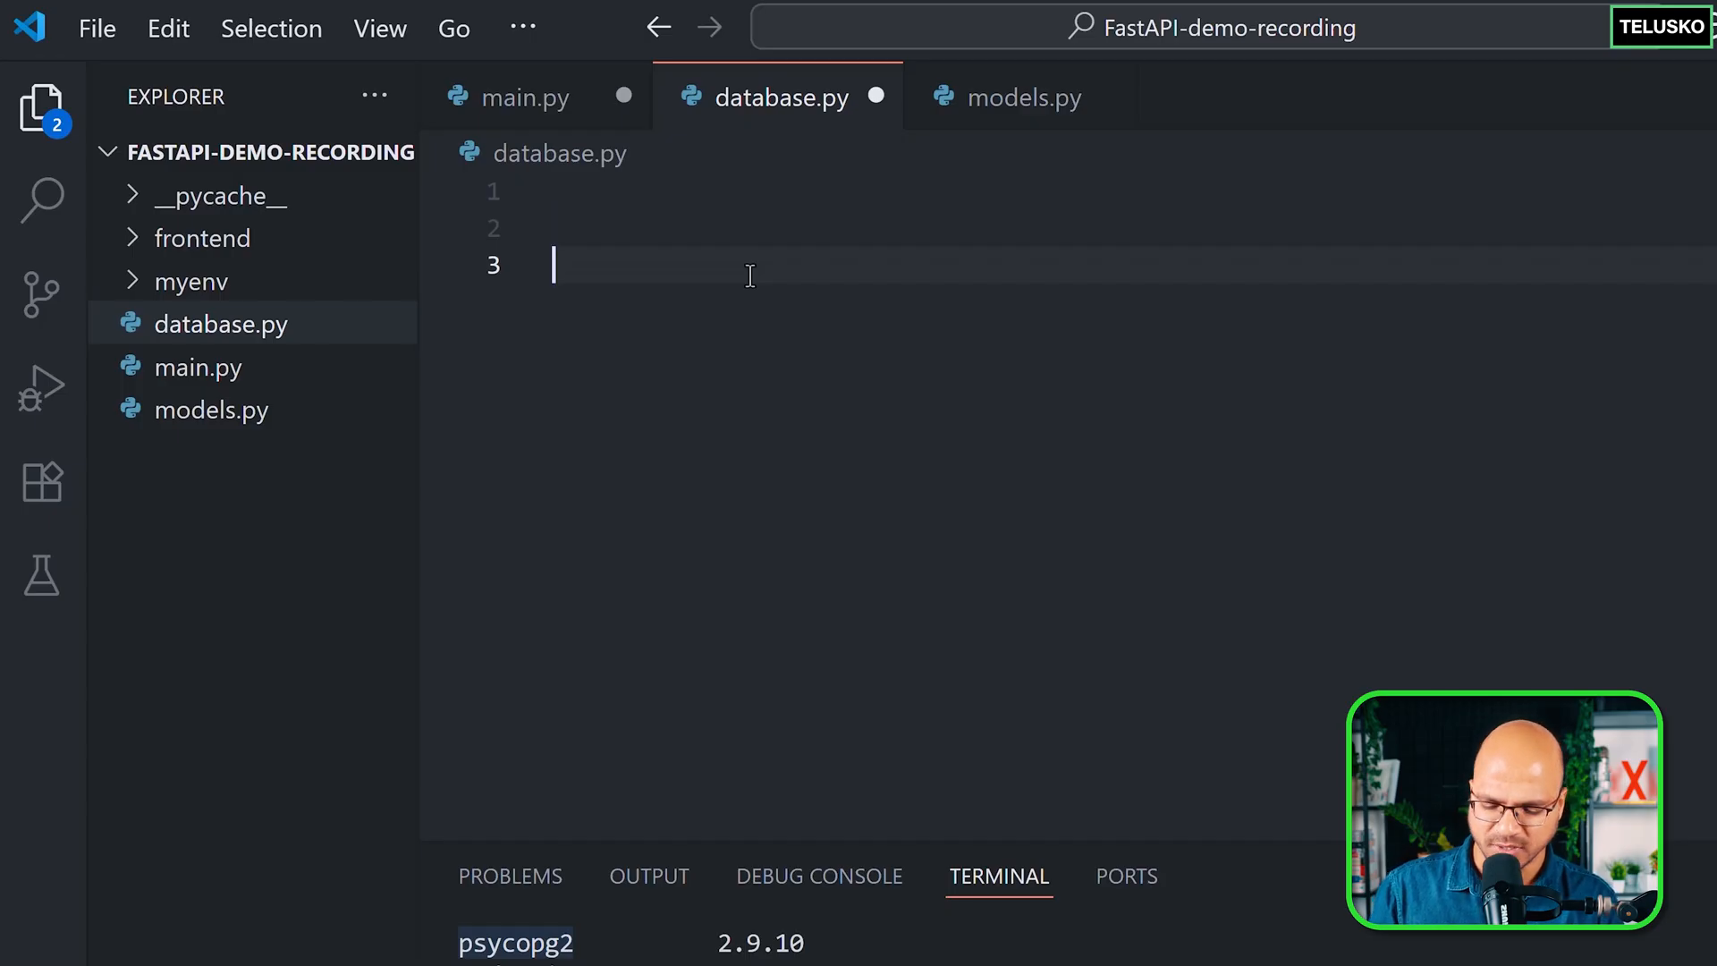
text(Session)
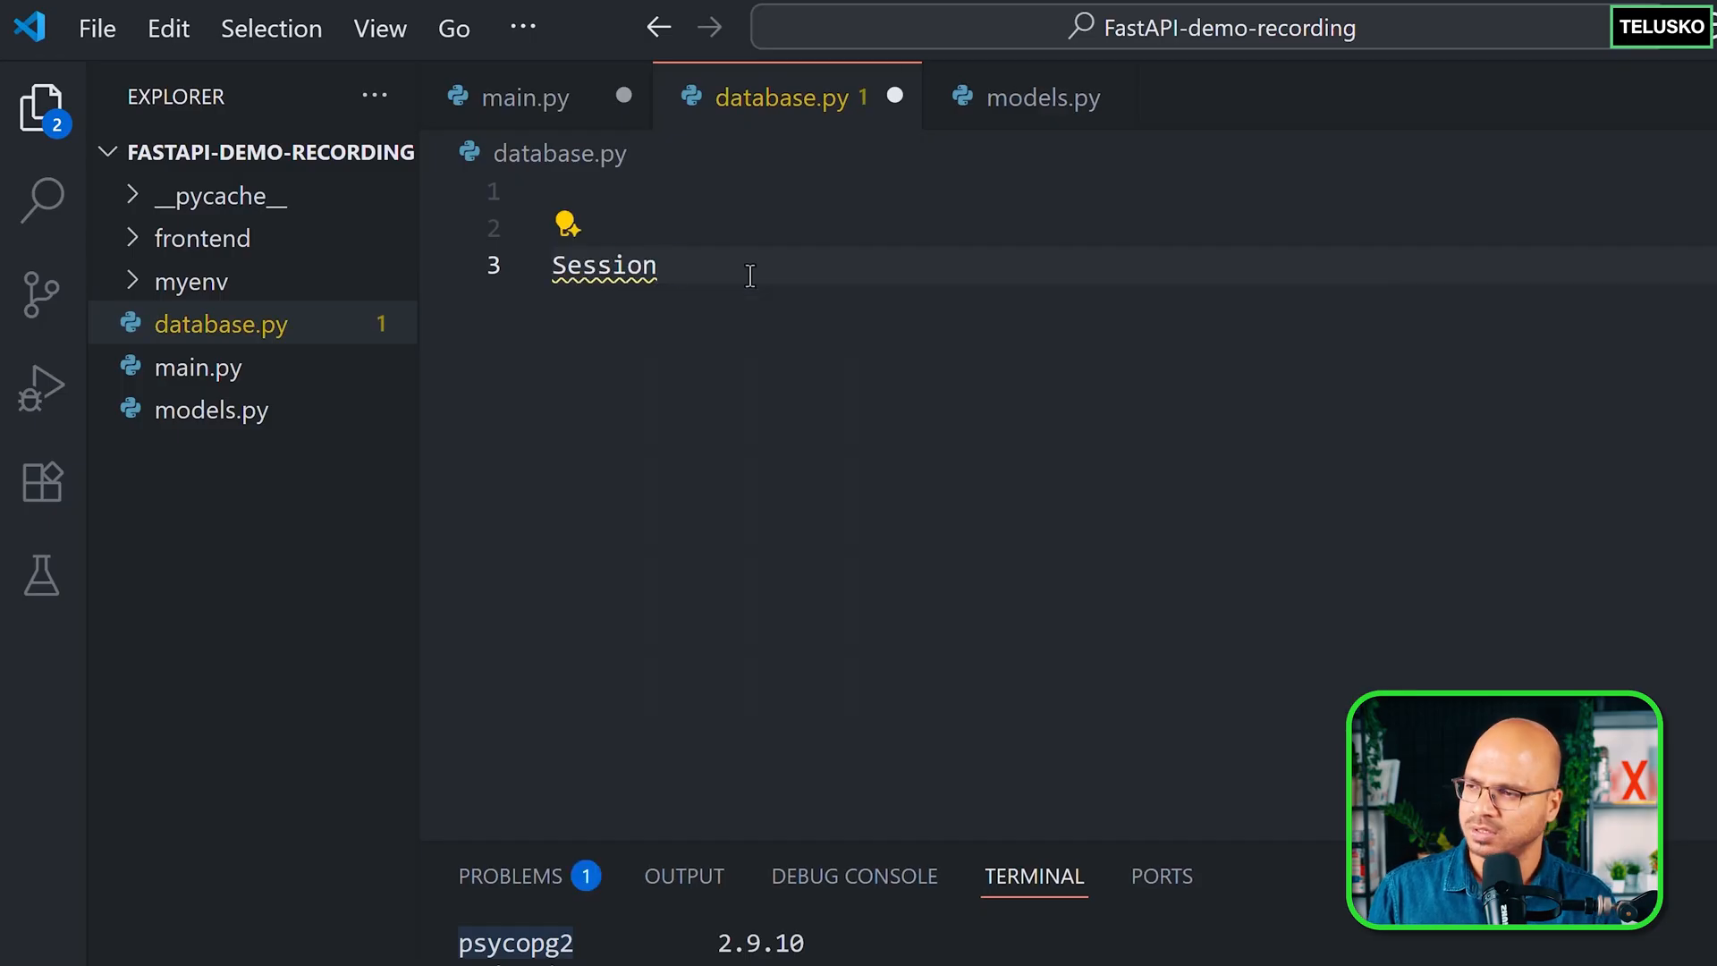
text(Local)
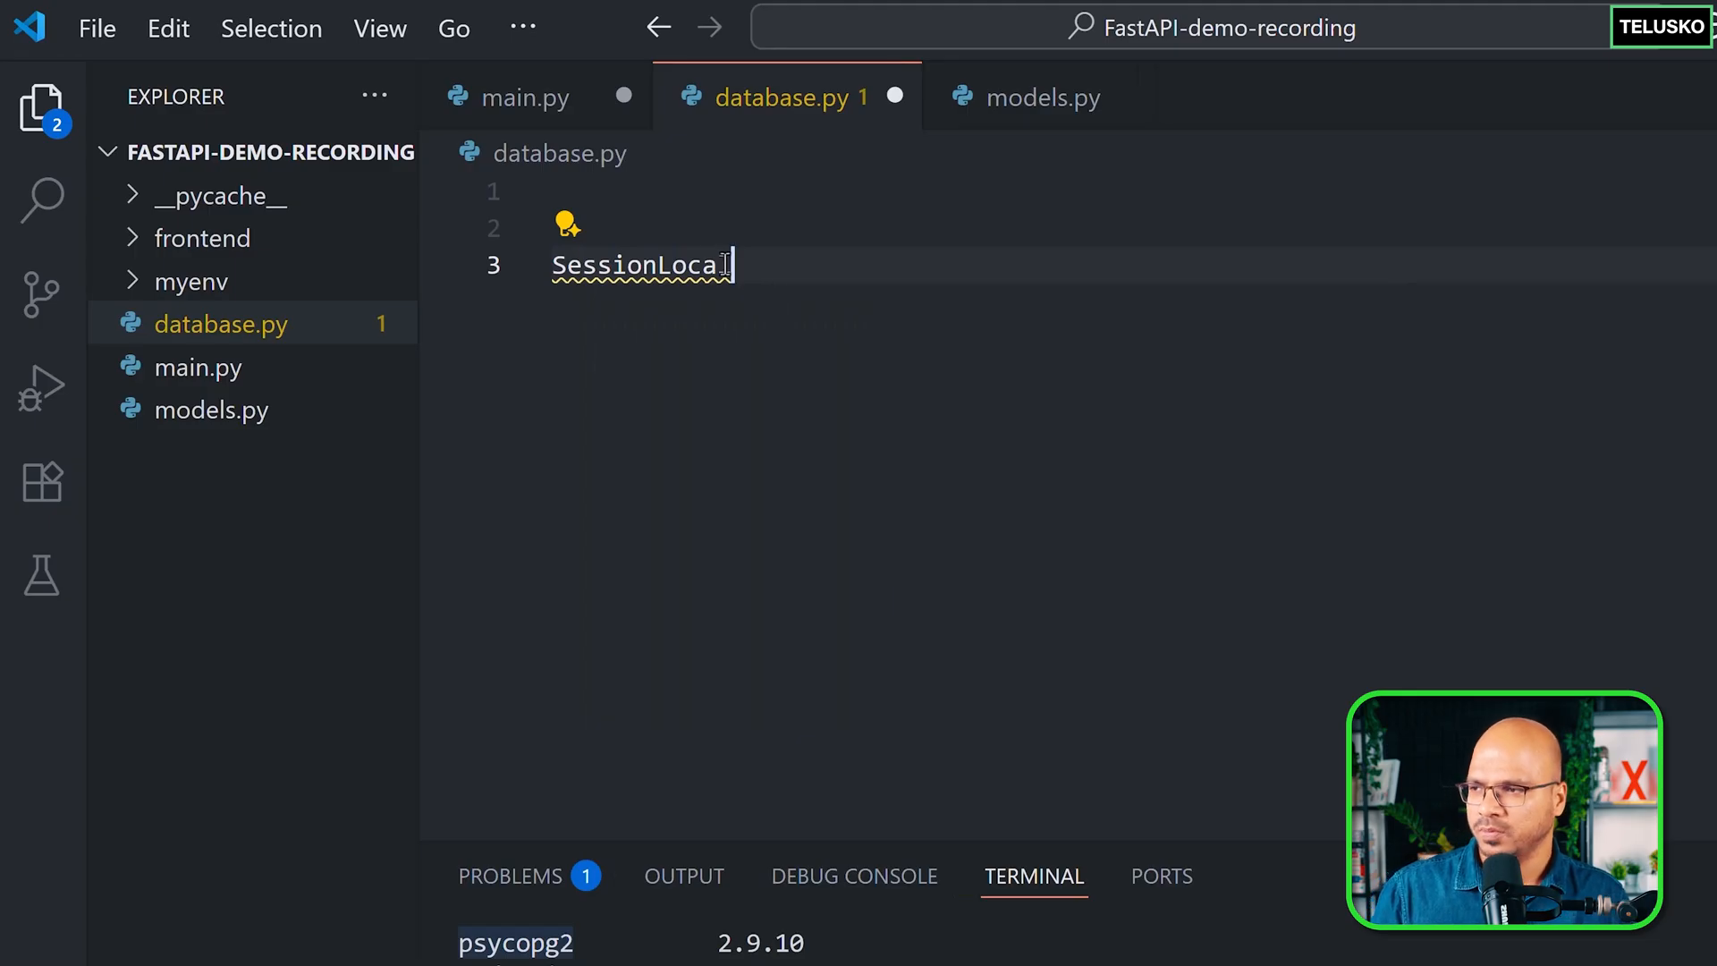
double_click(640, 264)
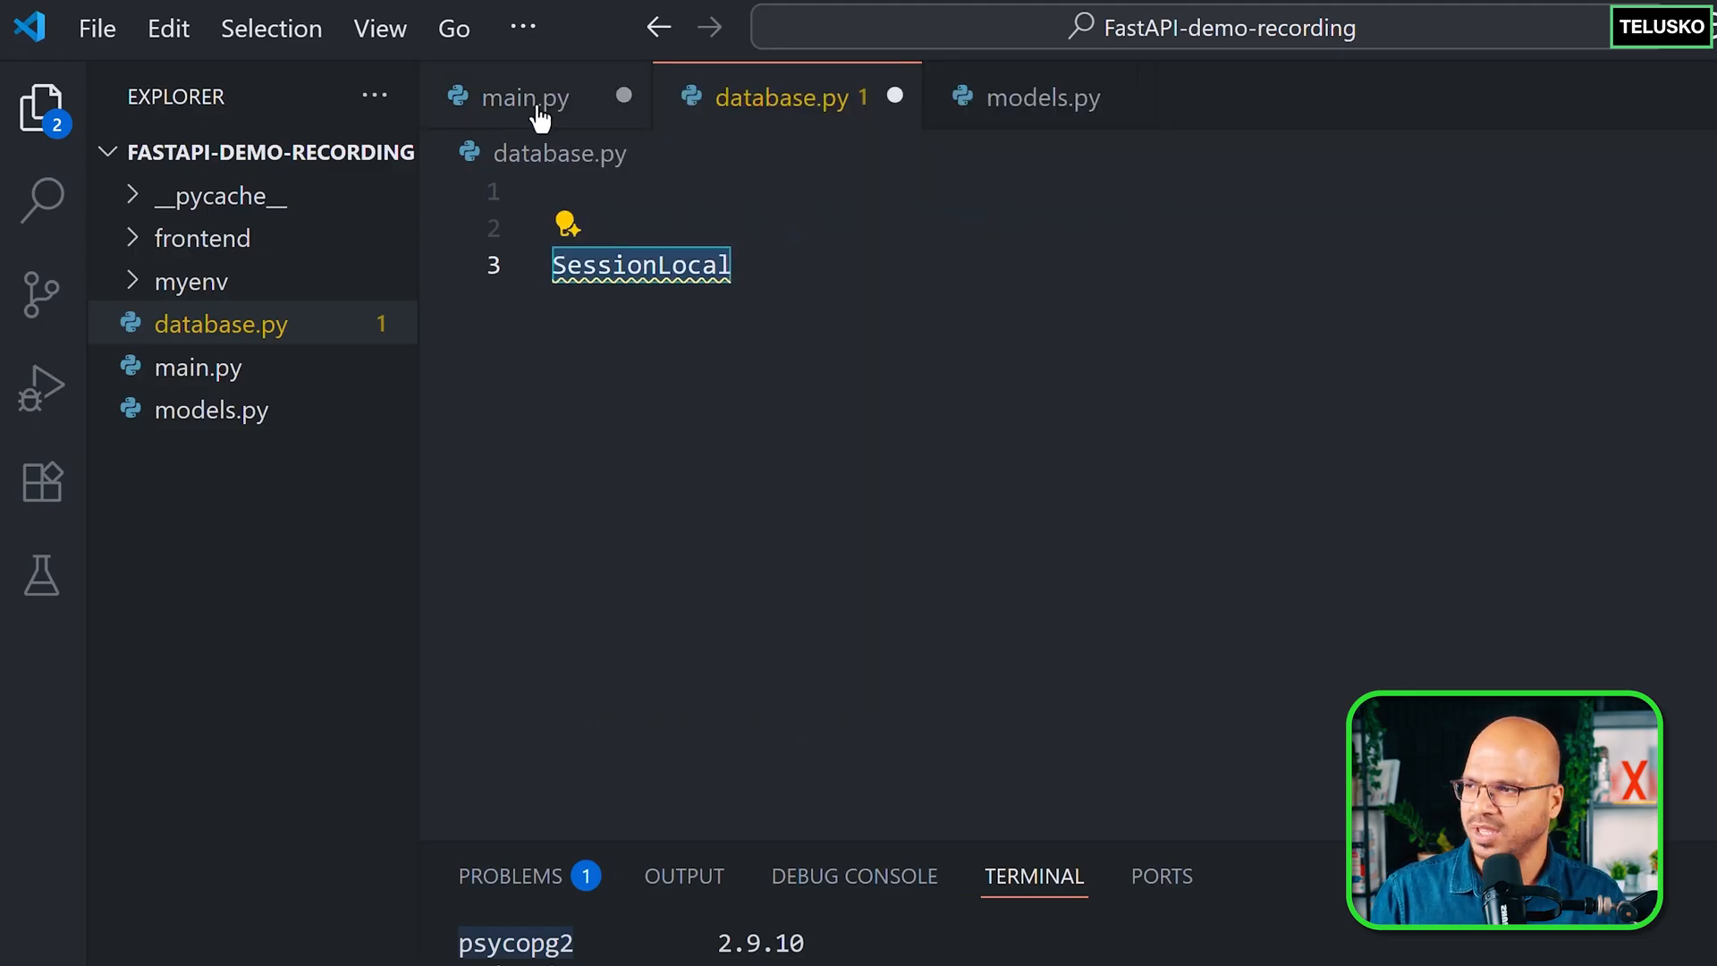
click(526, 97)
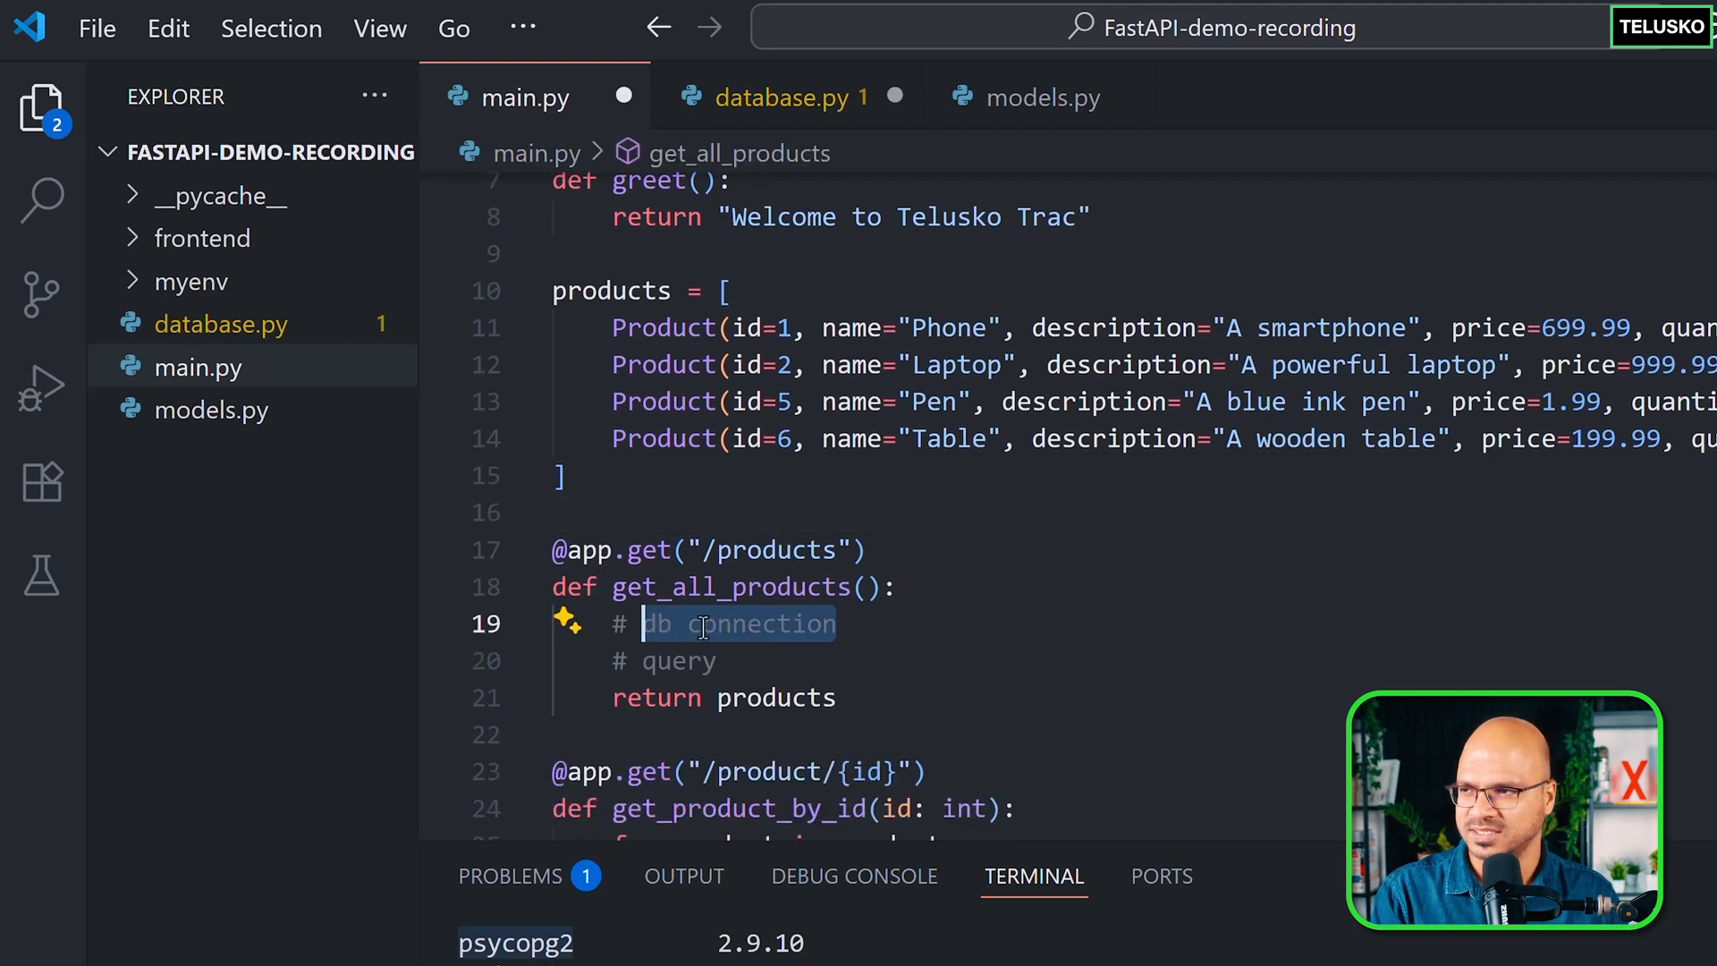
- In database.py, assign SessionLocal = sessionmaker()
click(775, 97)
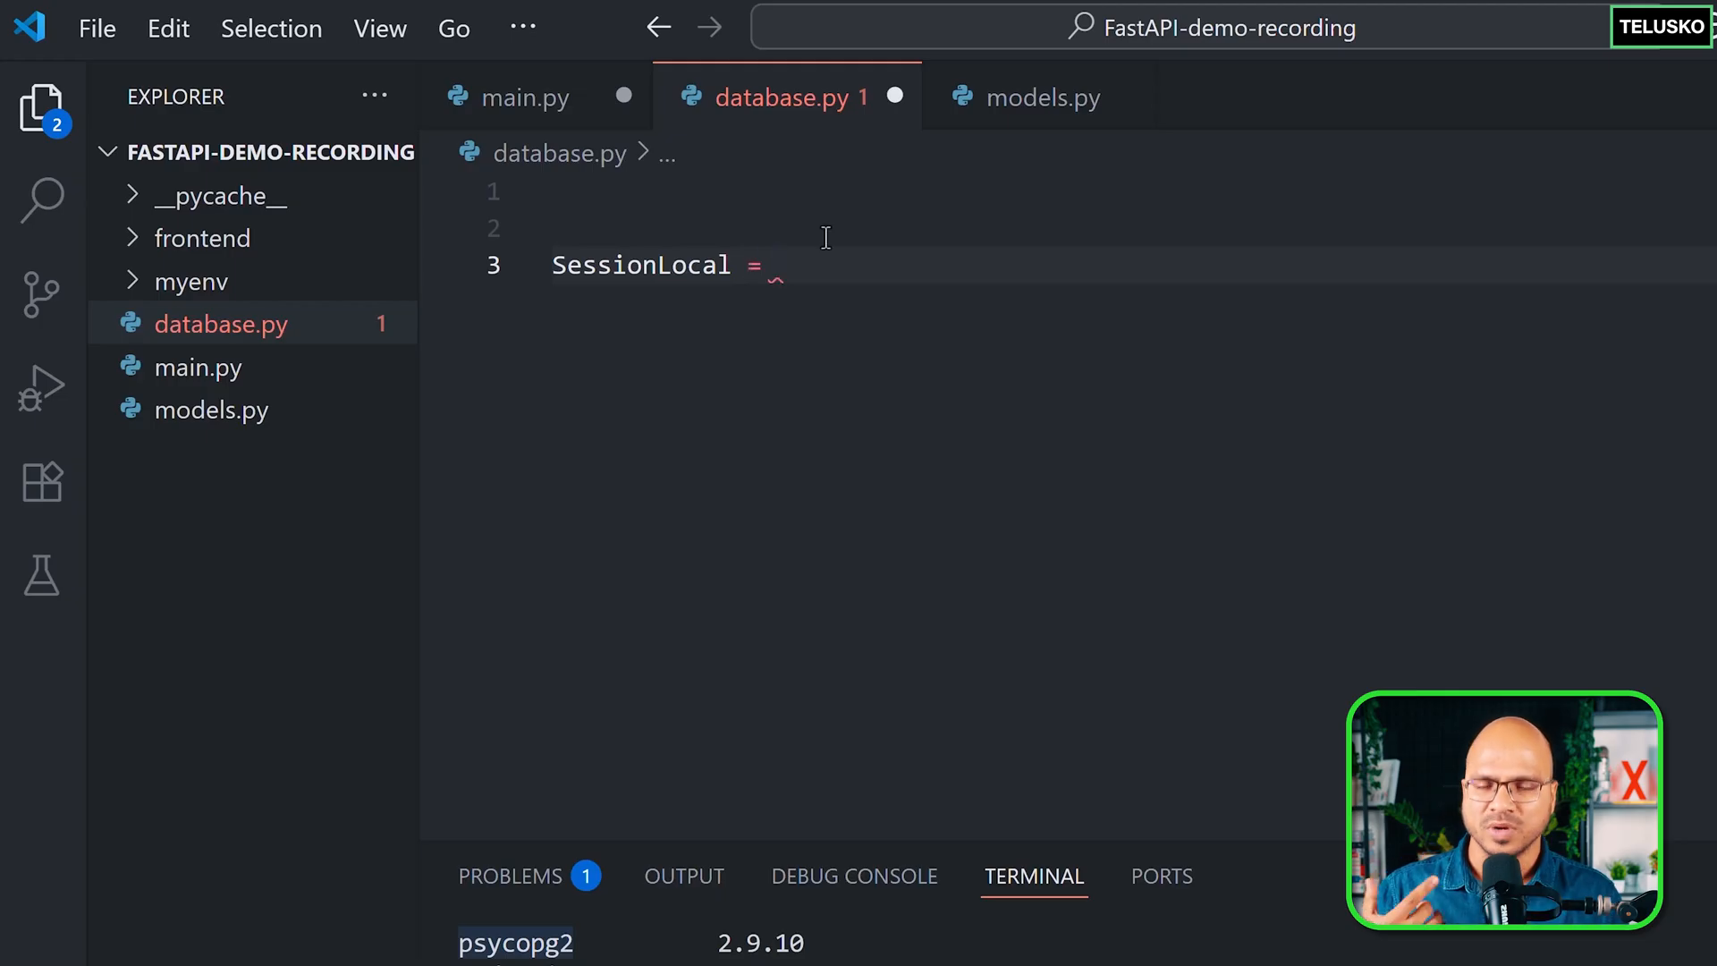
text(session)
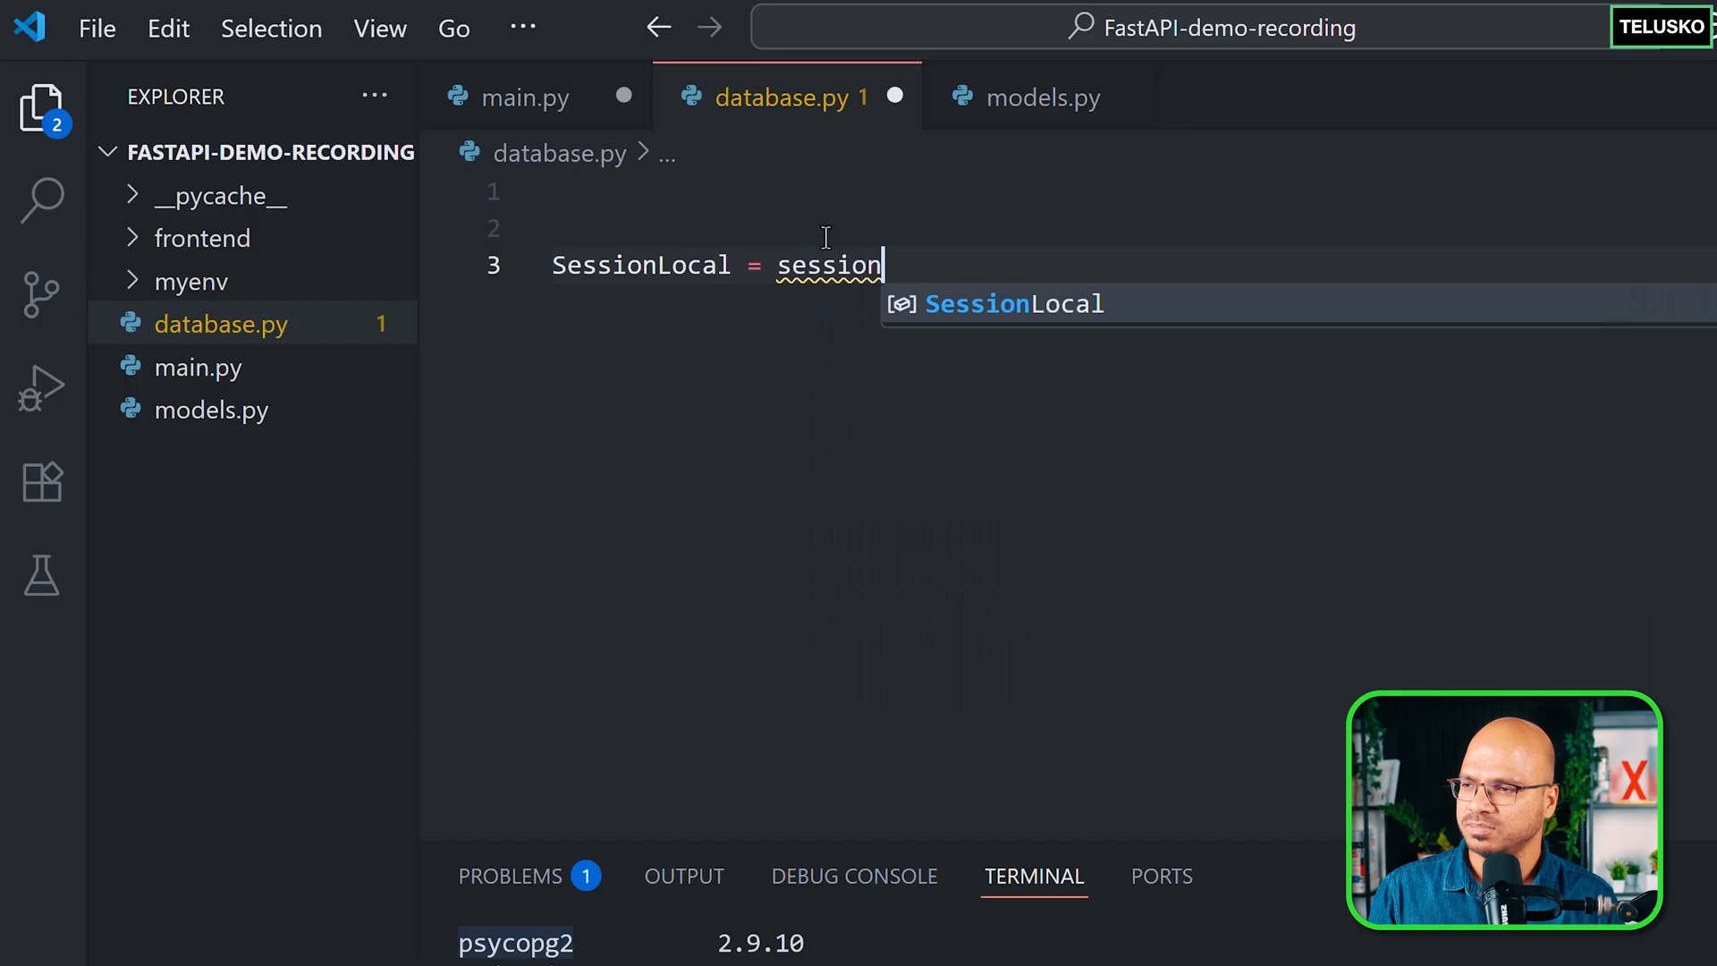
text(maker)
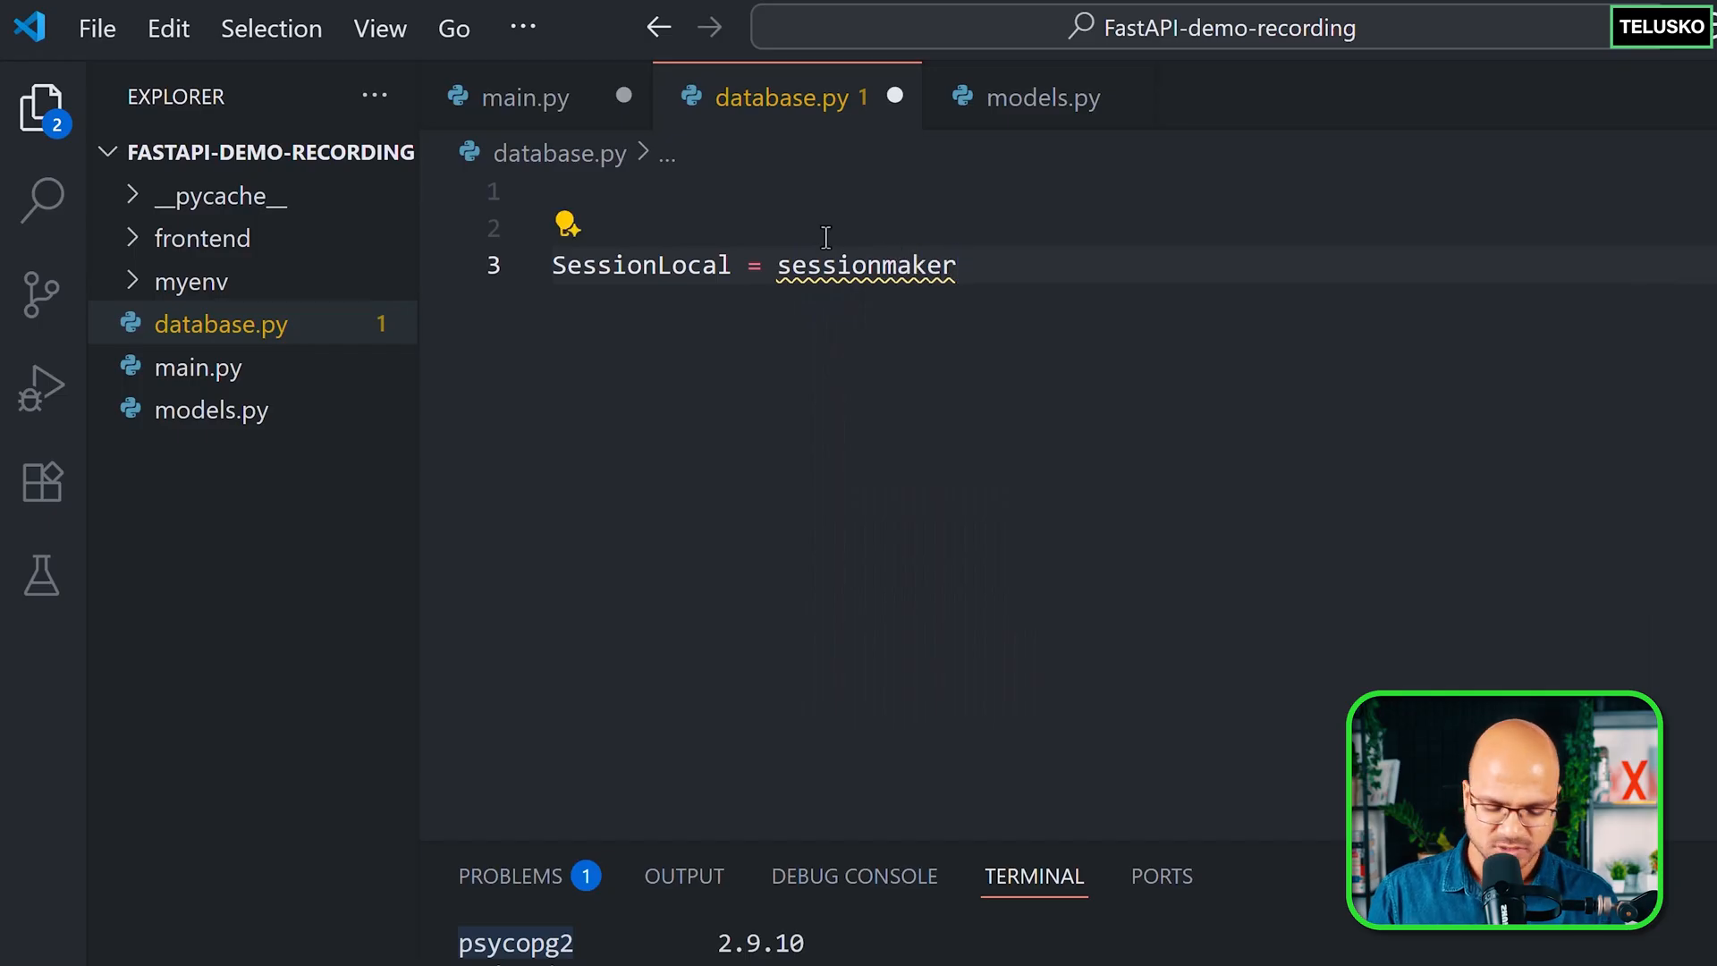
text(())
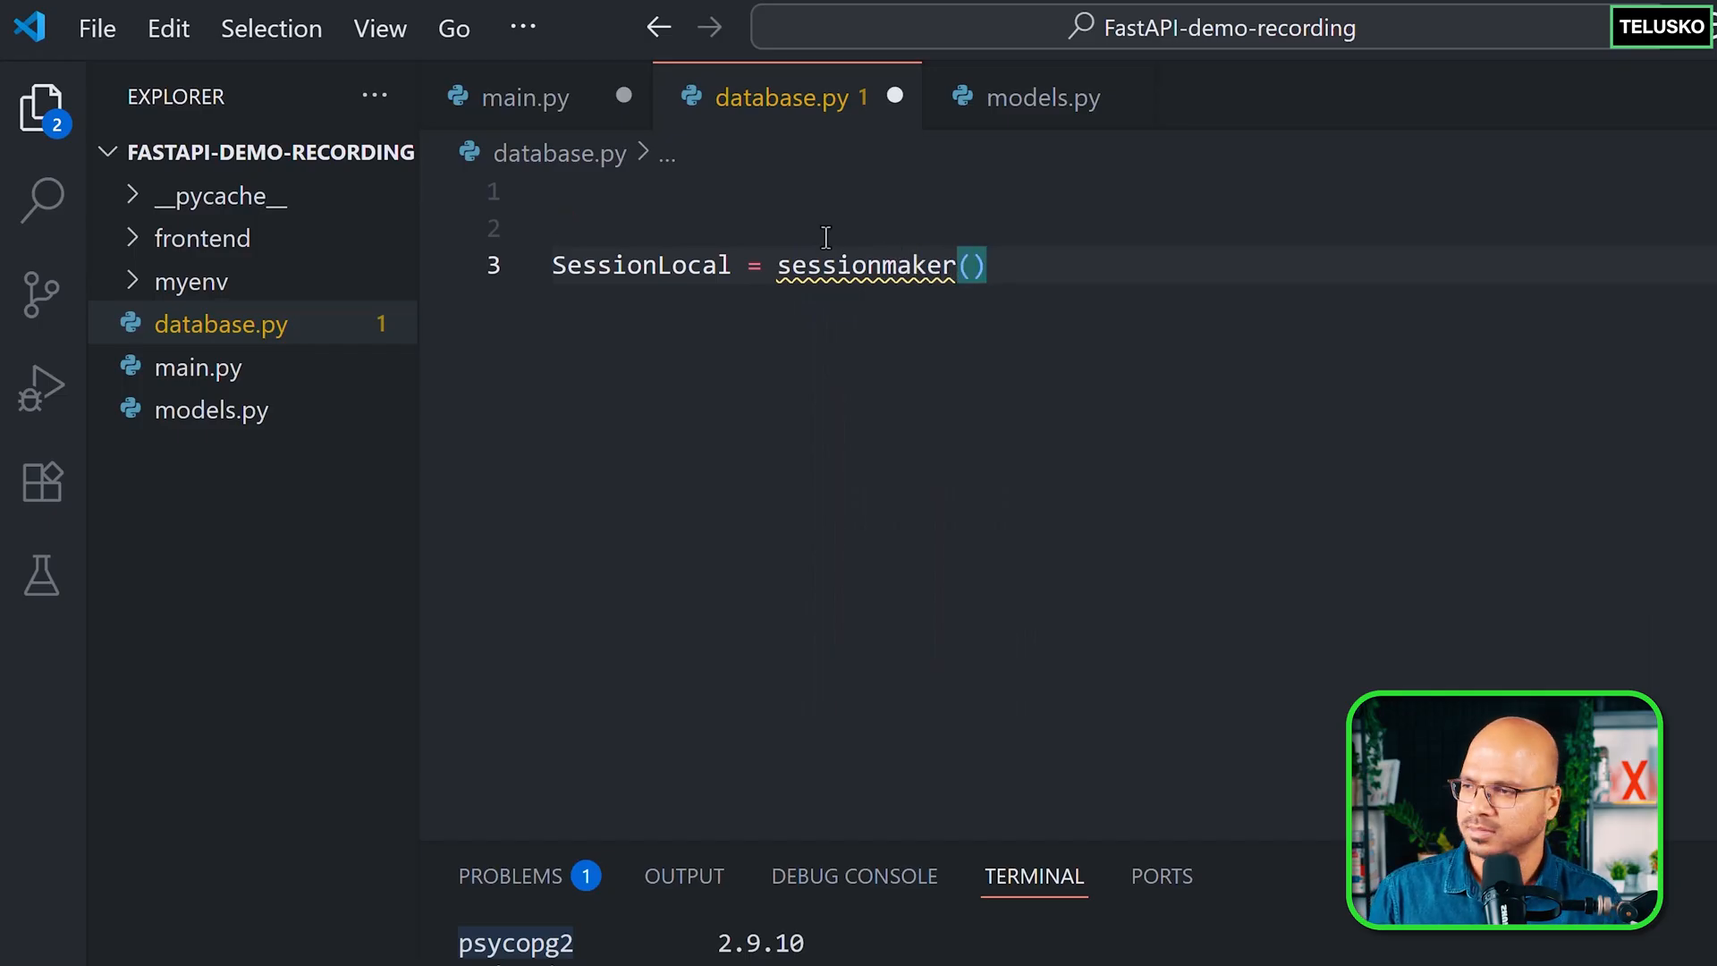
double_click(640, 265)
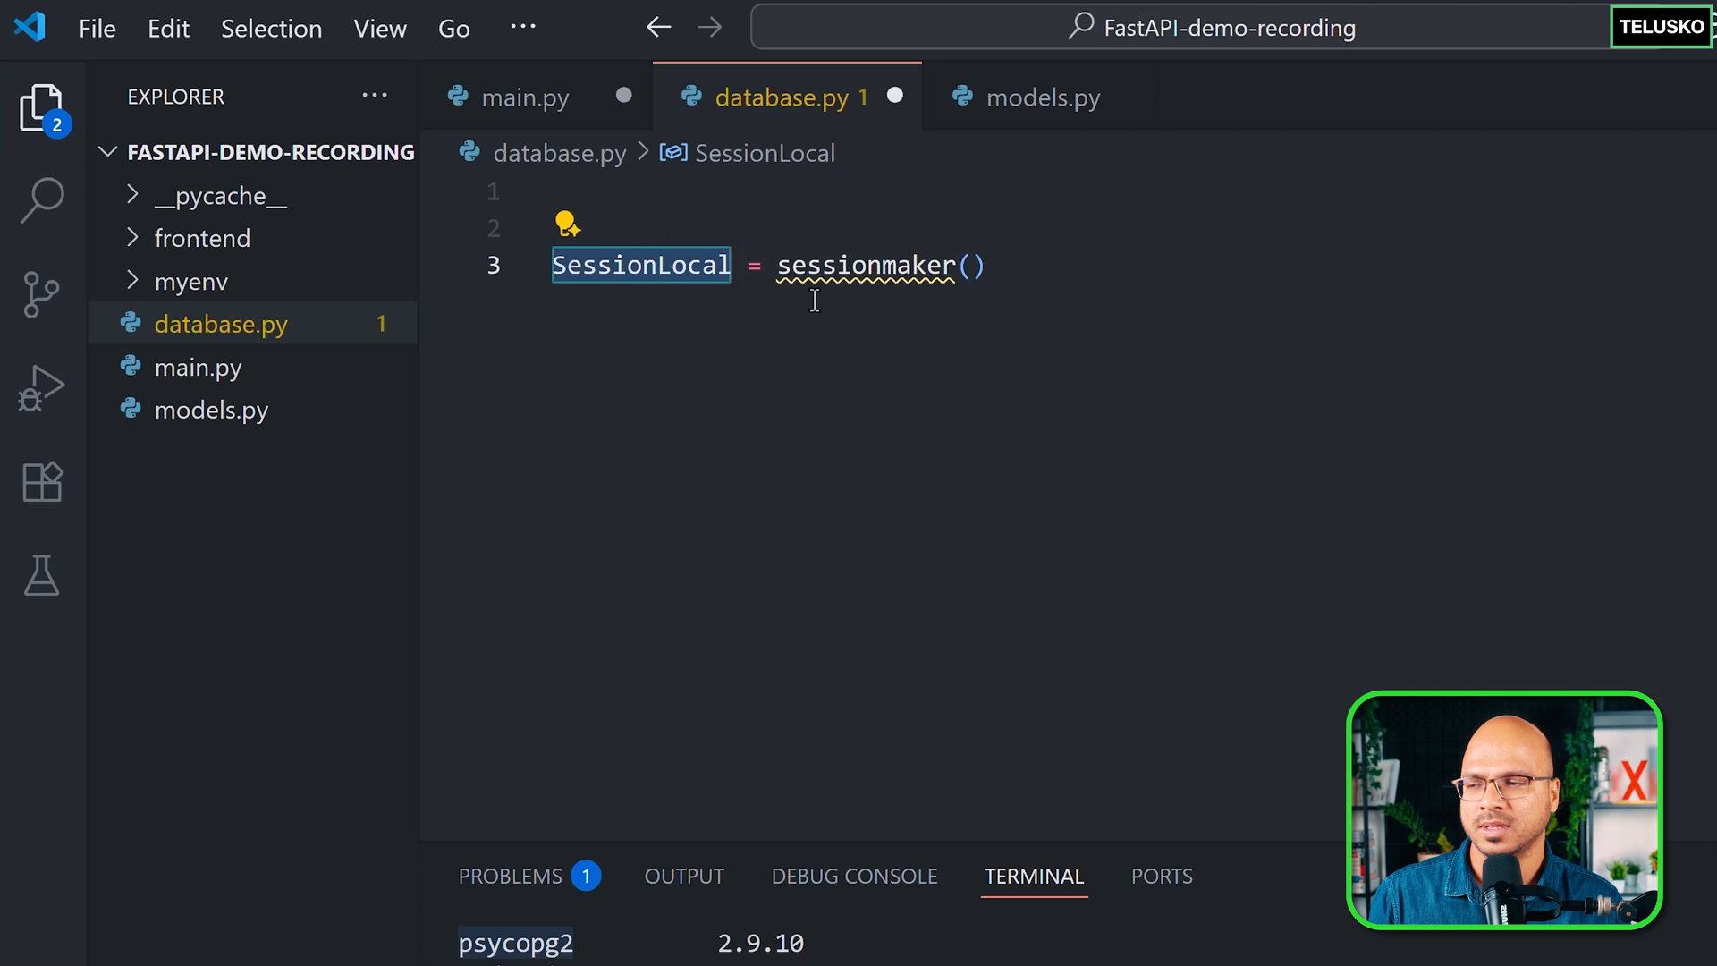
double_click(865, 264)
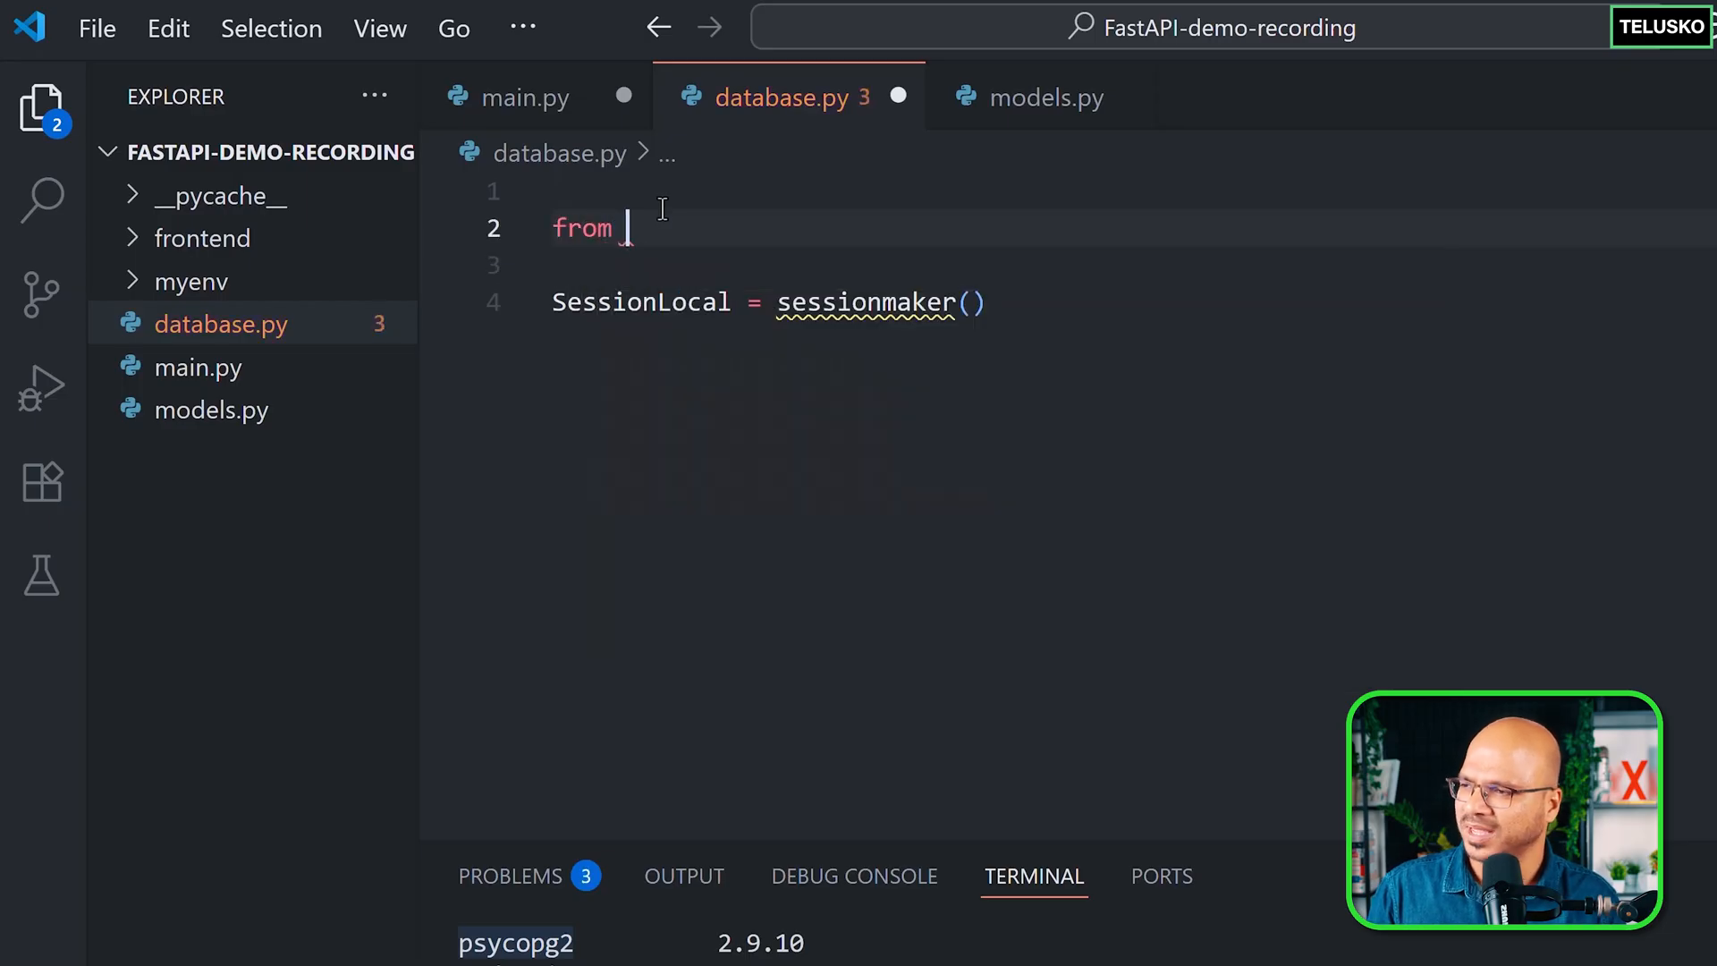
- Add 'from sqlalchemy.orm import sessionmaker' on line 2 of database.py
text(sqlalchemy)
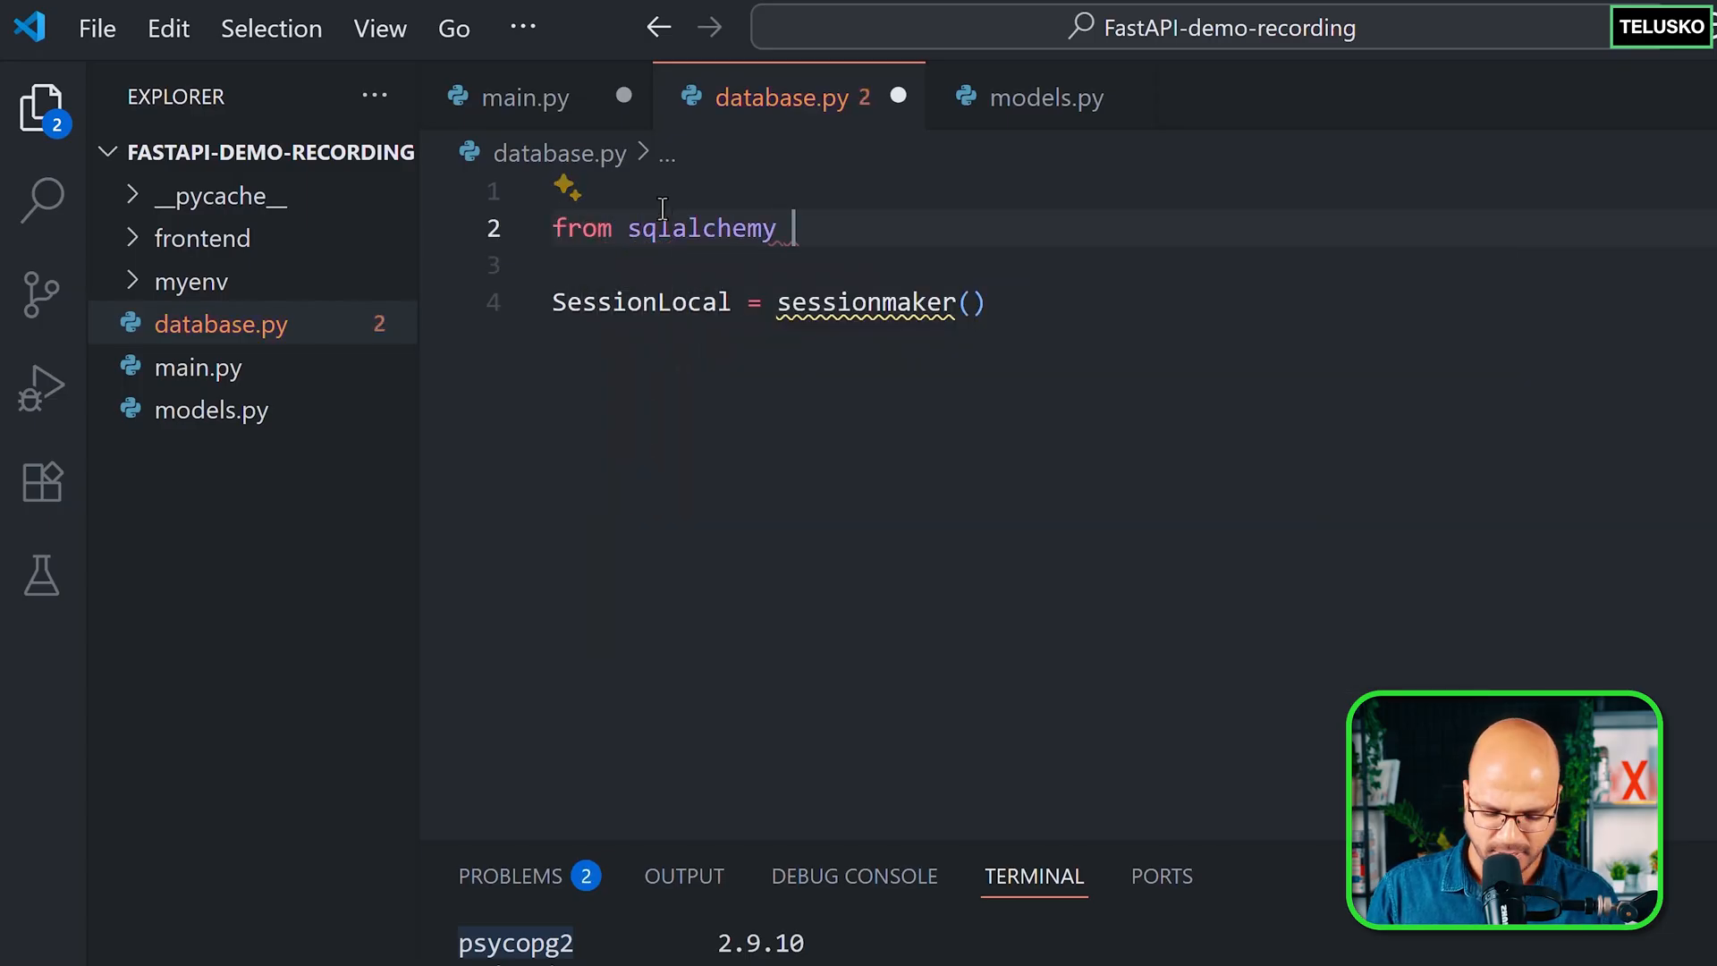
text(.orm)
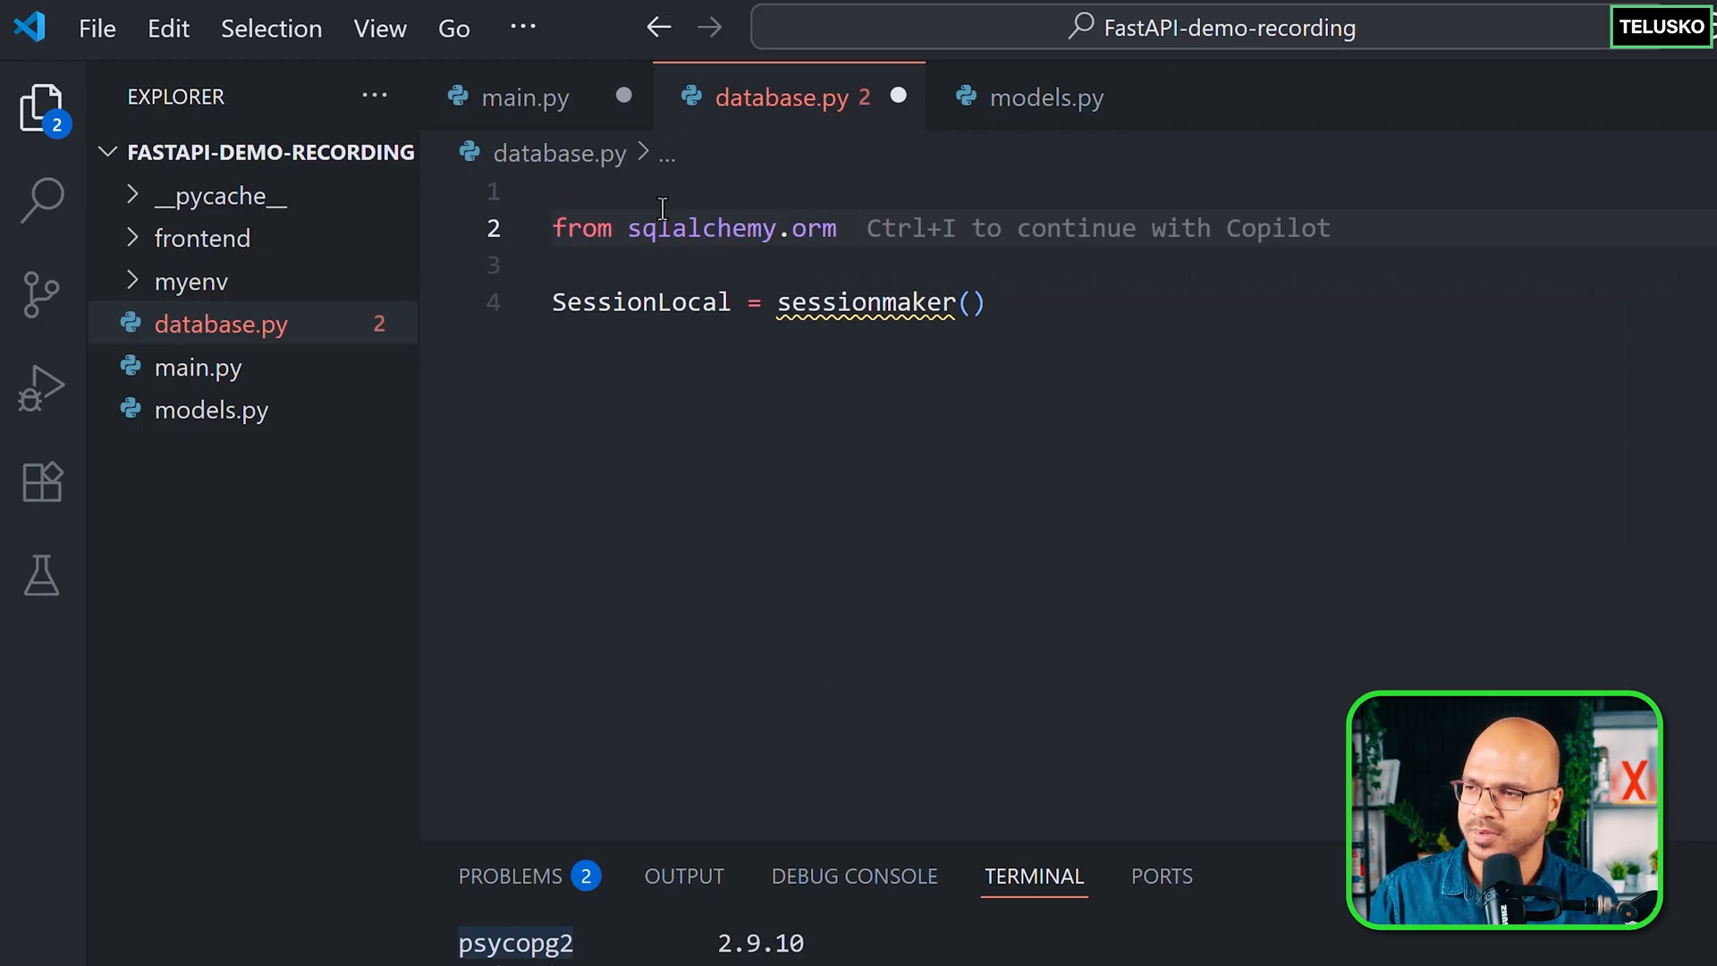
text(import se)
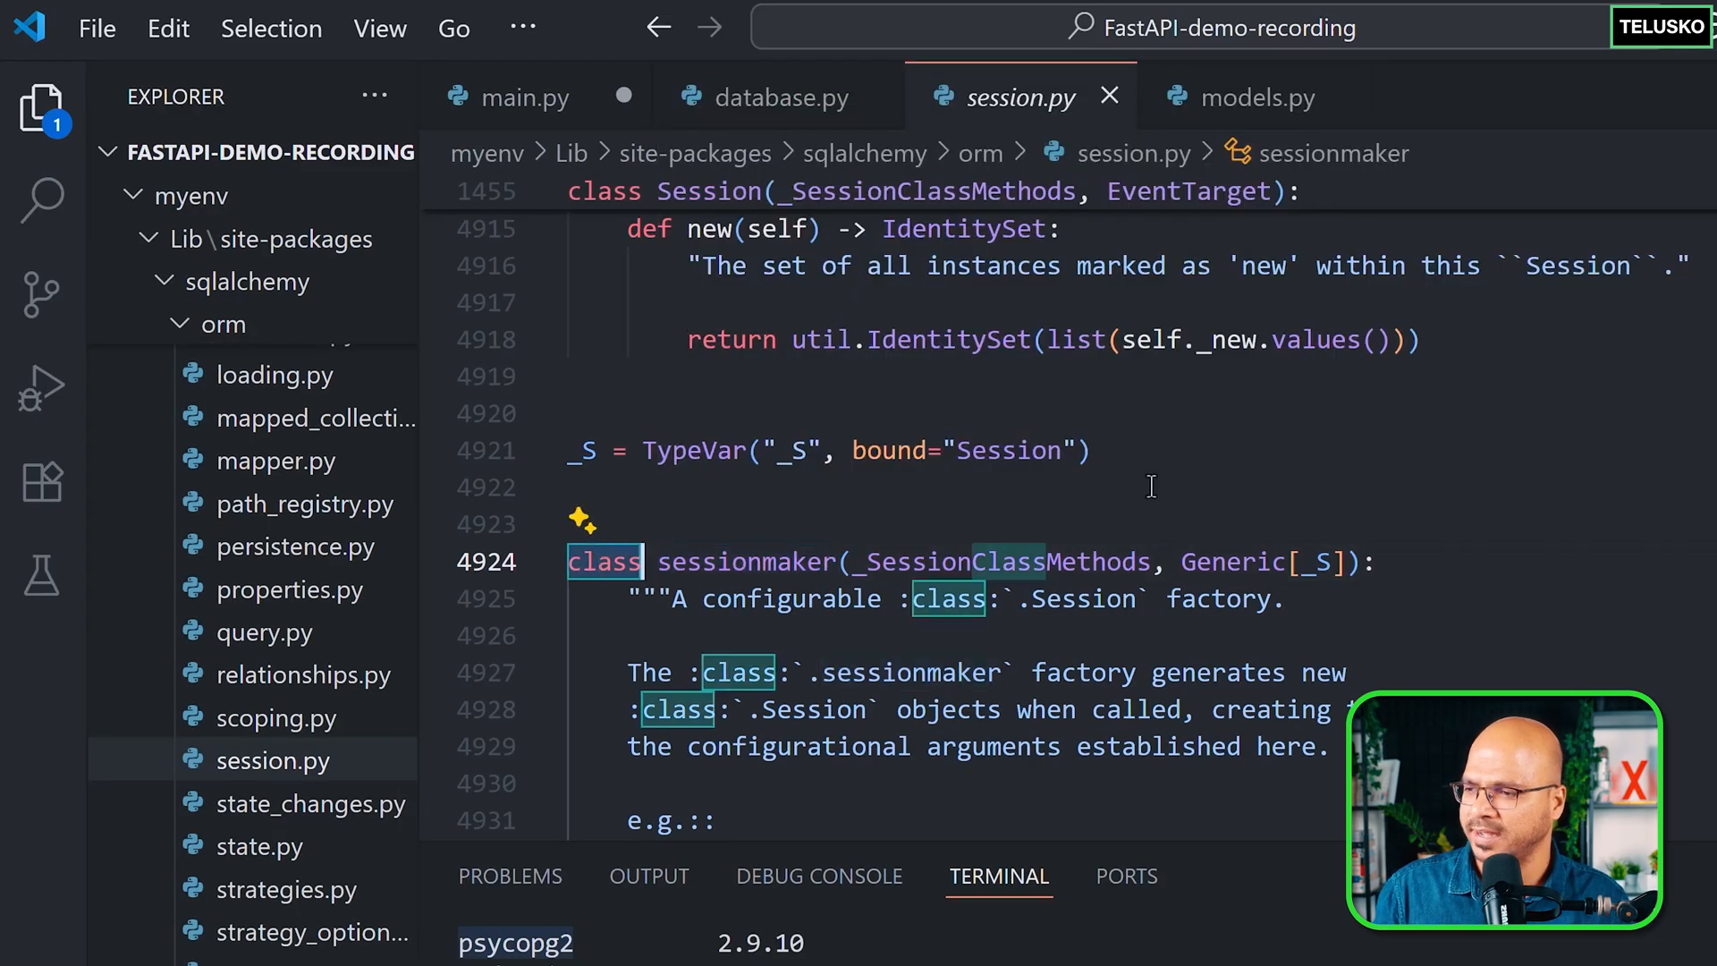
- Switch from session.py back to the database.py tab
click(780, 97)
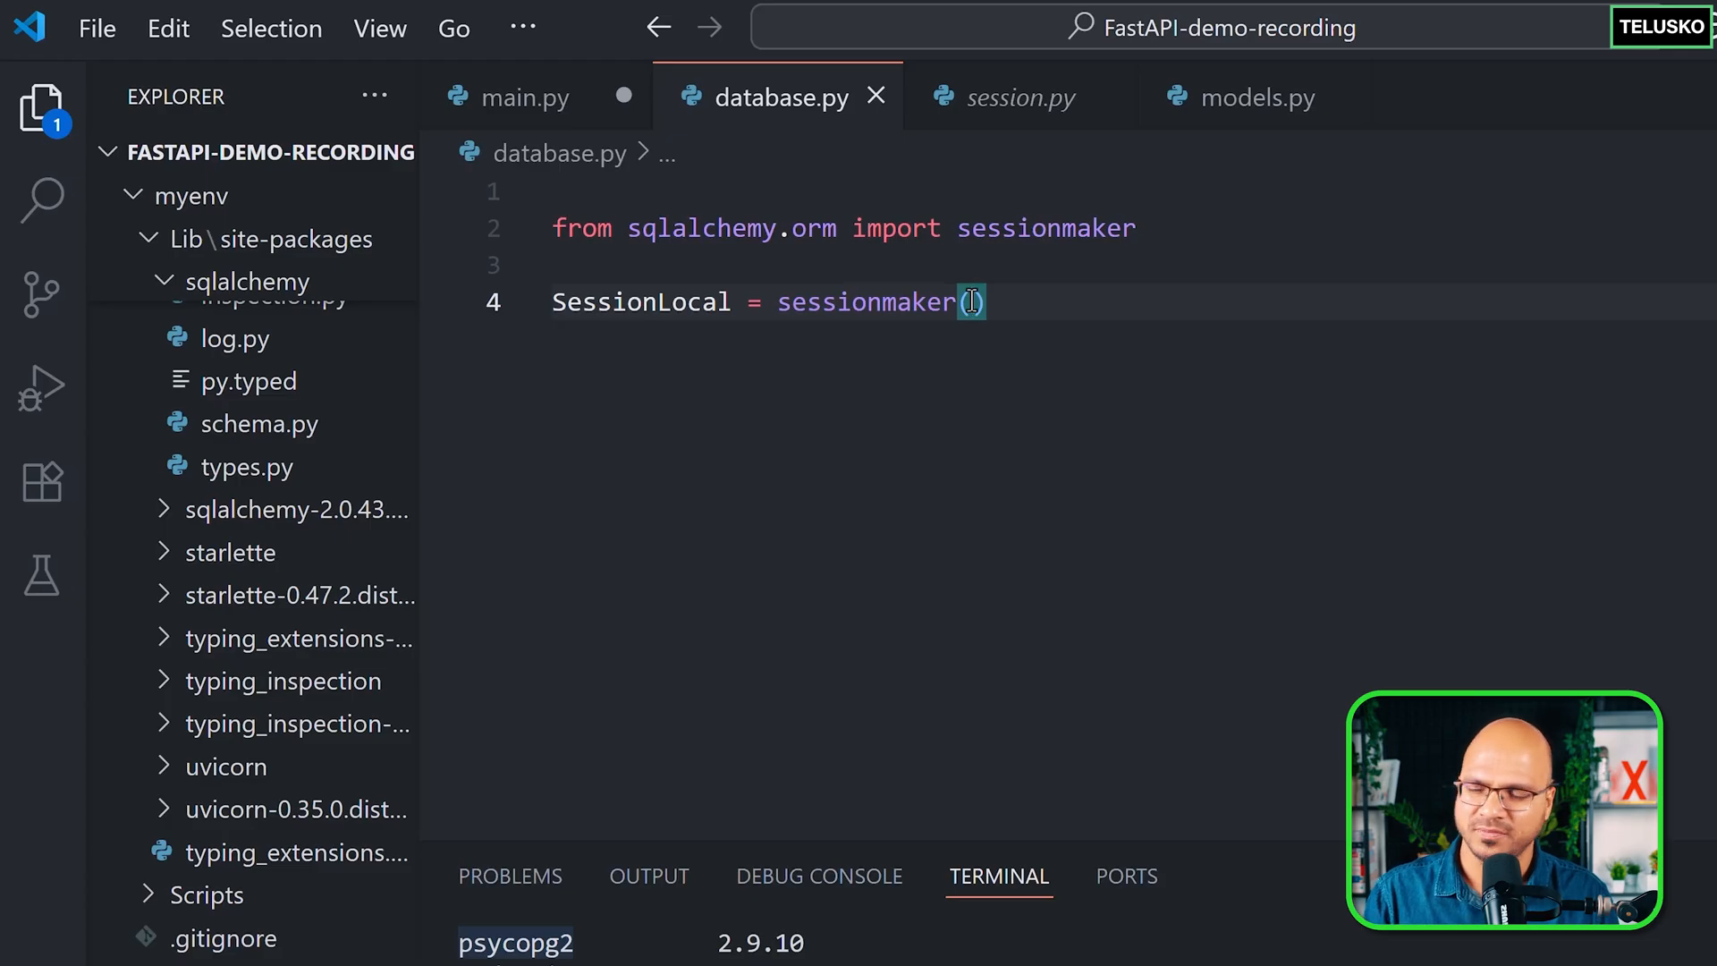
- Pass autocommit=false inside the sessionmaker() call
text(auto)
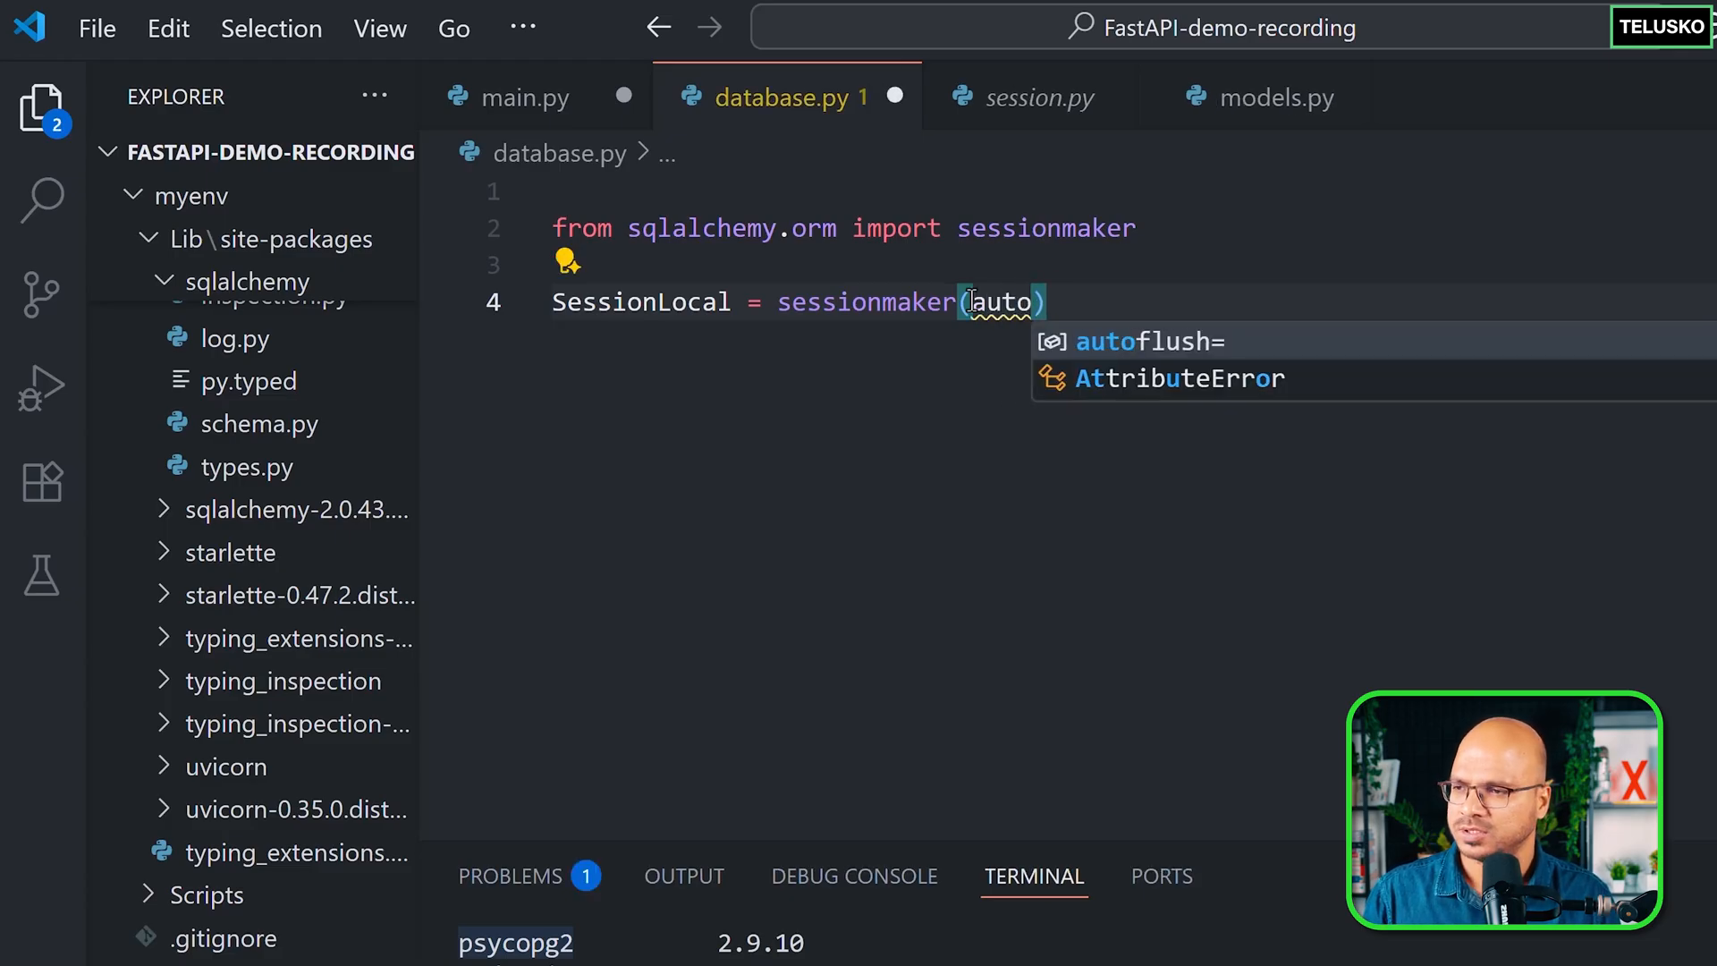
text(commit)
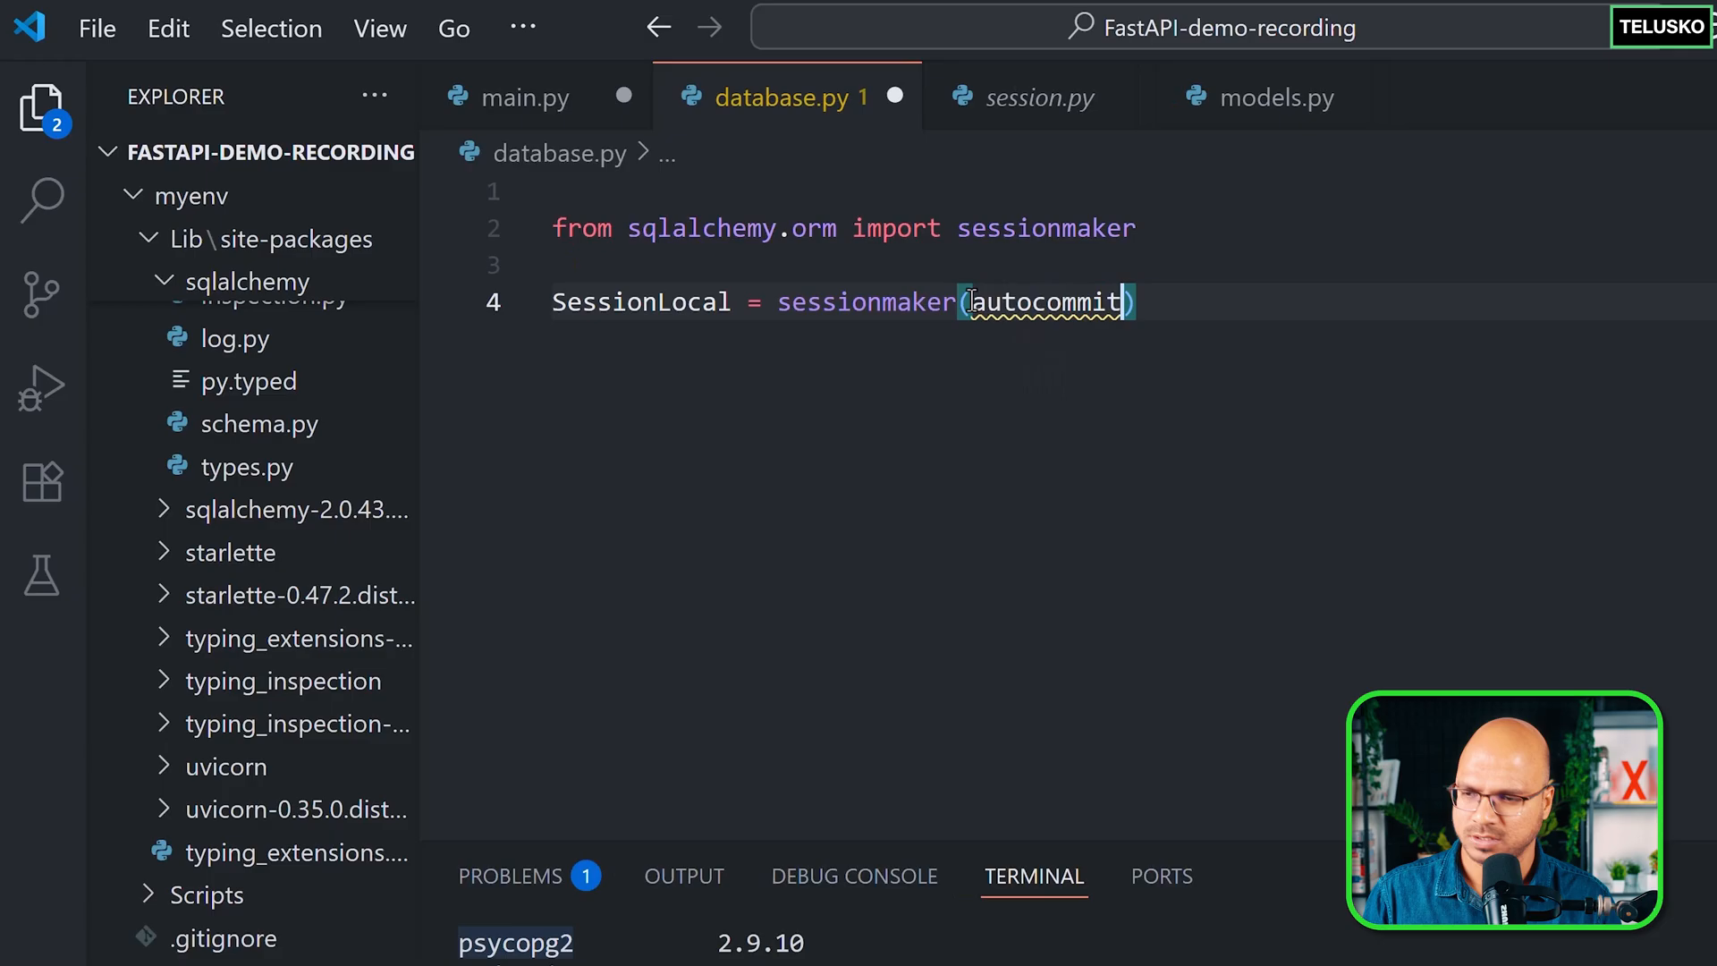
text(=fa)
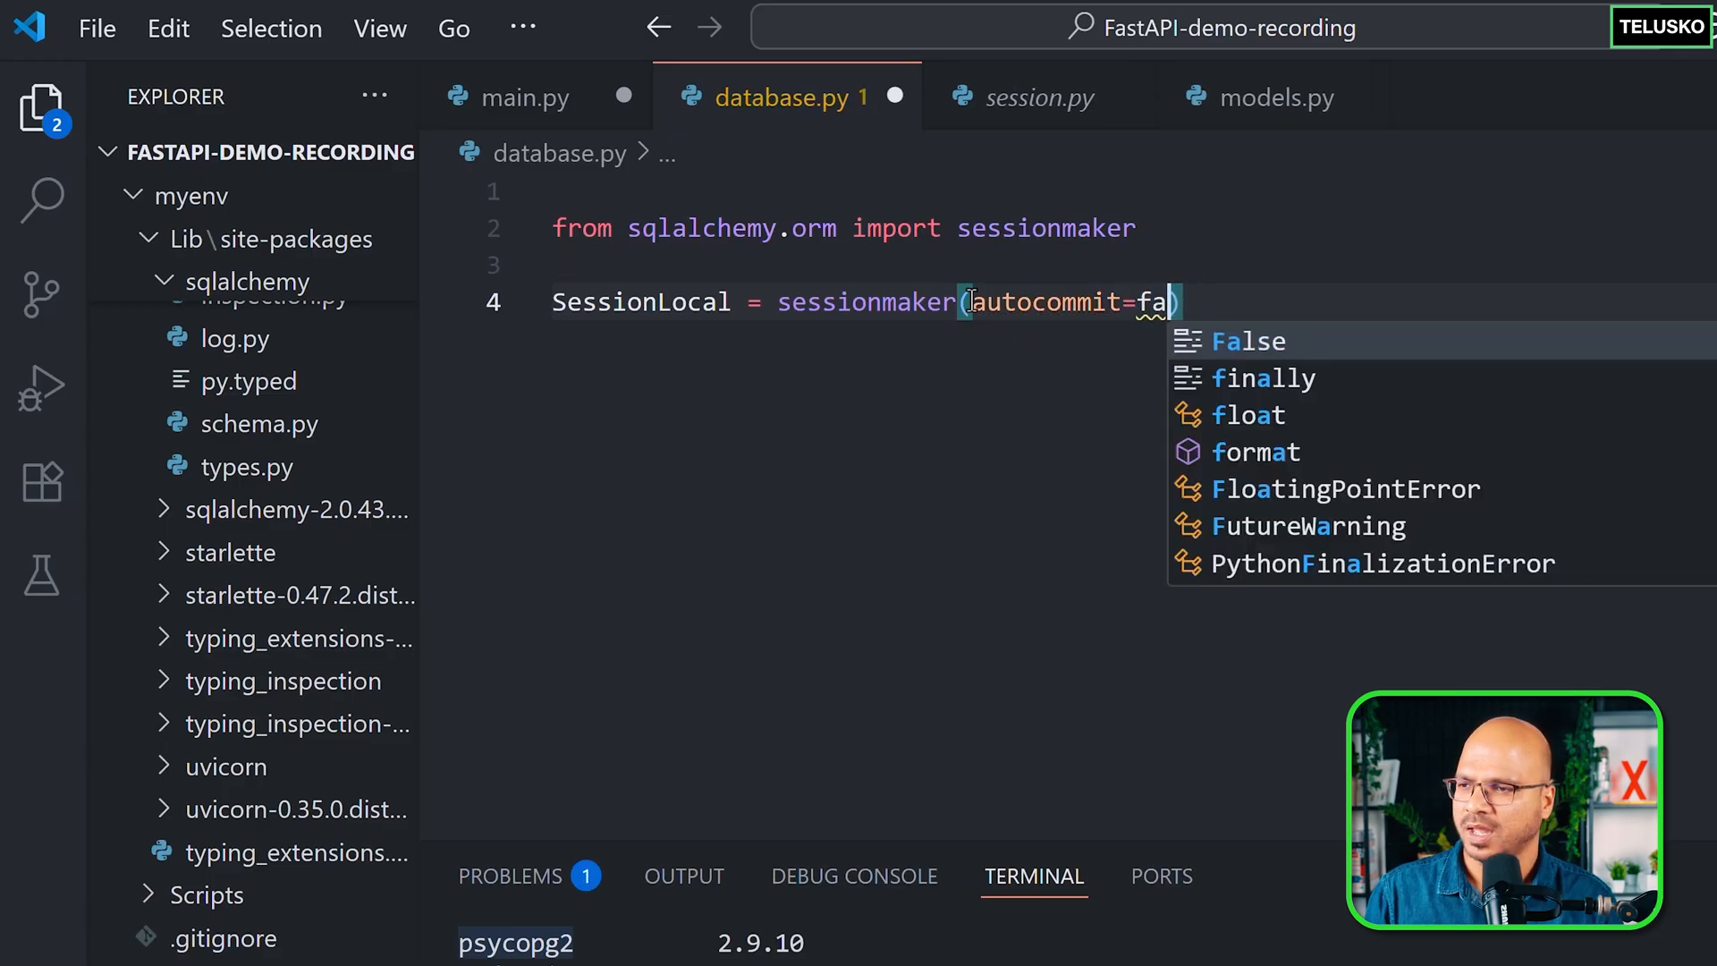
text(lse)
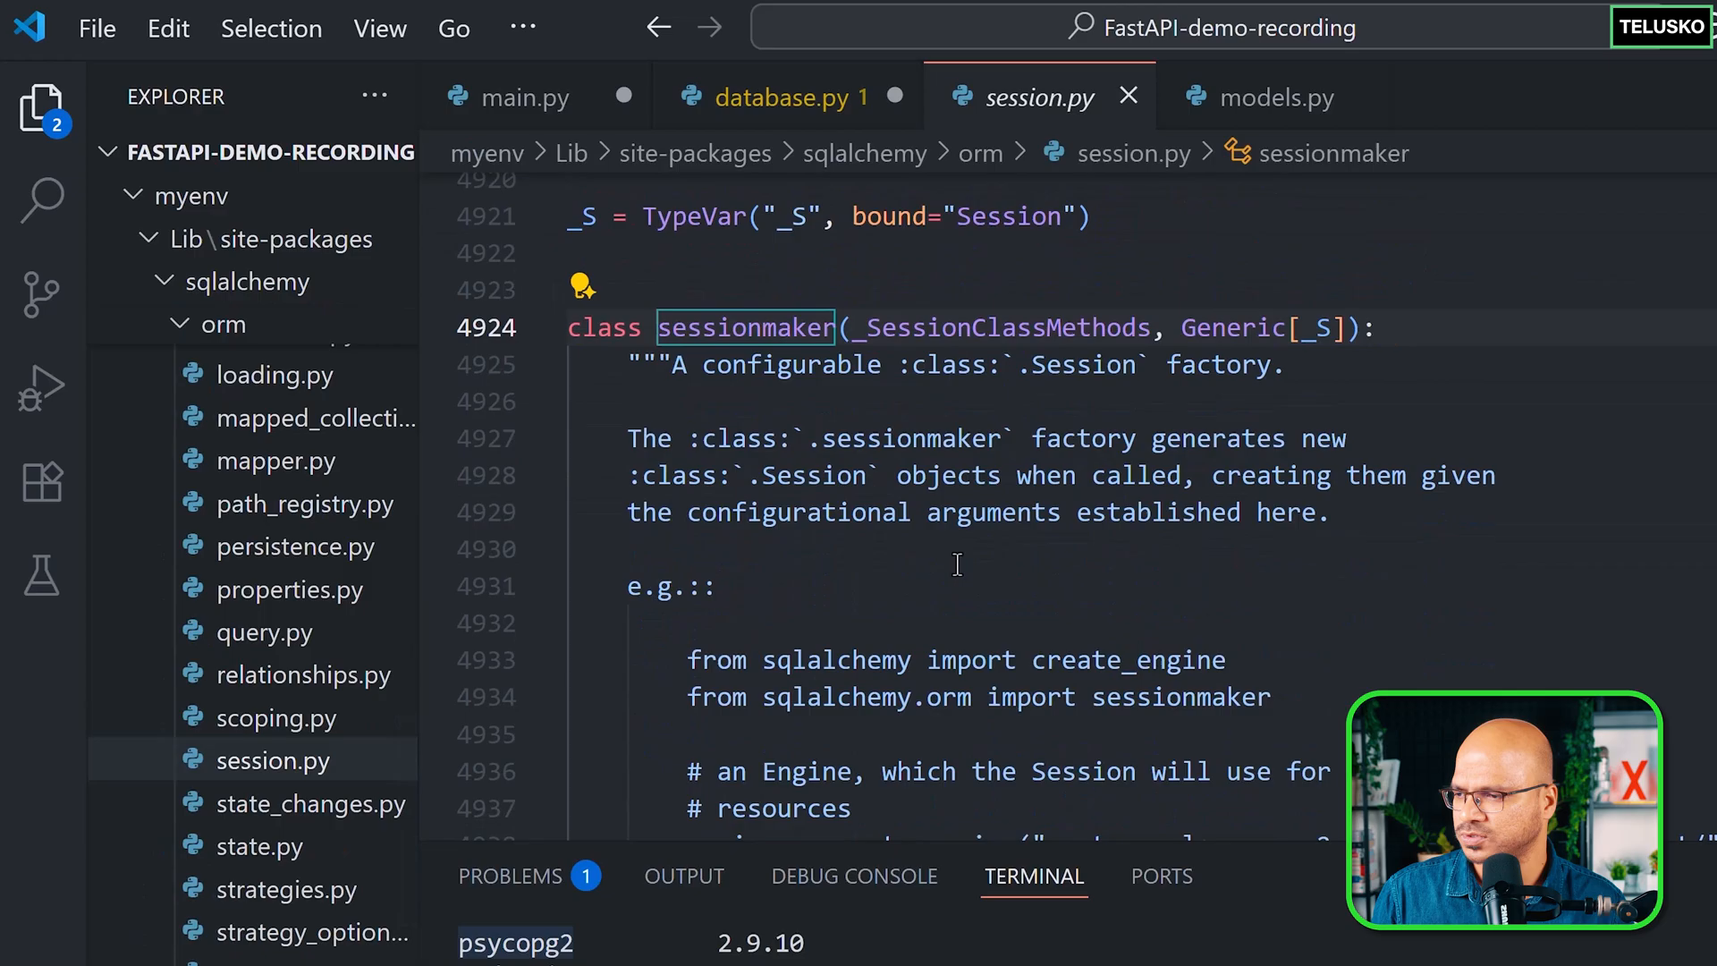
- Scroll session.py and highlight every occurrence of autoflush
scroll(down, 3)
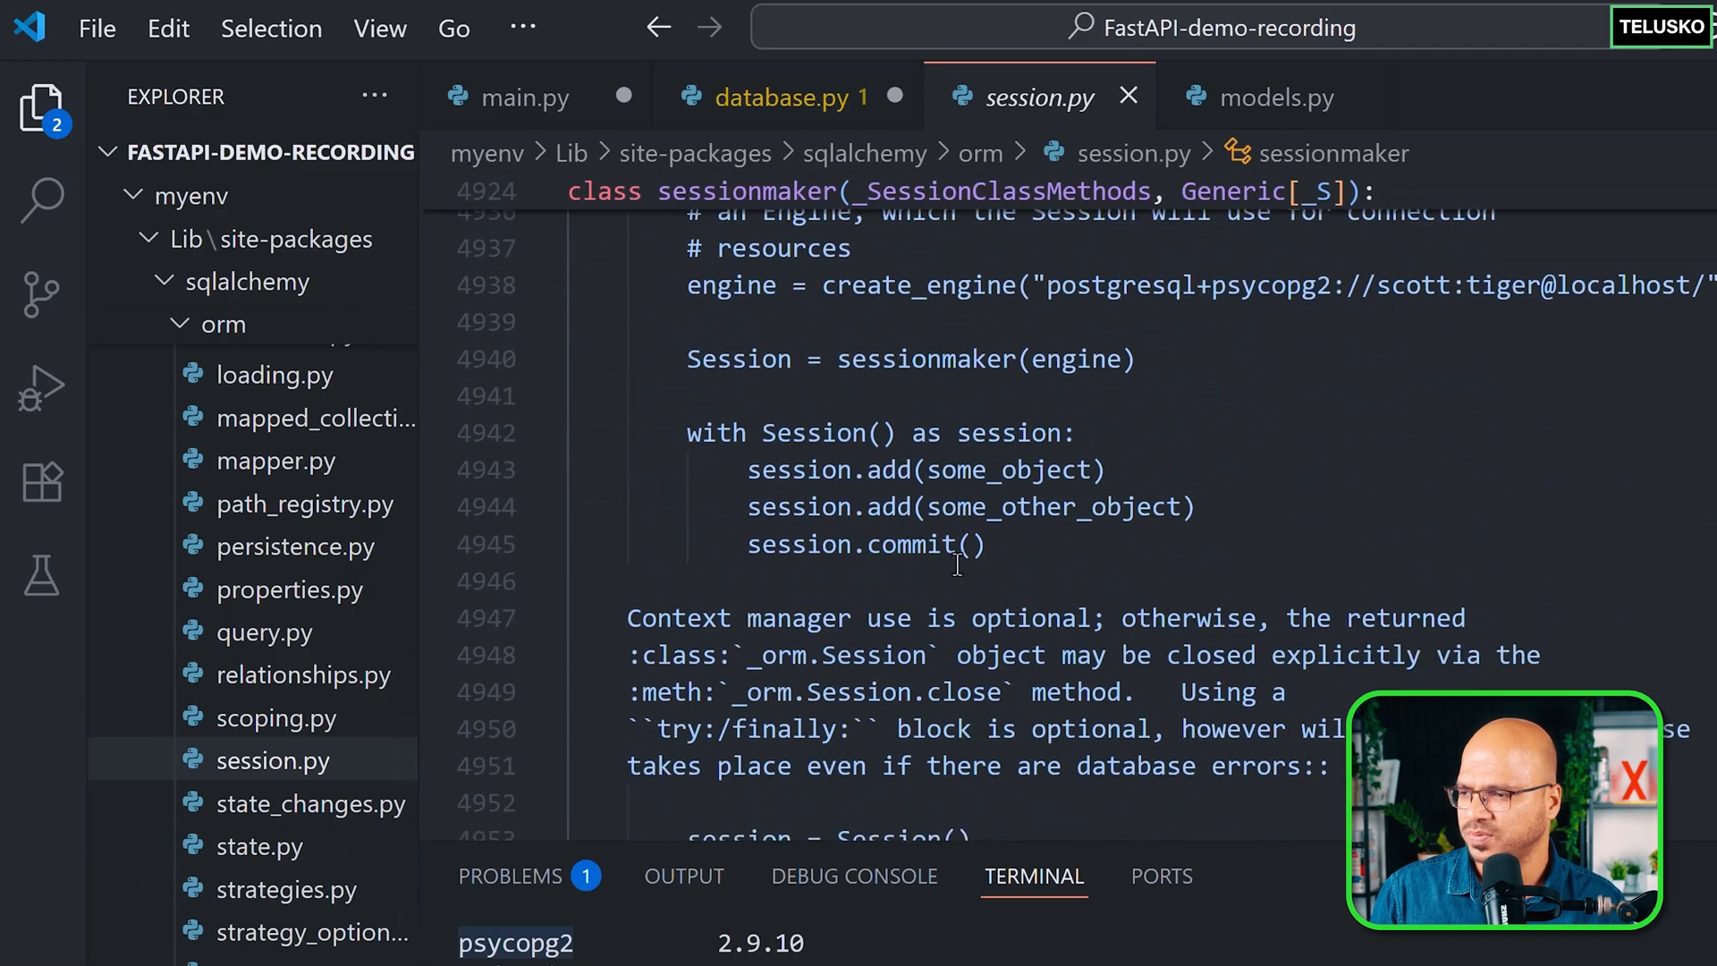
scroll(down, 3)
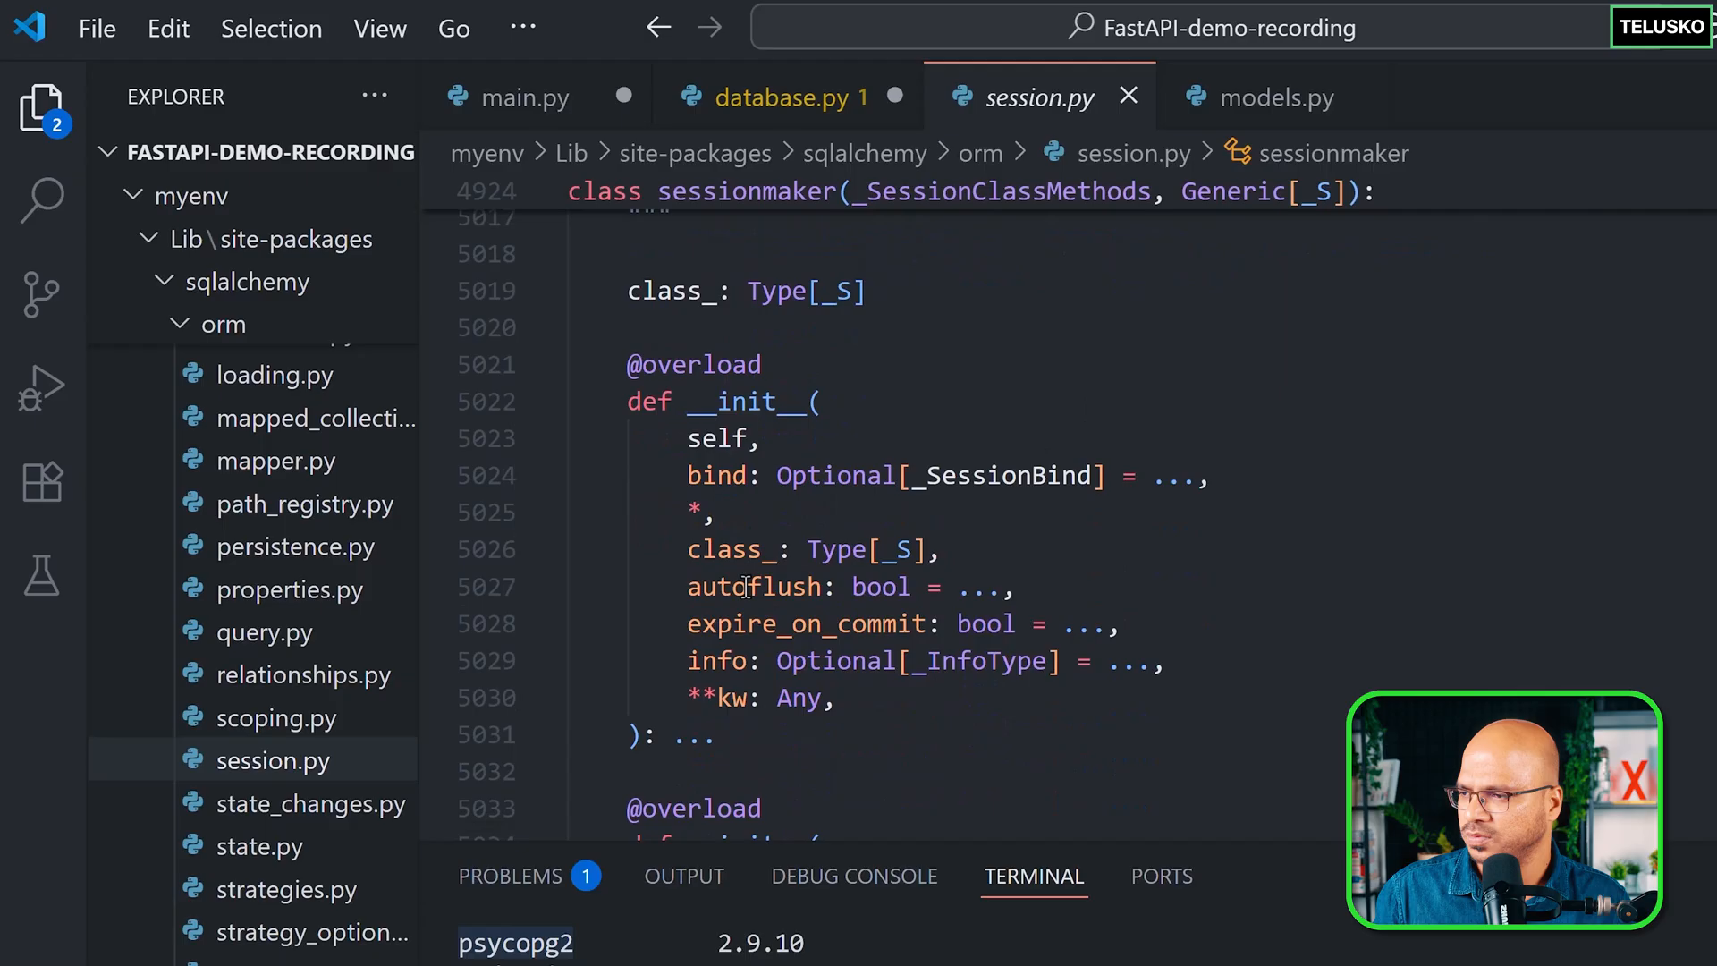
double_click(753, 585)
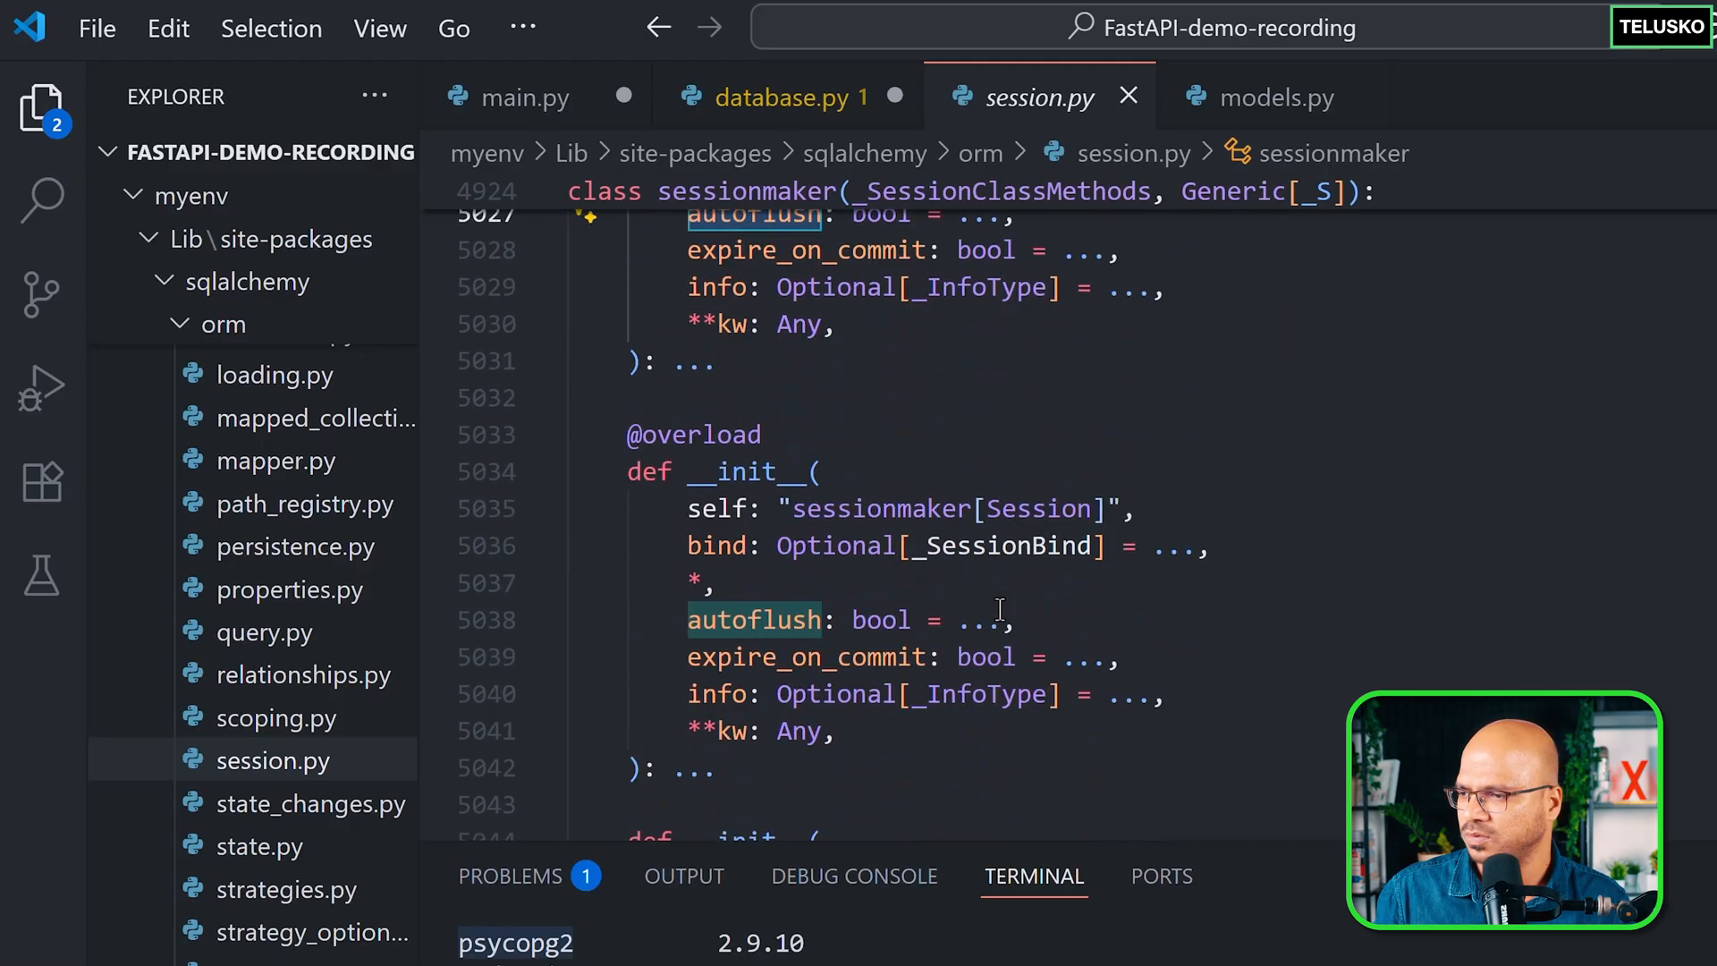
- Search session.py for the autocommit parameter, then return to database.py
scroll(down, 3)
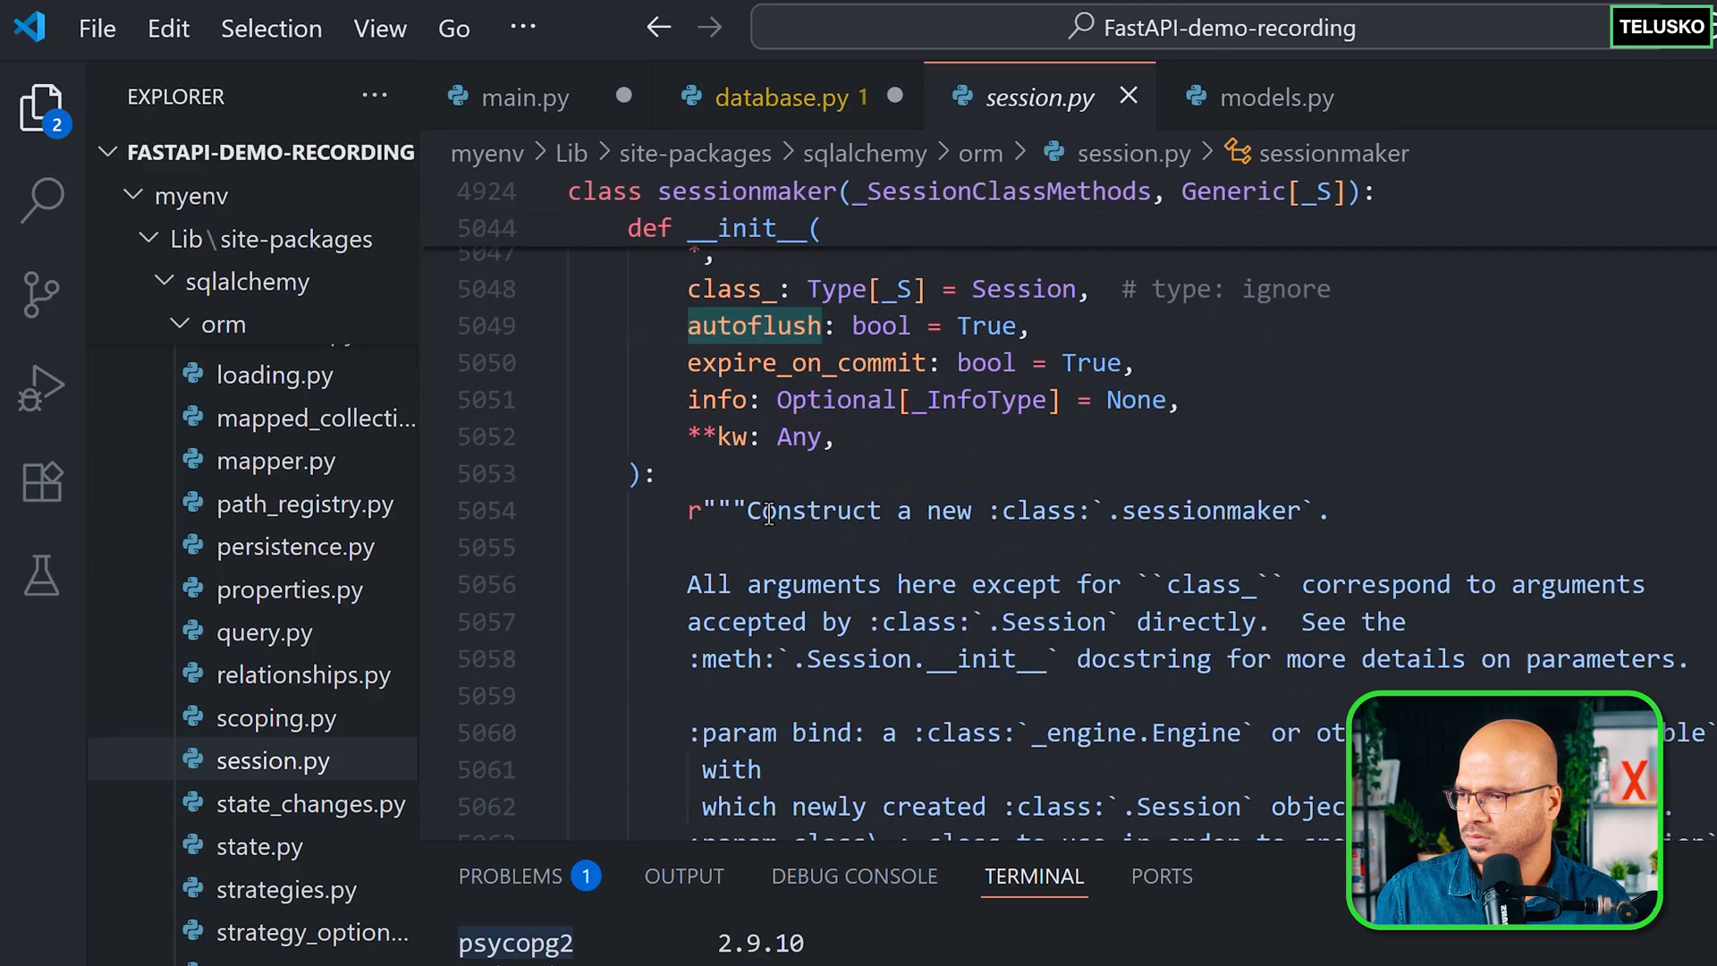
scroll(down, 3)
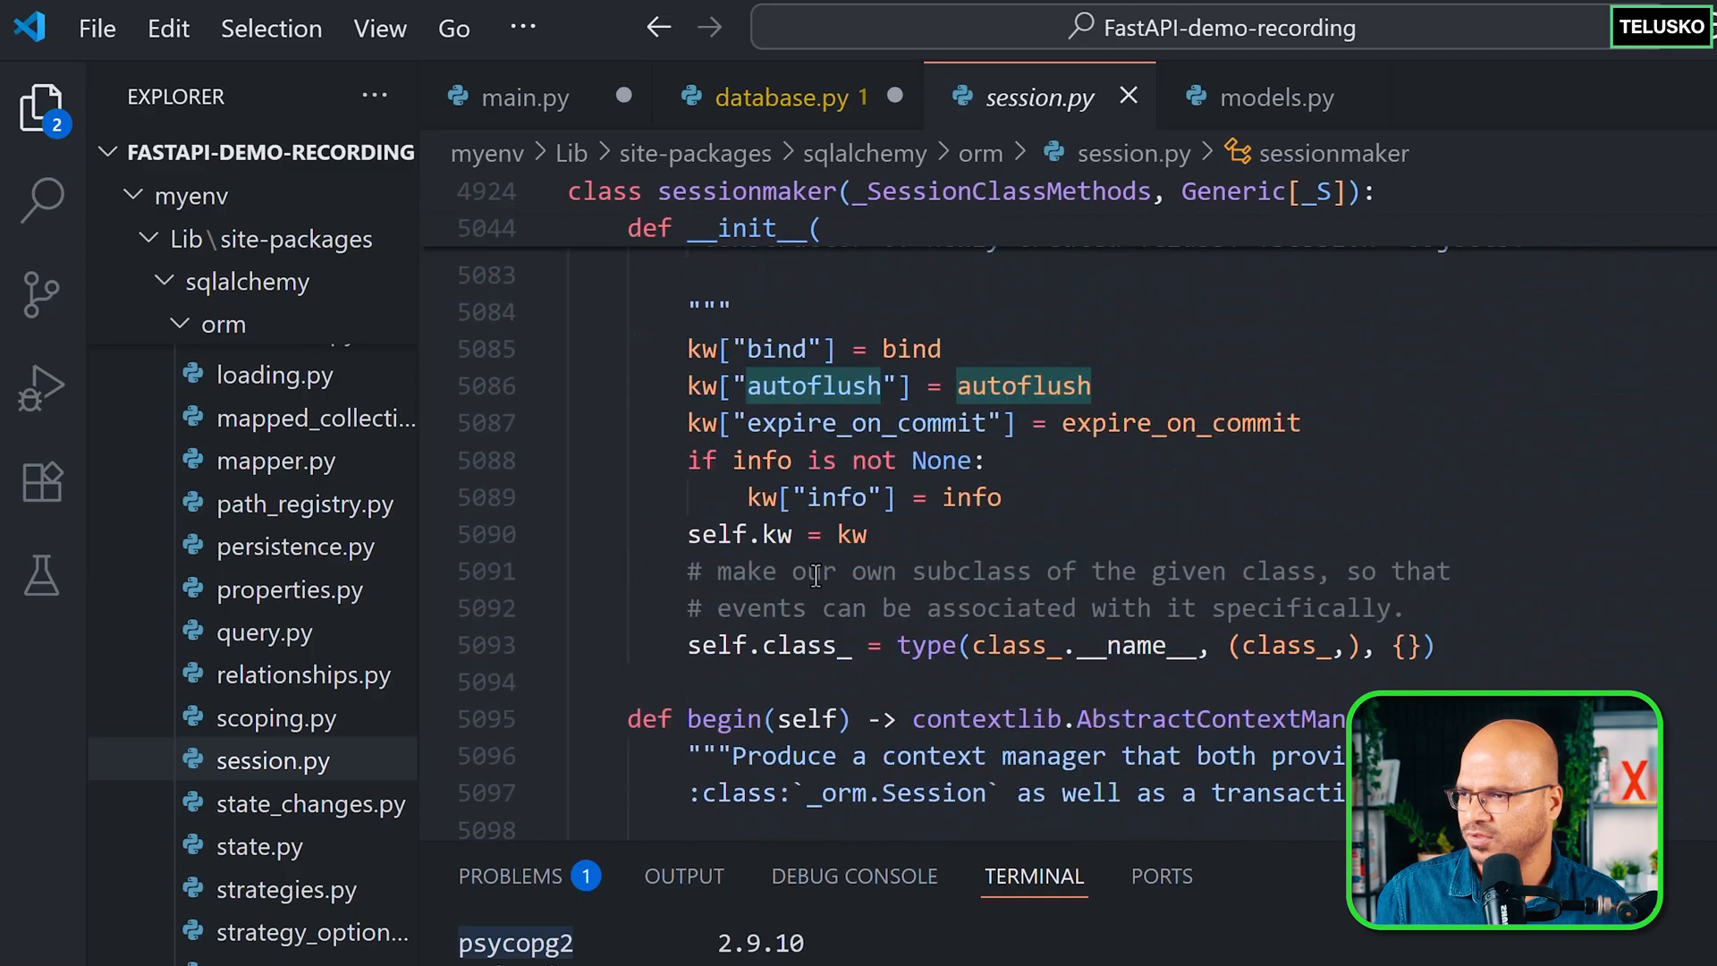
scroll(down, 3)
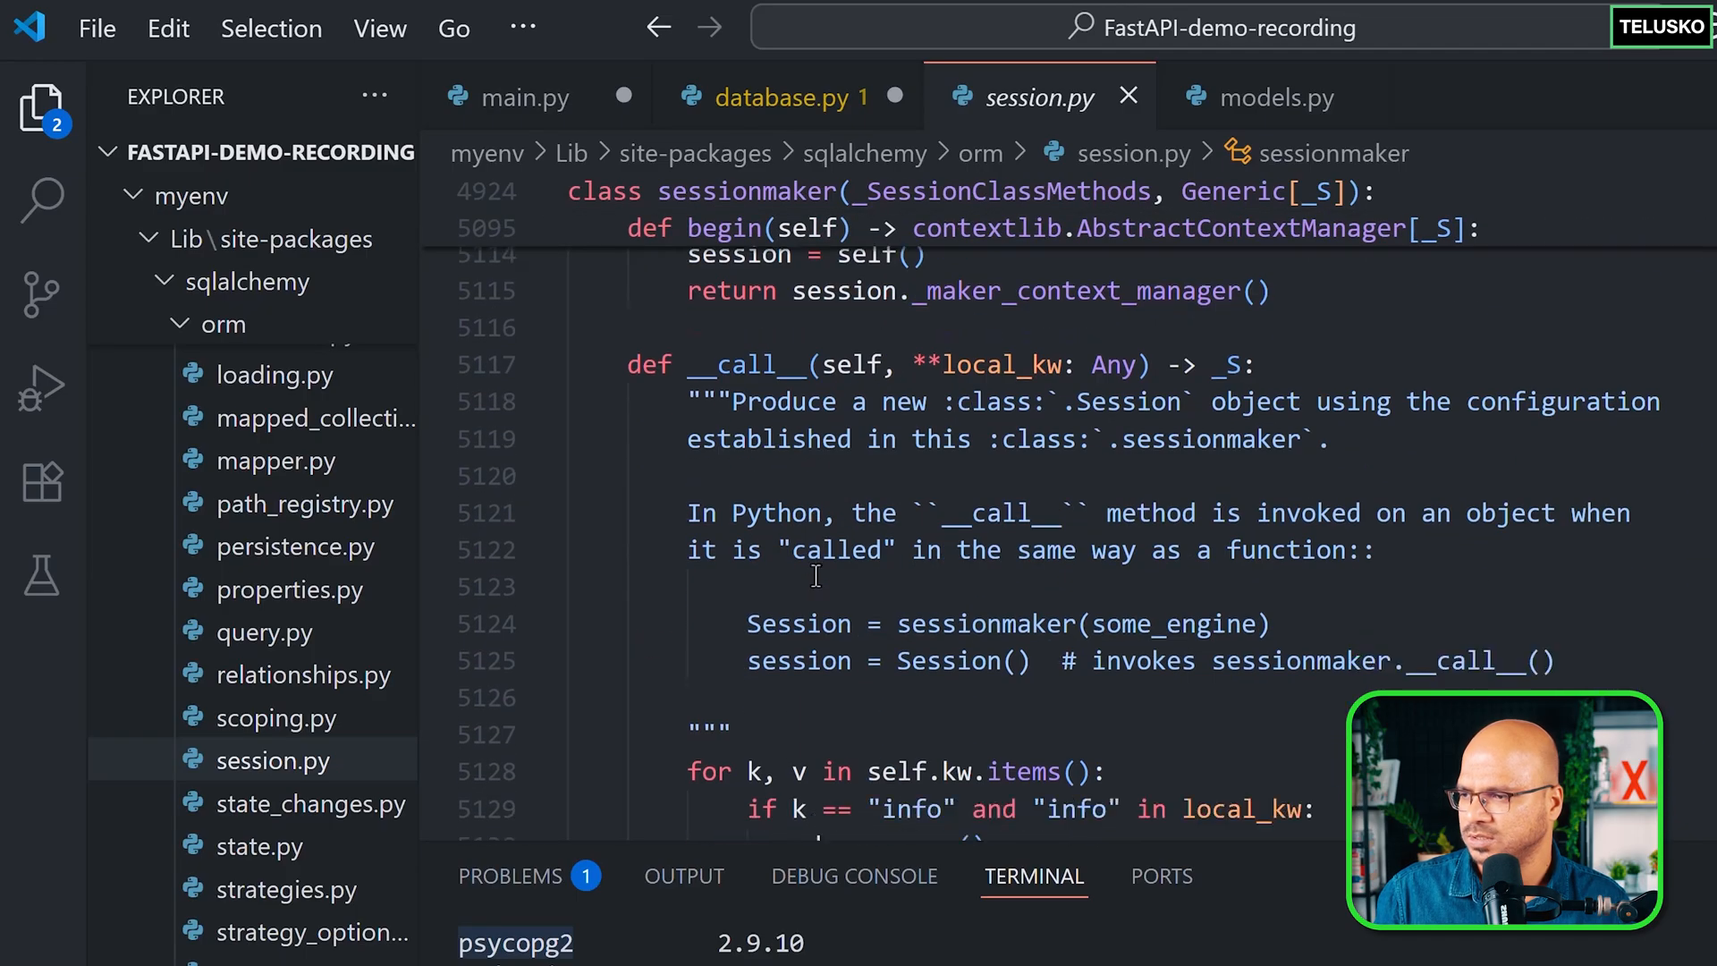
scroll(down, 3)
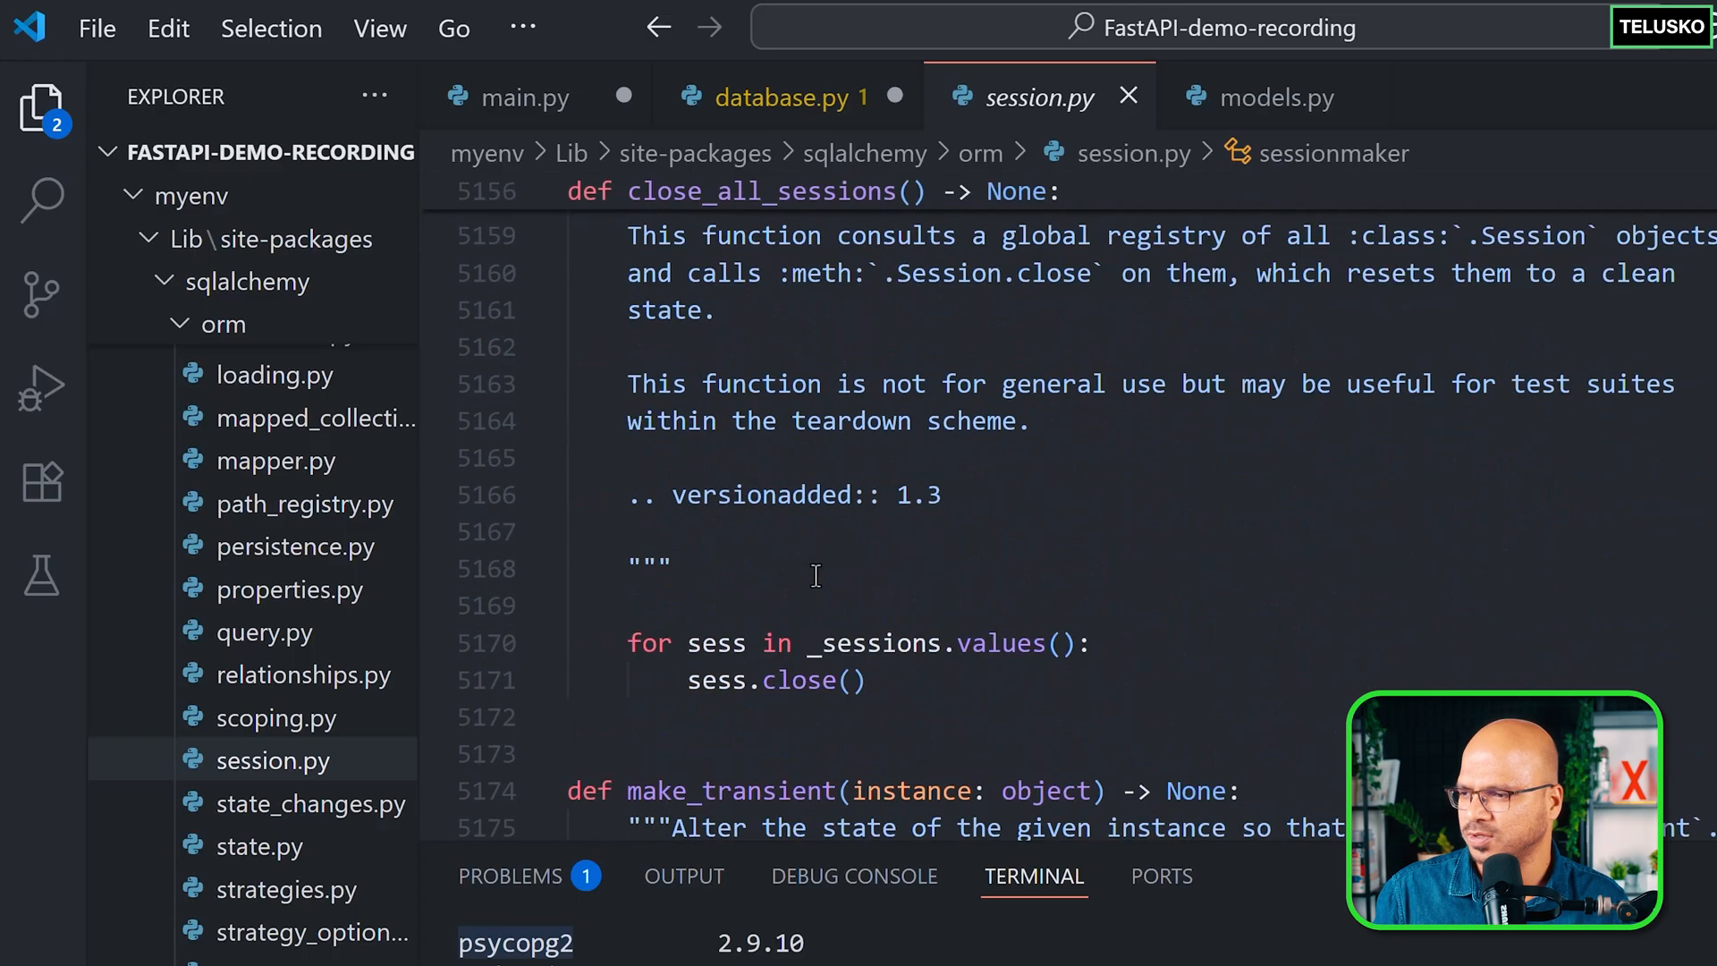
scroll(down, 3)
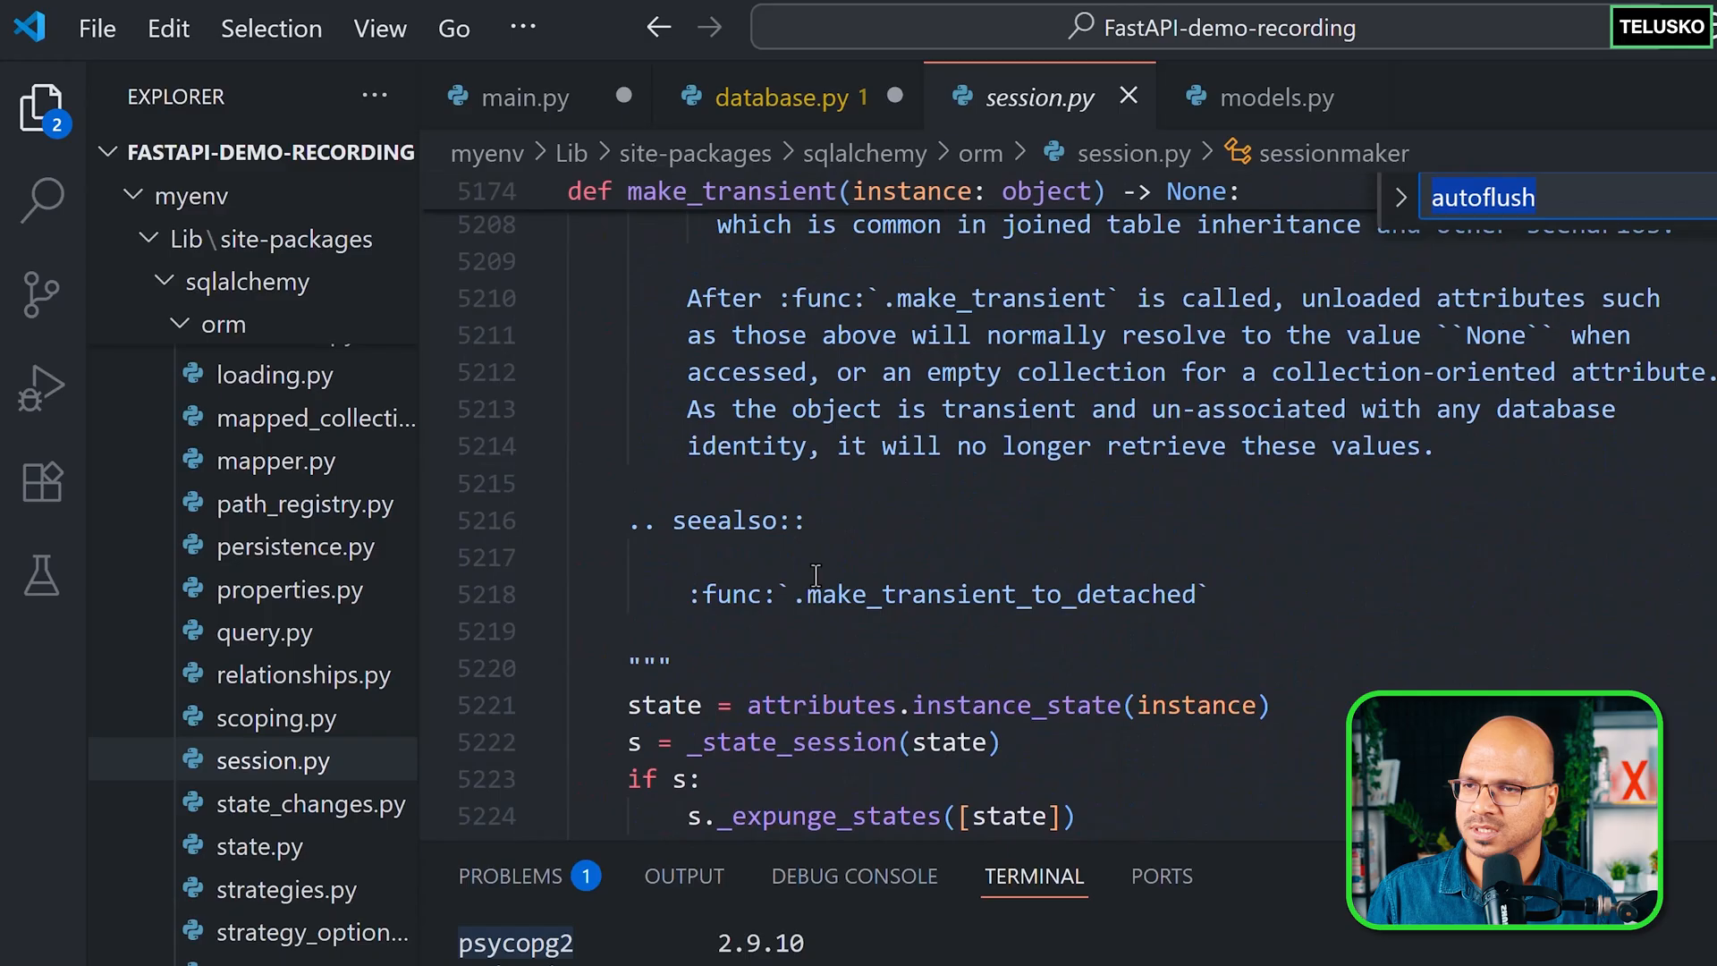
text(autocomi)
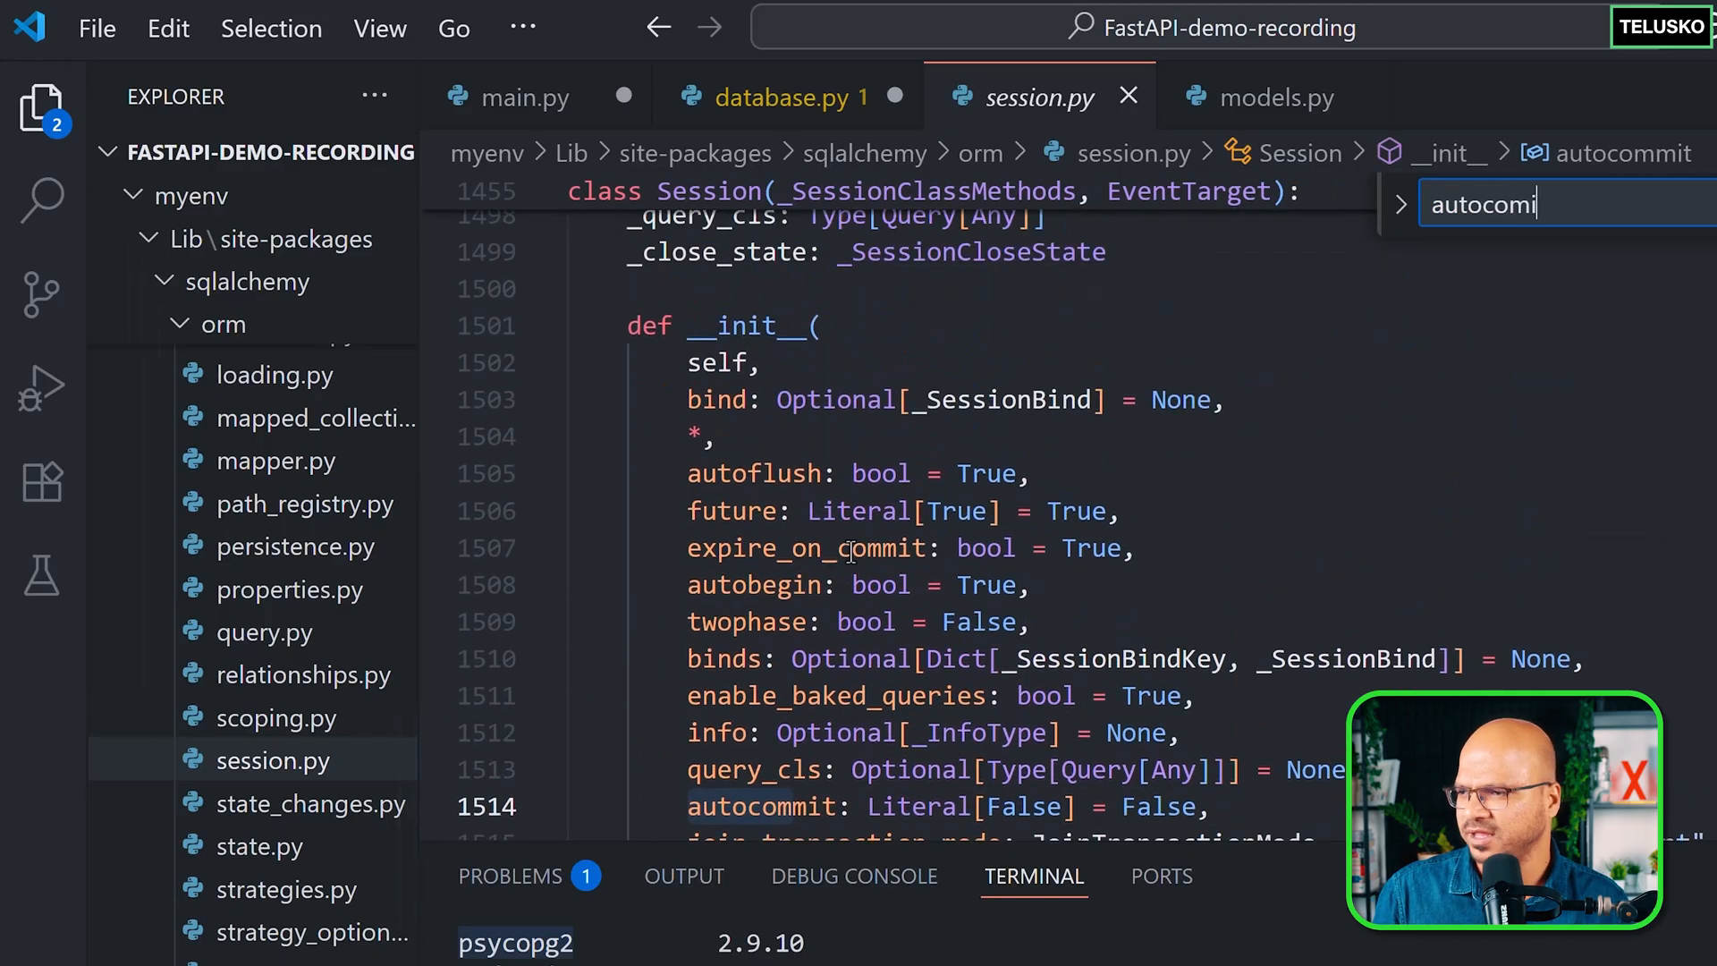
scroll(down, 3)
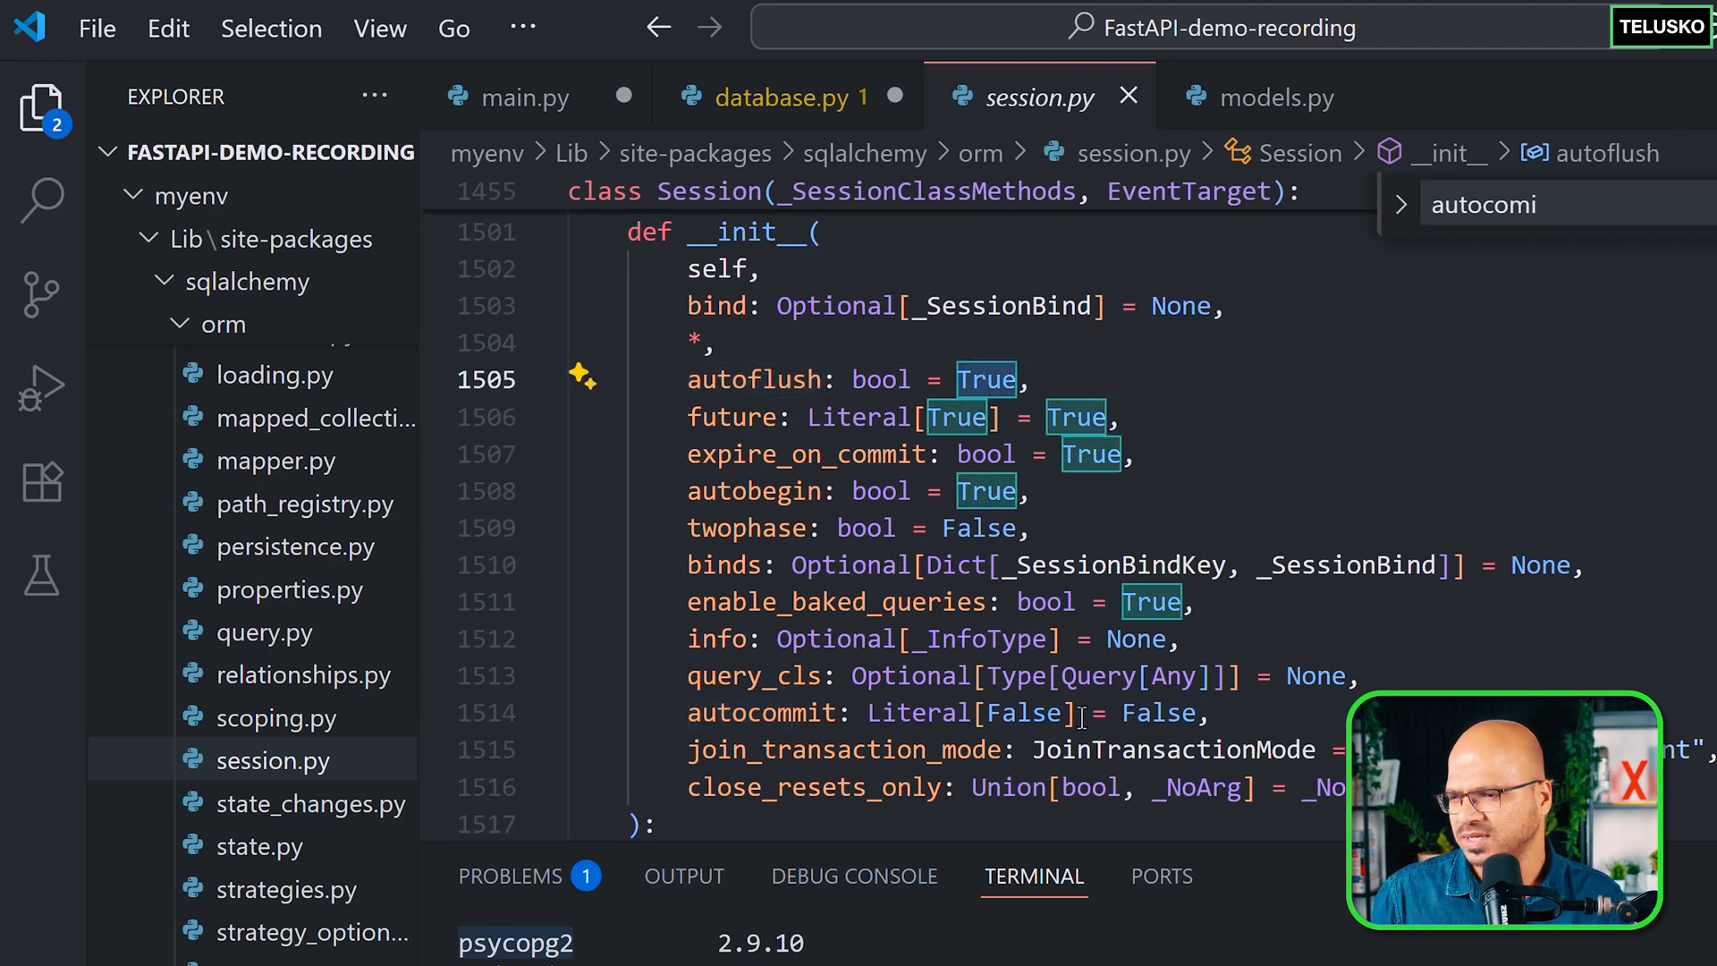
click(773, 97)
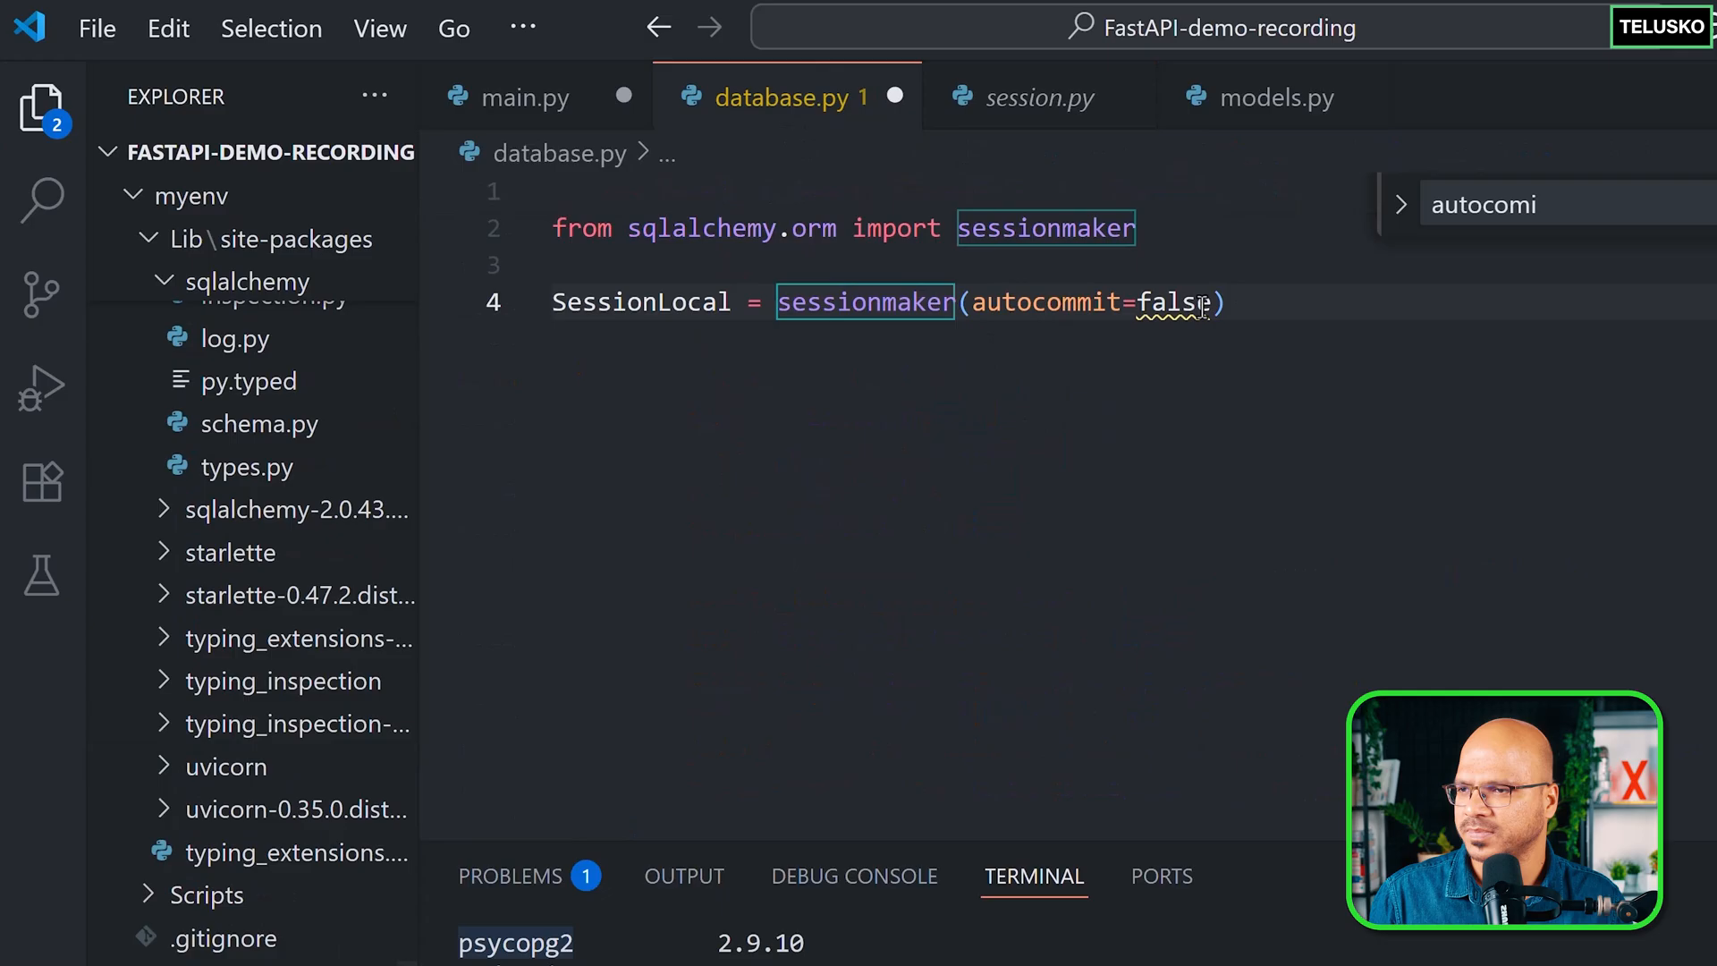
- Add autoflush and bind=engine arguments to sessionmaker after rechecking Session's parameters
text(, aut)
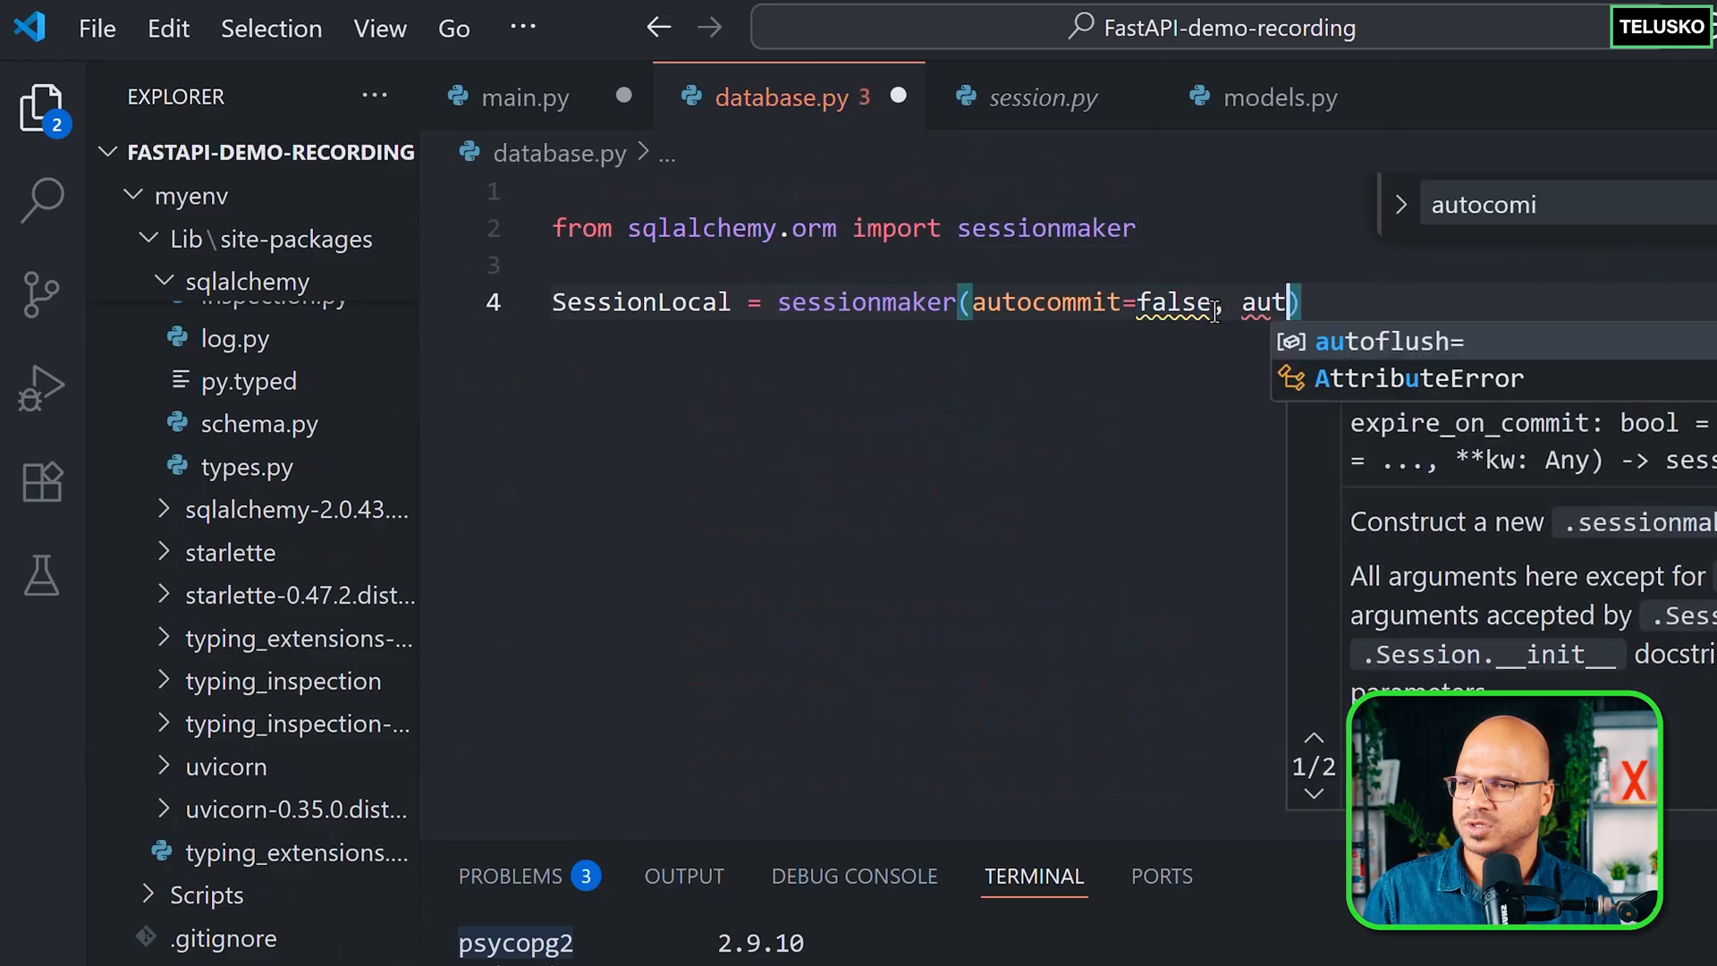
text(oflush=T)
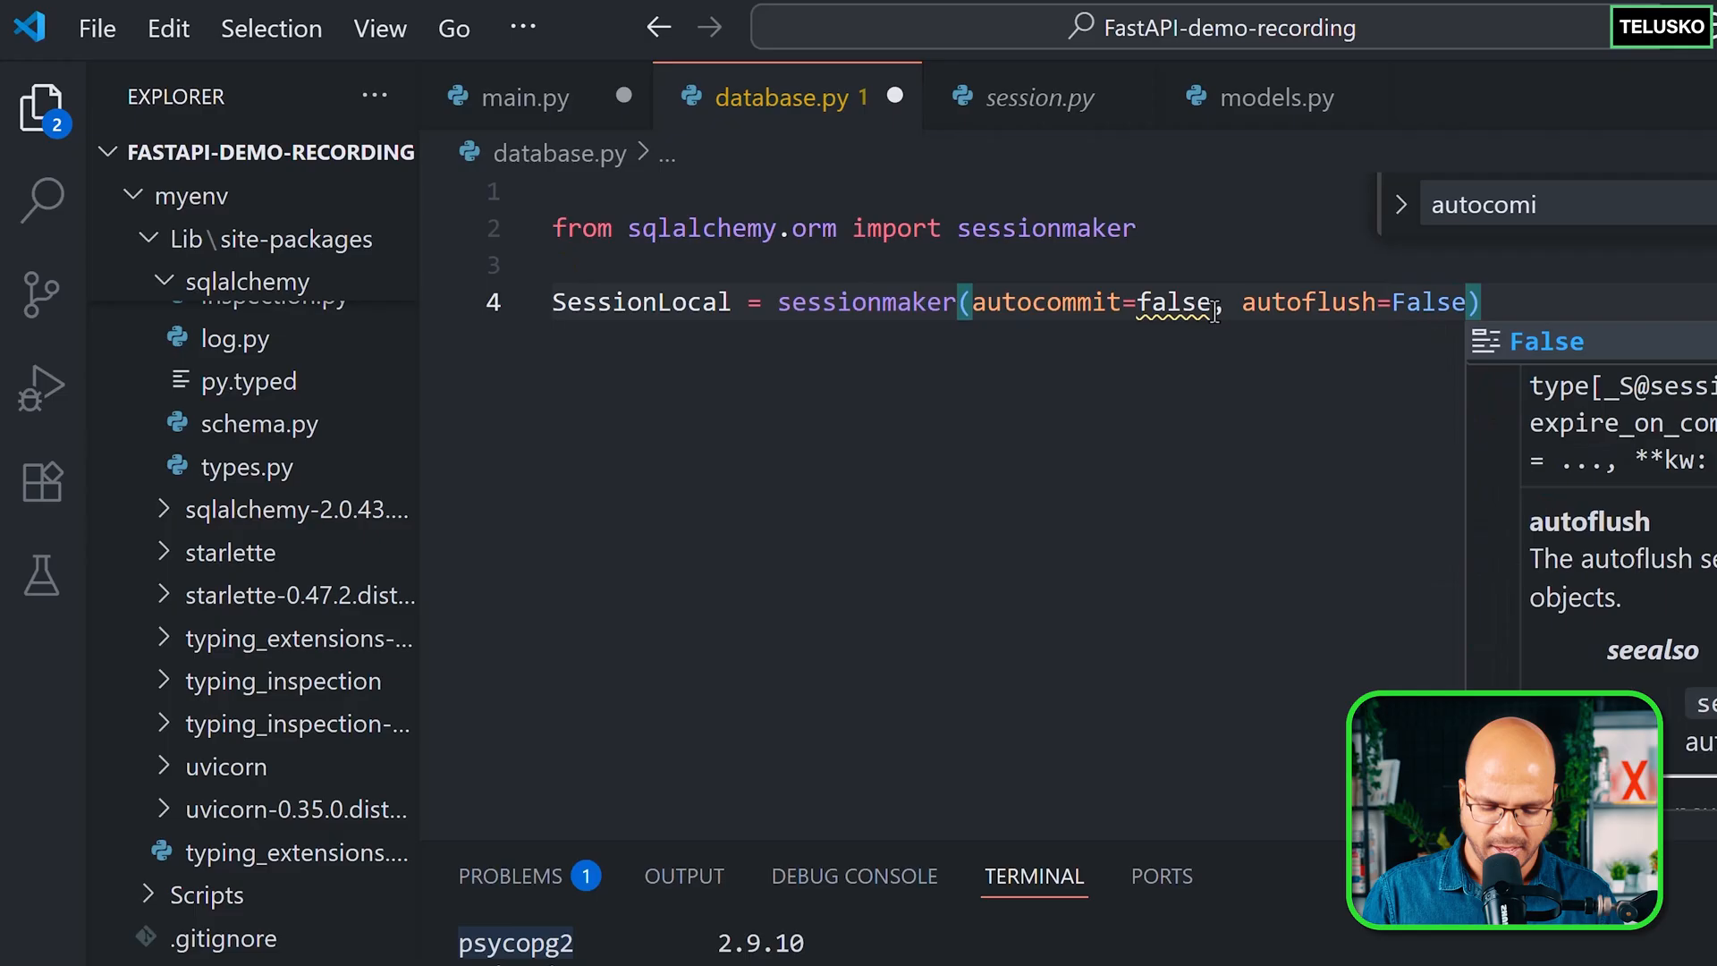
text(,)
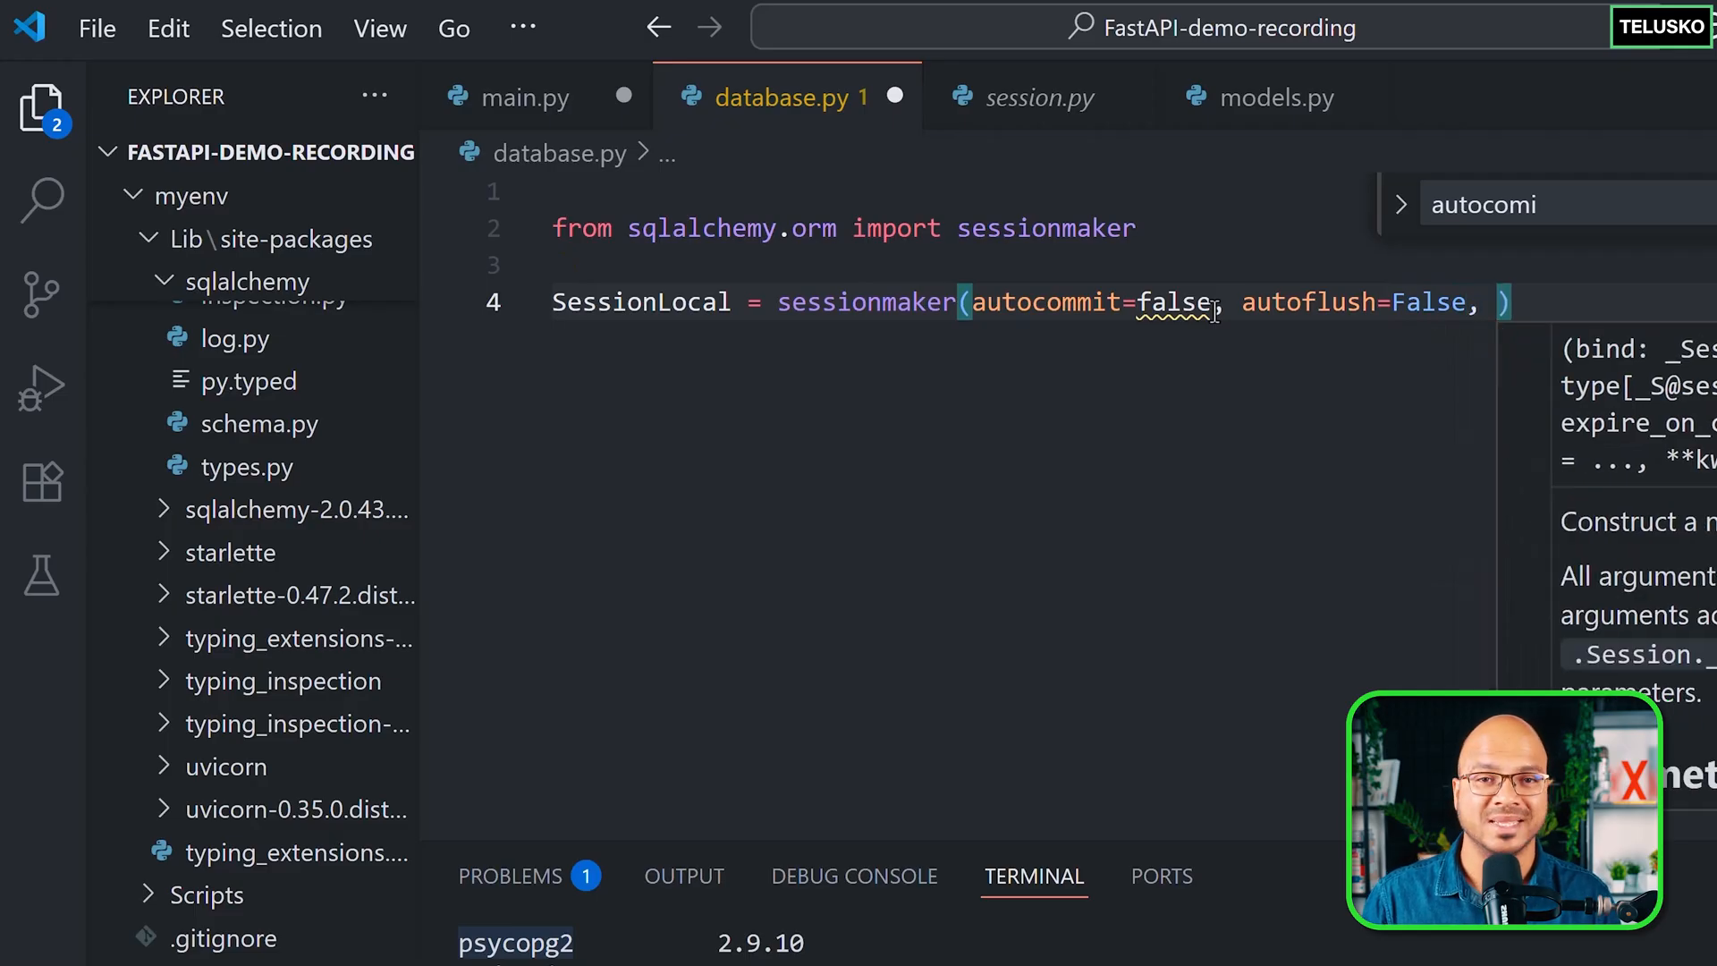
mouse_move(1045, 98)
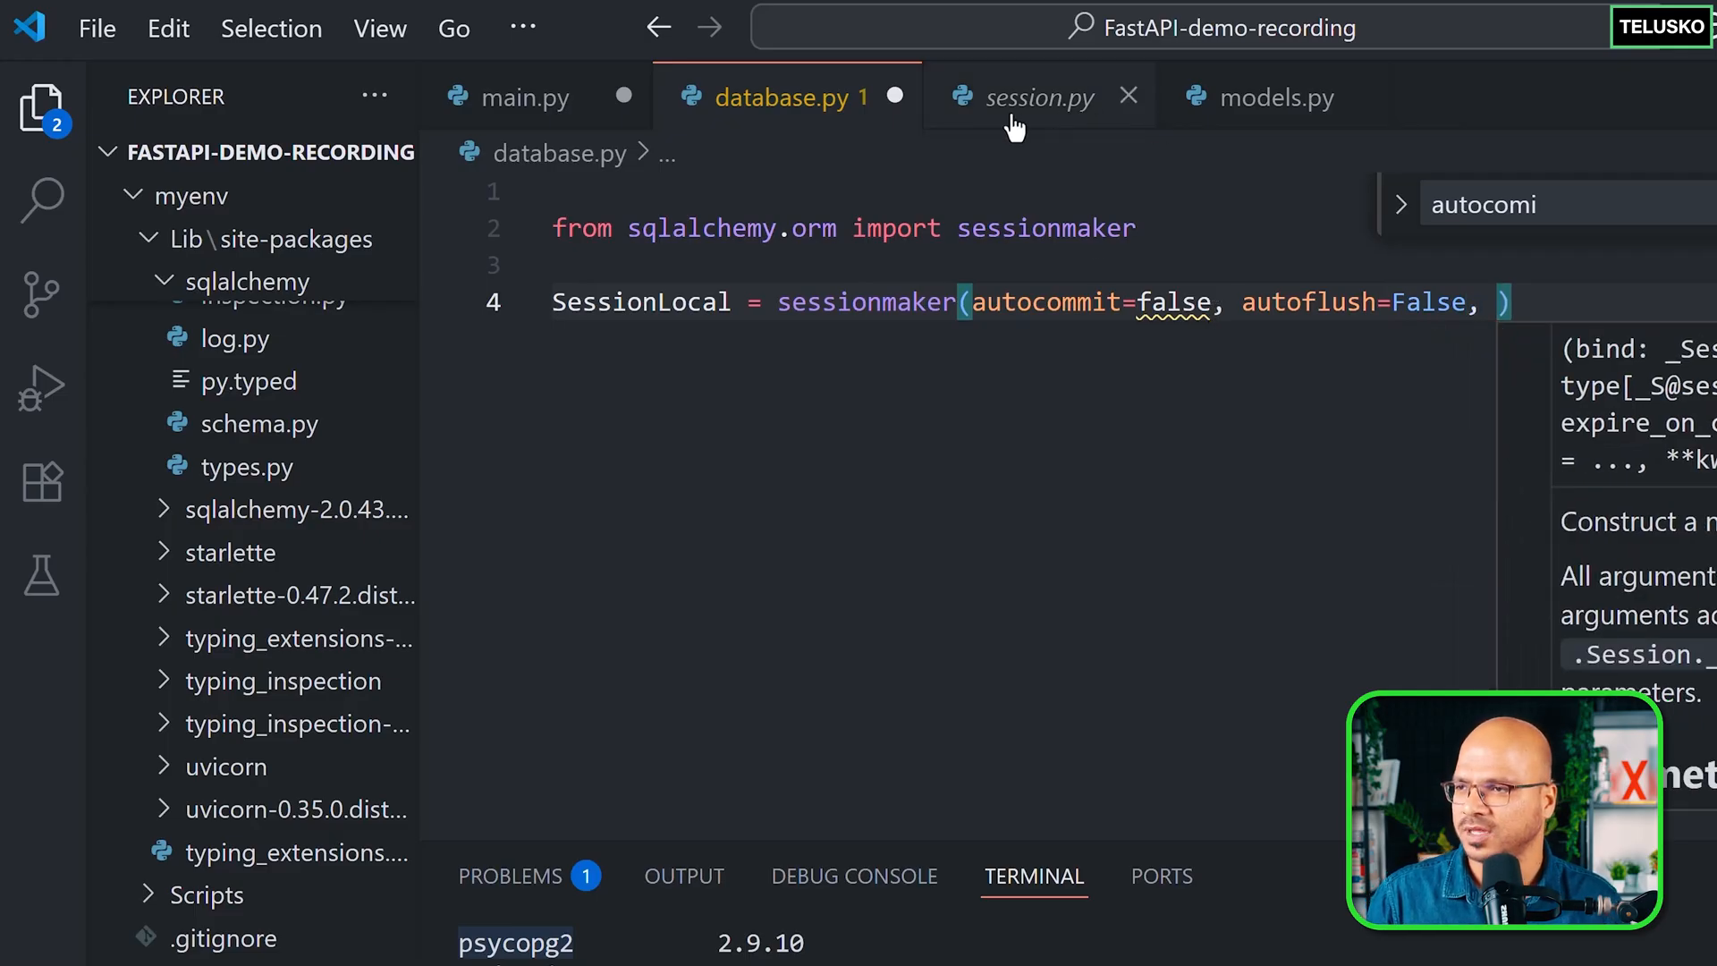
click(1038, 98)
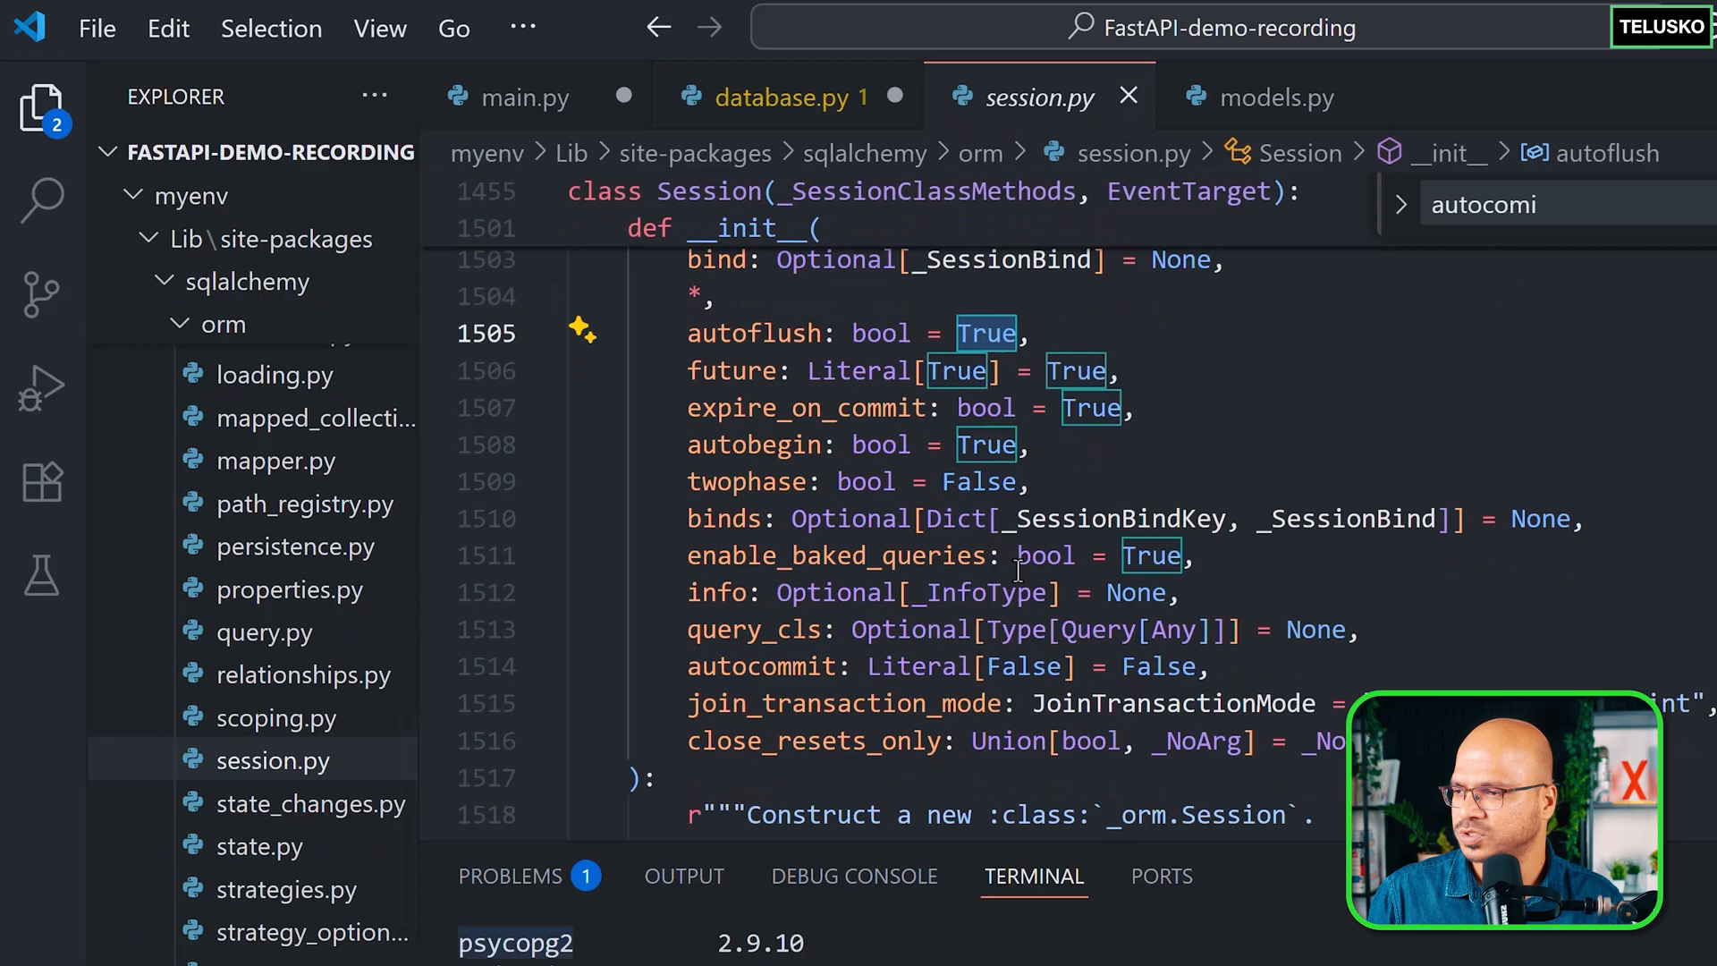
click(770, 98)
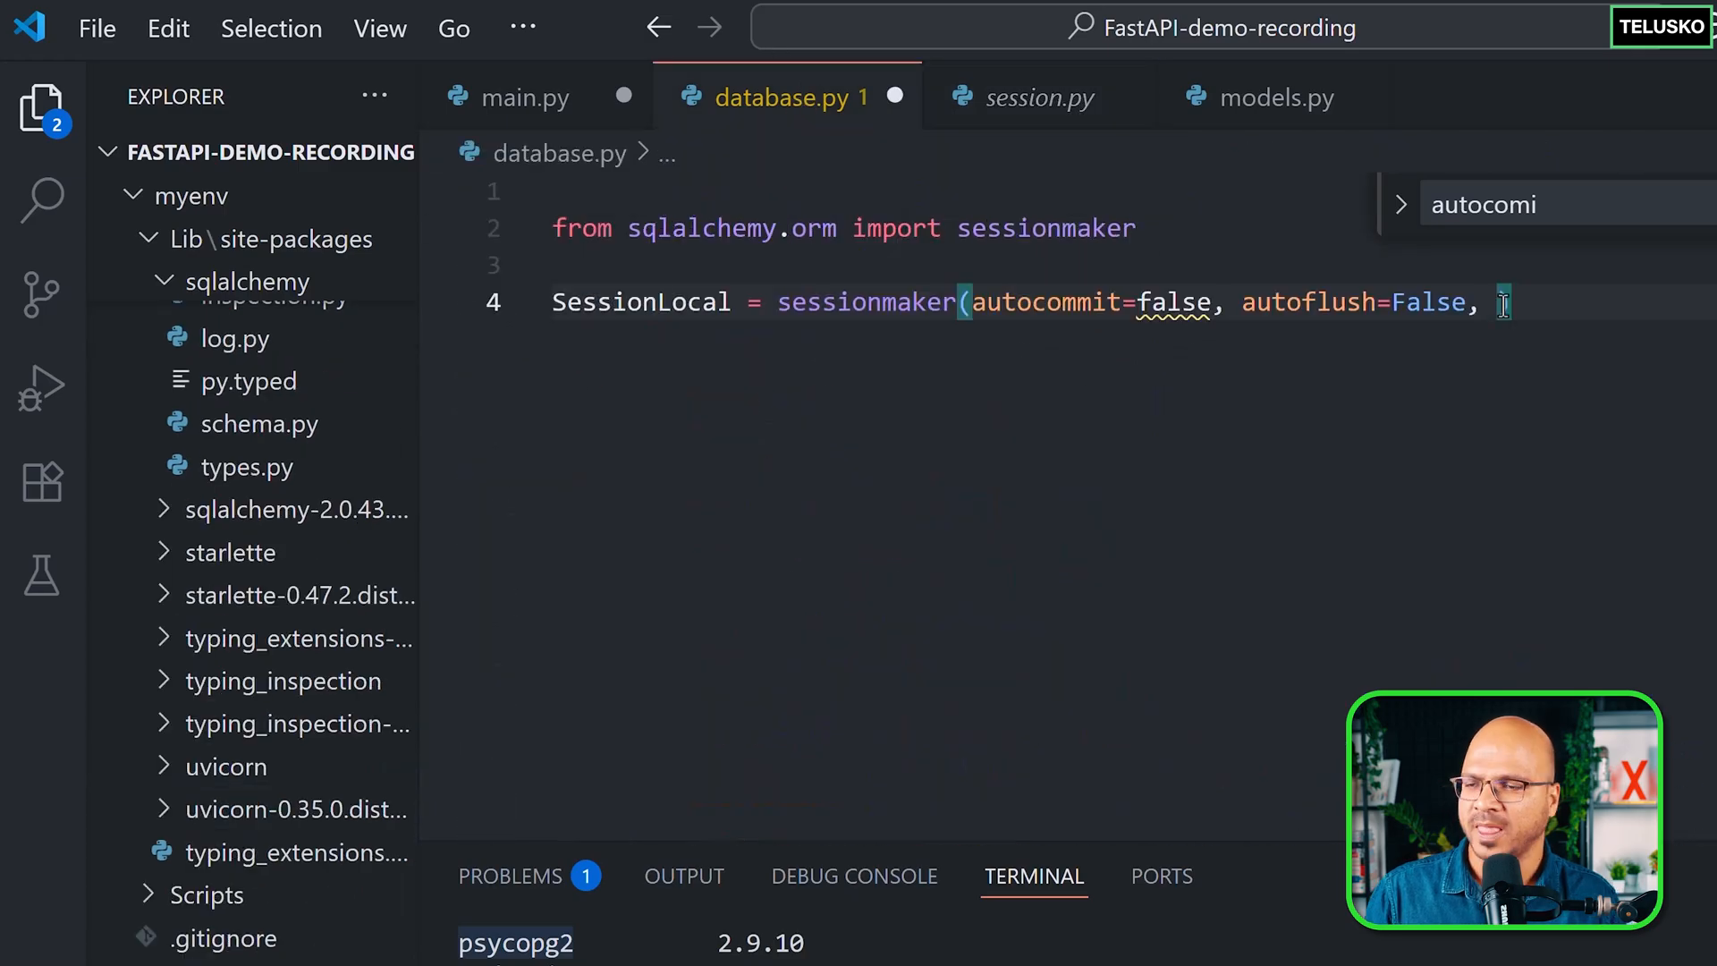
text(bind=))
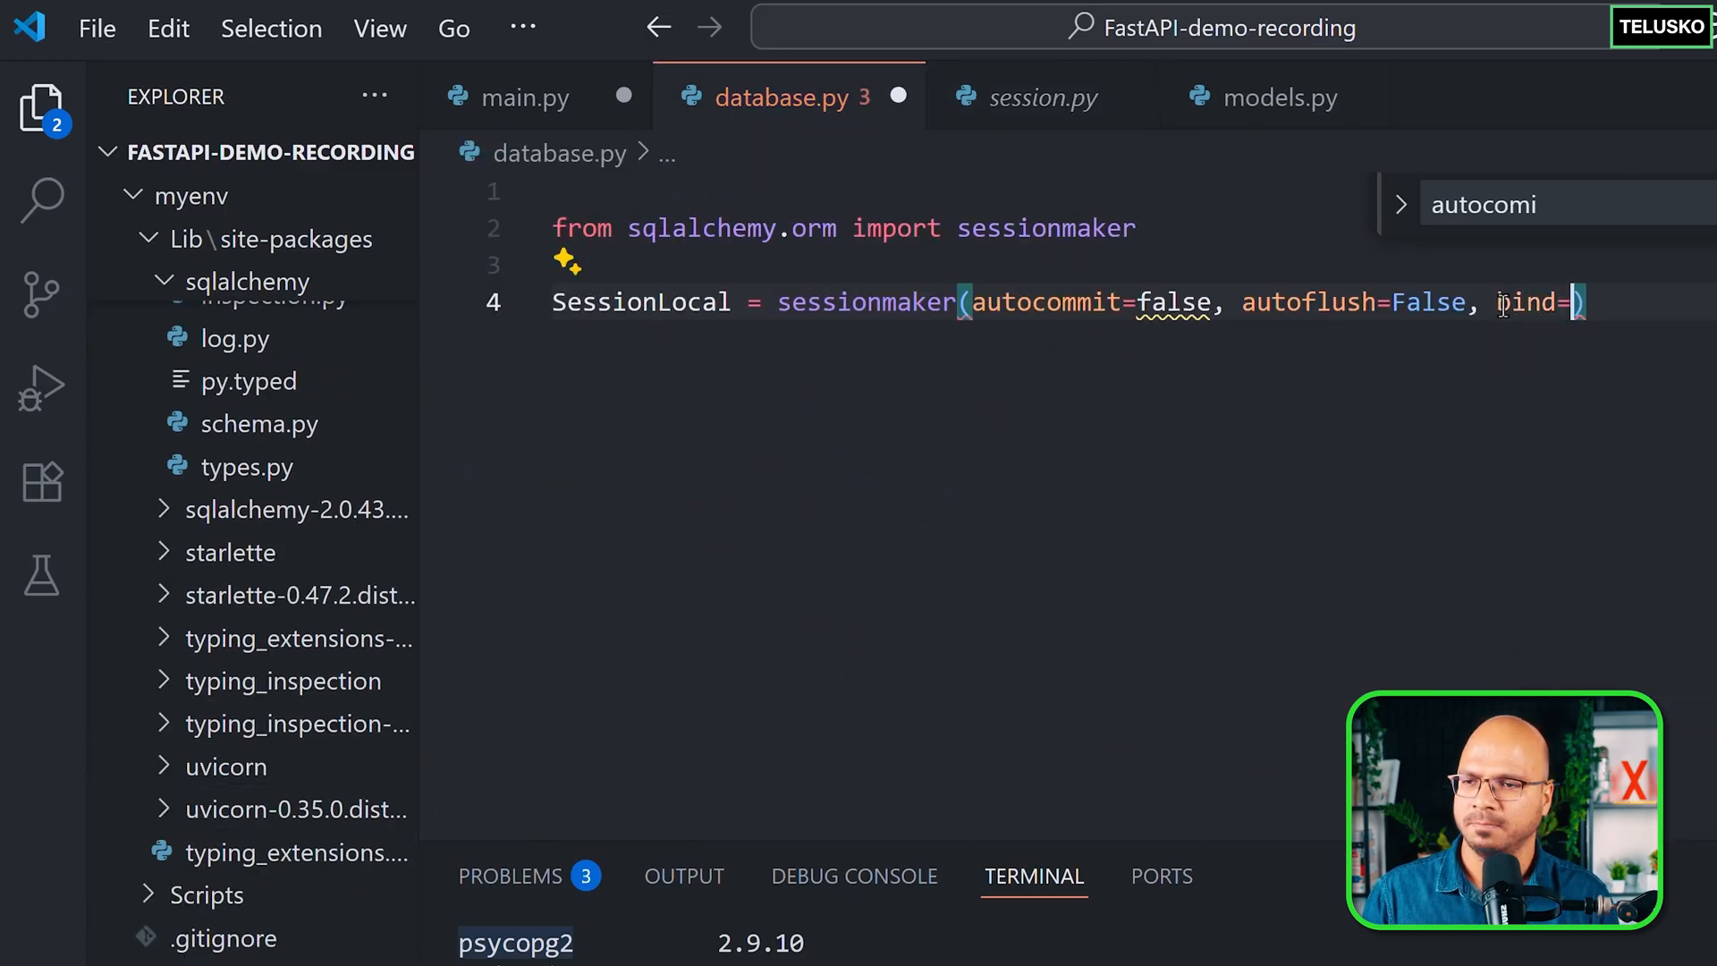
text(engine)
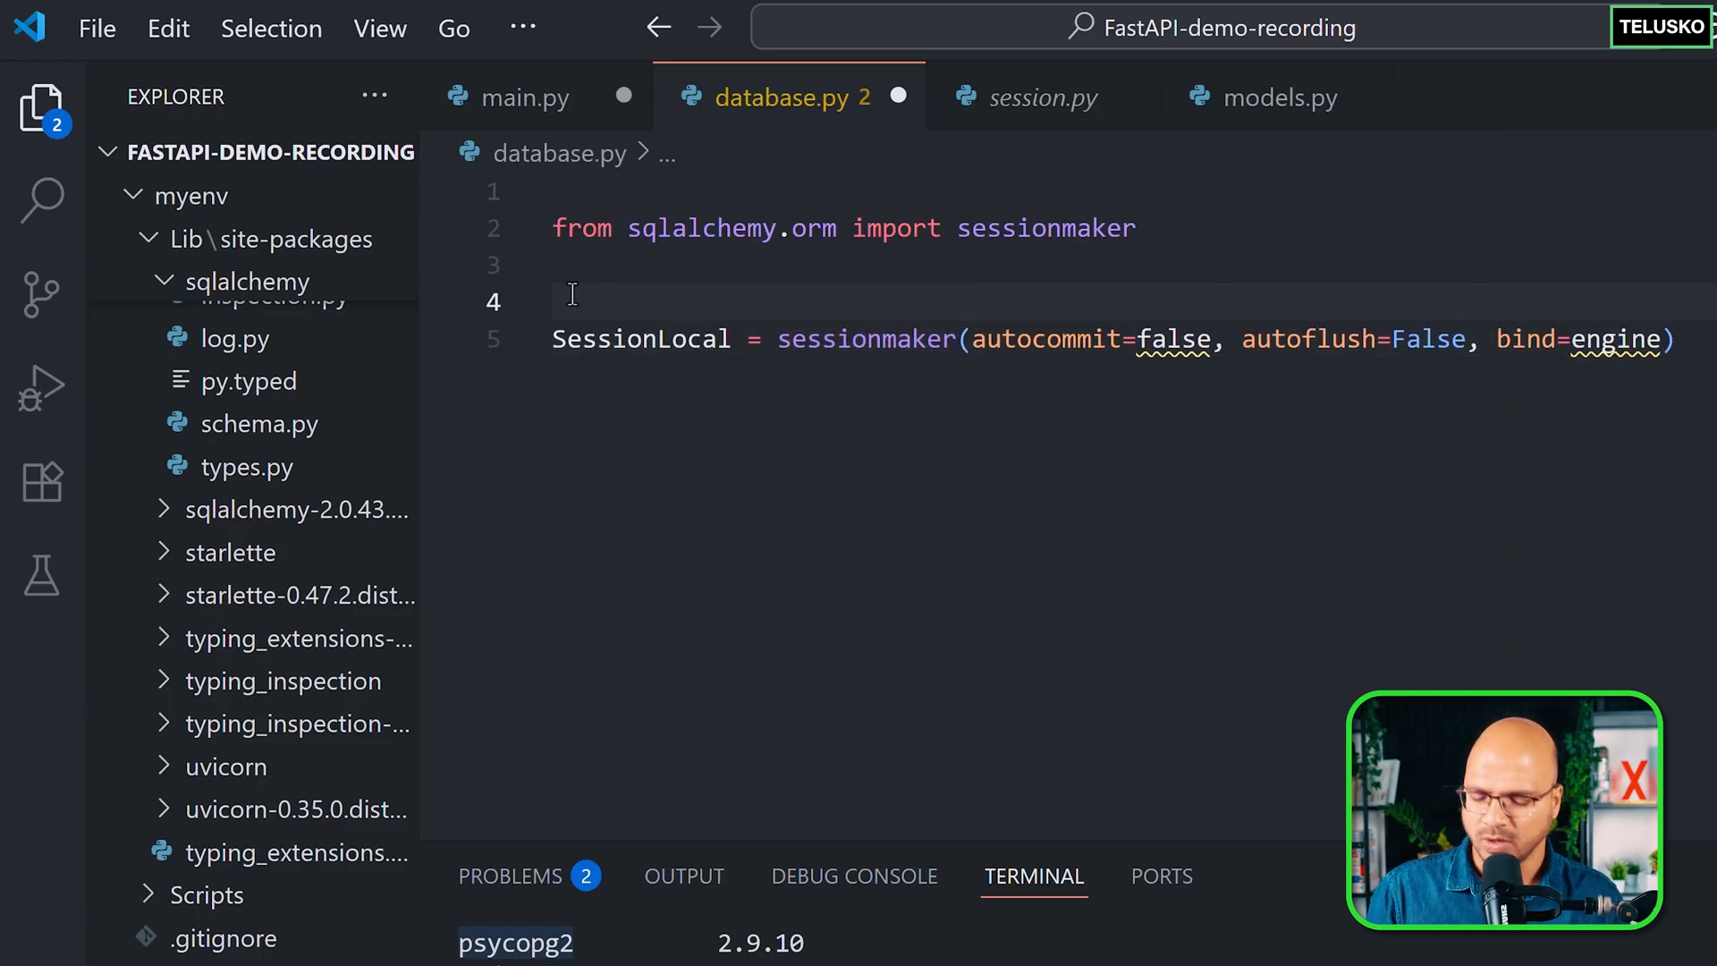
- Define engine = create_engine() above SessionLocal and start a db line above it
text(engine =)
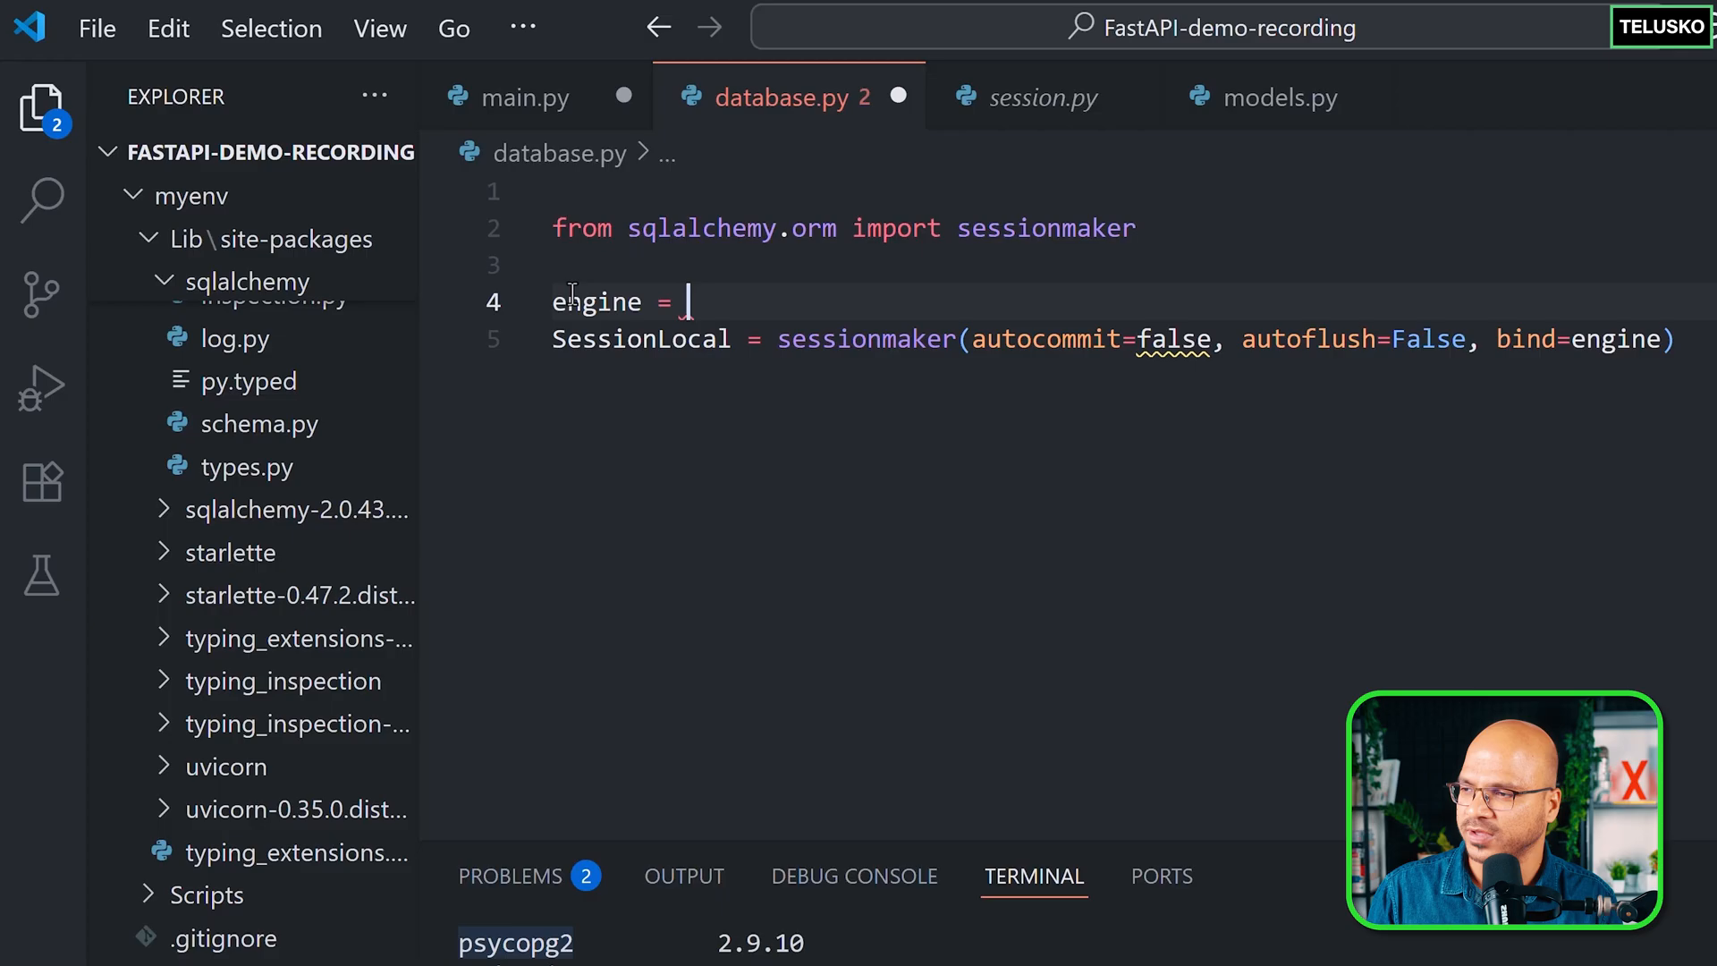
text(create_engine()
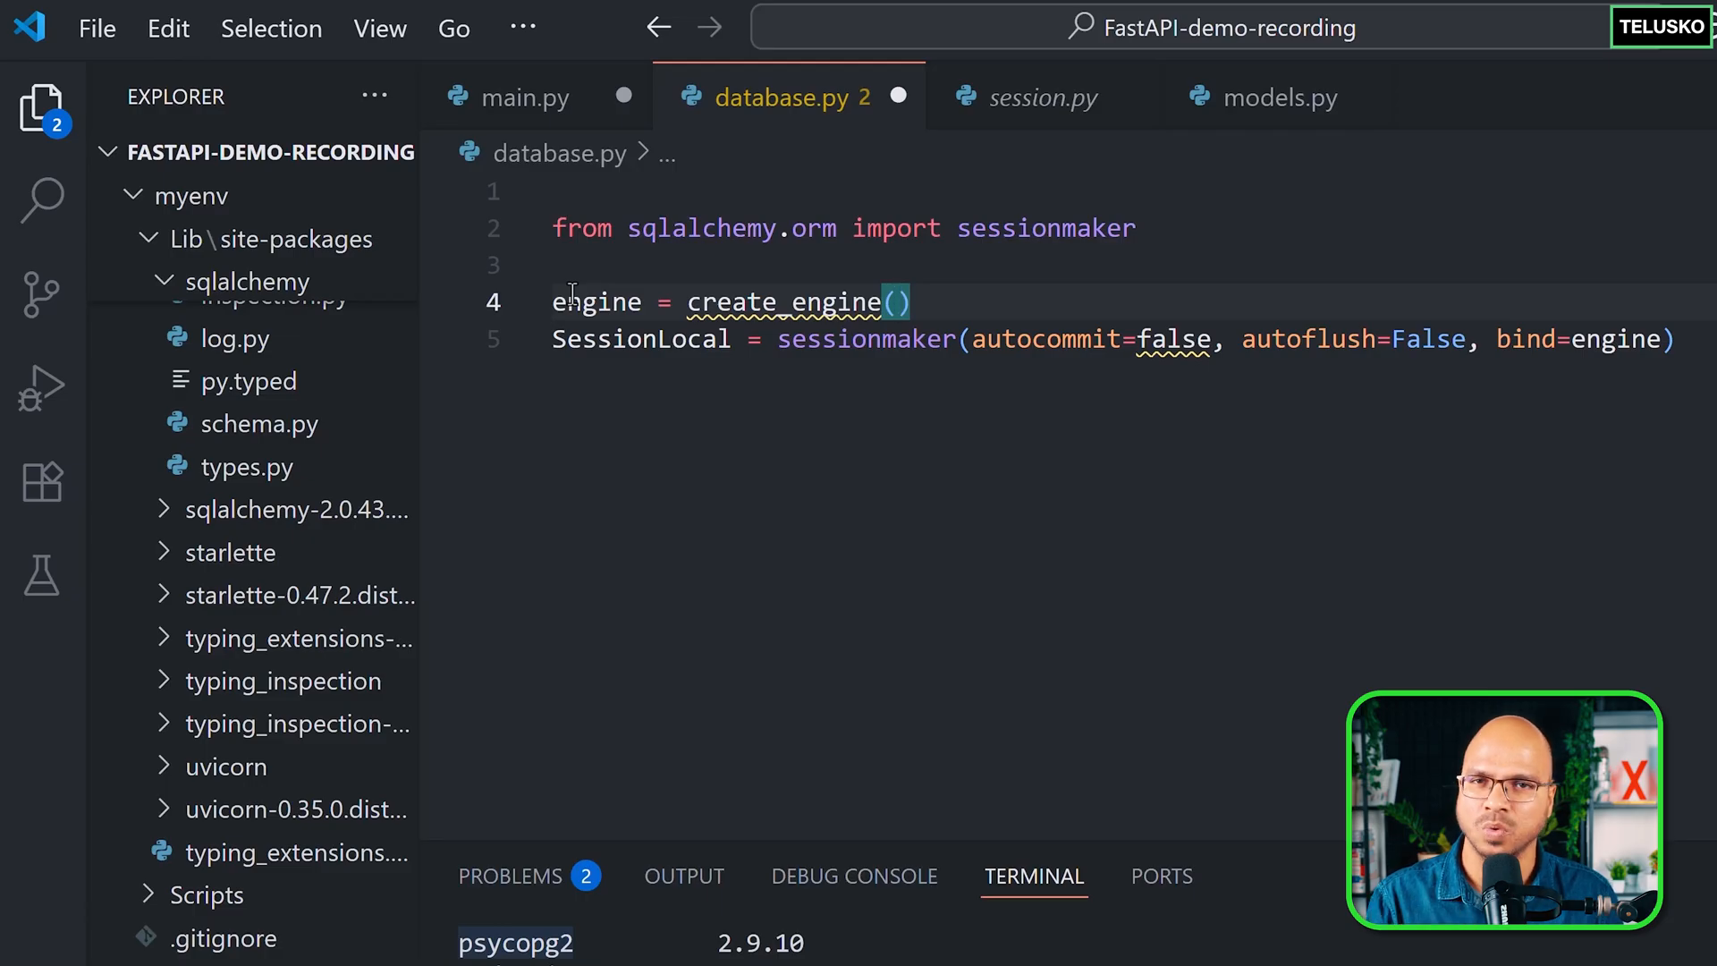
text(db)
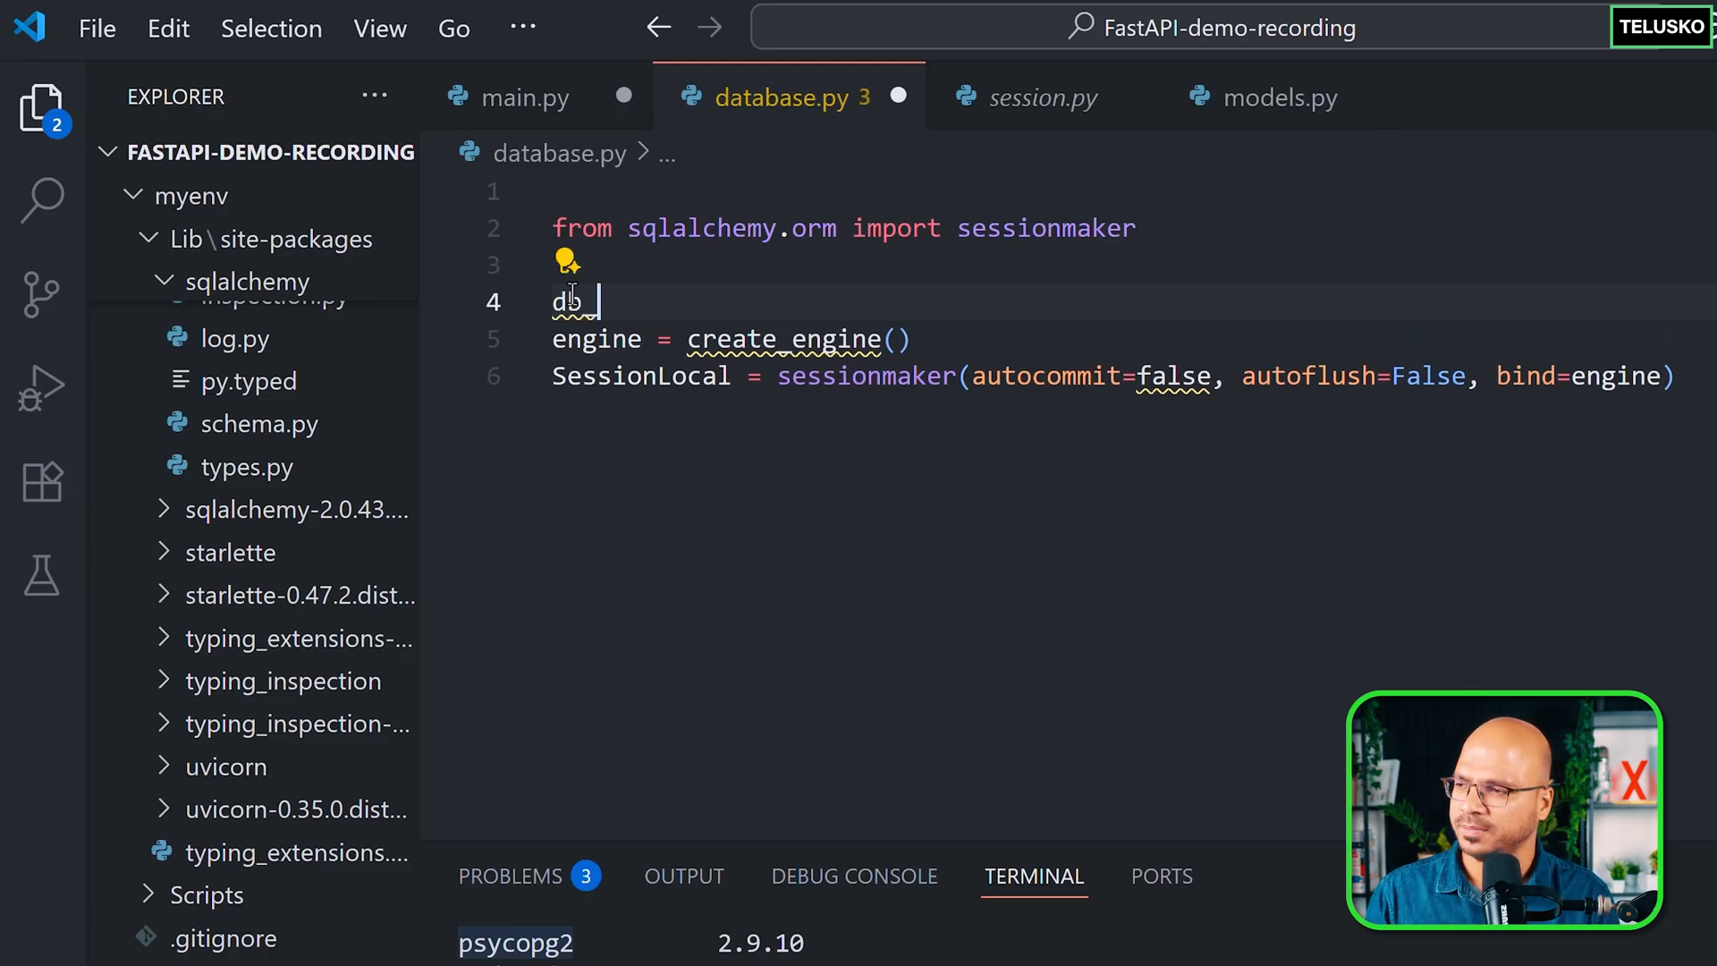
- Set db_url = "postgresql://localhost:5432/telusko" on line 4 of database.py
text(_url =)
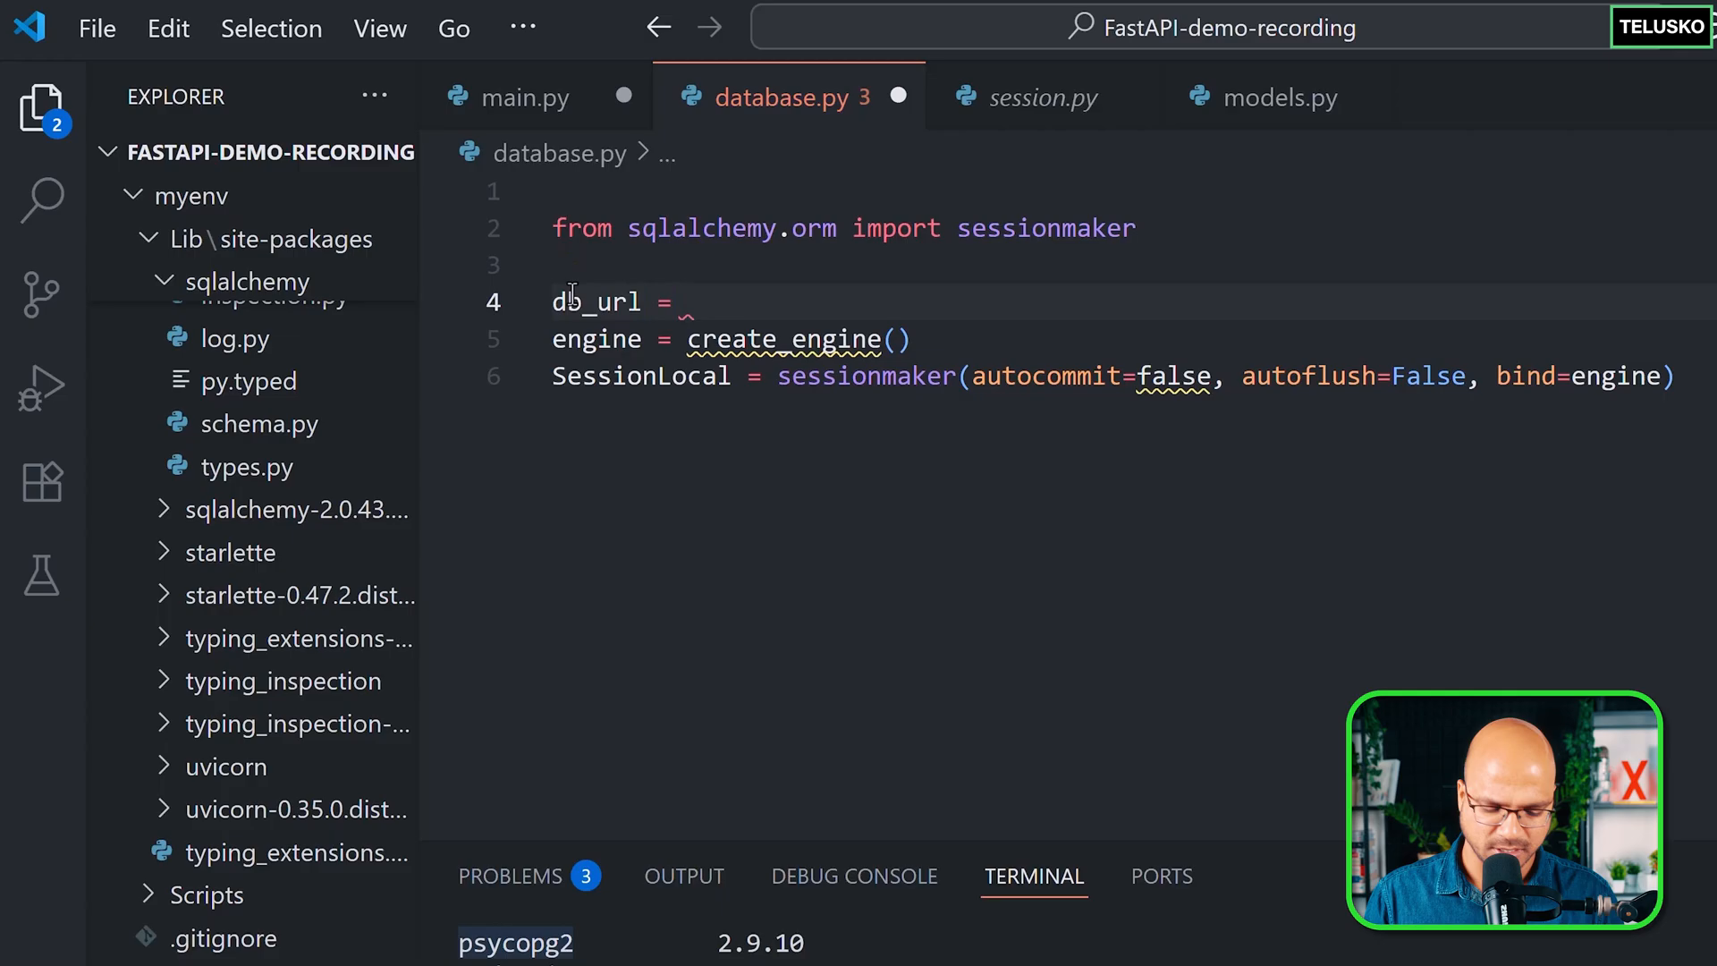
text("postgresql")
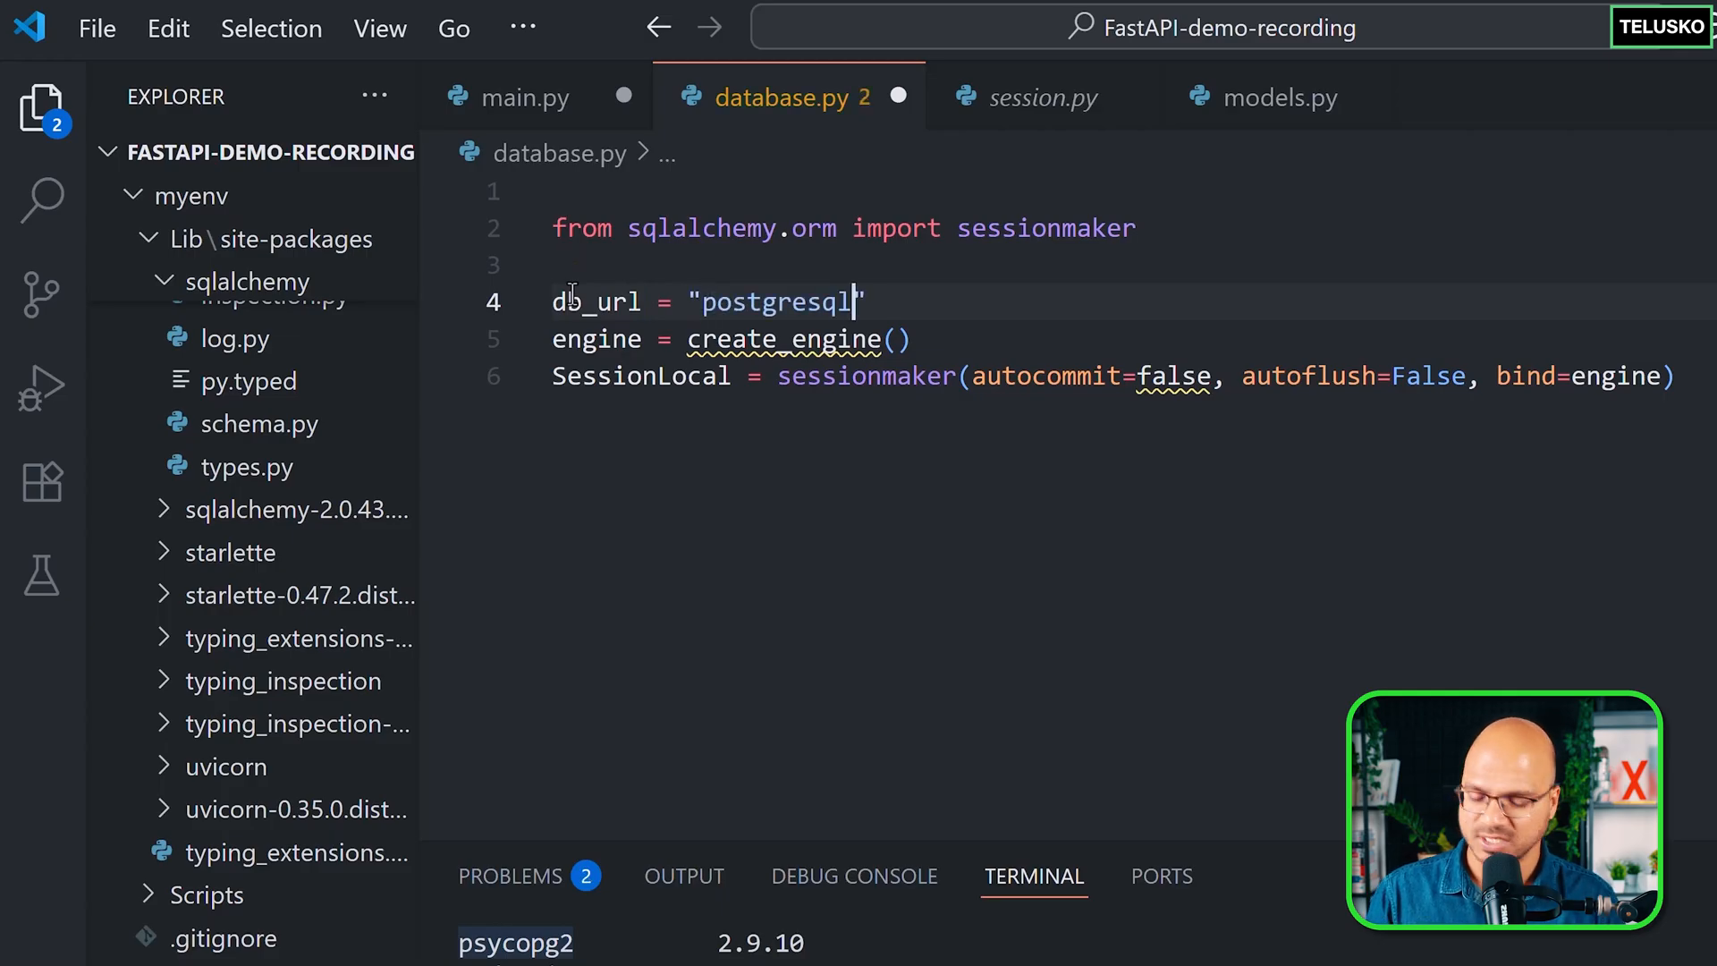
text(://localhost:5432)
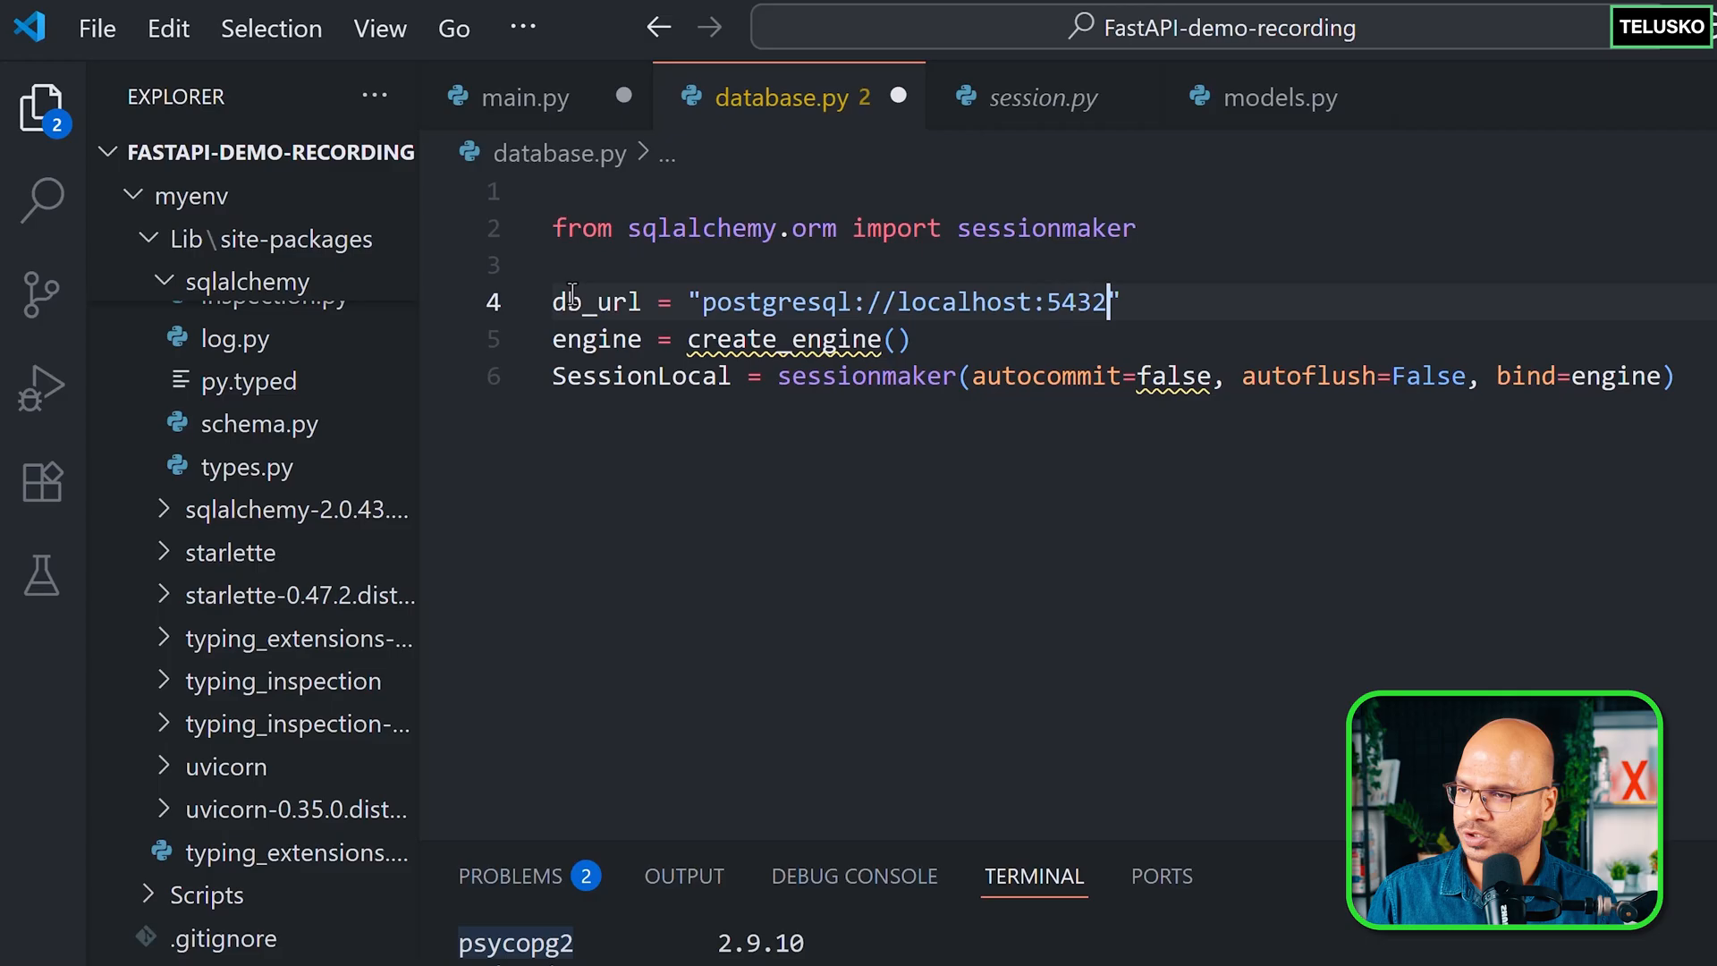
text(/)
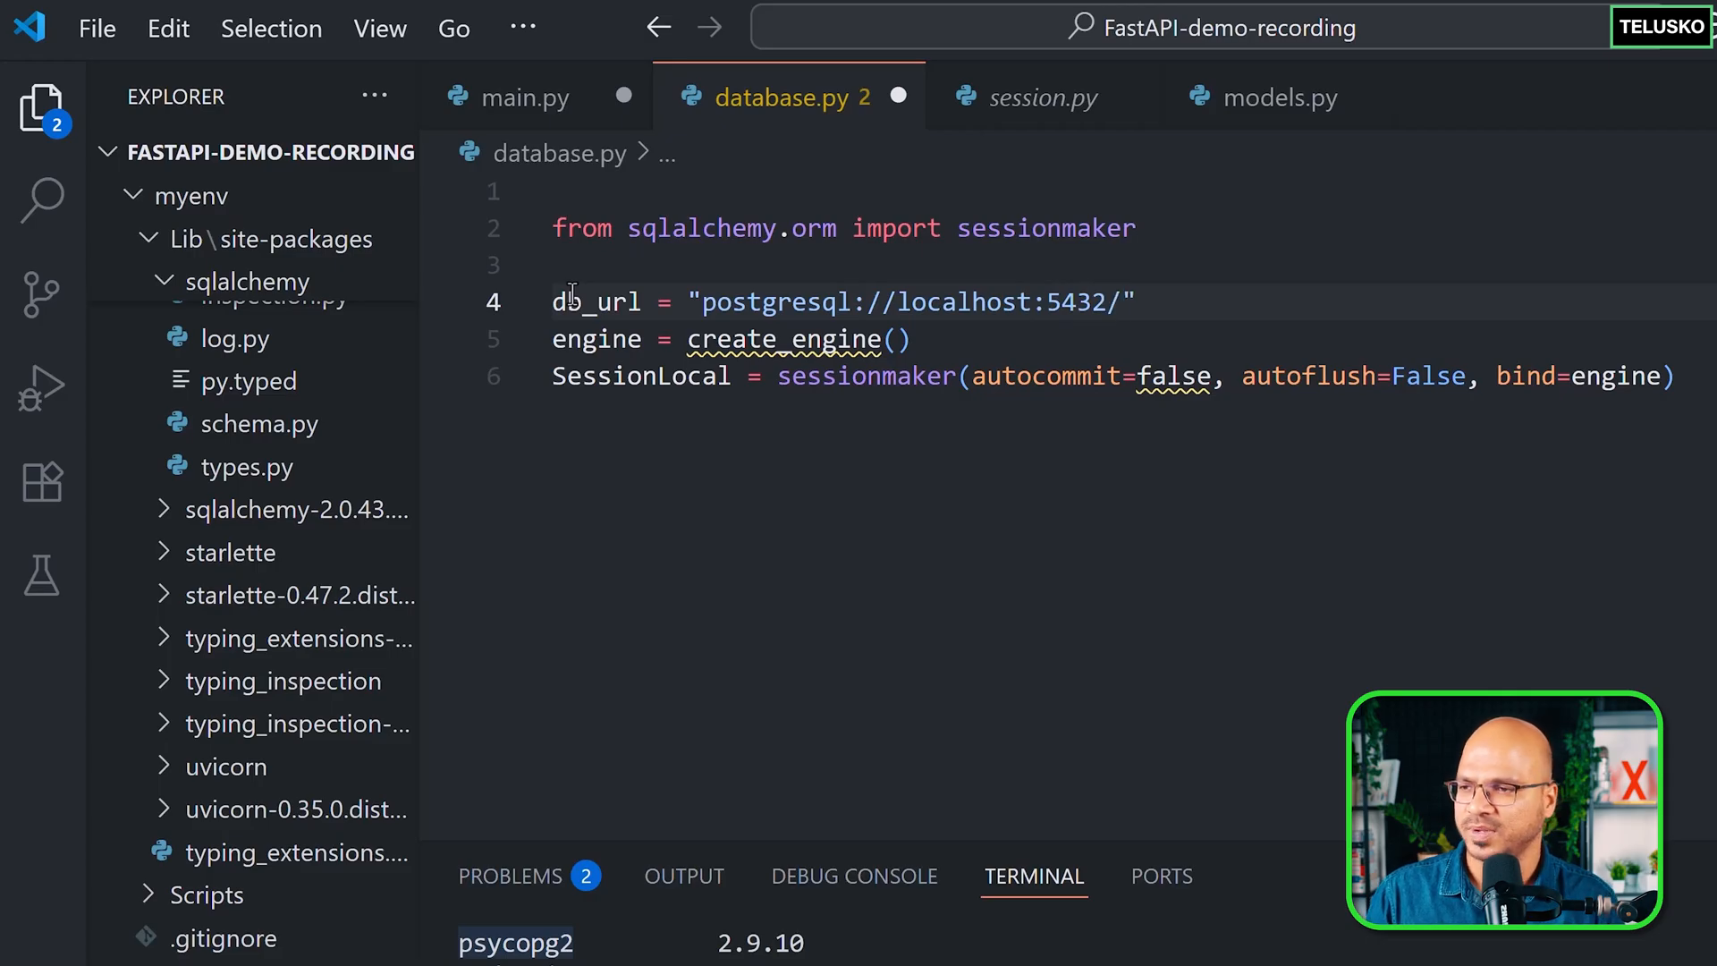
text(telusko)
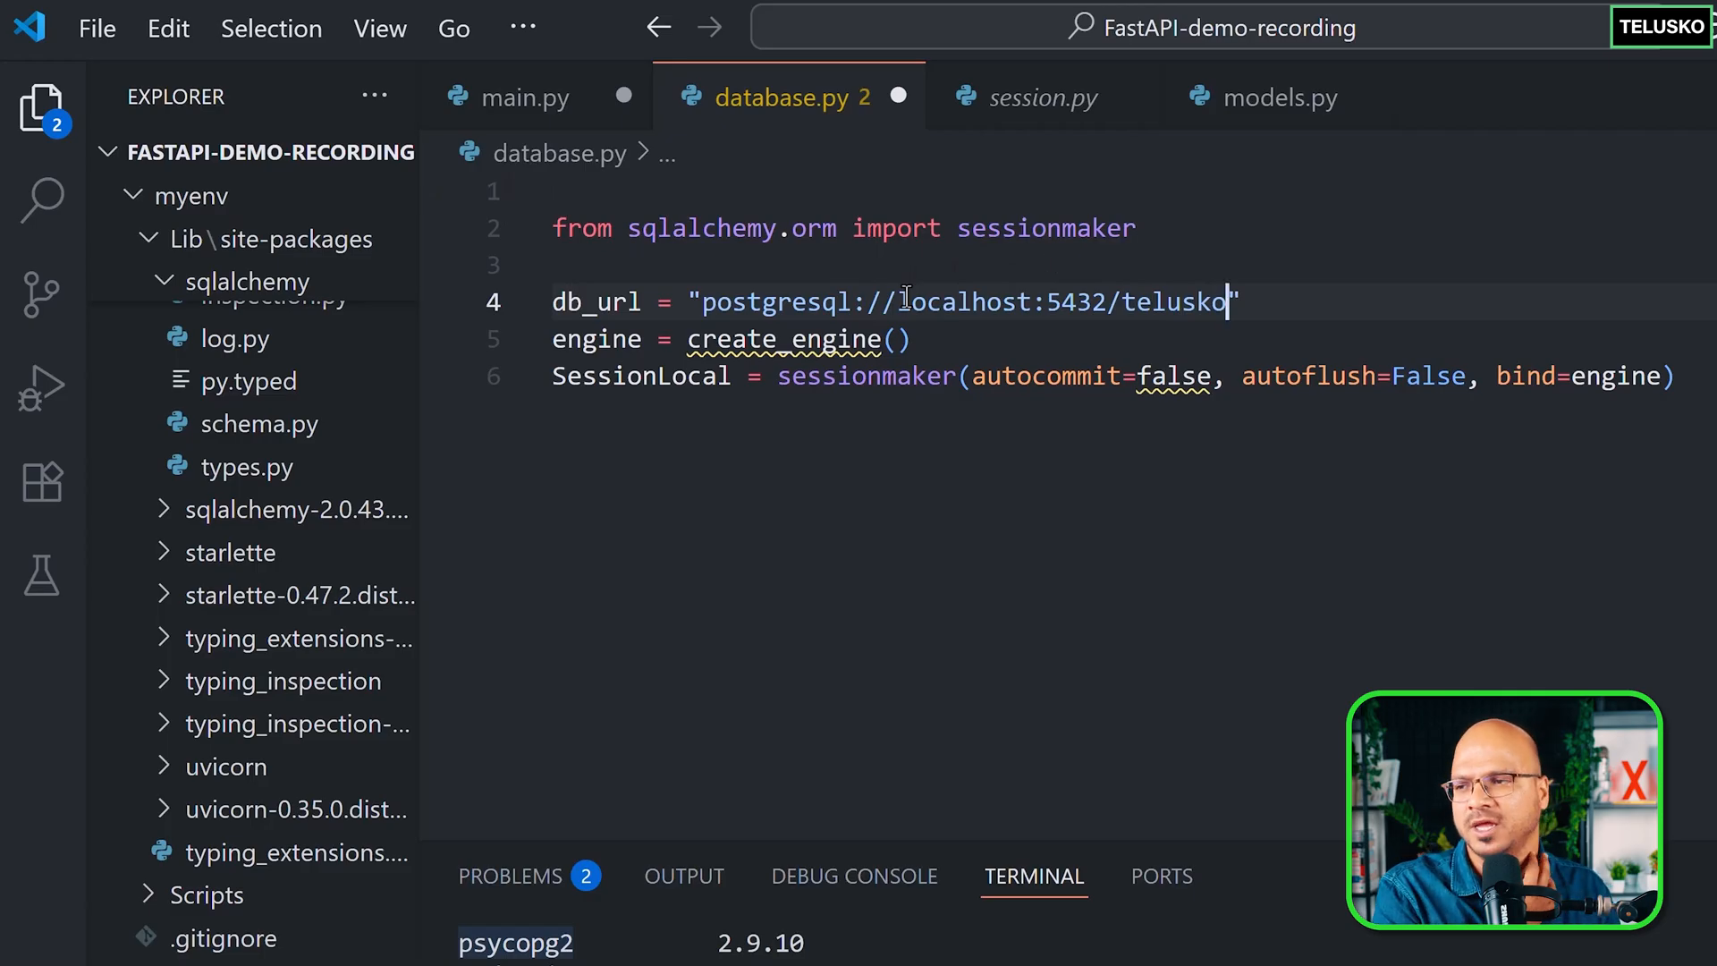
double_click(775, 302)
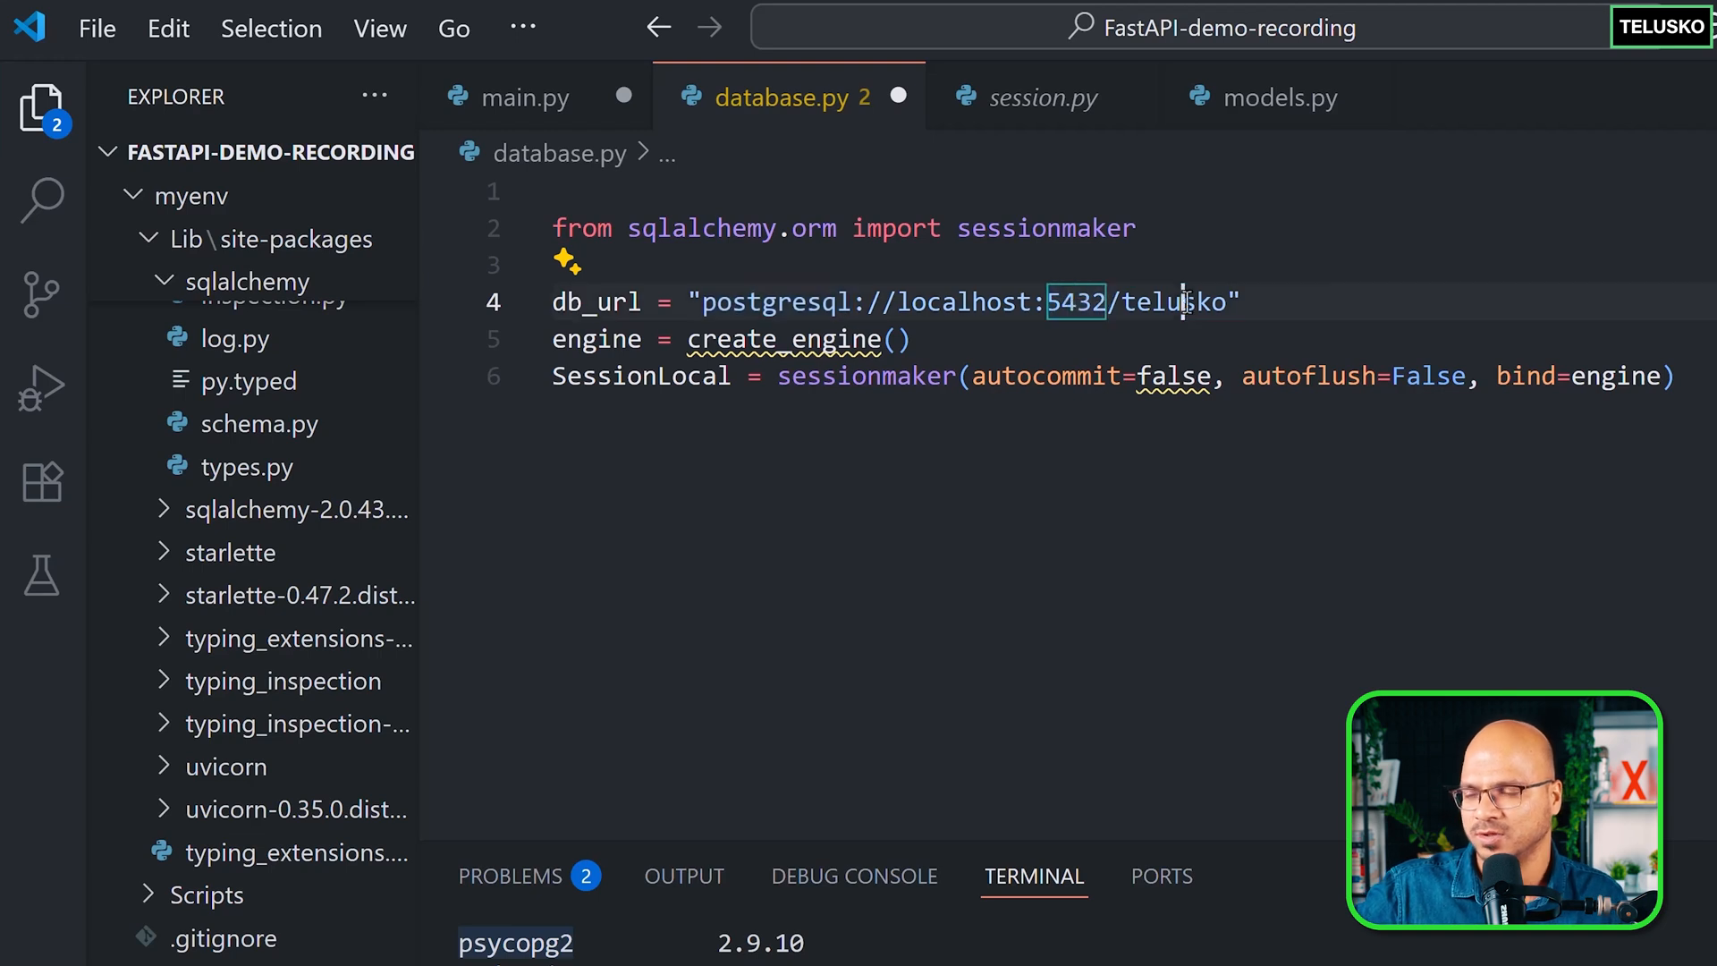
double_click(1075, 303)
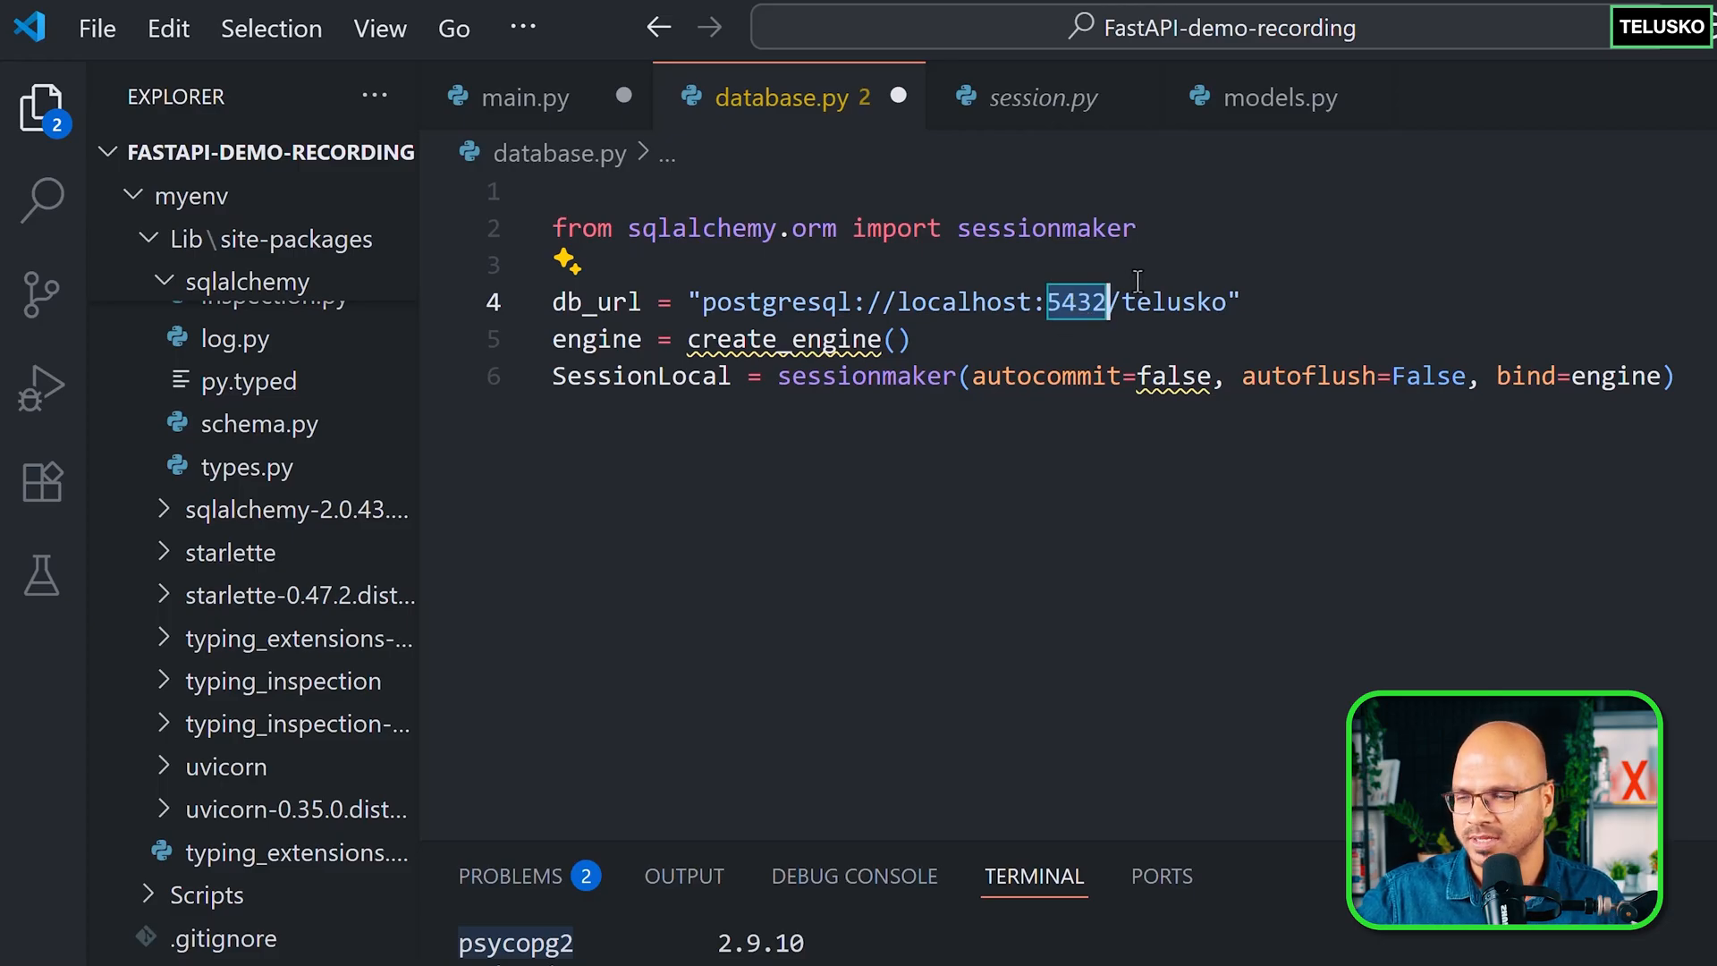
double_click(776, 303)
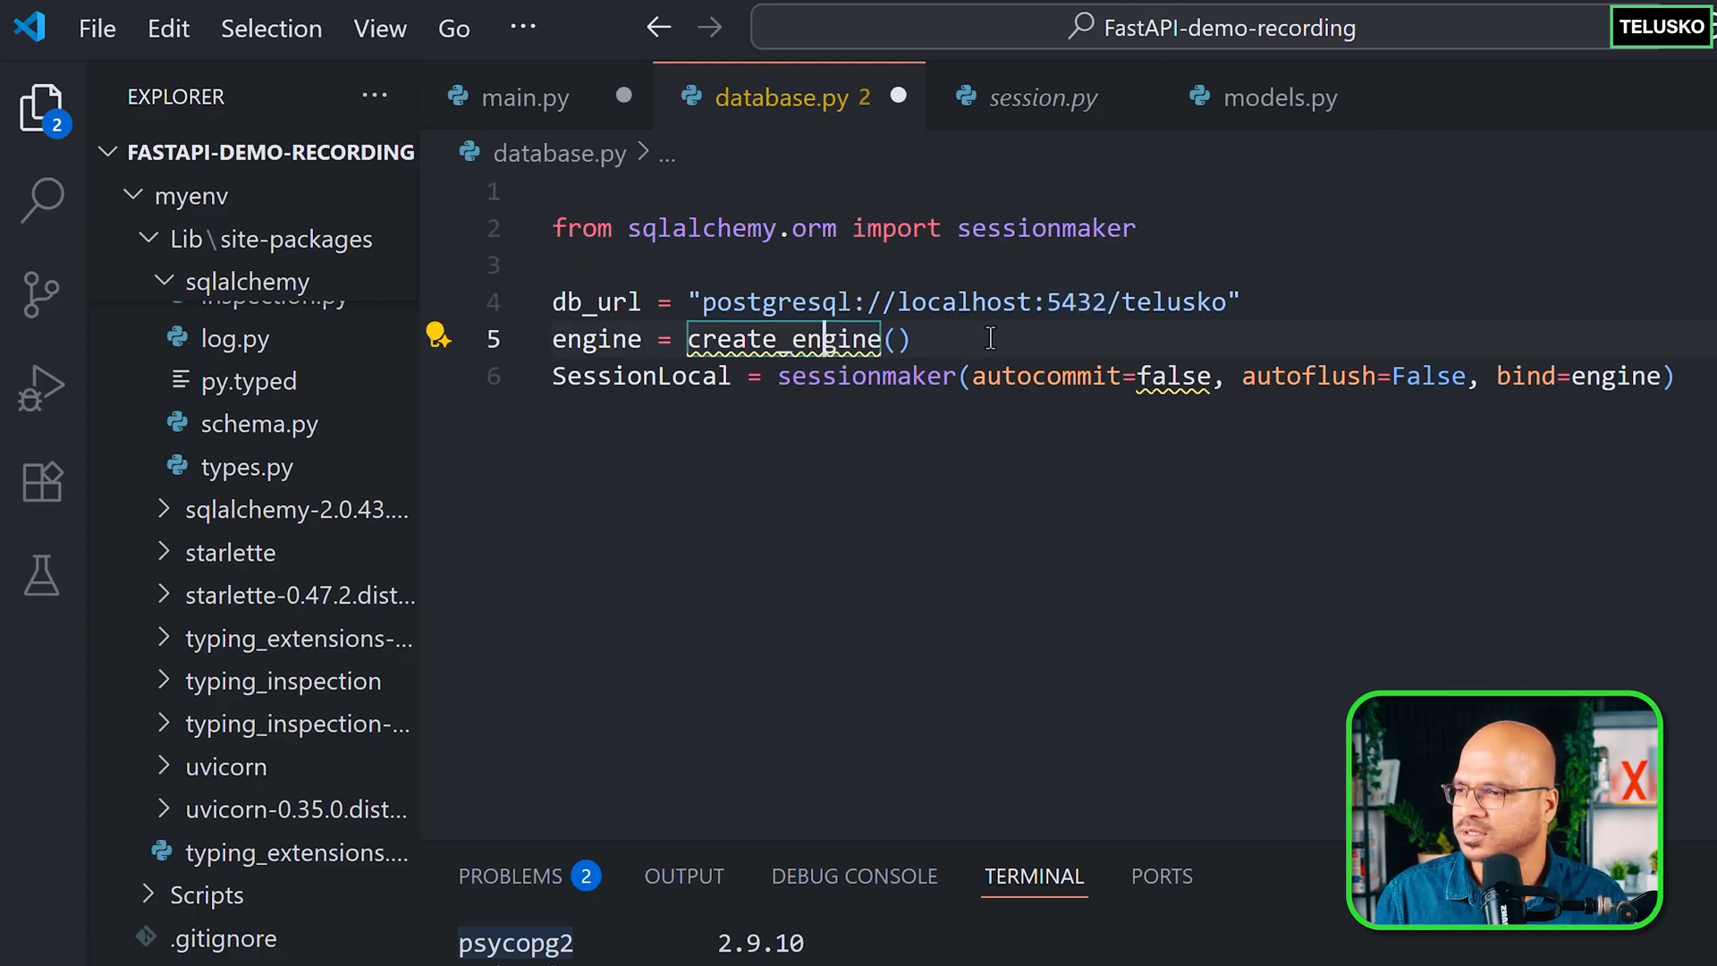
- Add 'from sqlalchemy import create_engine' to database.py and peek at create_engine's definition
text(from sqlalchemy)
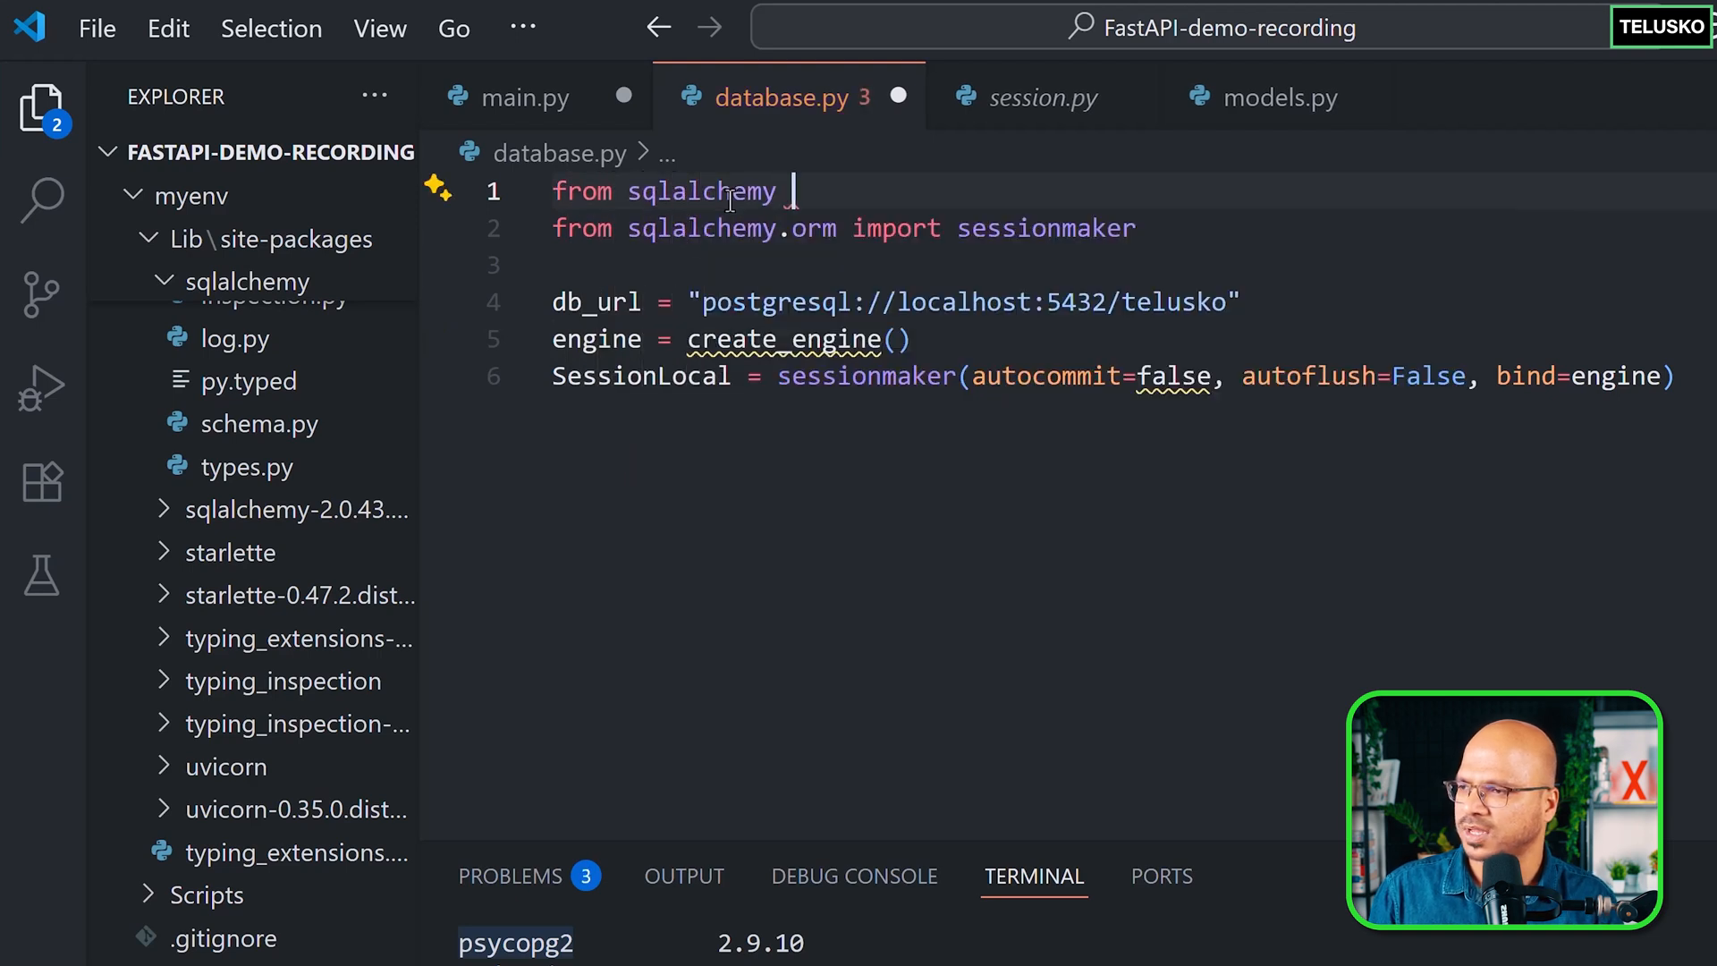
text(import c)
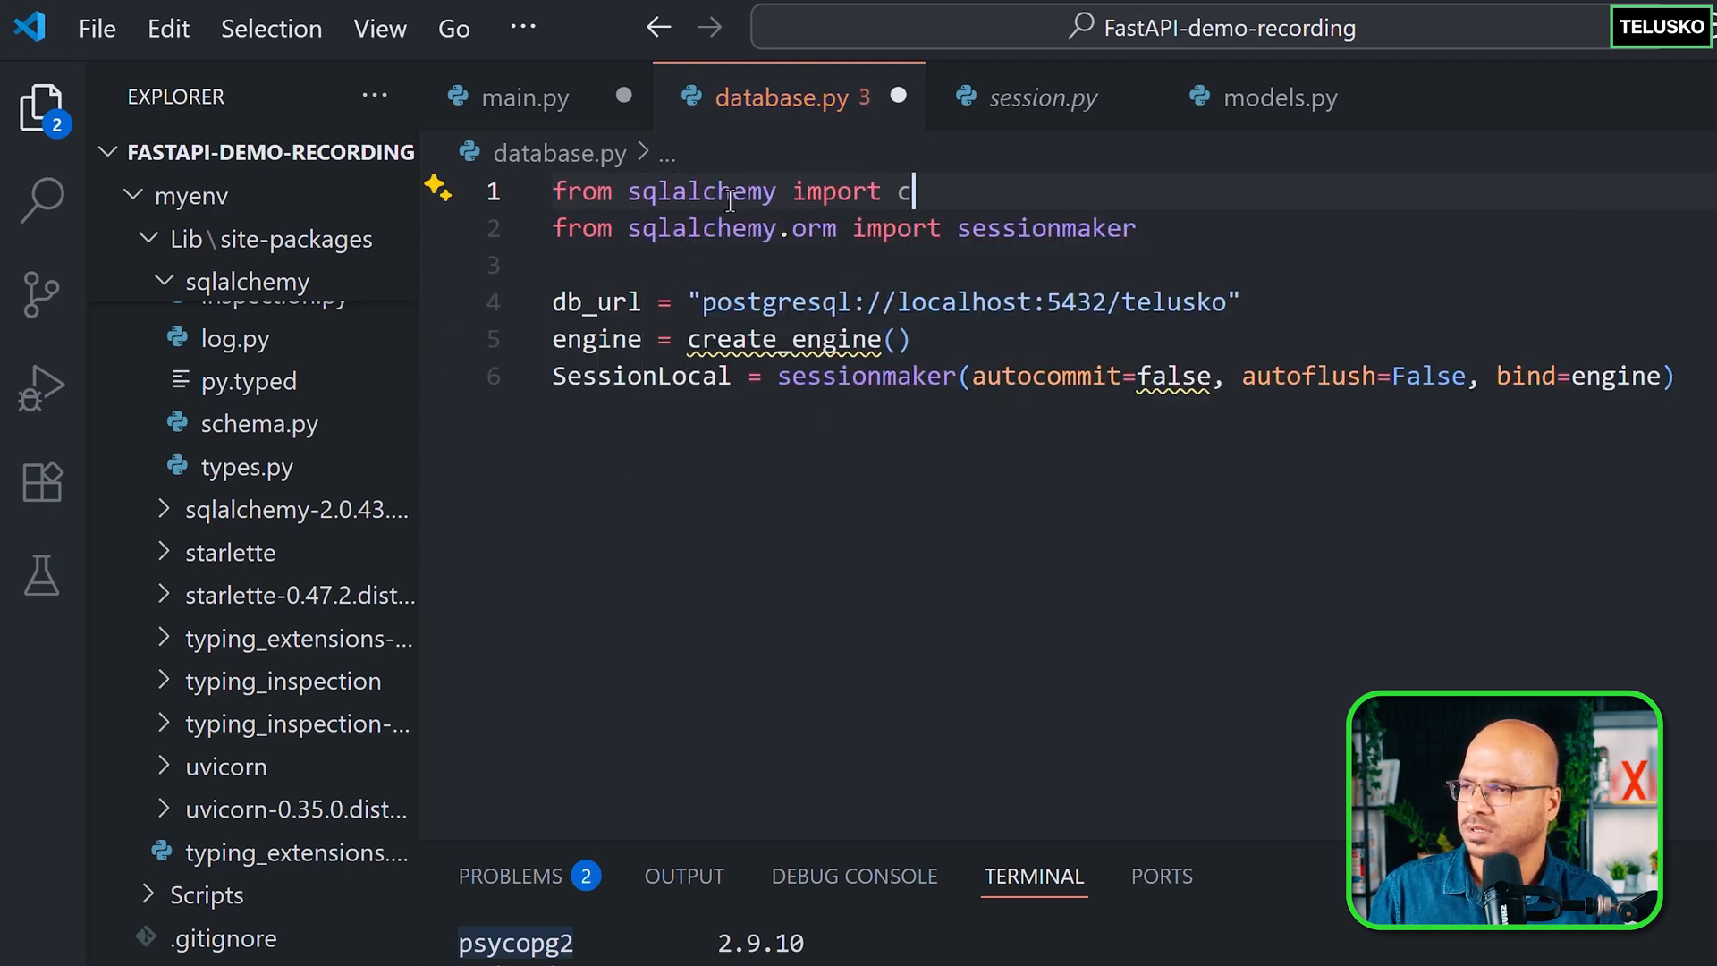
text(reate_engine)
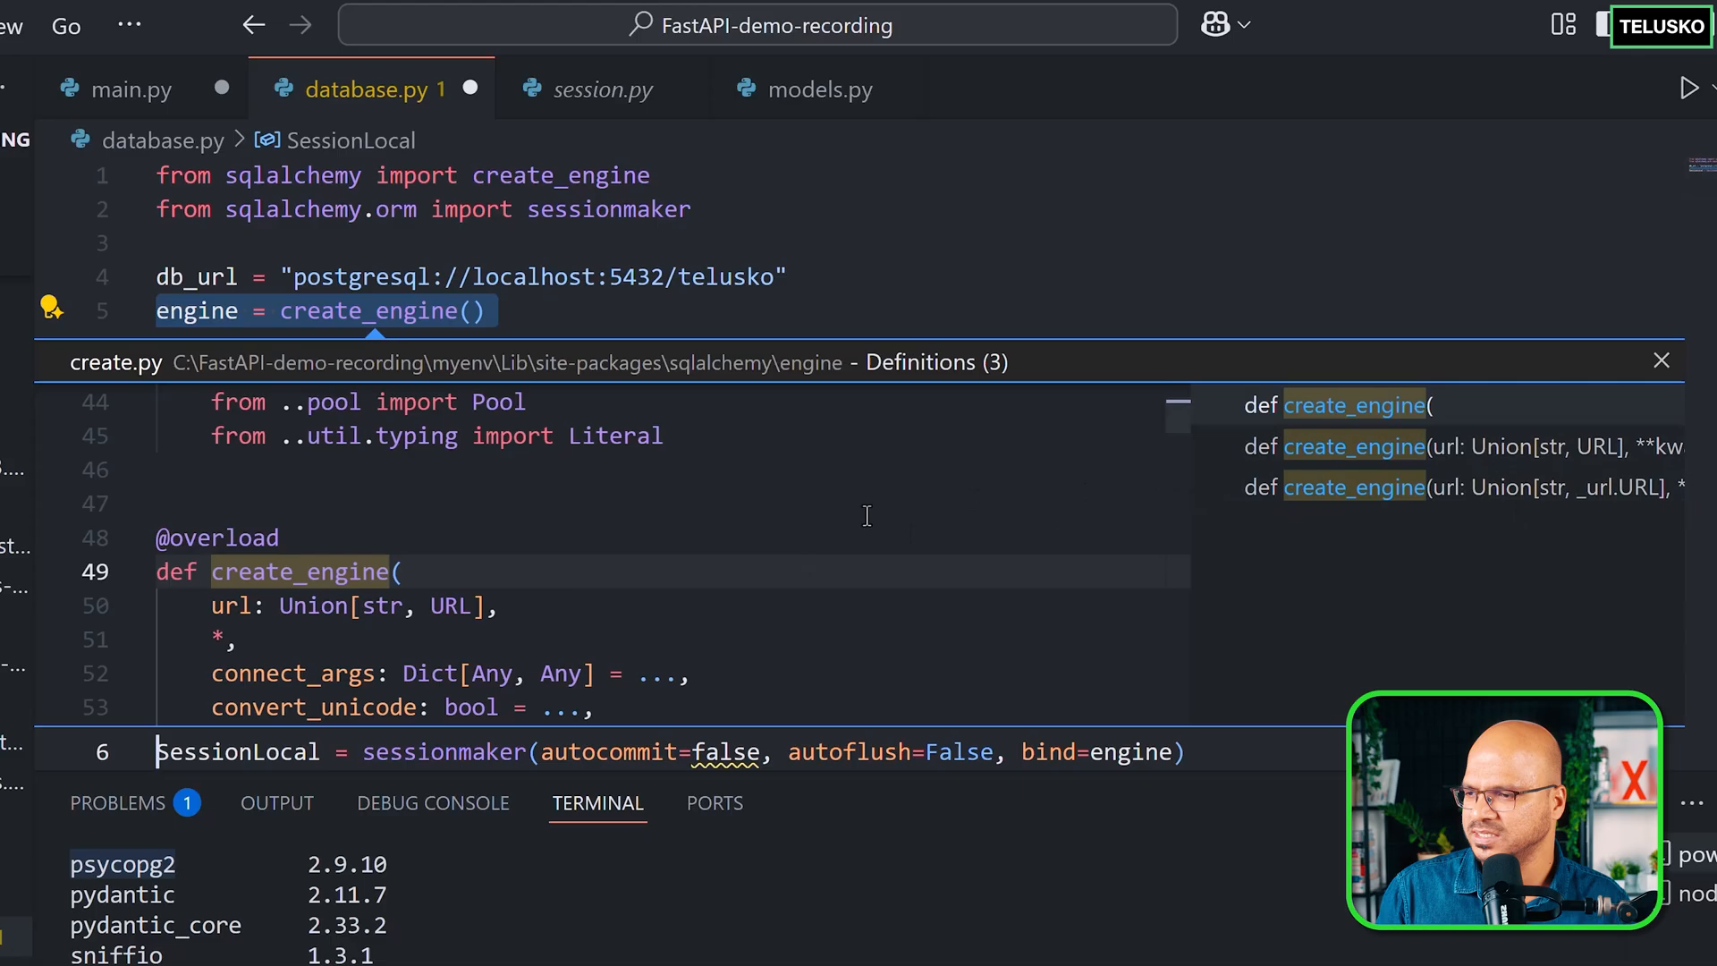
click(444, 276)
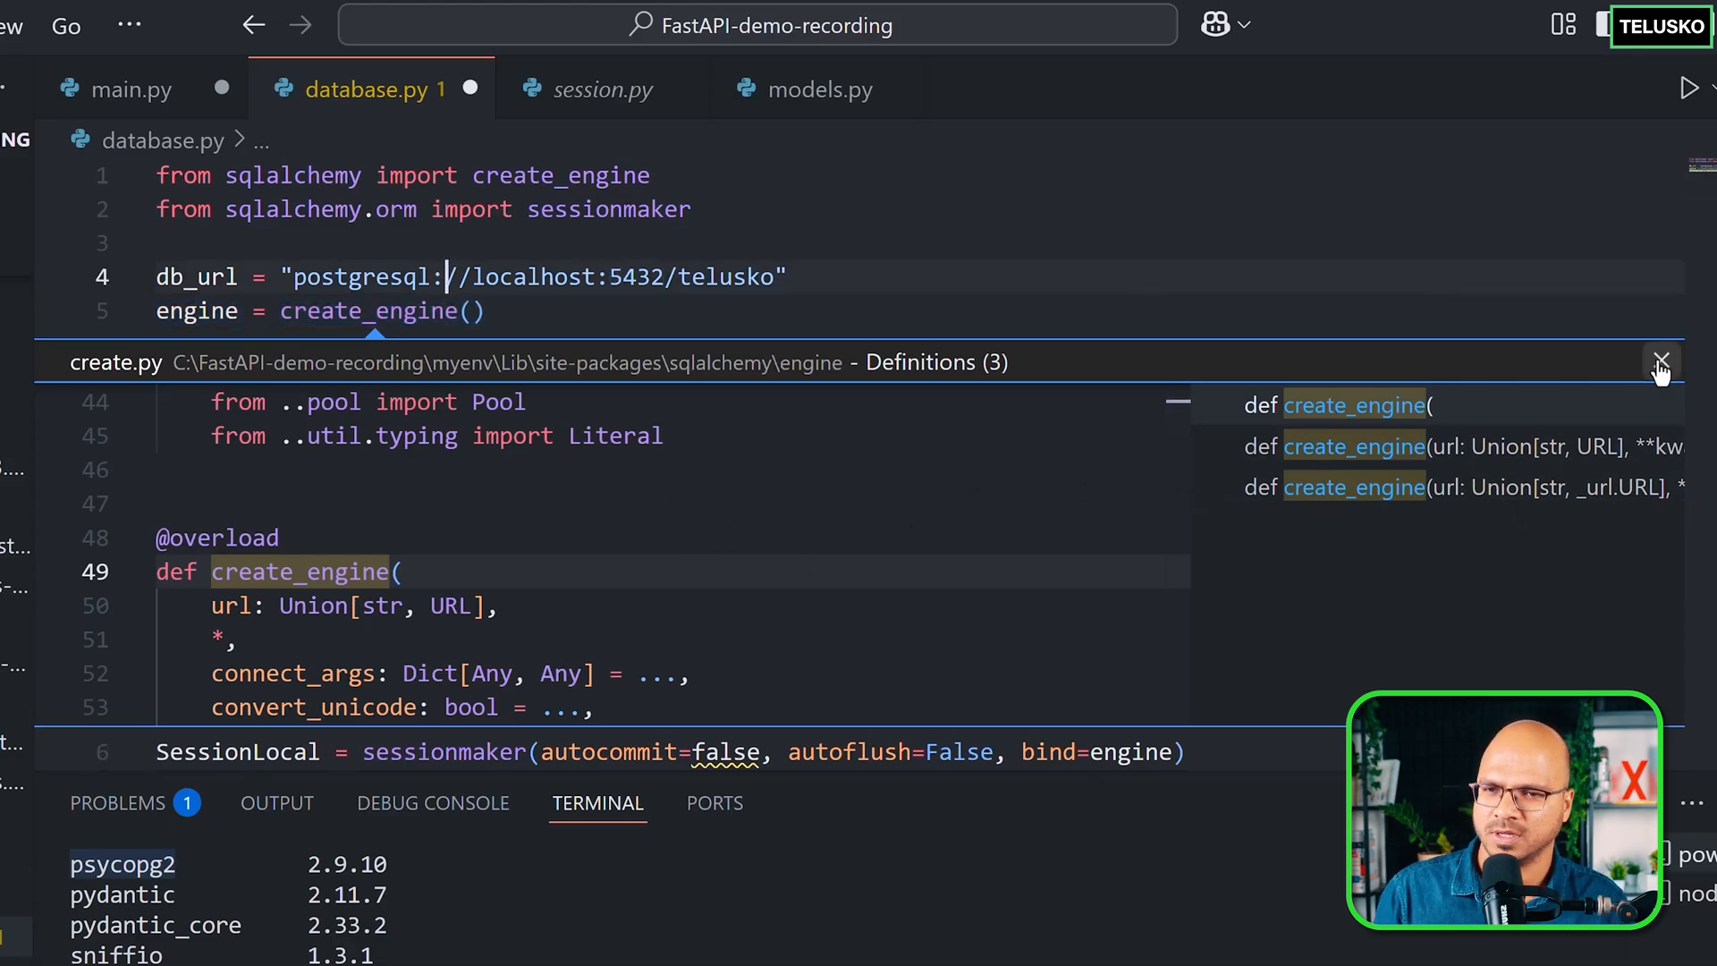
click(1659, 362)
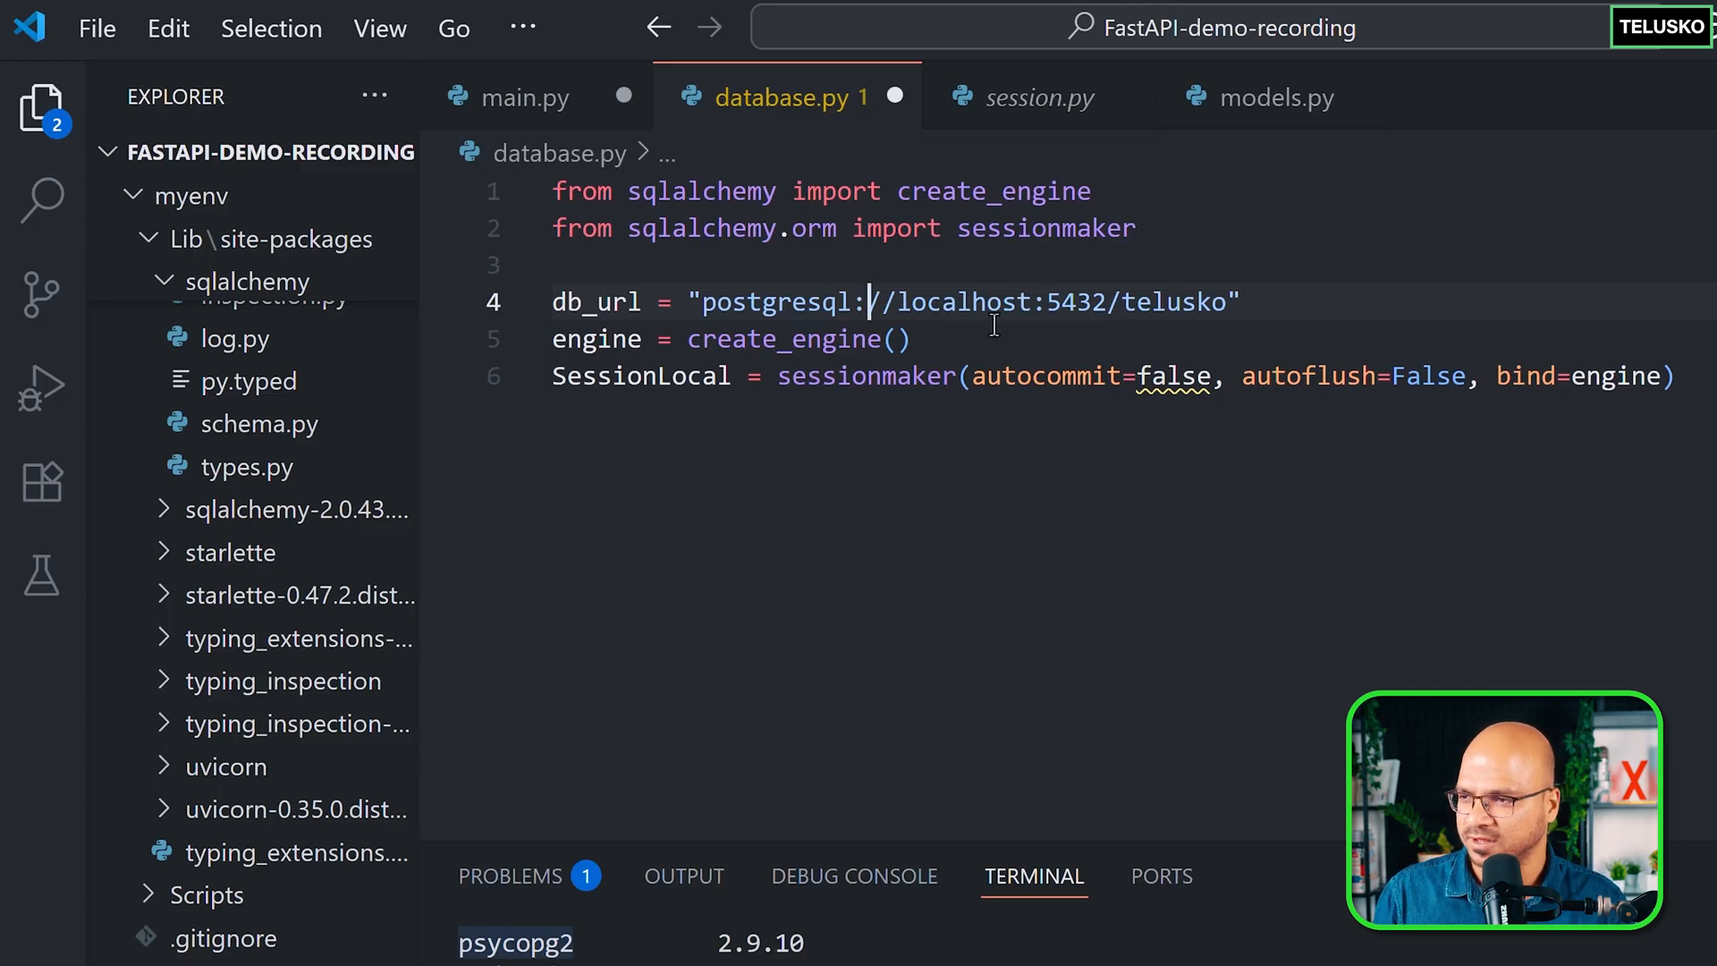
double_click(958, 302)
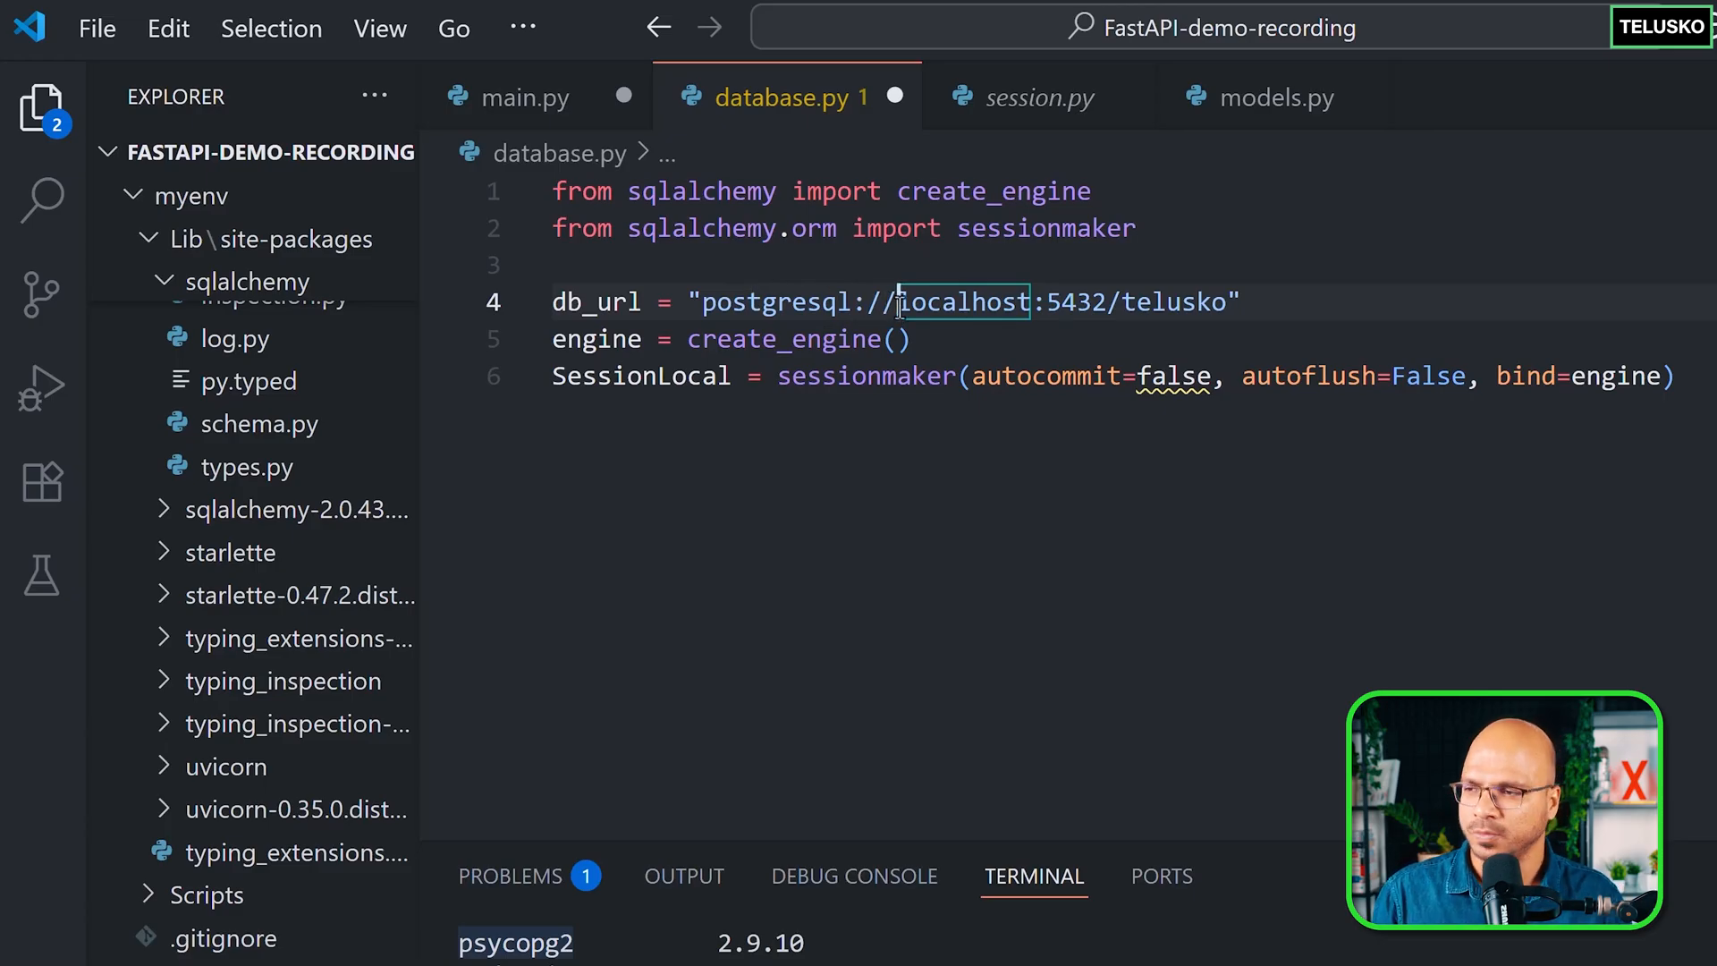
text(postgres)
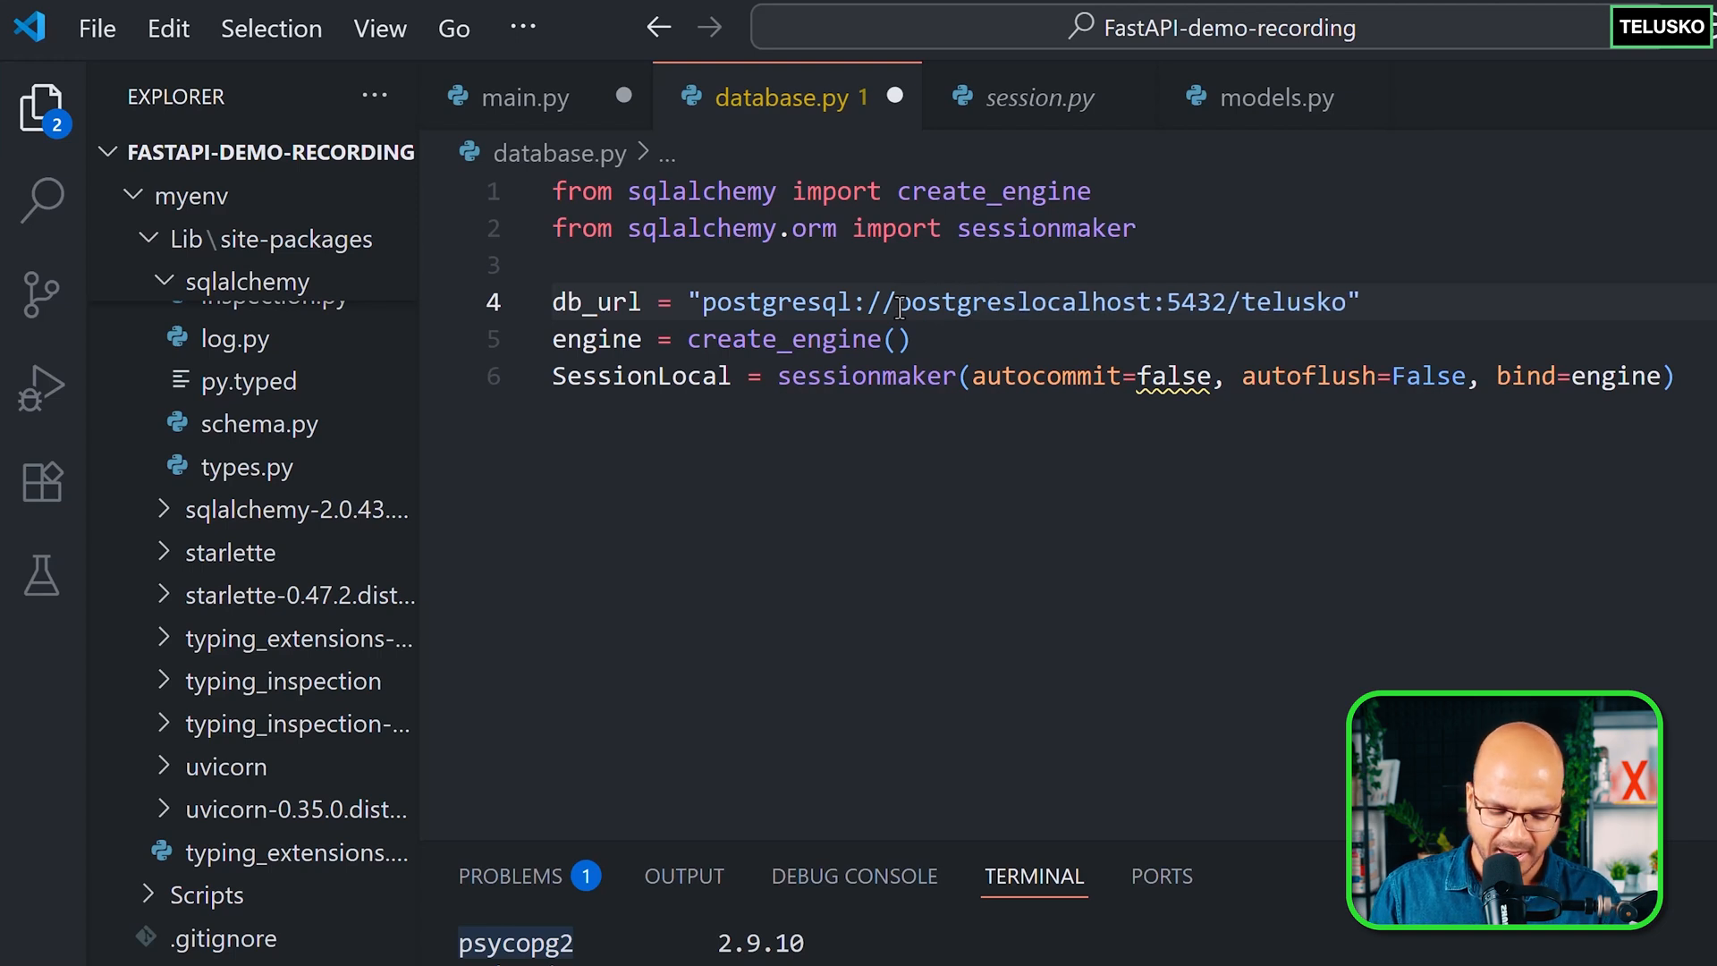
text(:)
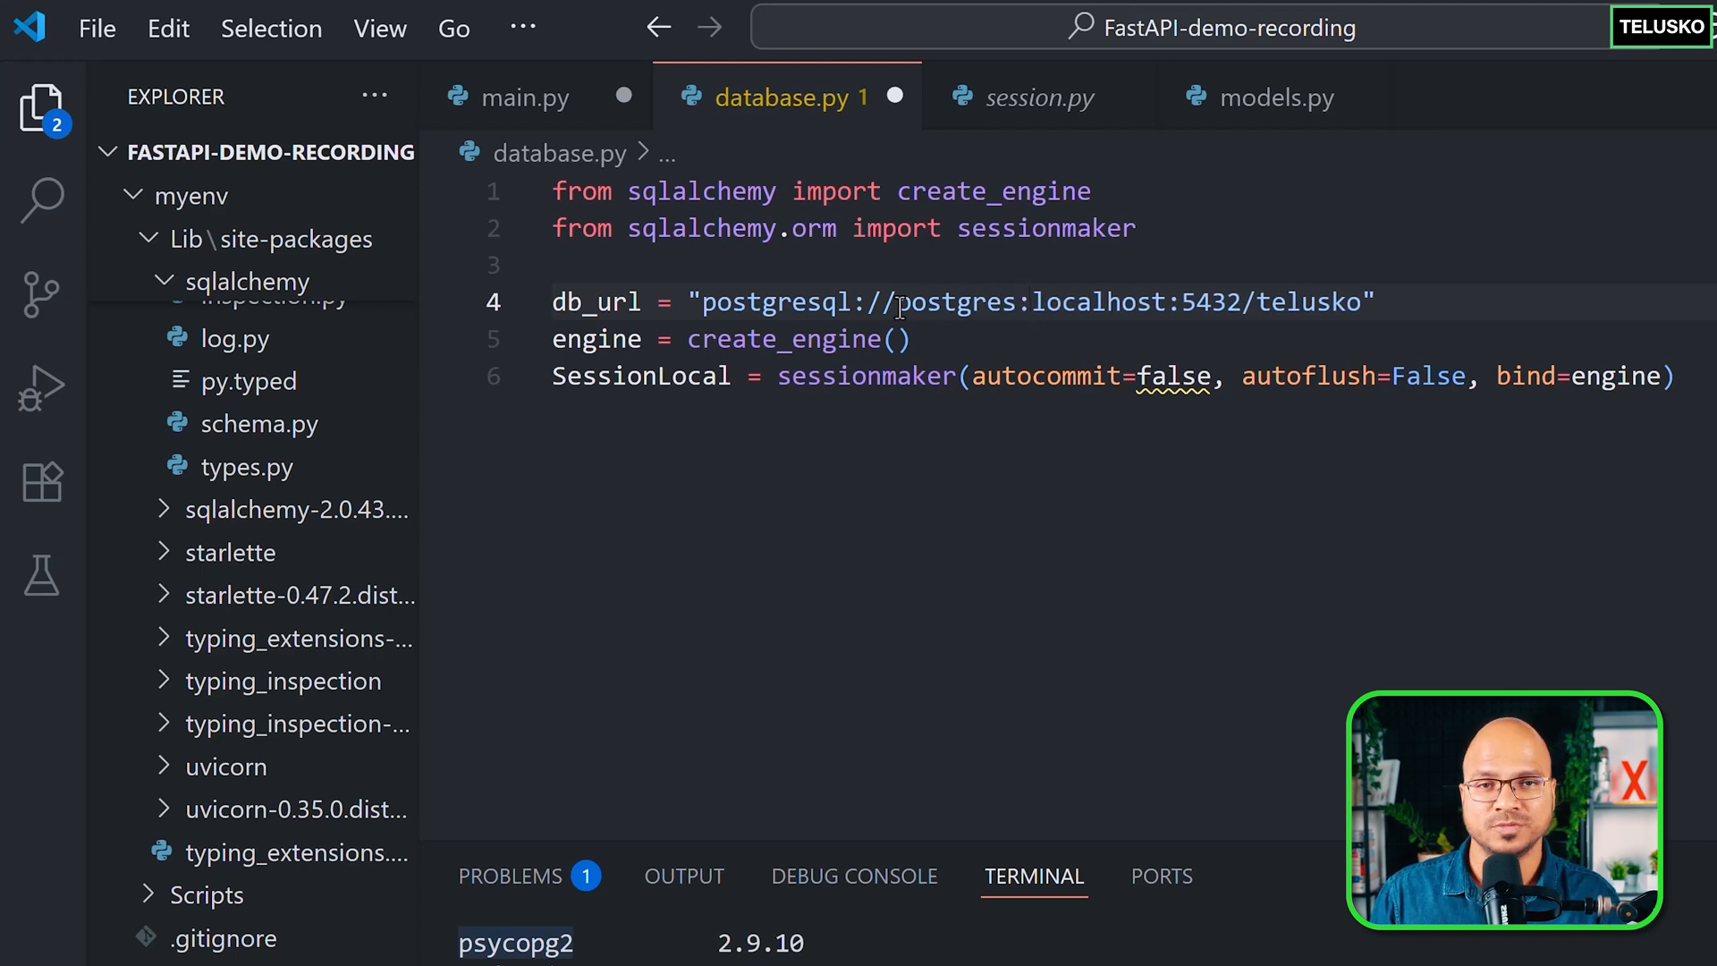
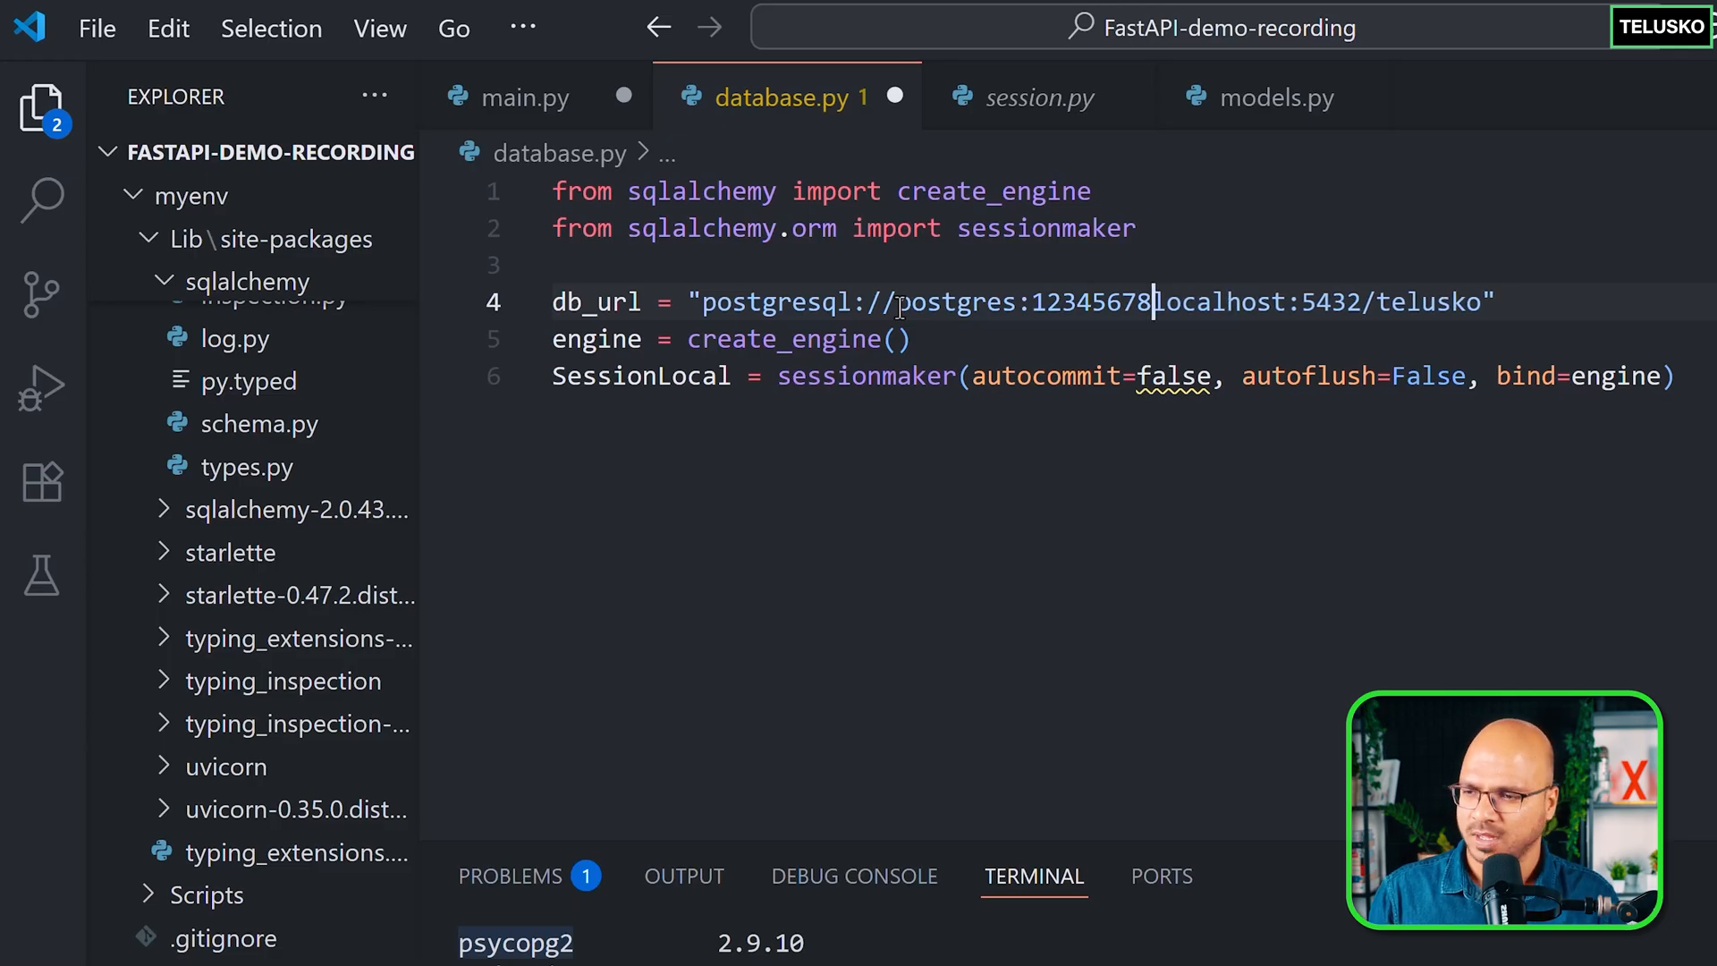
text(@)
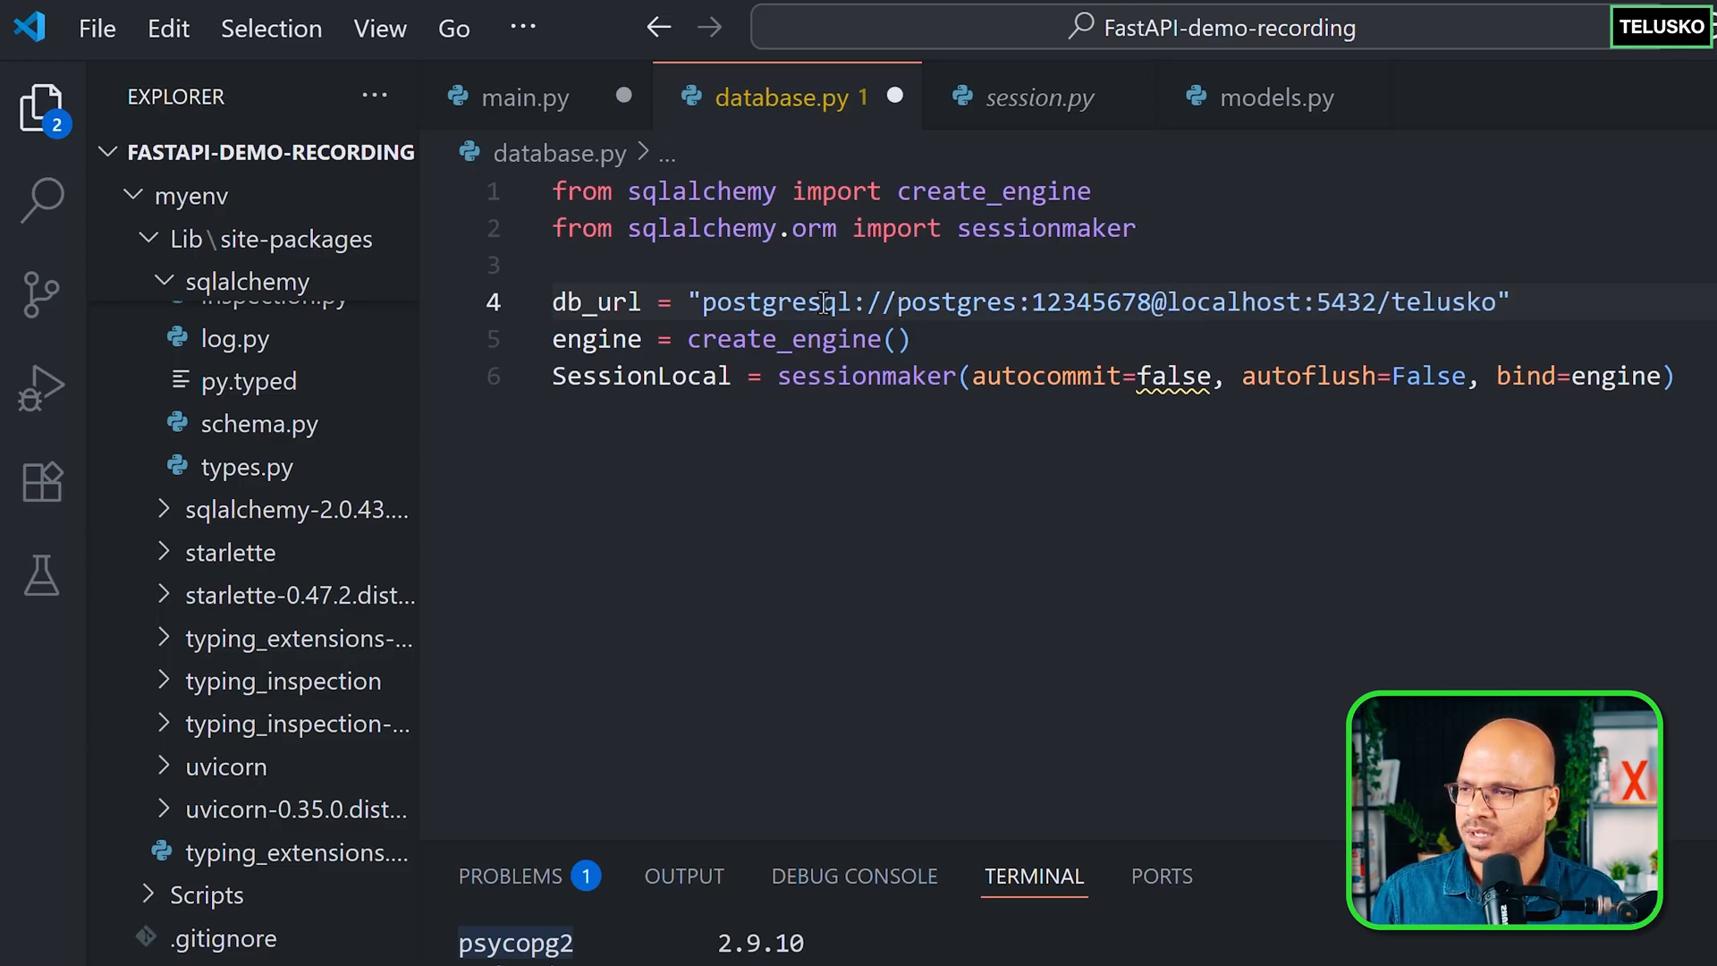
double_click(1088, 302)
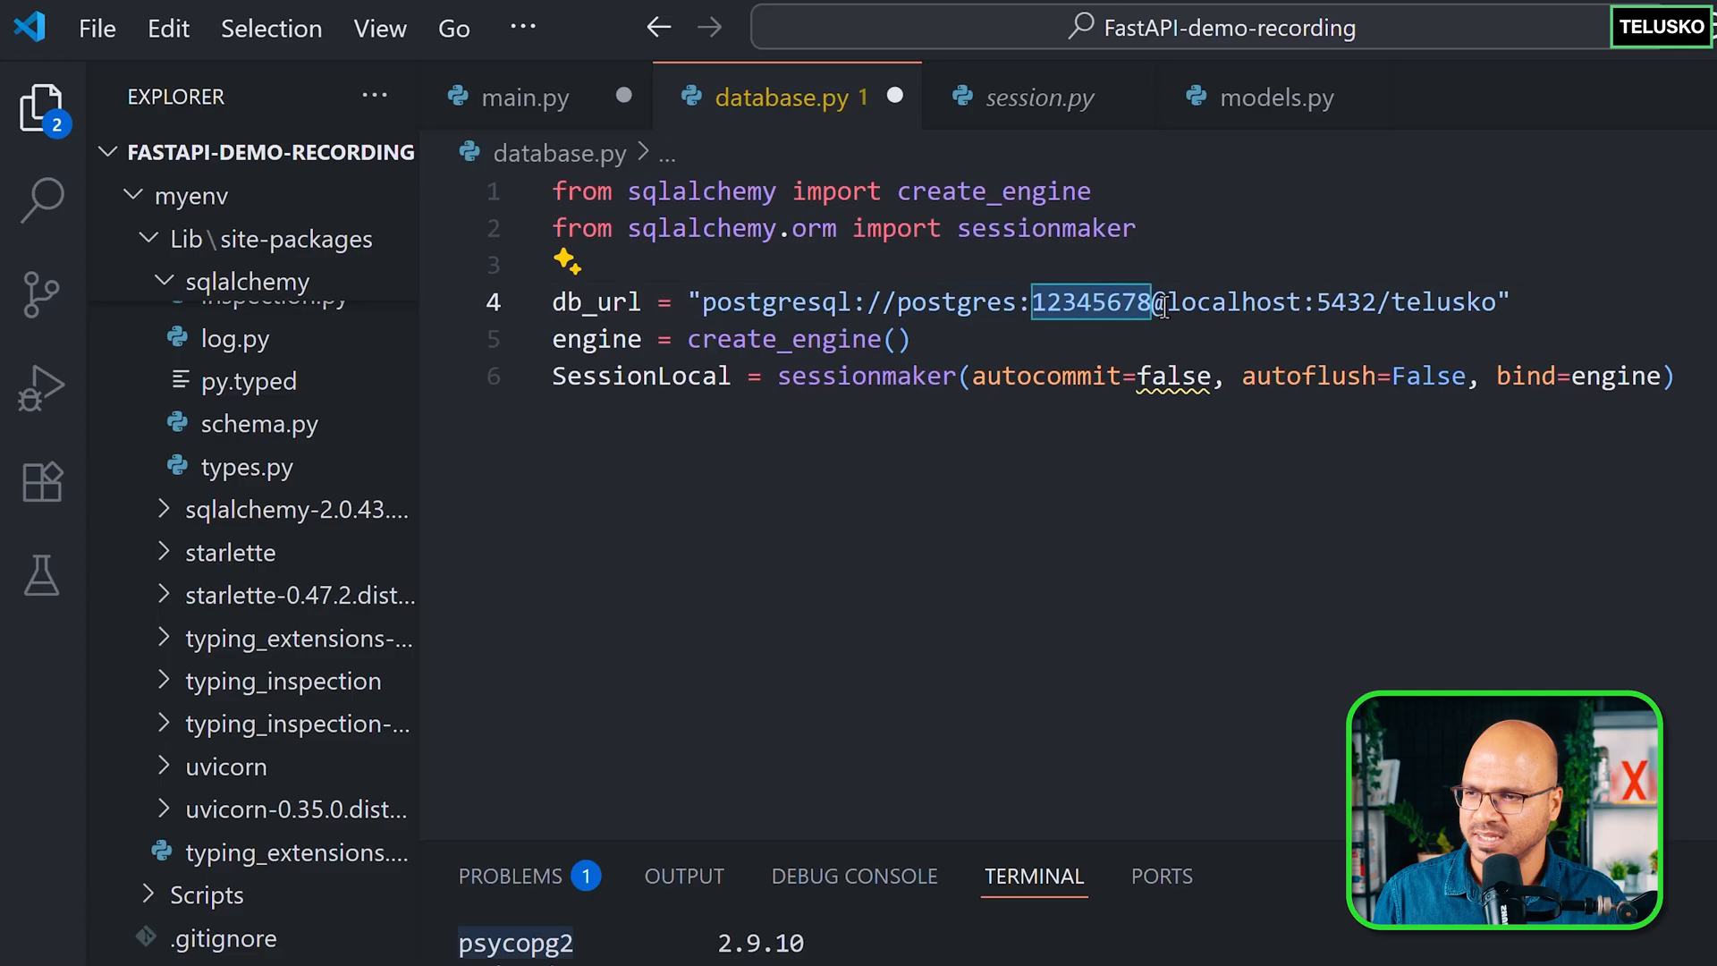
double_click(1231, 302)
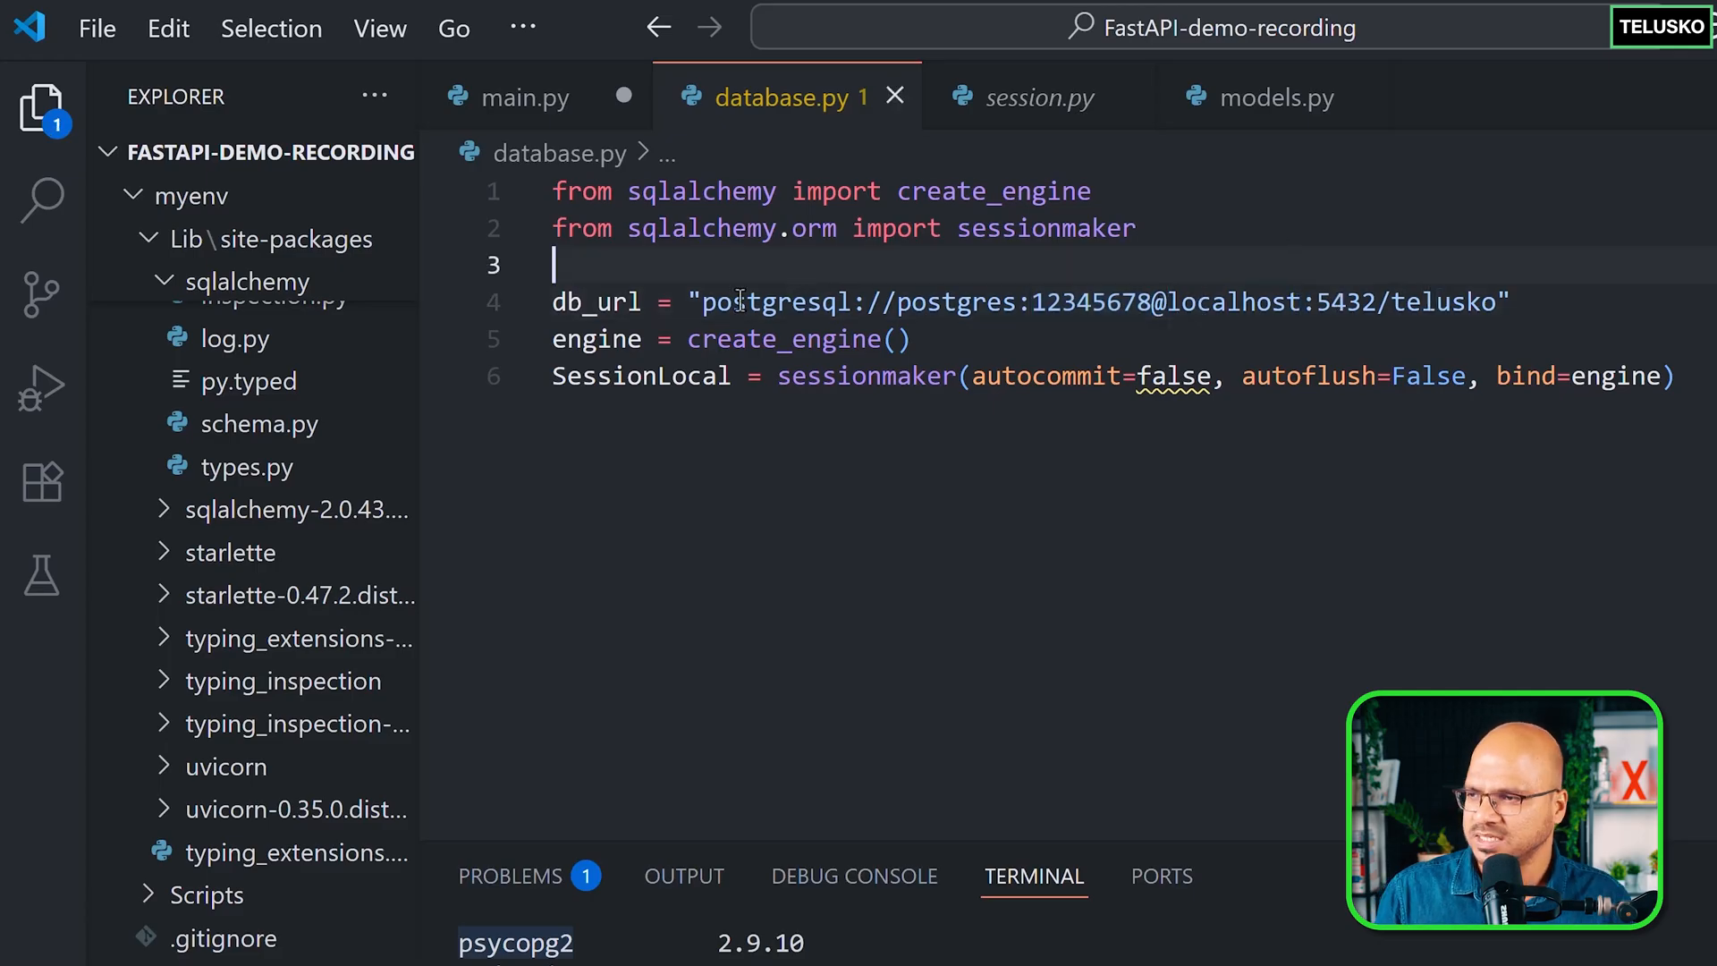
double_click(1095, 301)
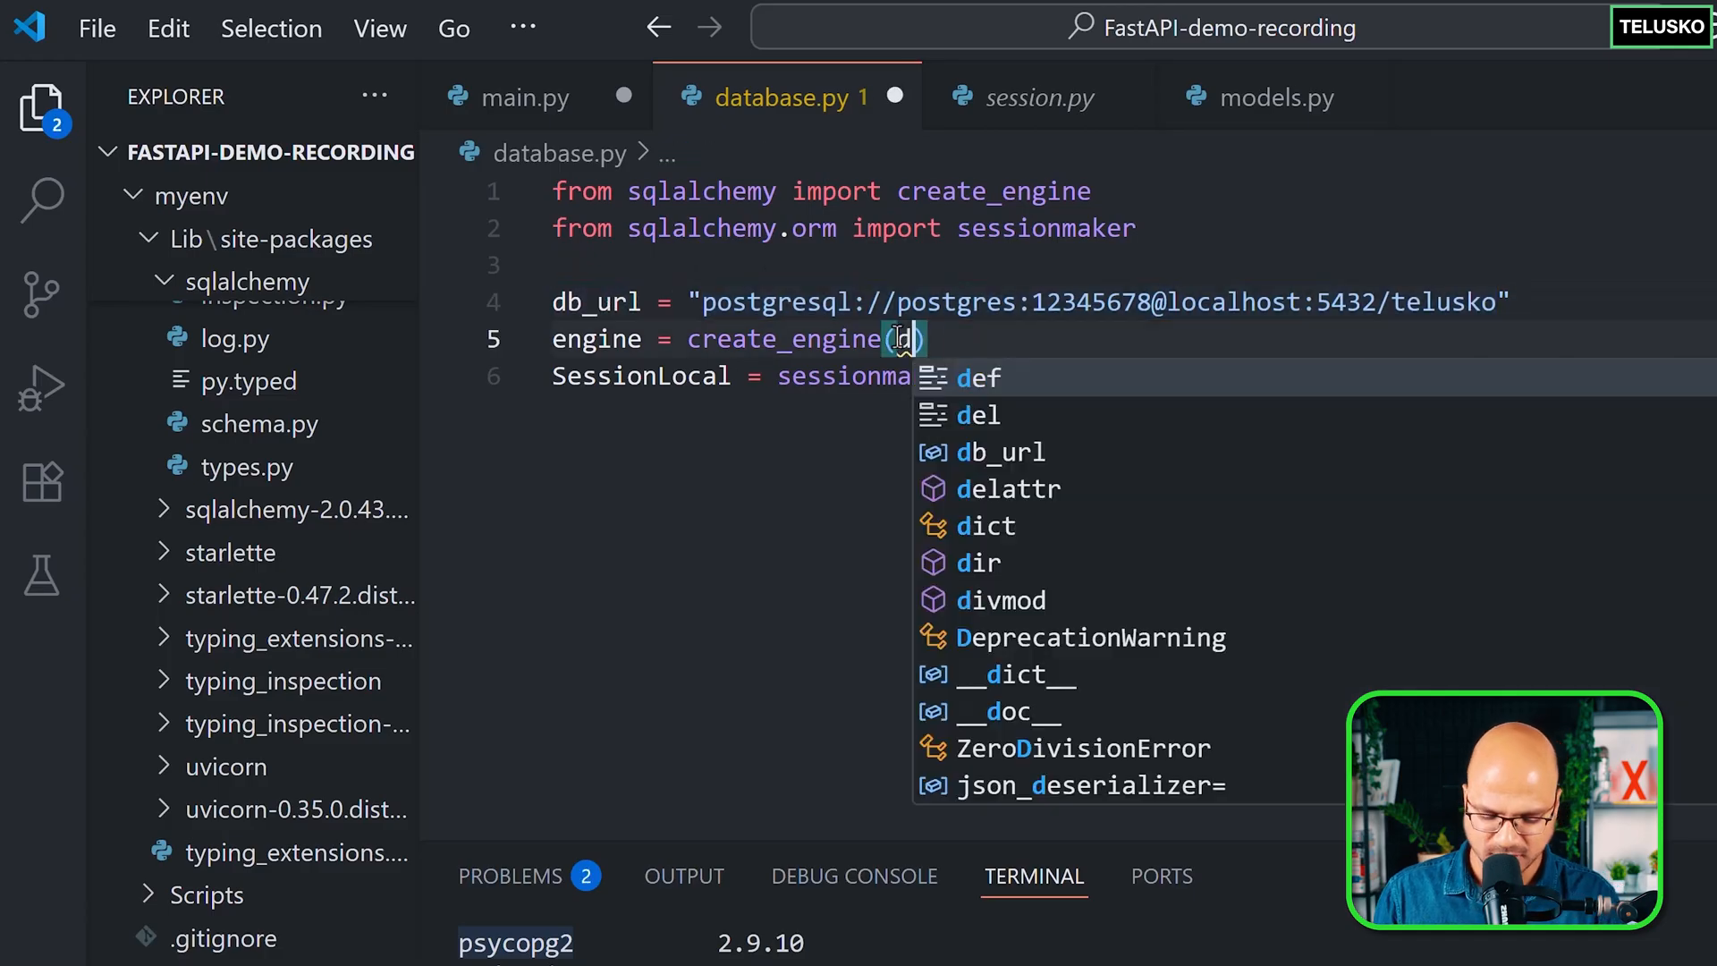
- Pass db_url to create_engine and set sessionmaker(autocommit=False, autoflush=False, bind=engine), then save
text(b_url)
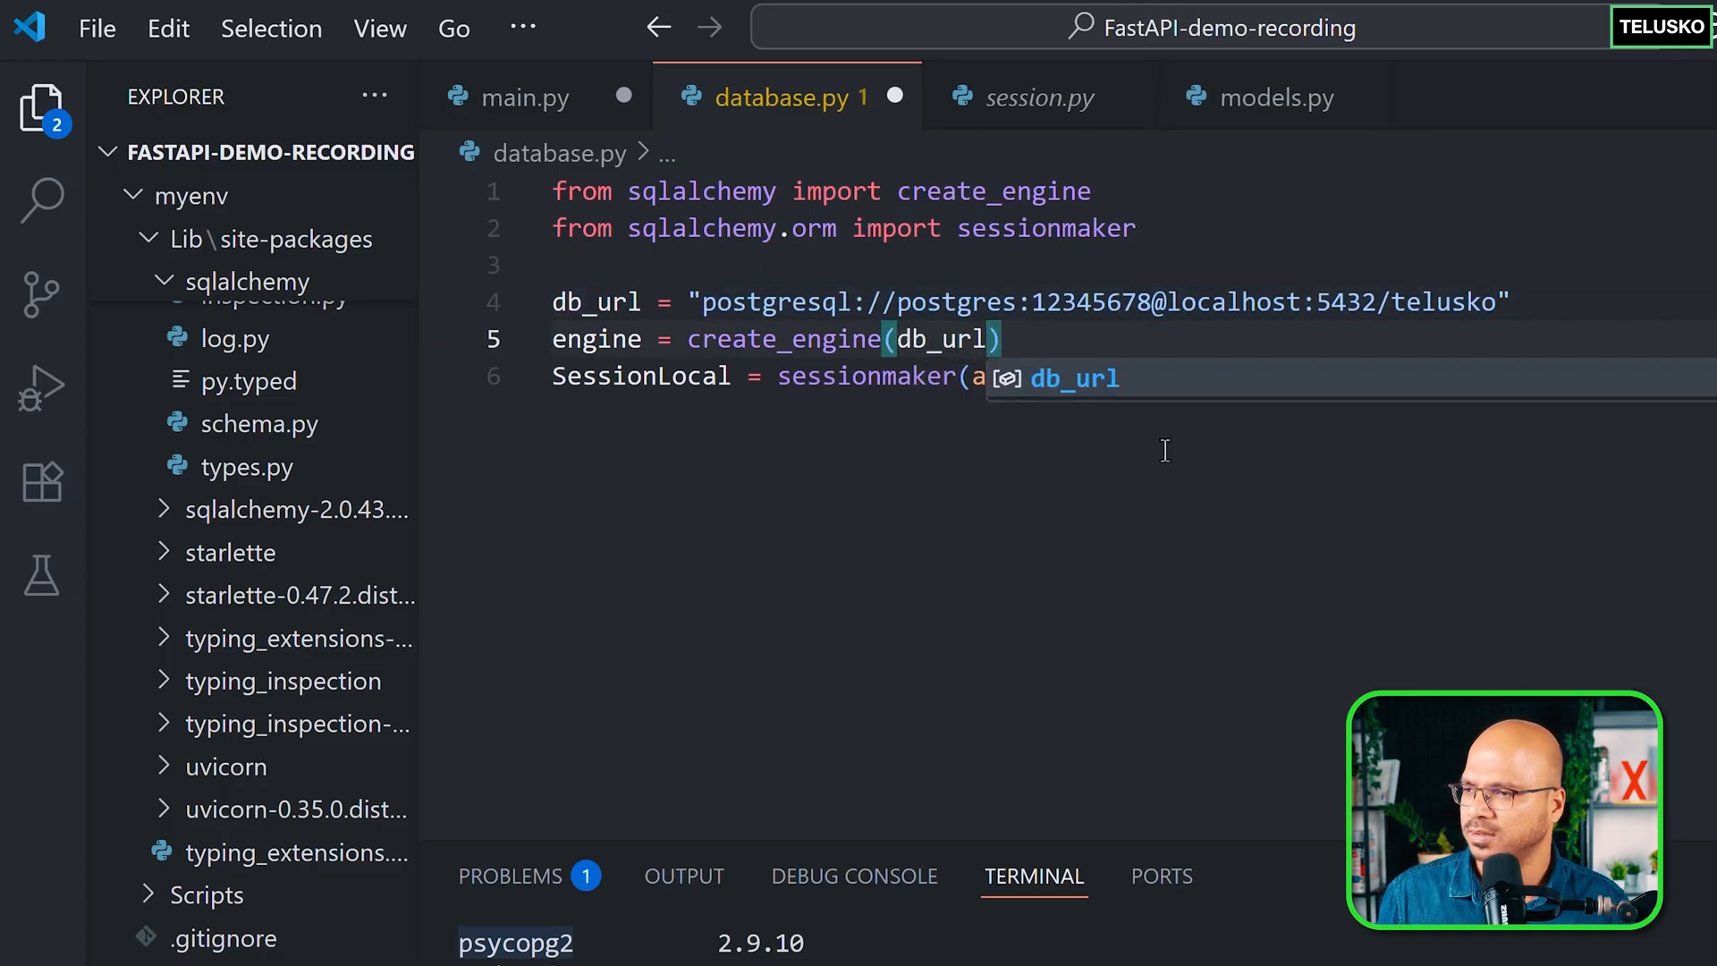
text(autocommit=false, autoflush=False, bind=engine))
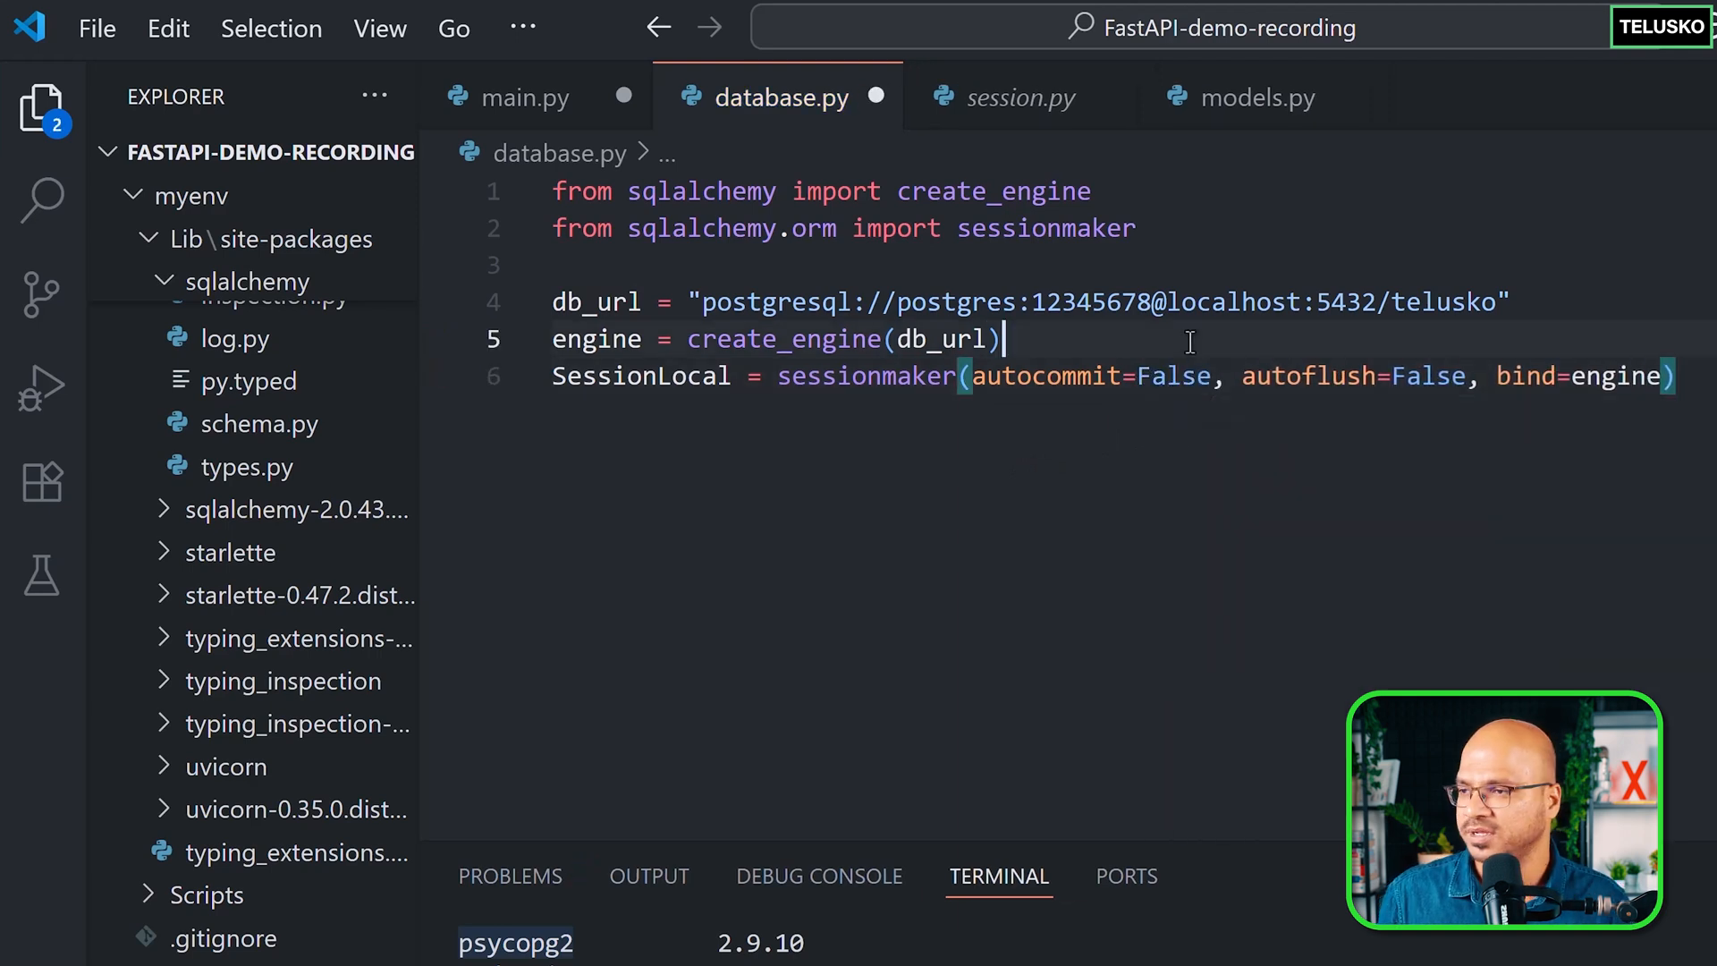
key(ctrl+s)
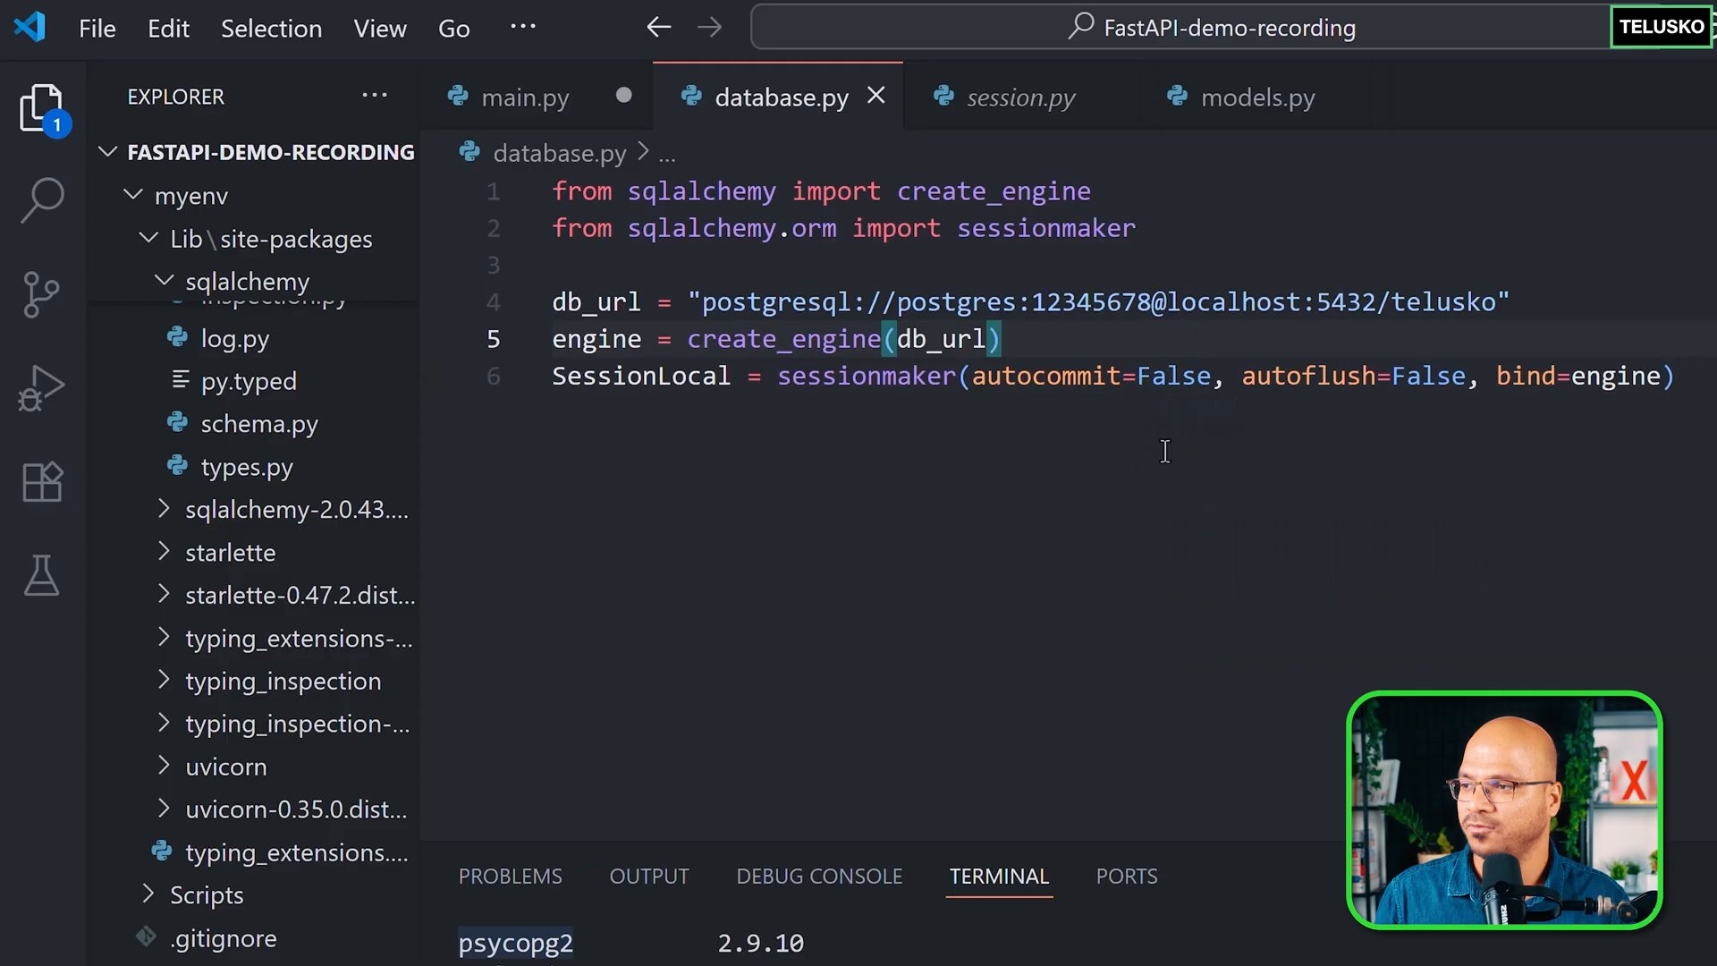
- Rename the sessionmaker result variable from SessionLocal to session
text(session)
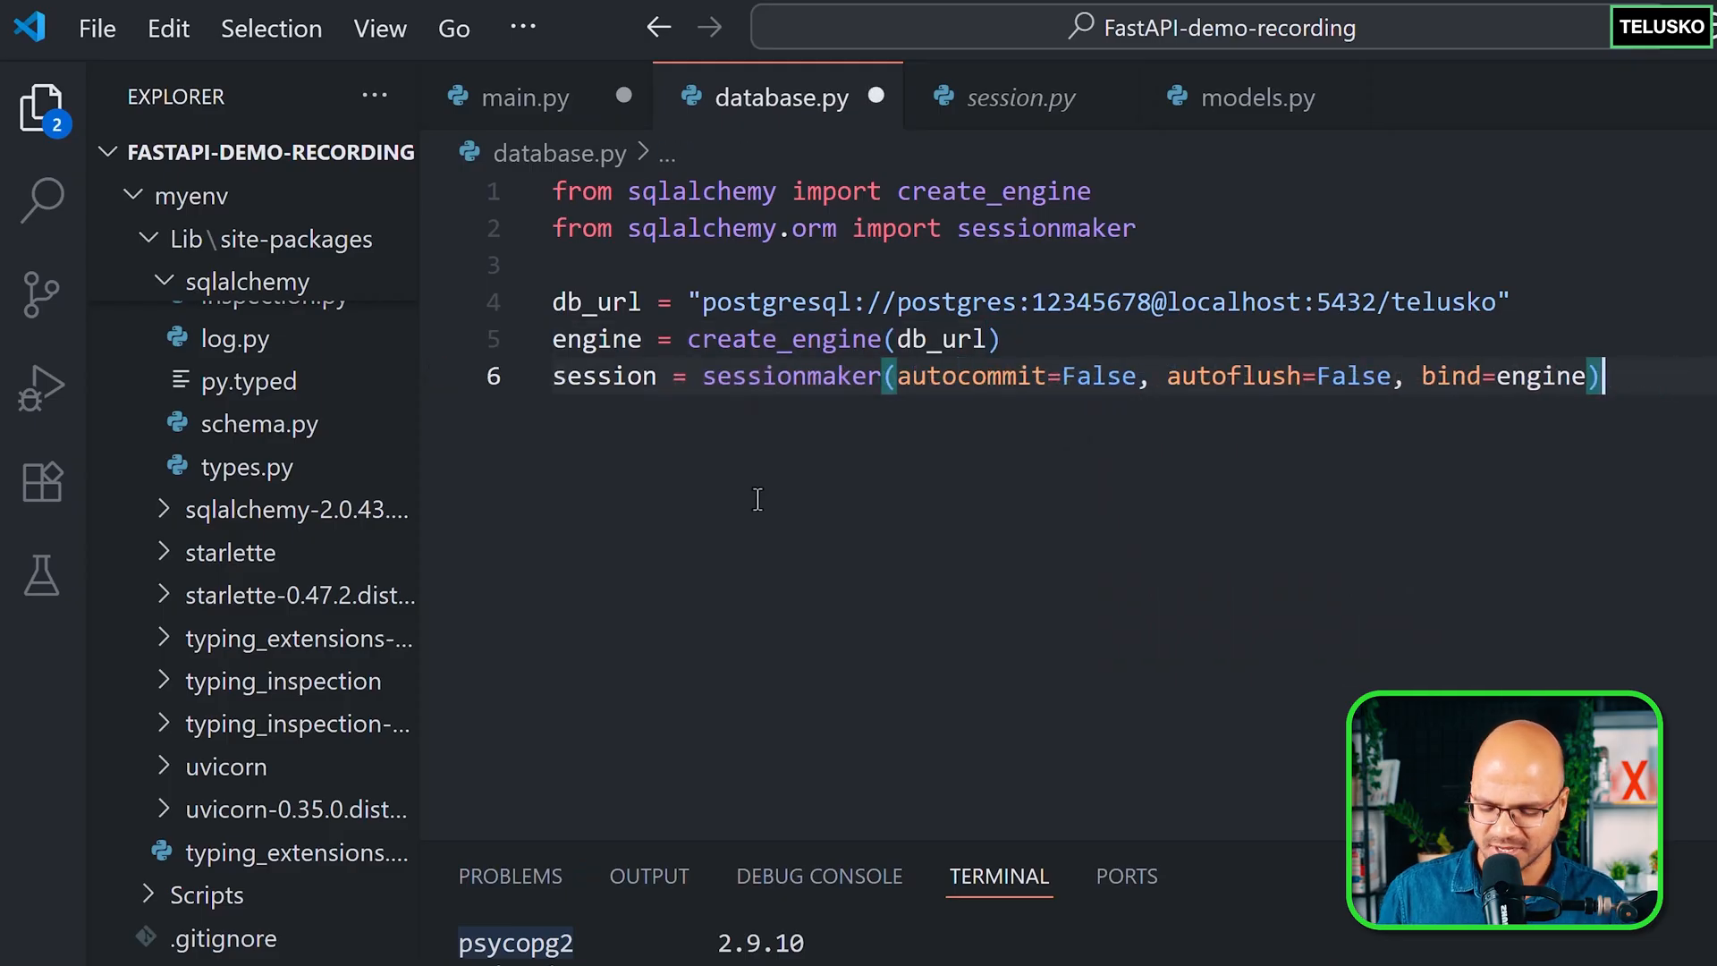
double_click(604, 376)
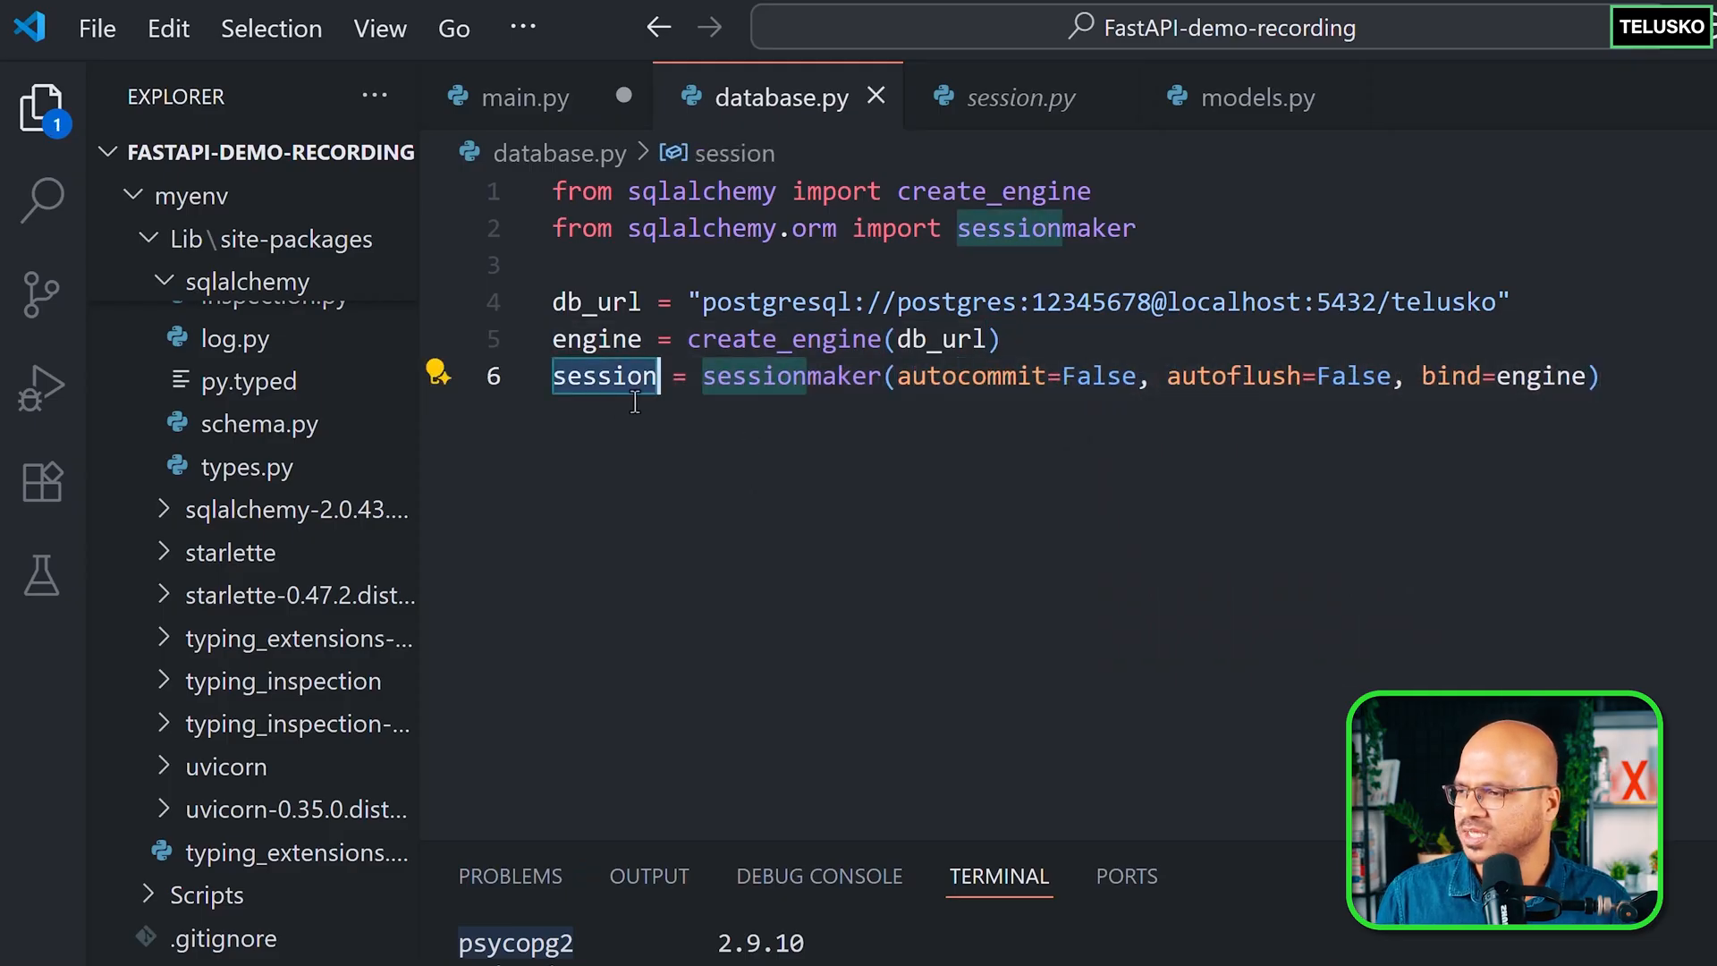
double_click(791, 376)
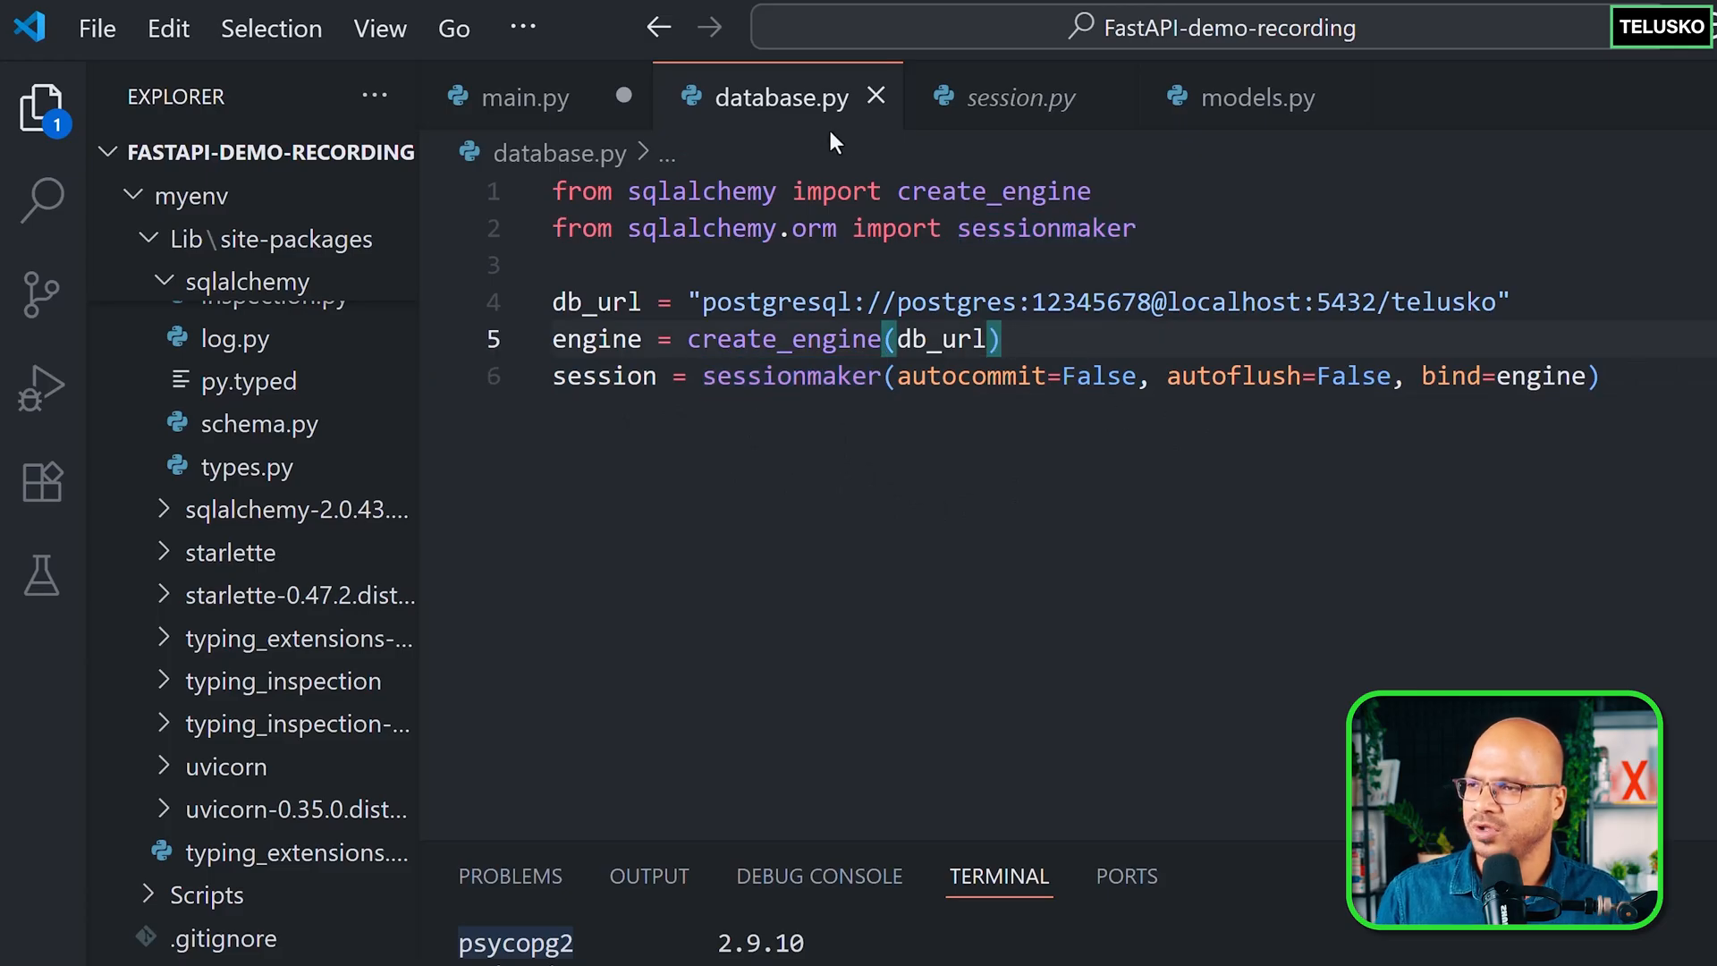
mouse_move(777, 225)
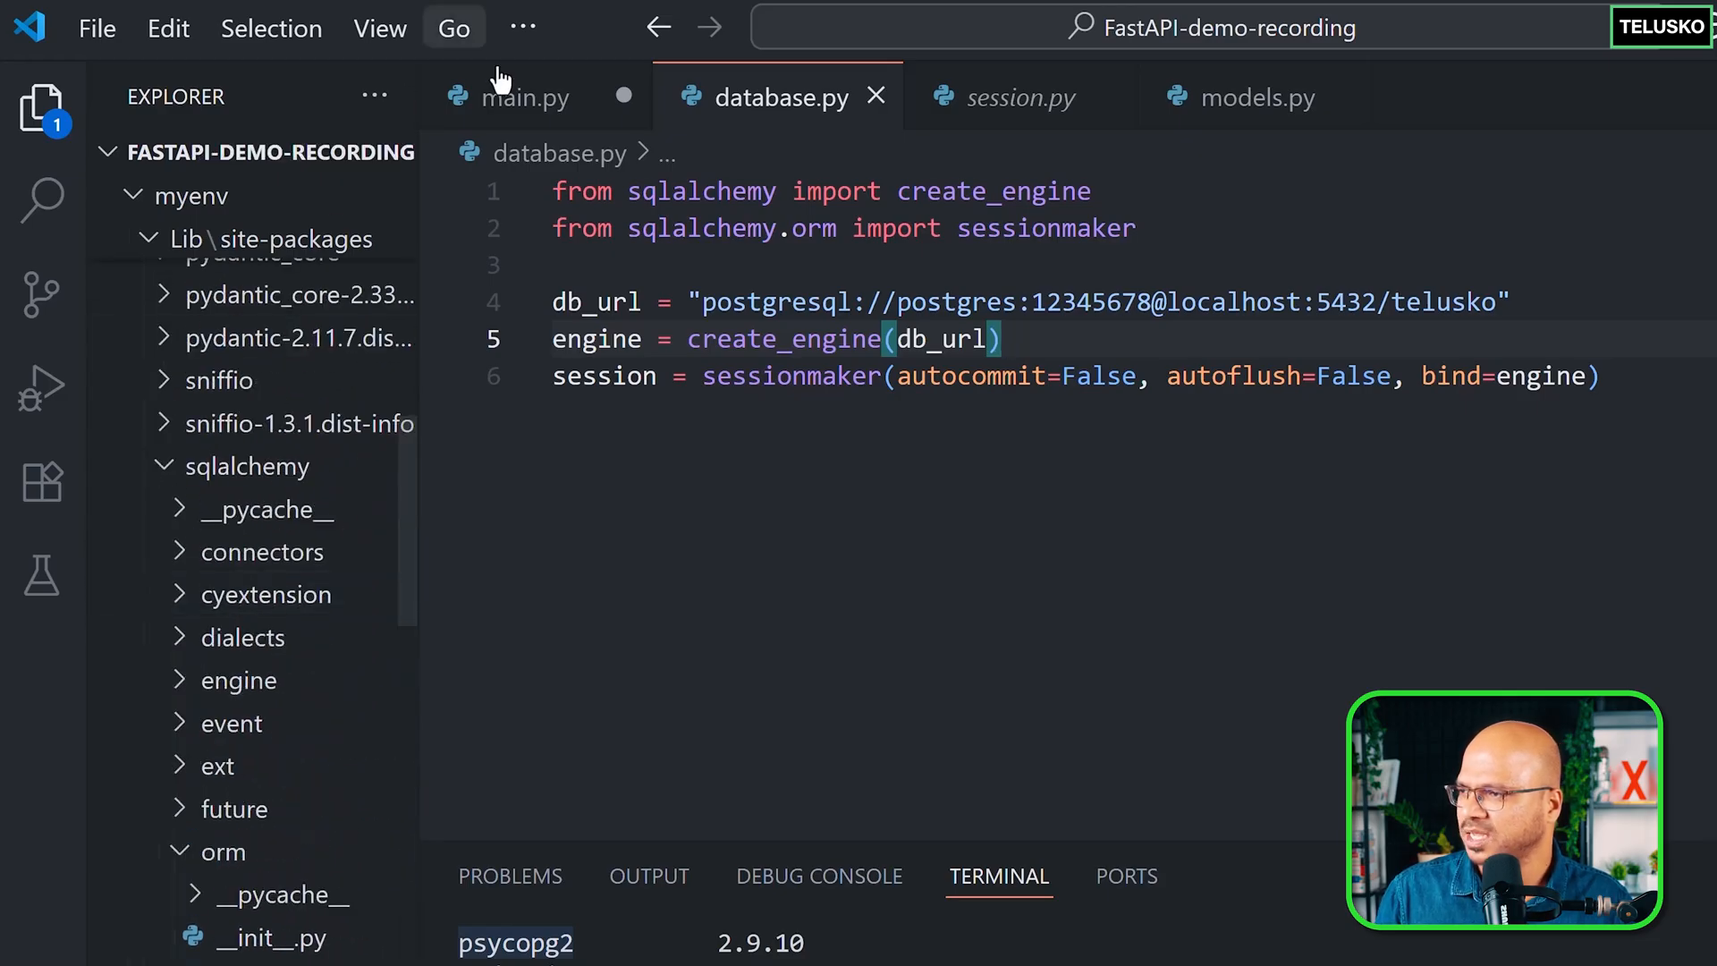
- In main.py, replace the '# db connection' comment with db = session()
click(527, 97)
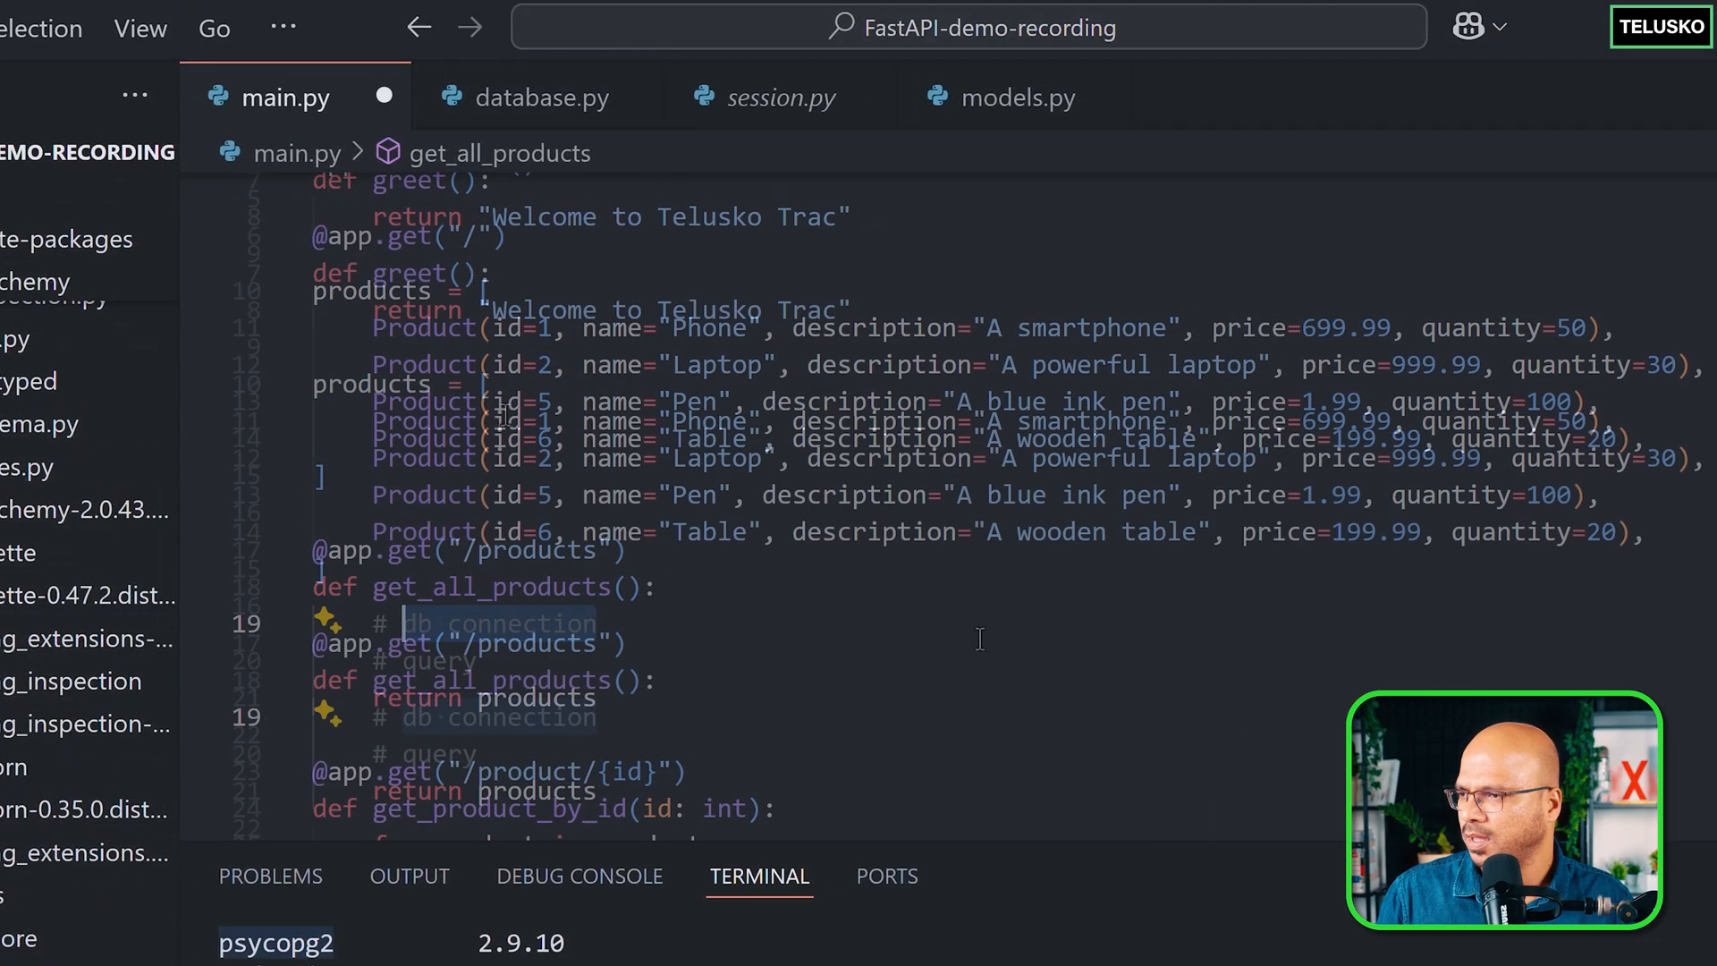
double_click(521, 624)
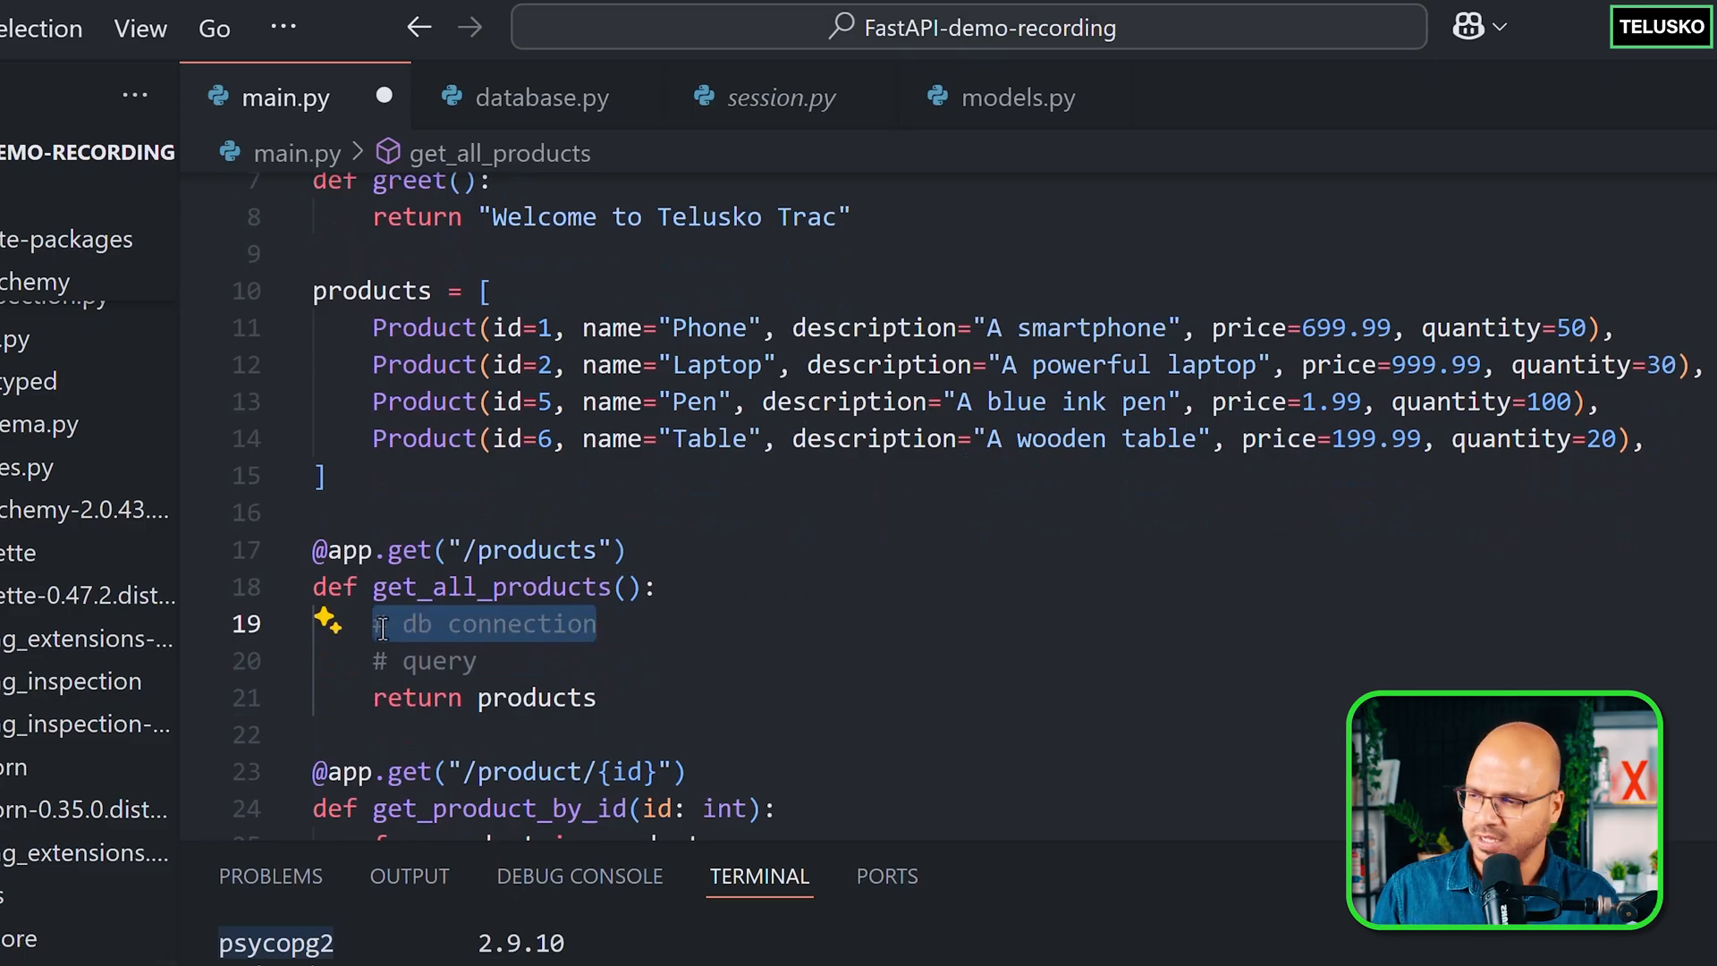
text(session)
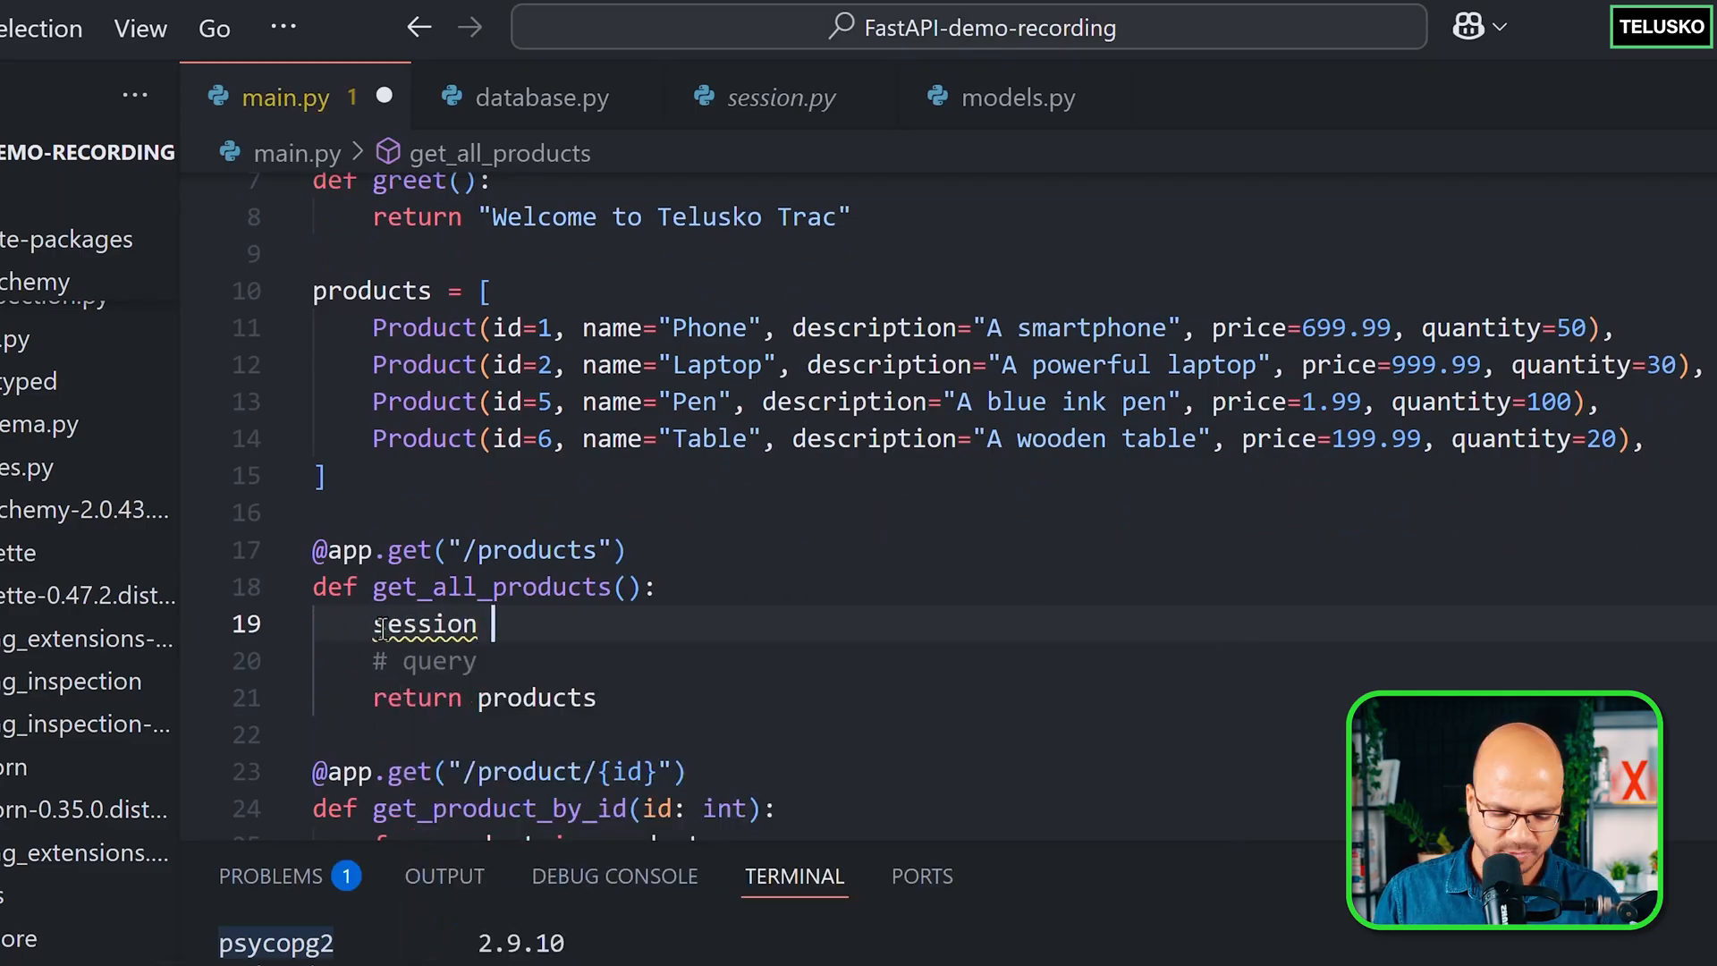
text(db =)
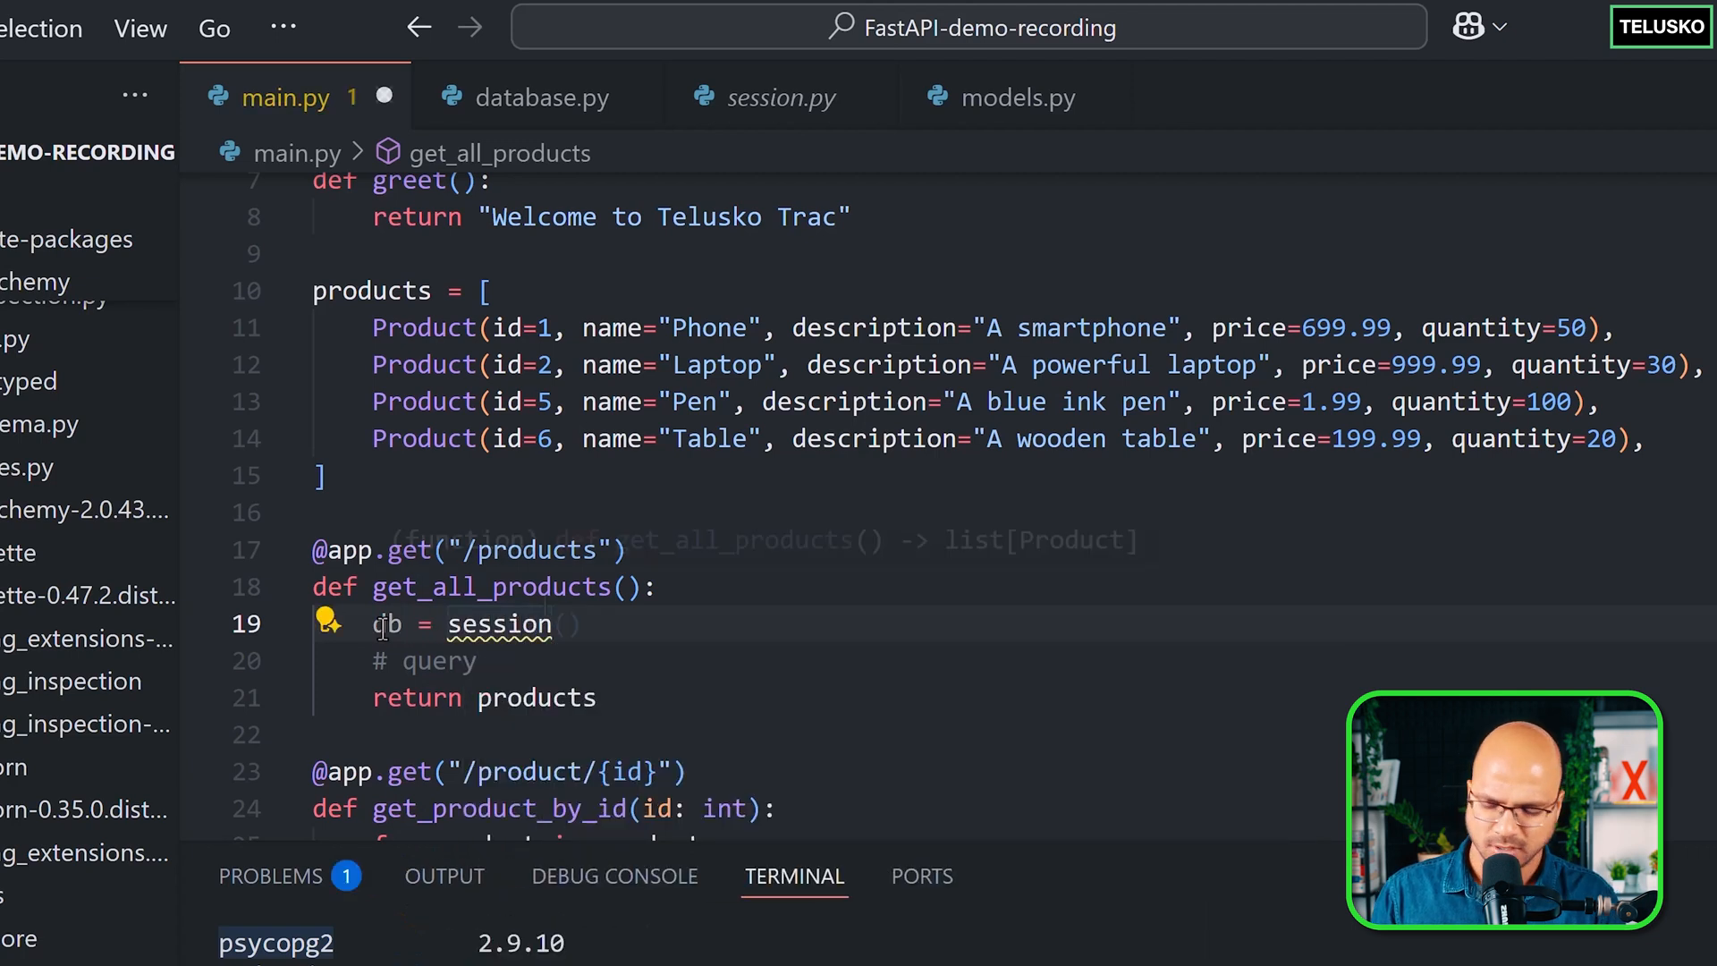
- Check session's definition in database.py, then import it from database in main.py
double_click(498, 623)
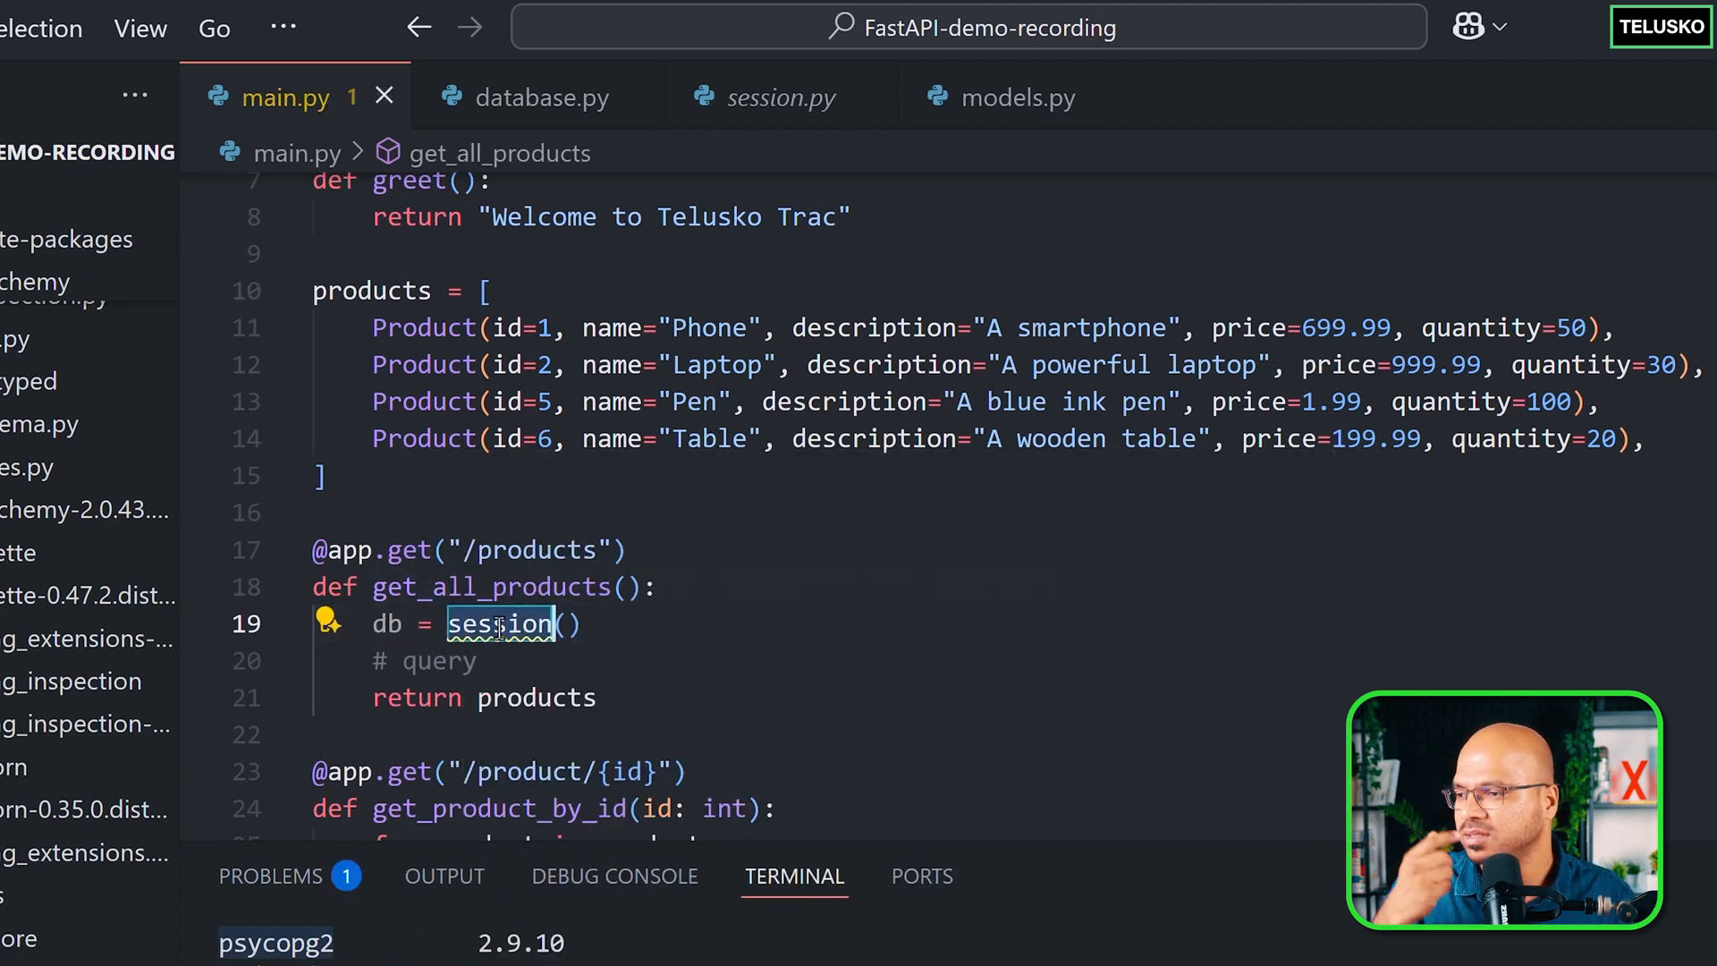
click(538, 97)
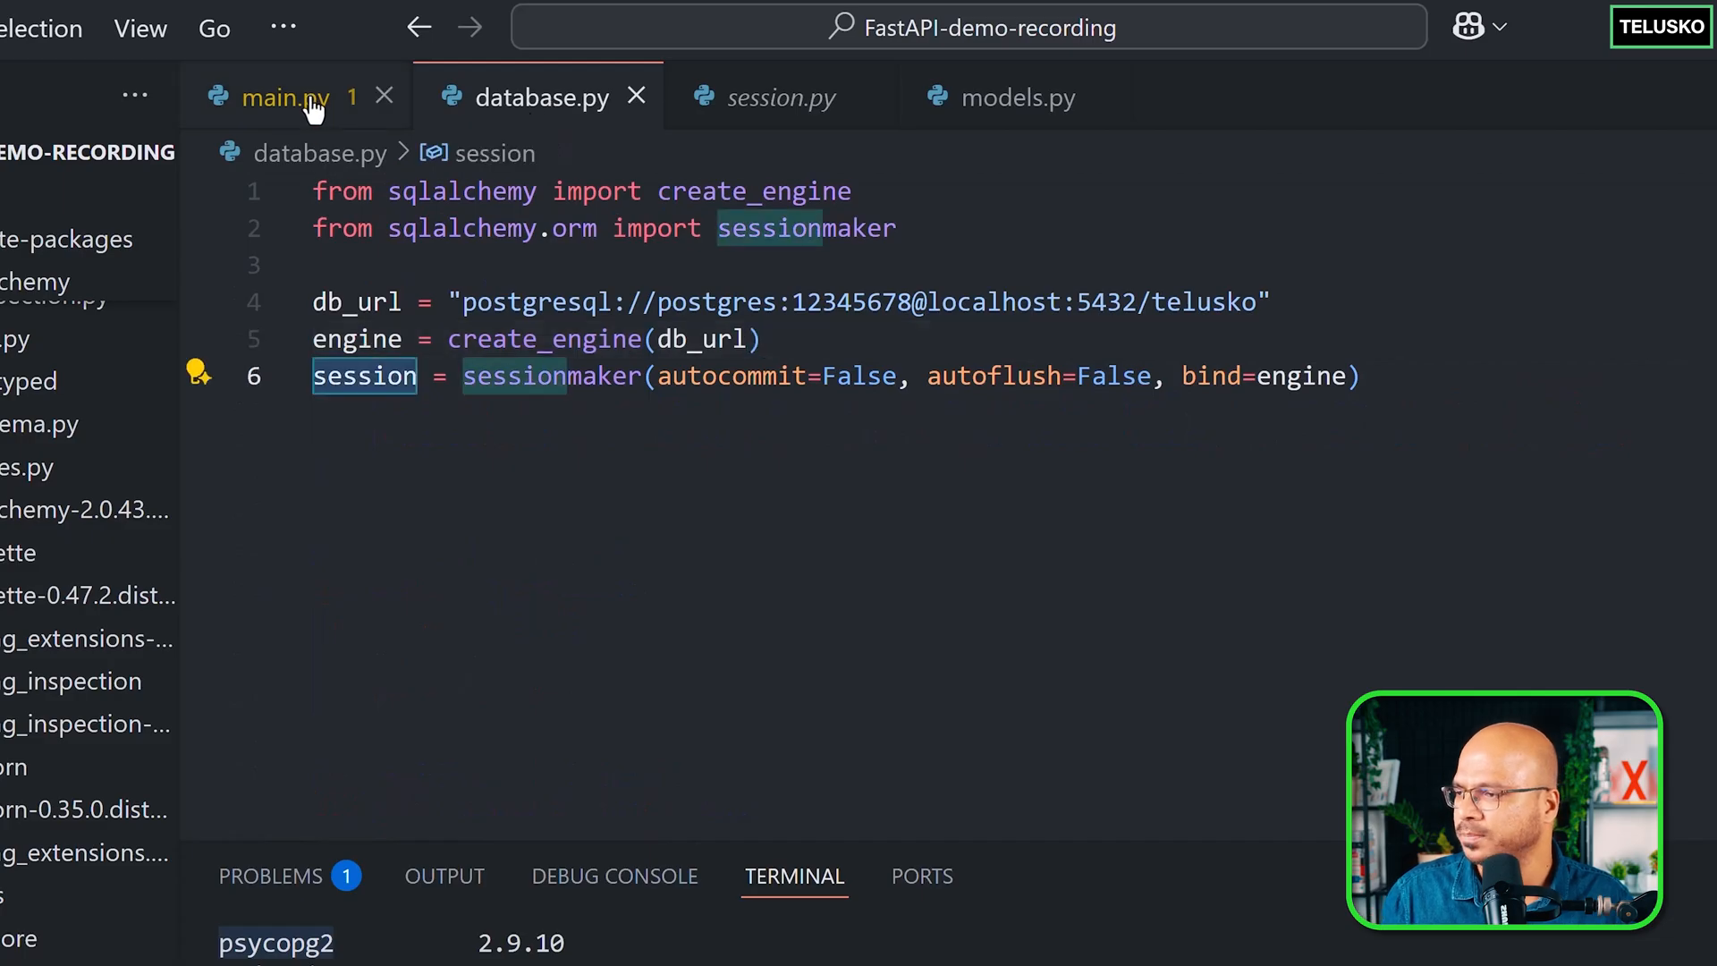
click(283, 97)
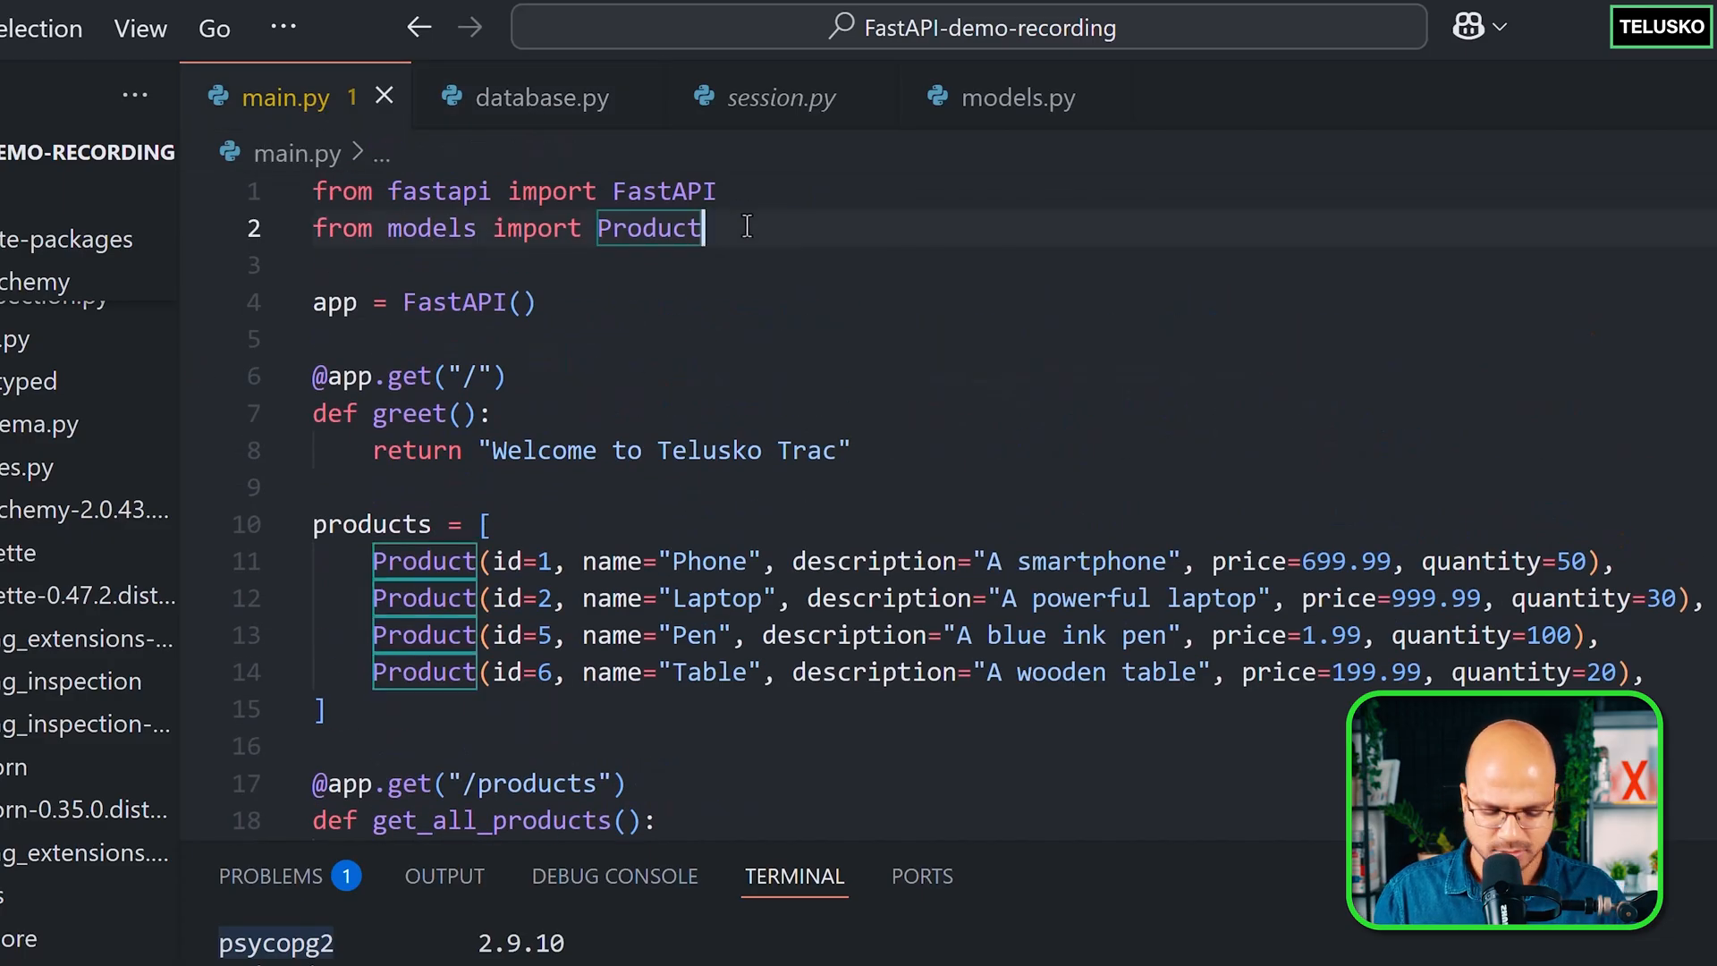
text(from dat)
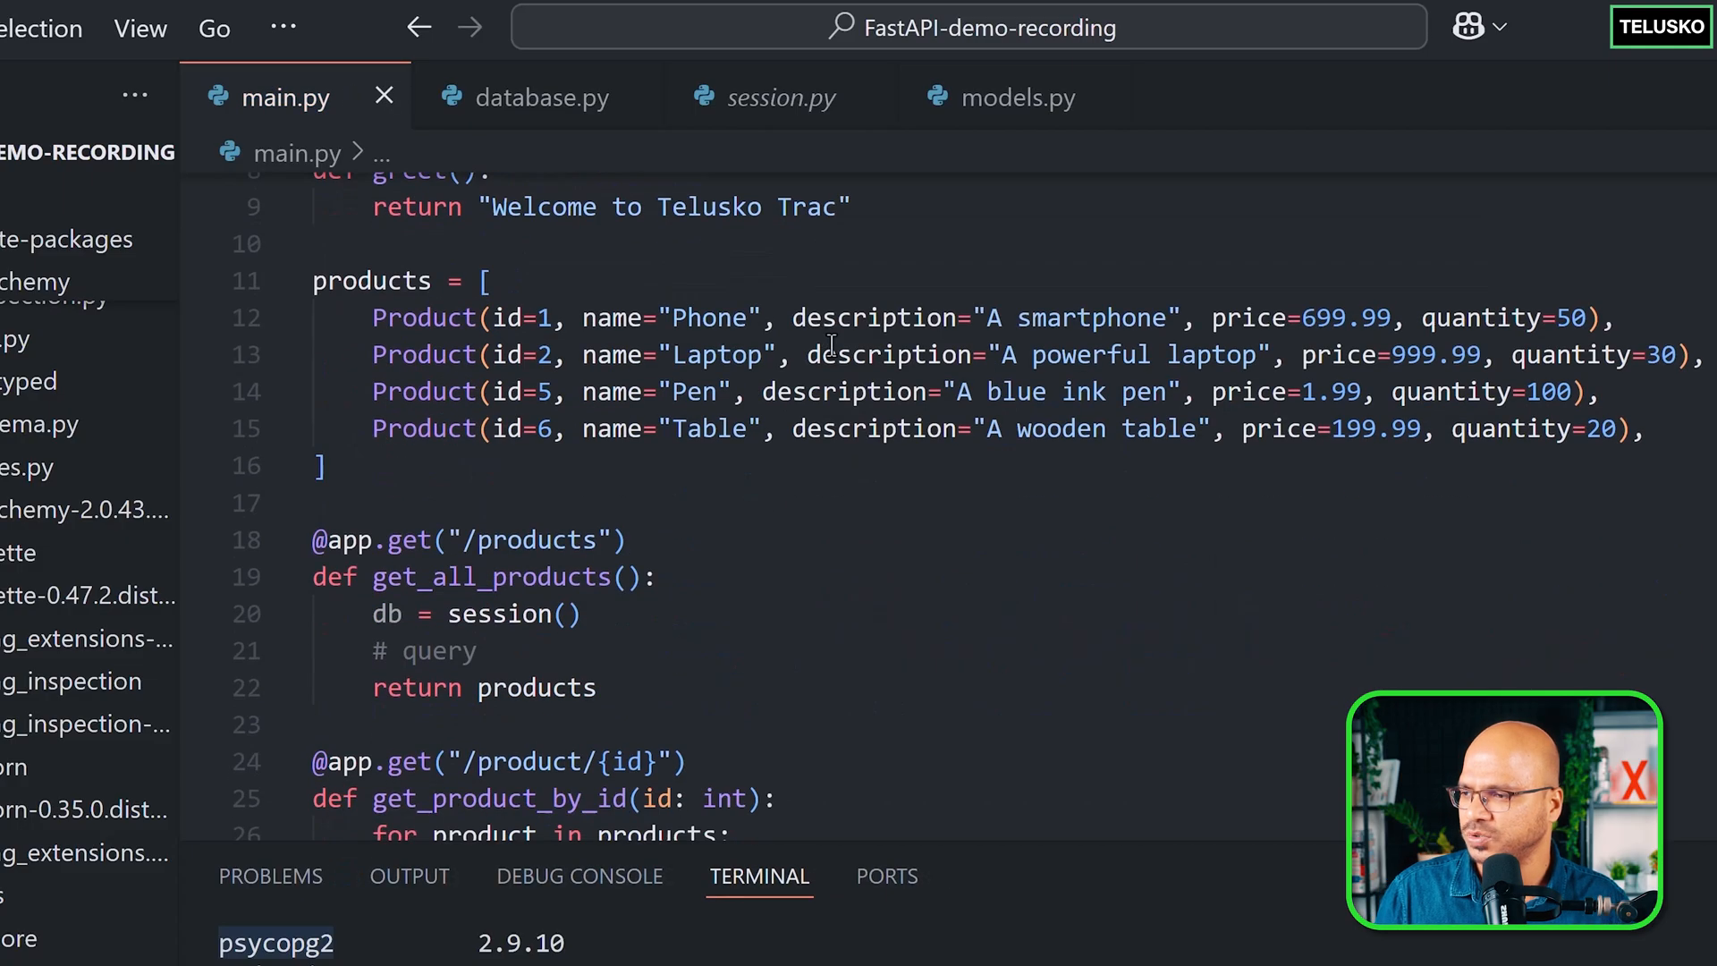
scroll(down, 3)
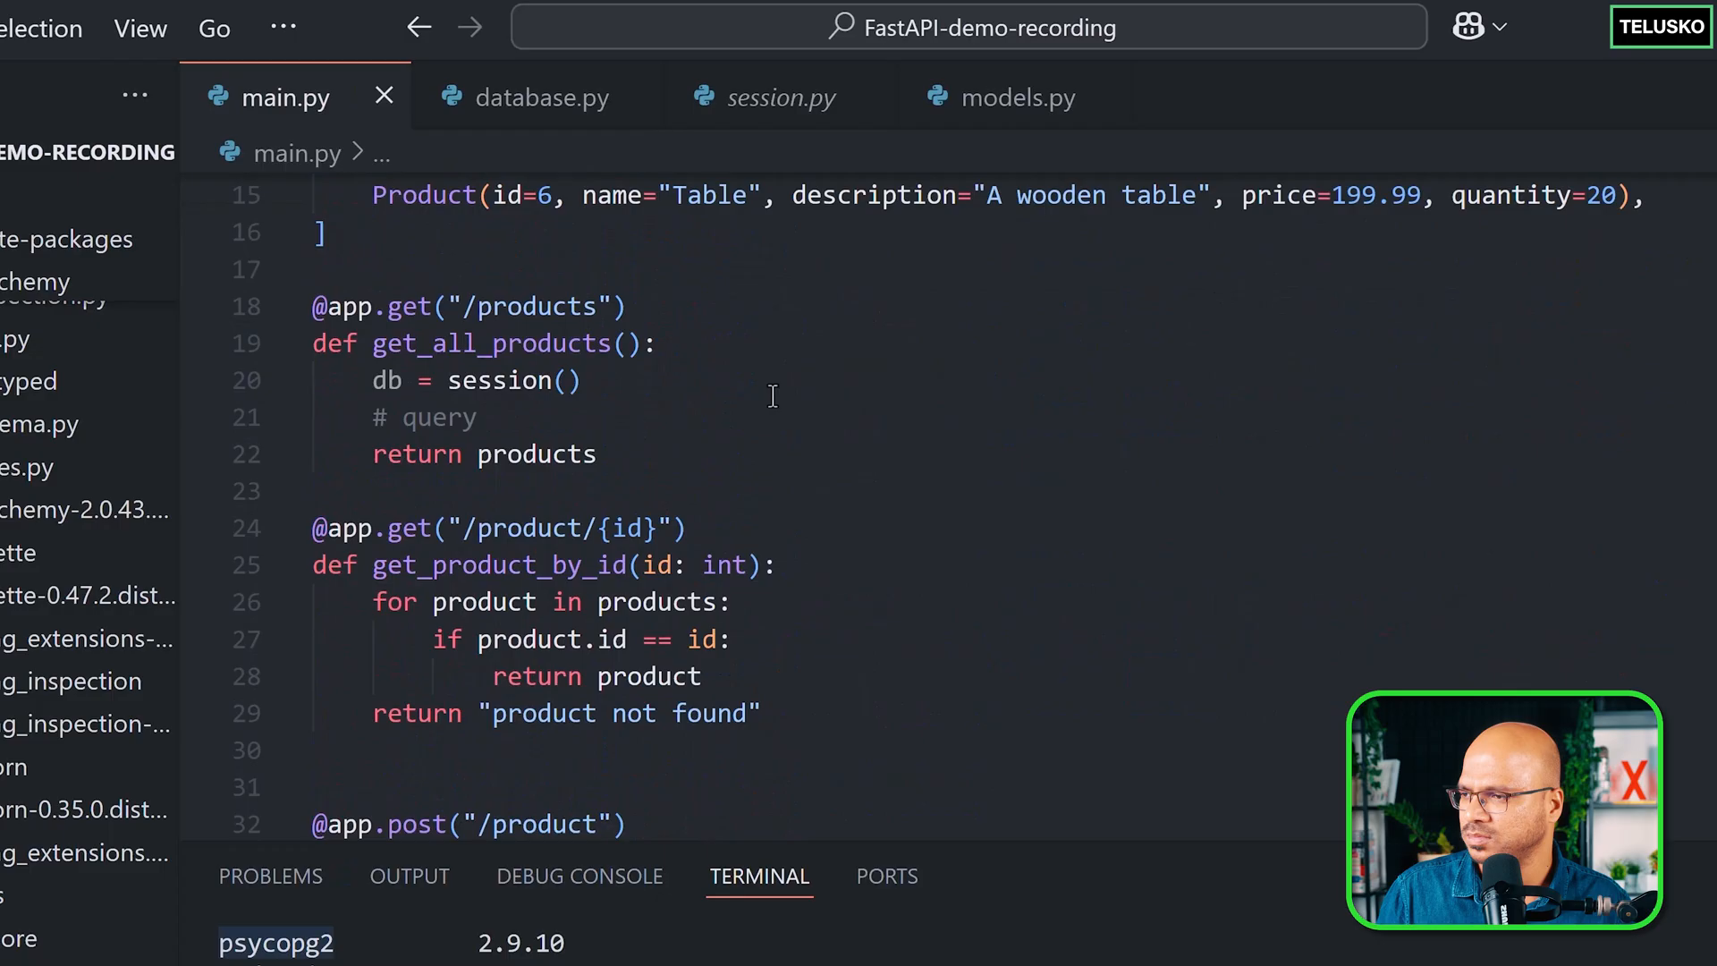
double_click(476, 380)
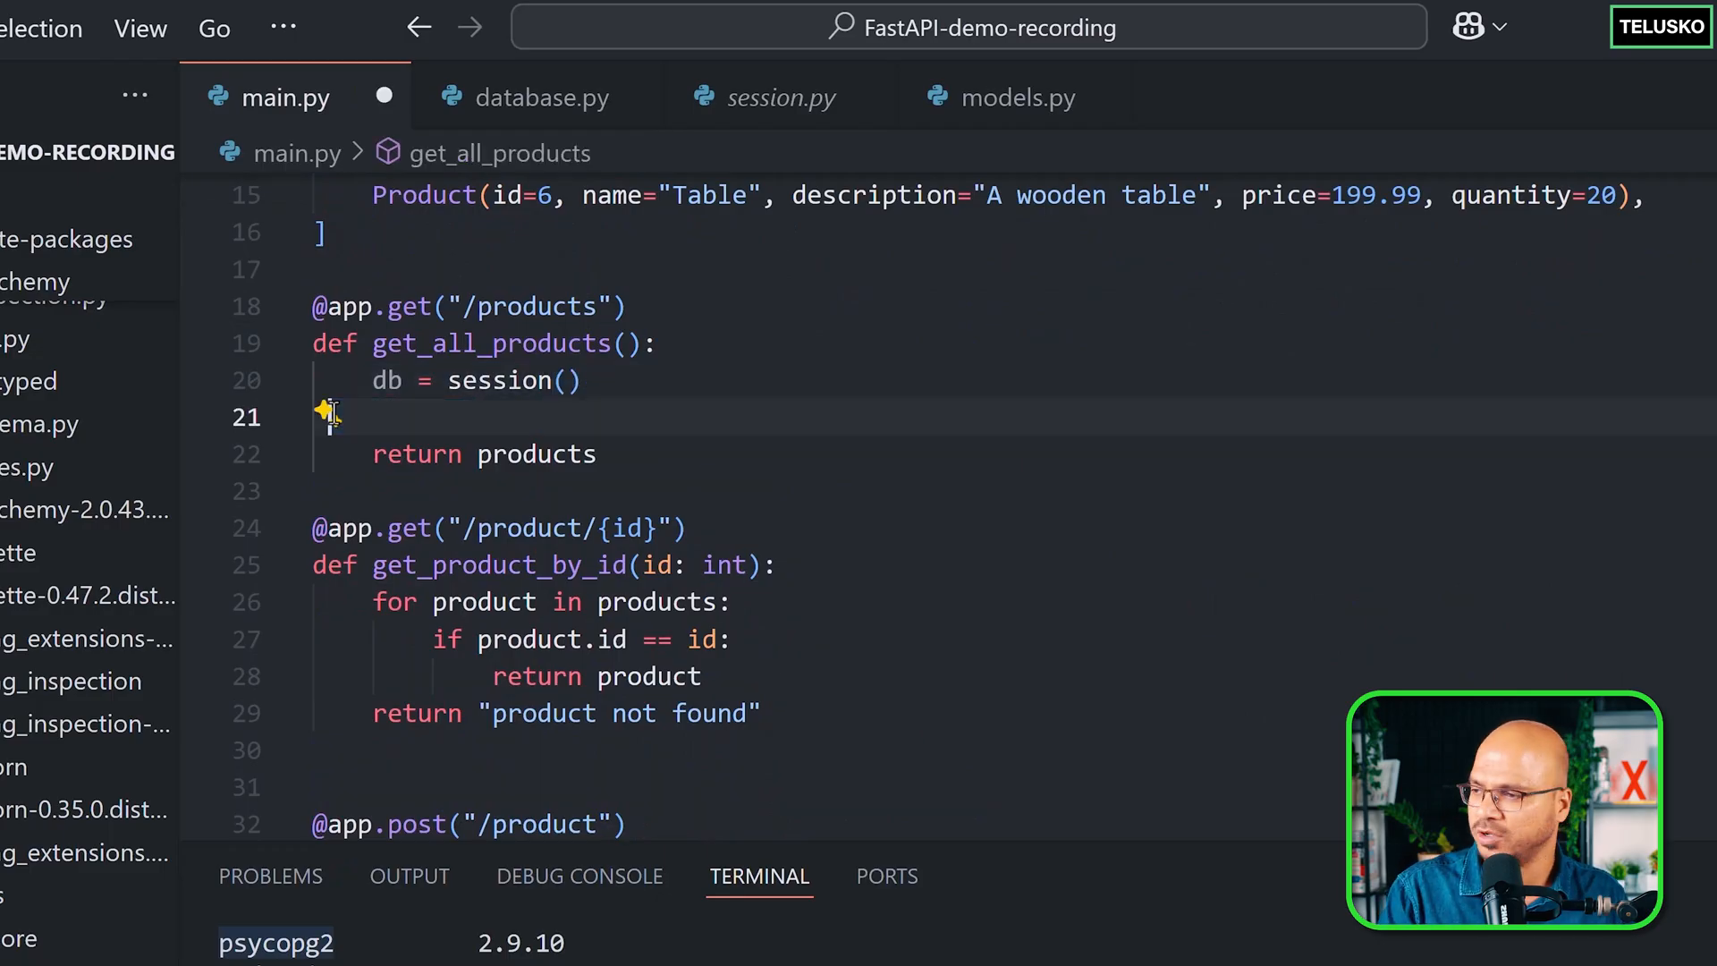
- Write db.query() where the '# query' comment was, then view models.py
click(376, 416)
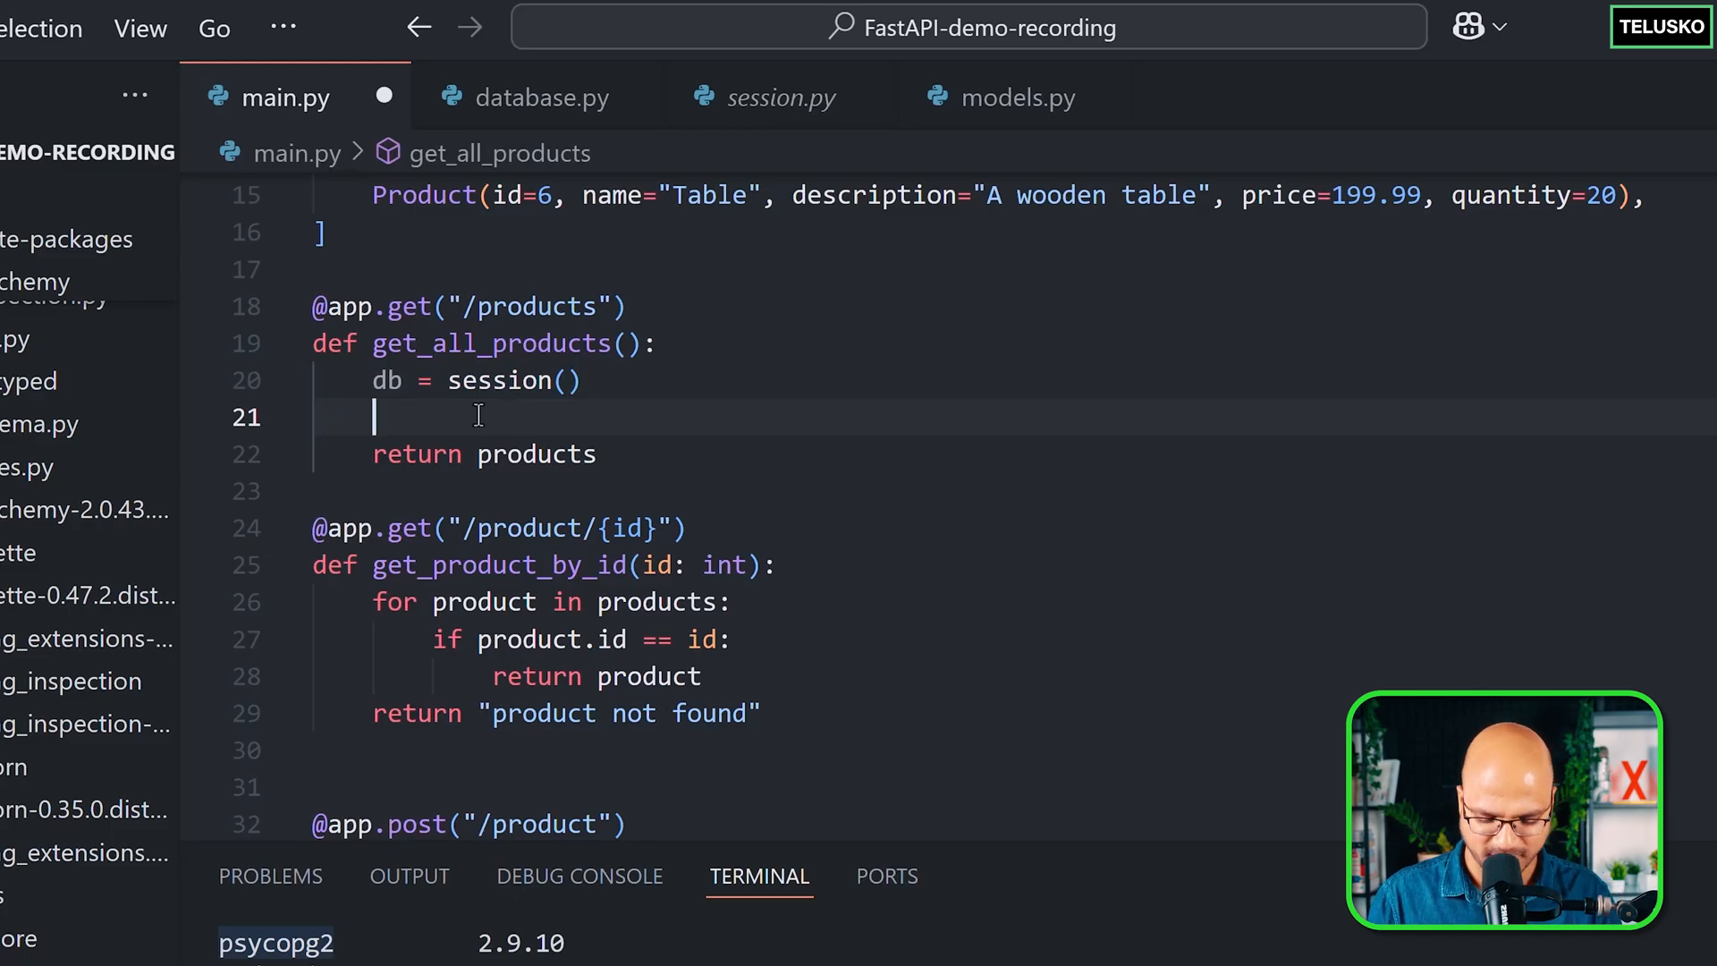
text(db.query()
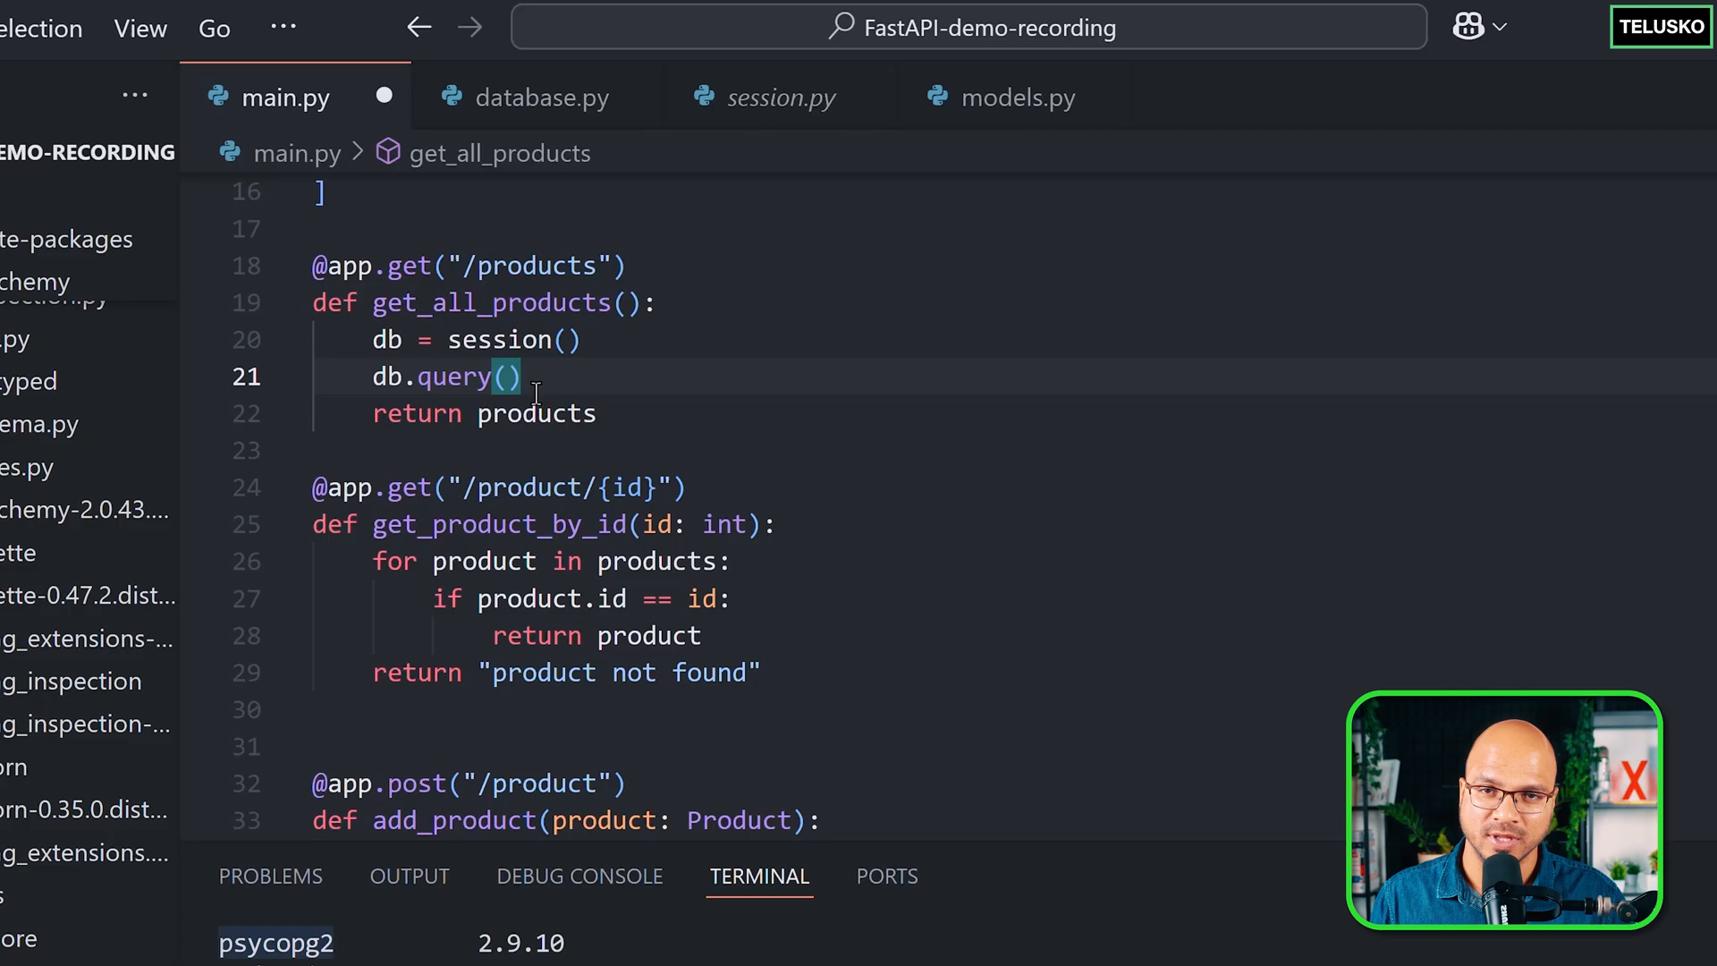
mouse_move(606, 387)
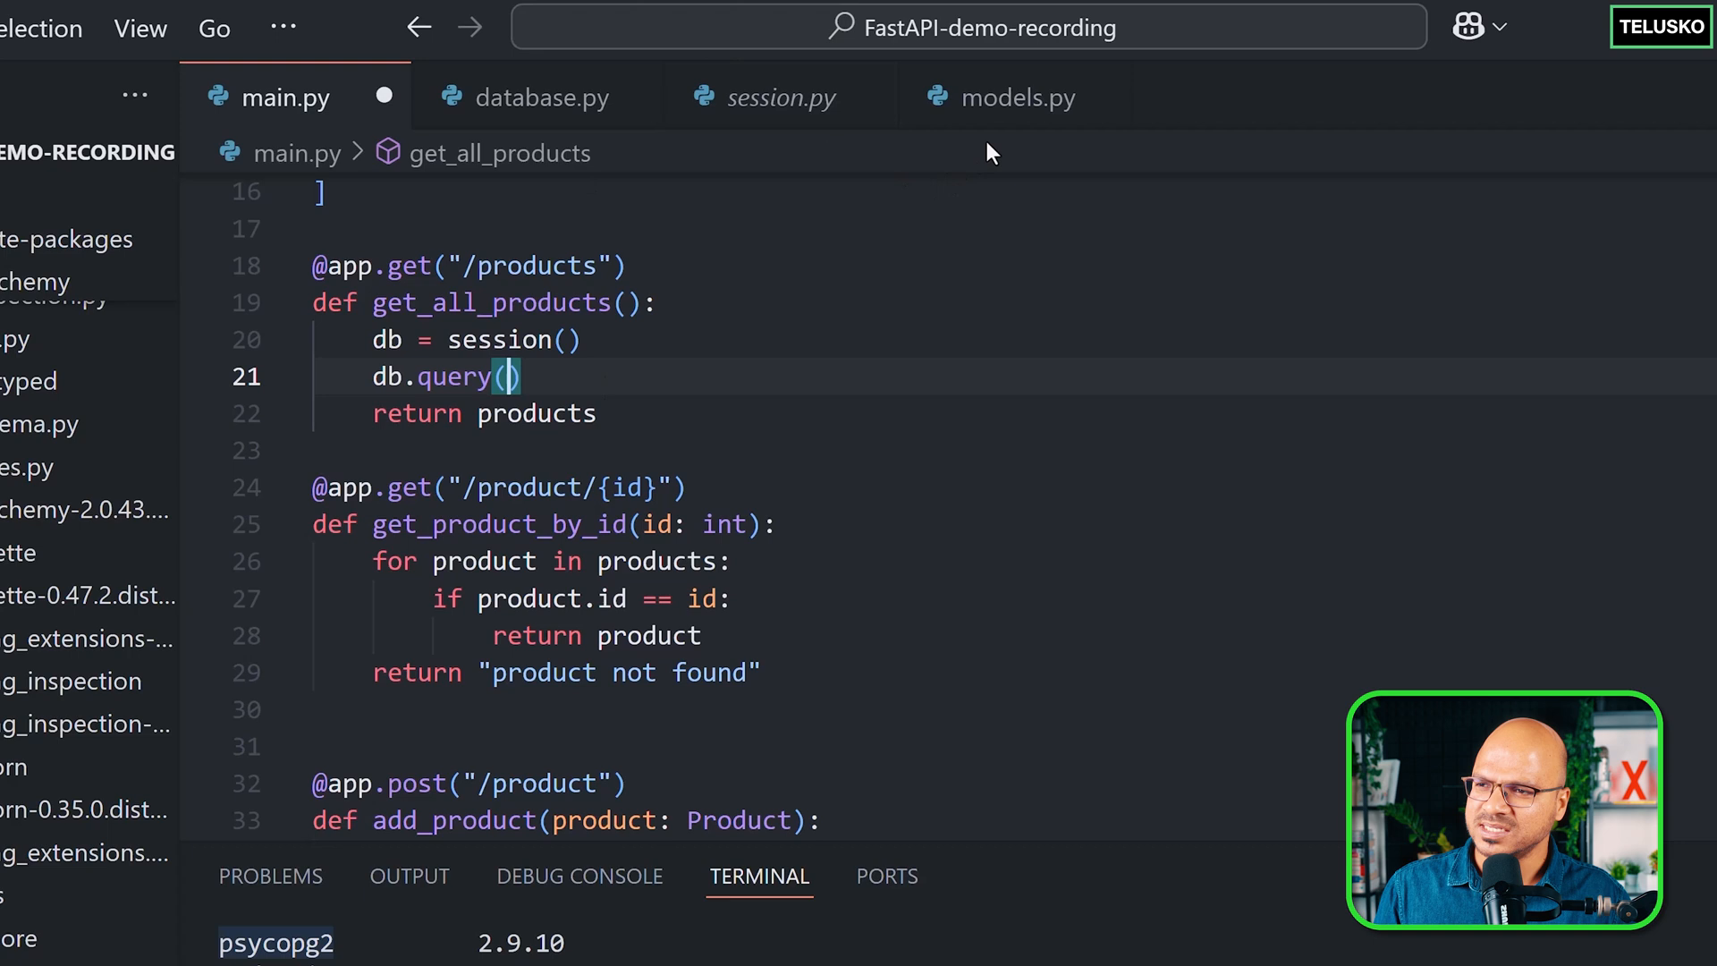
click(1017, 98)
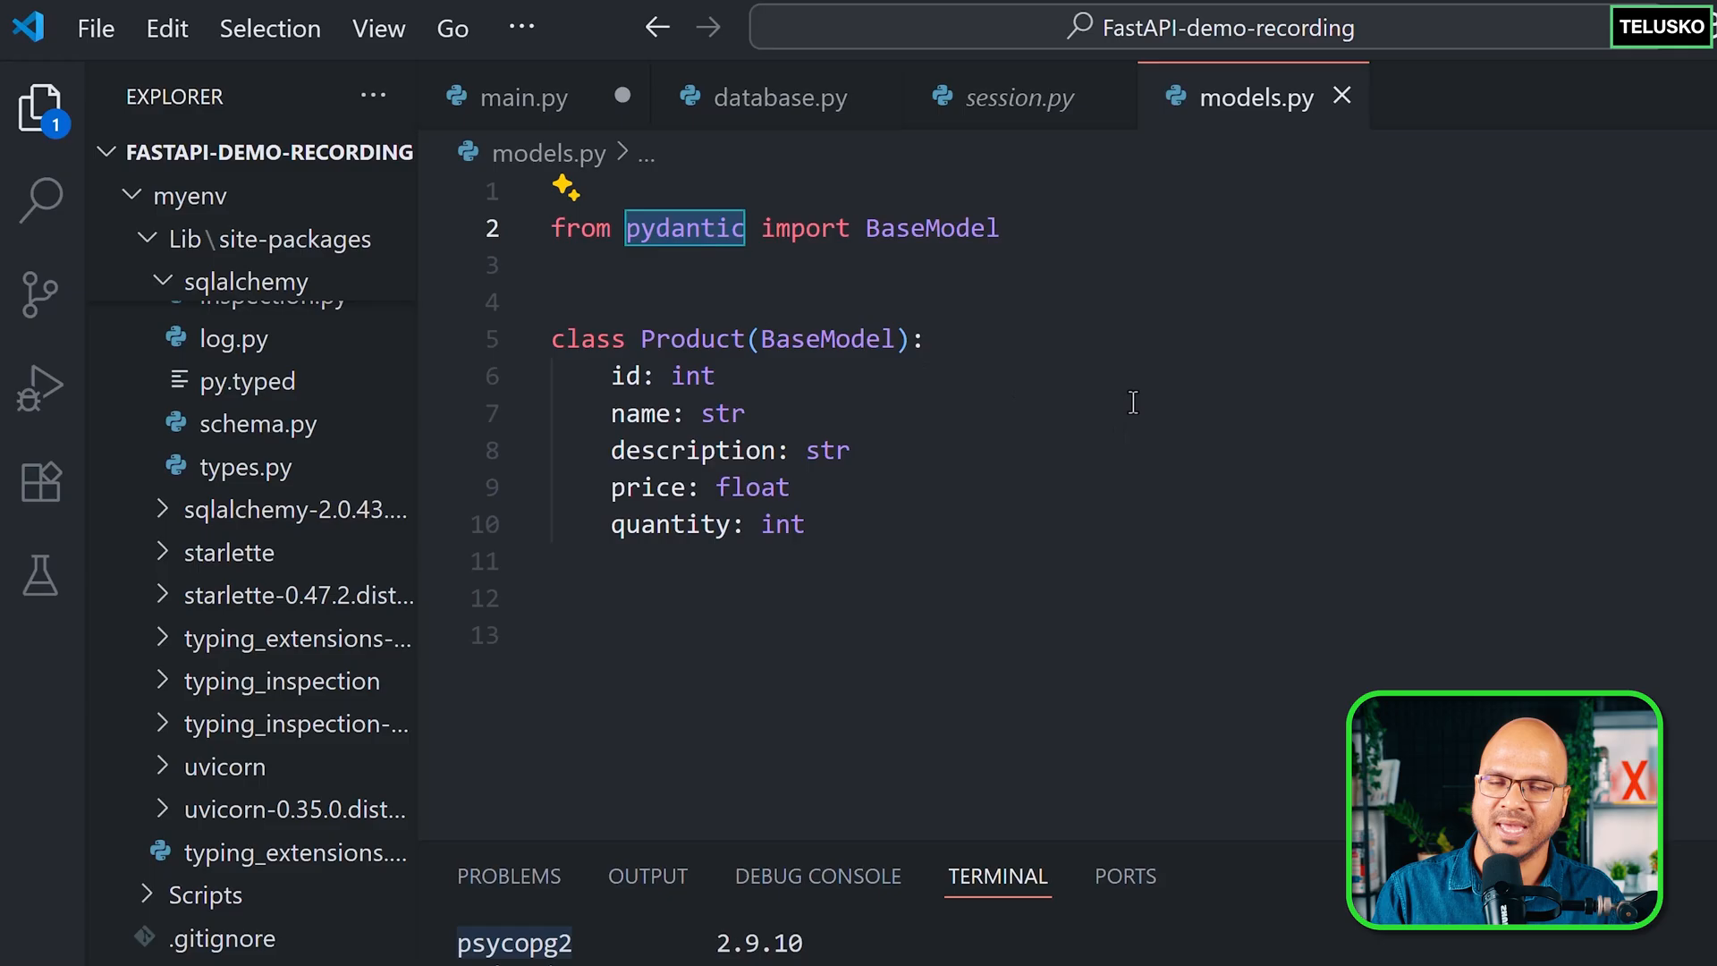
mouse_move(892, 402)
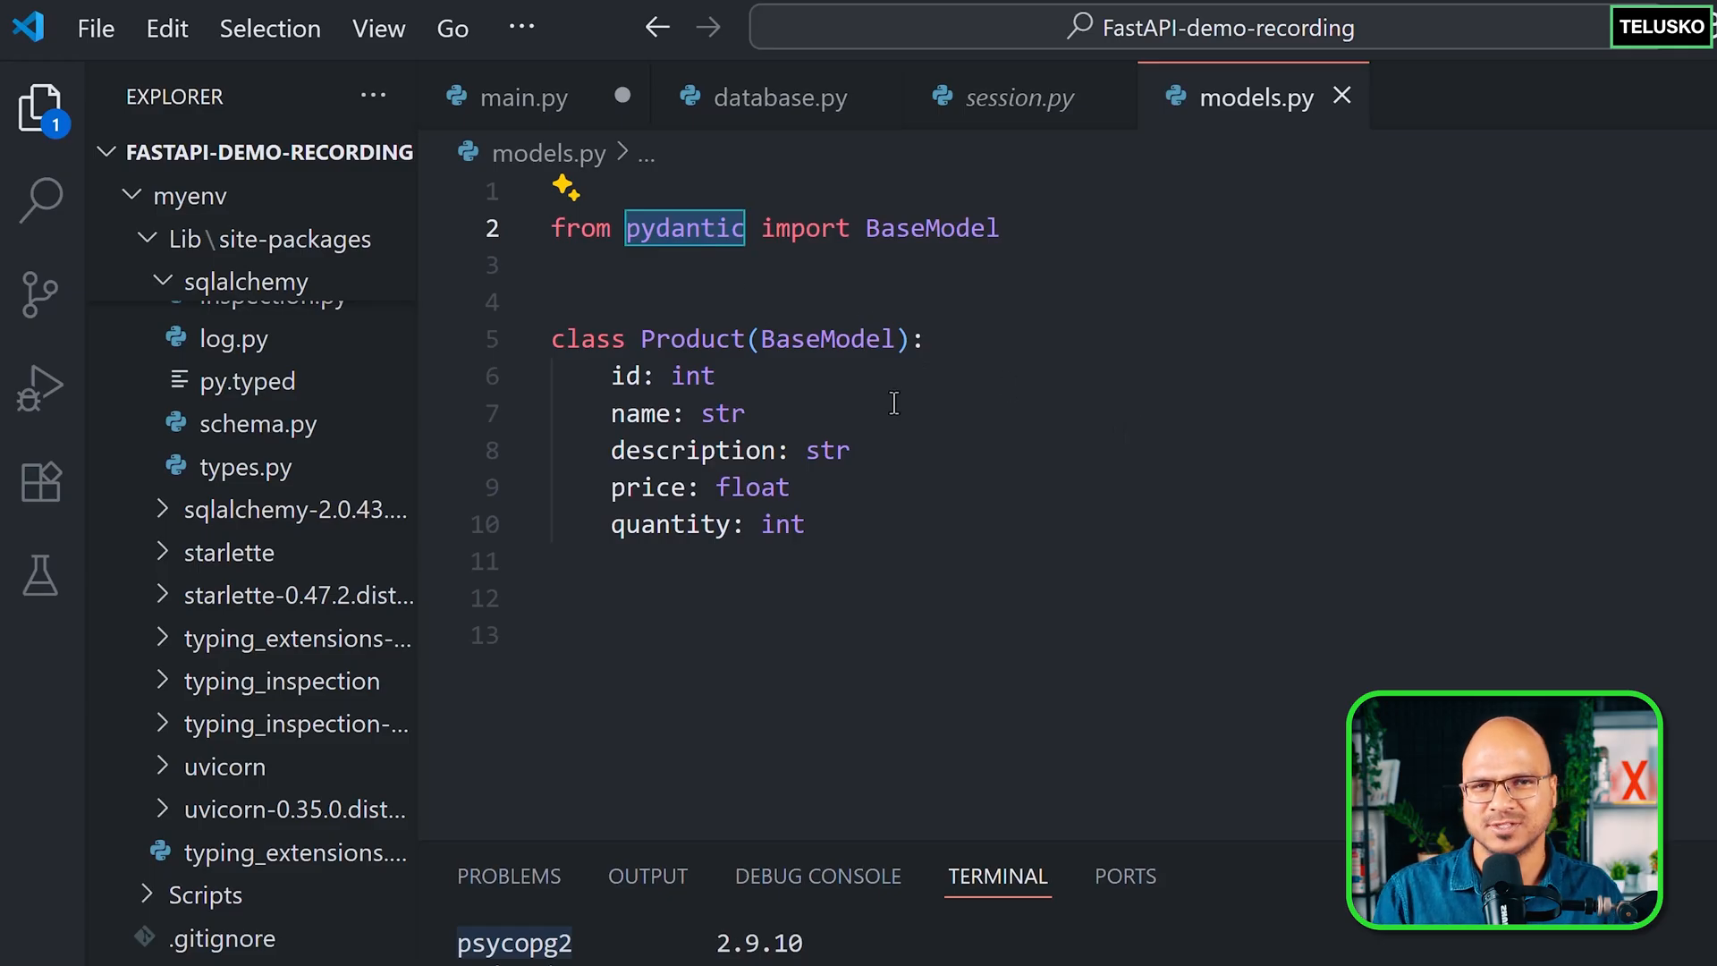
mouse_move(725, 413)
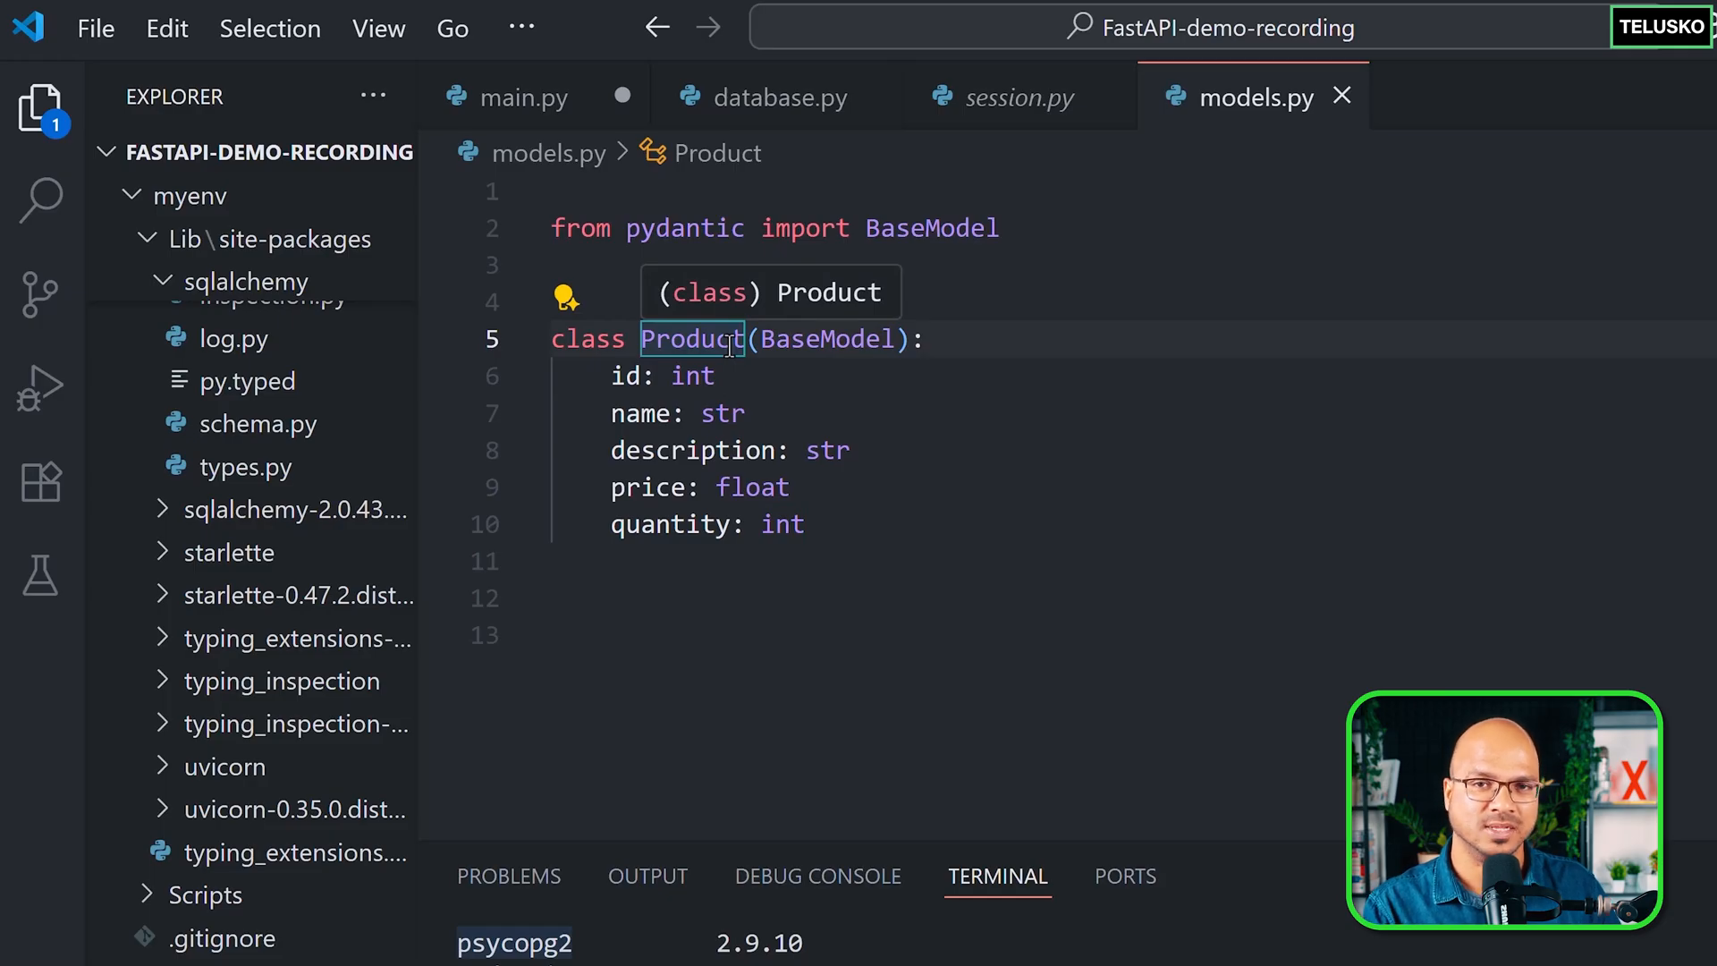
mouse_move(891, 533)
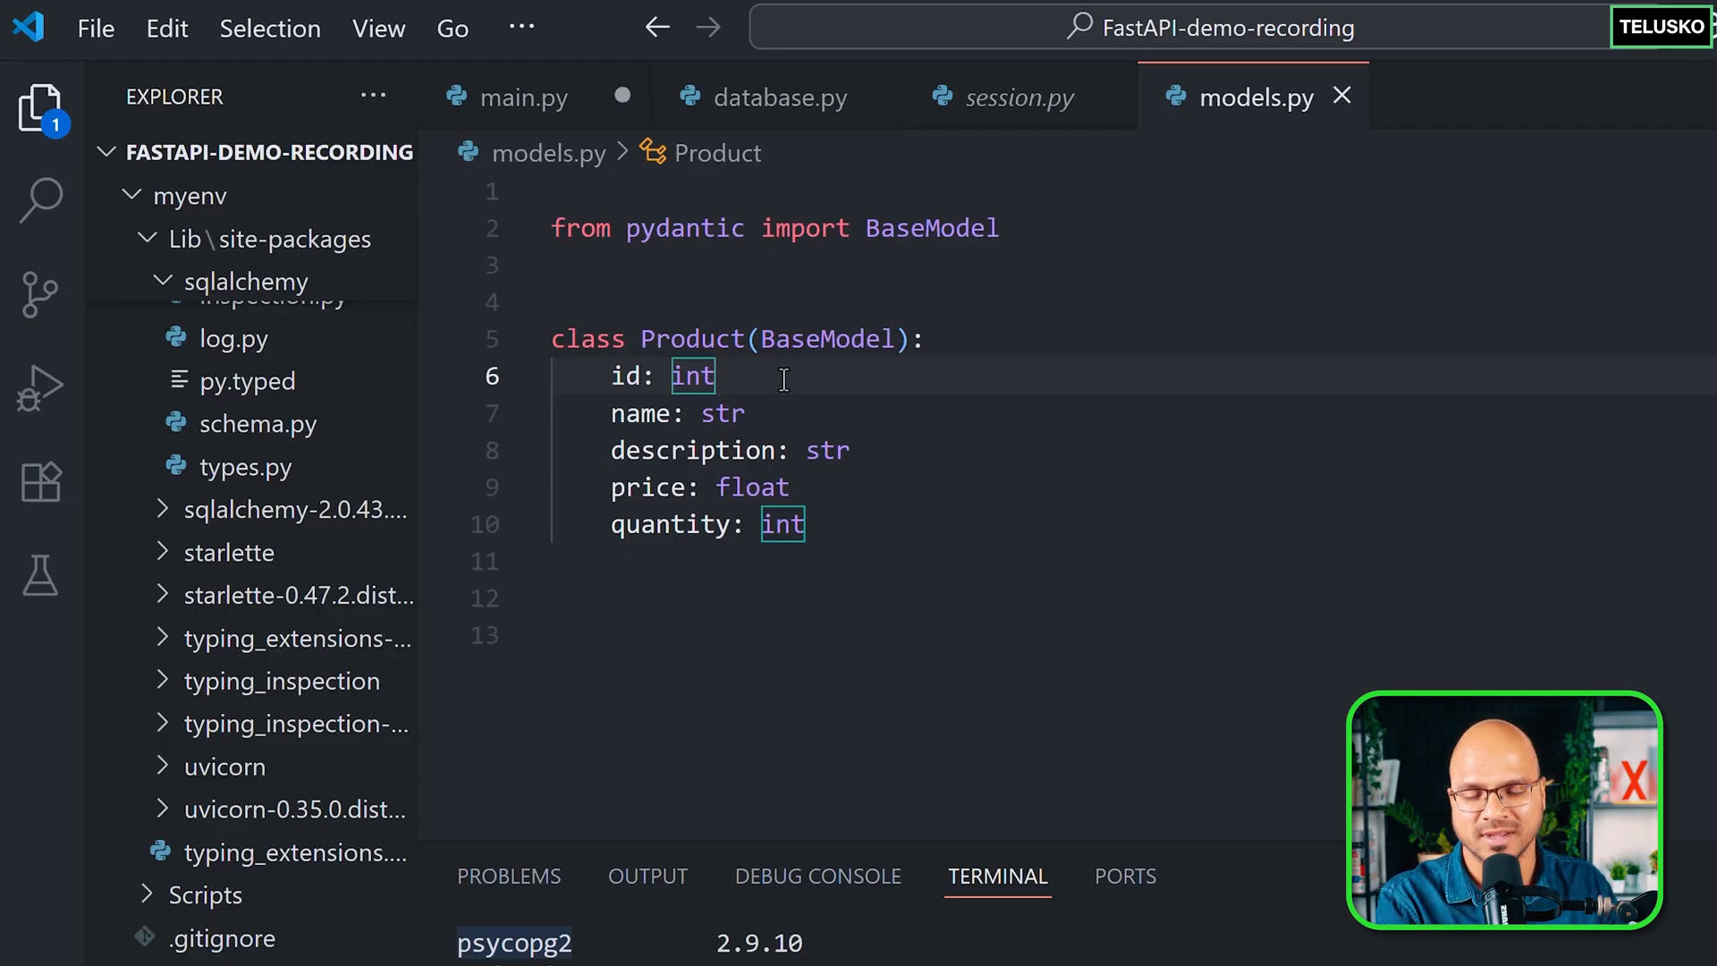
mouse_move(730, 369)
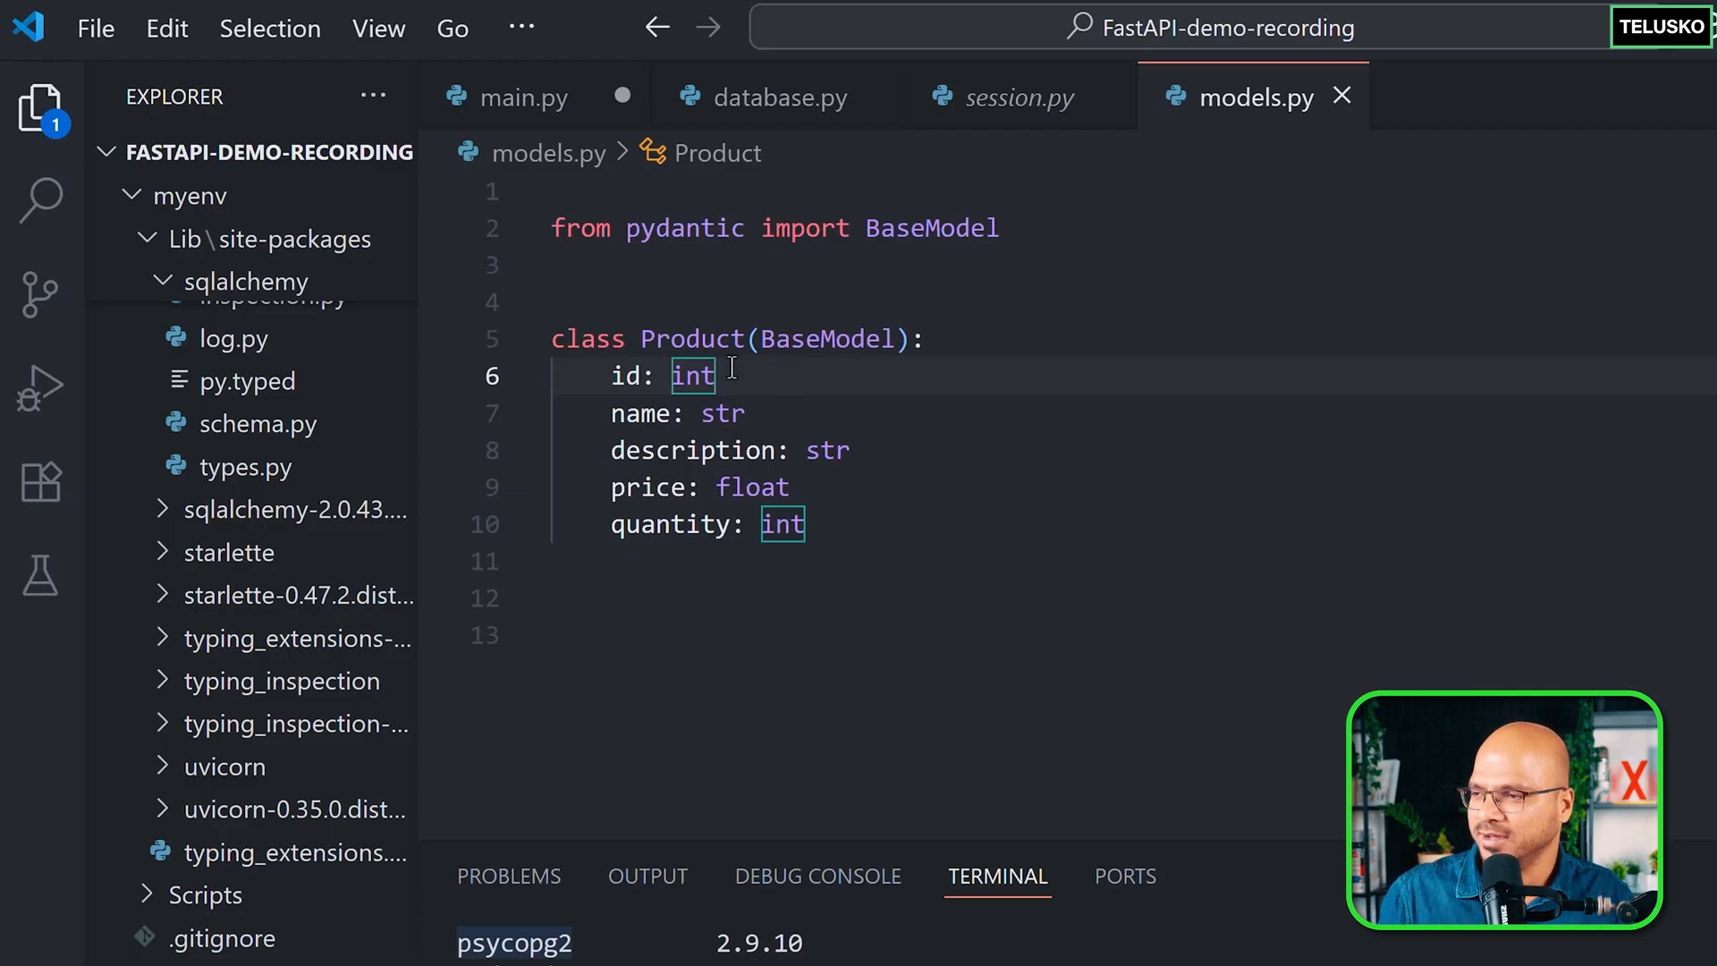